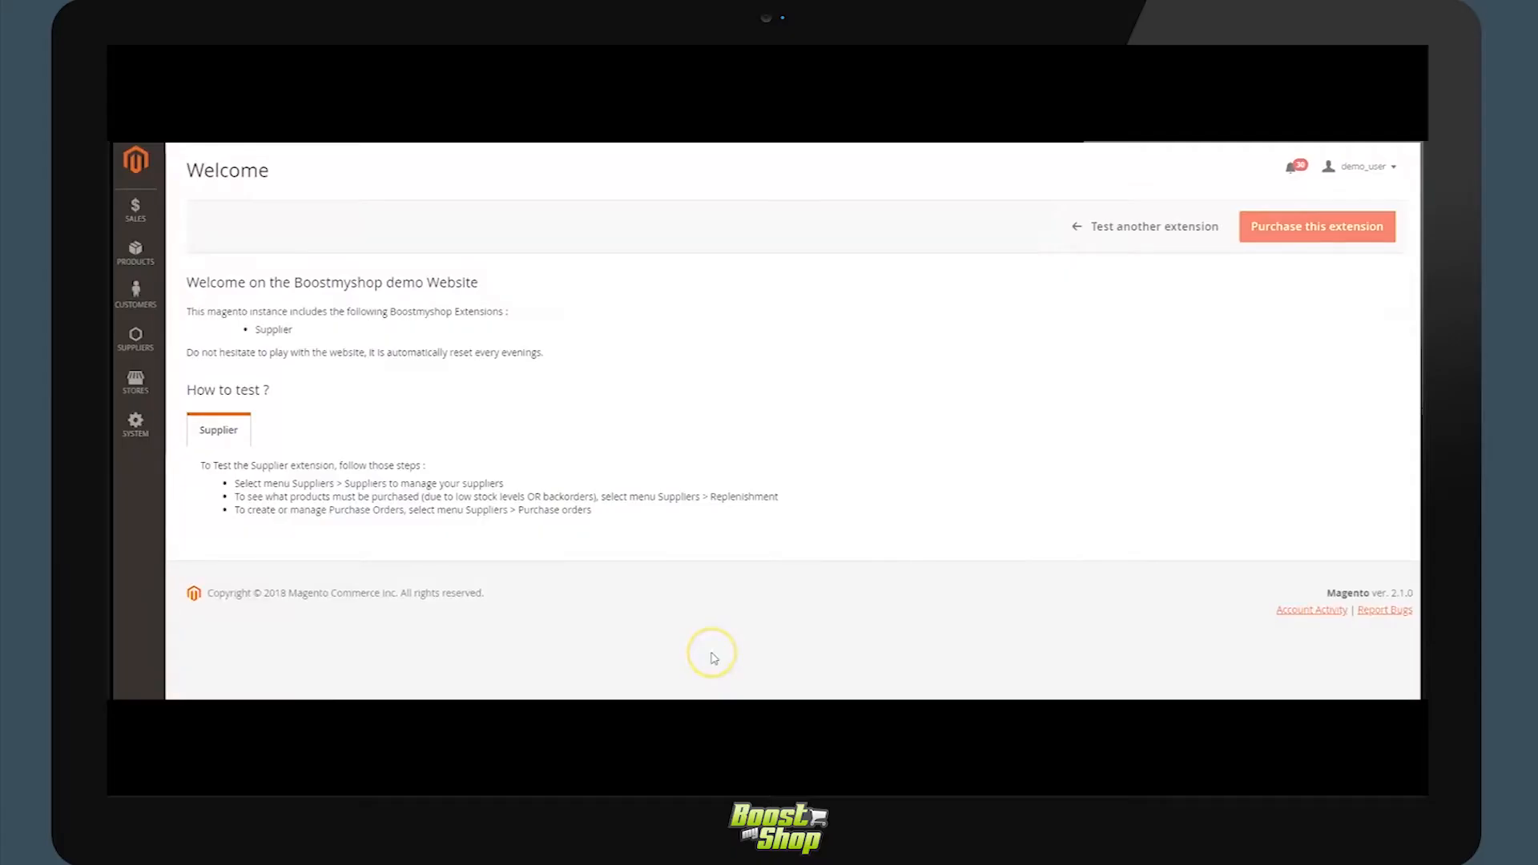
pyautogui.moveTo(697, 658)
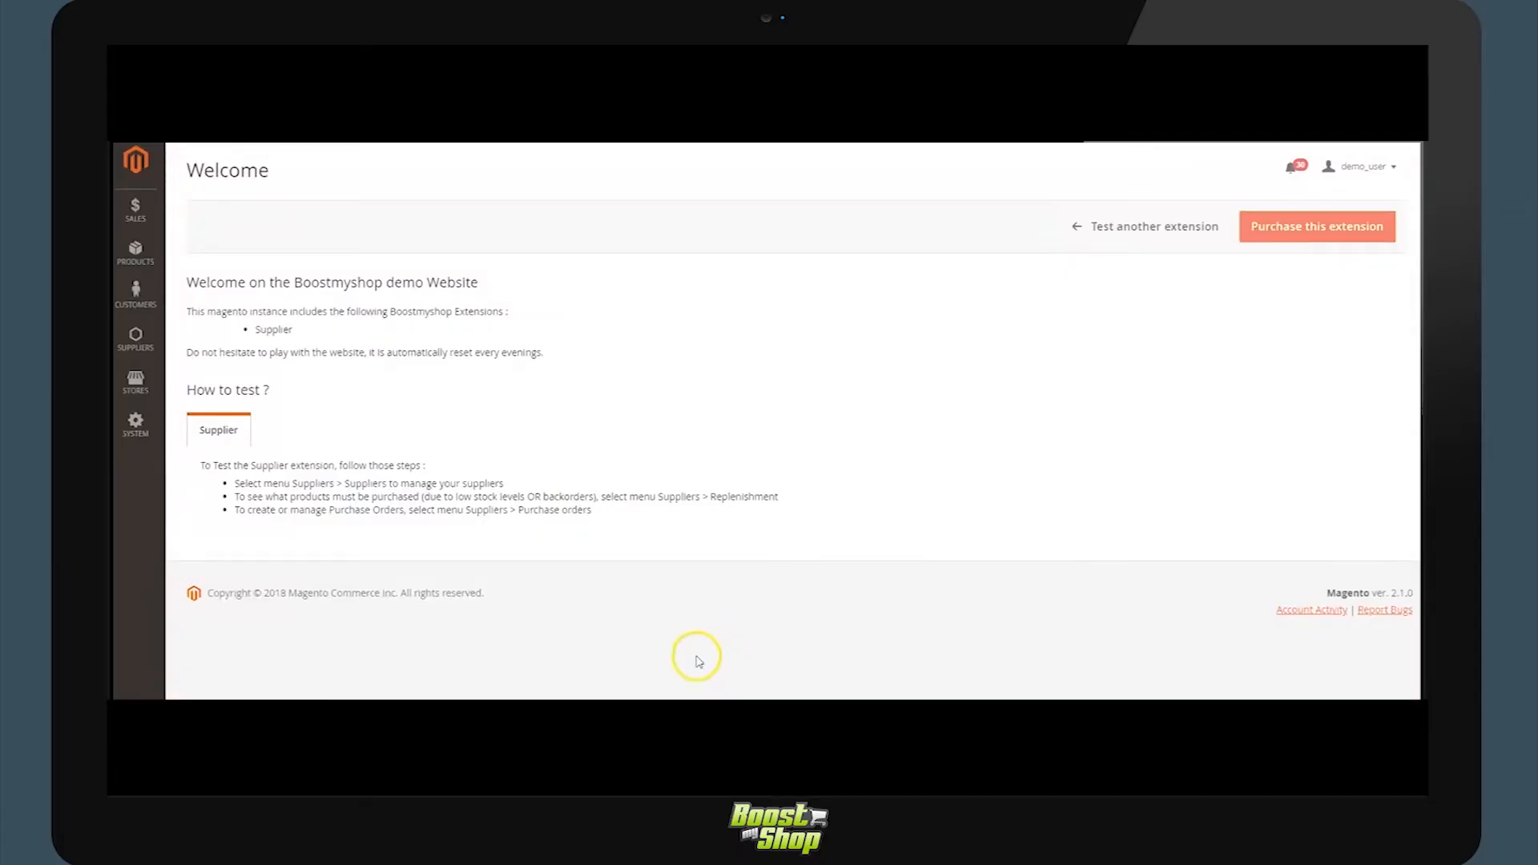
pyautogui.moveTo(692, 662)
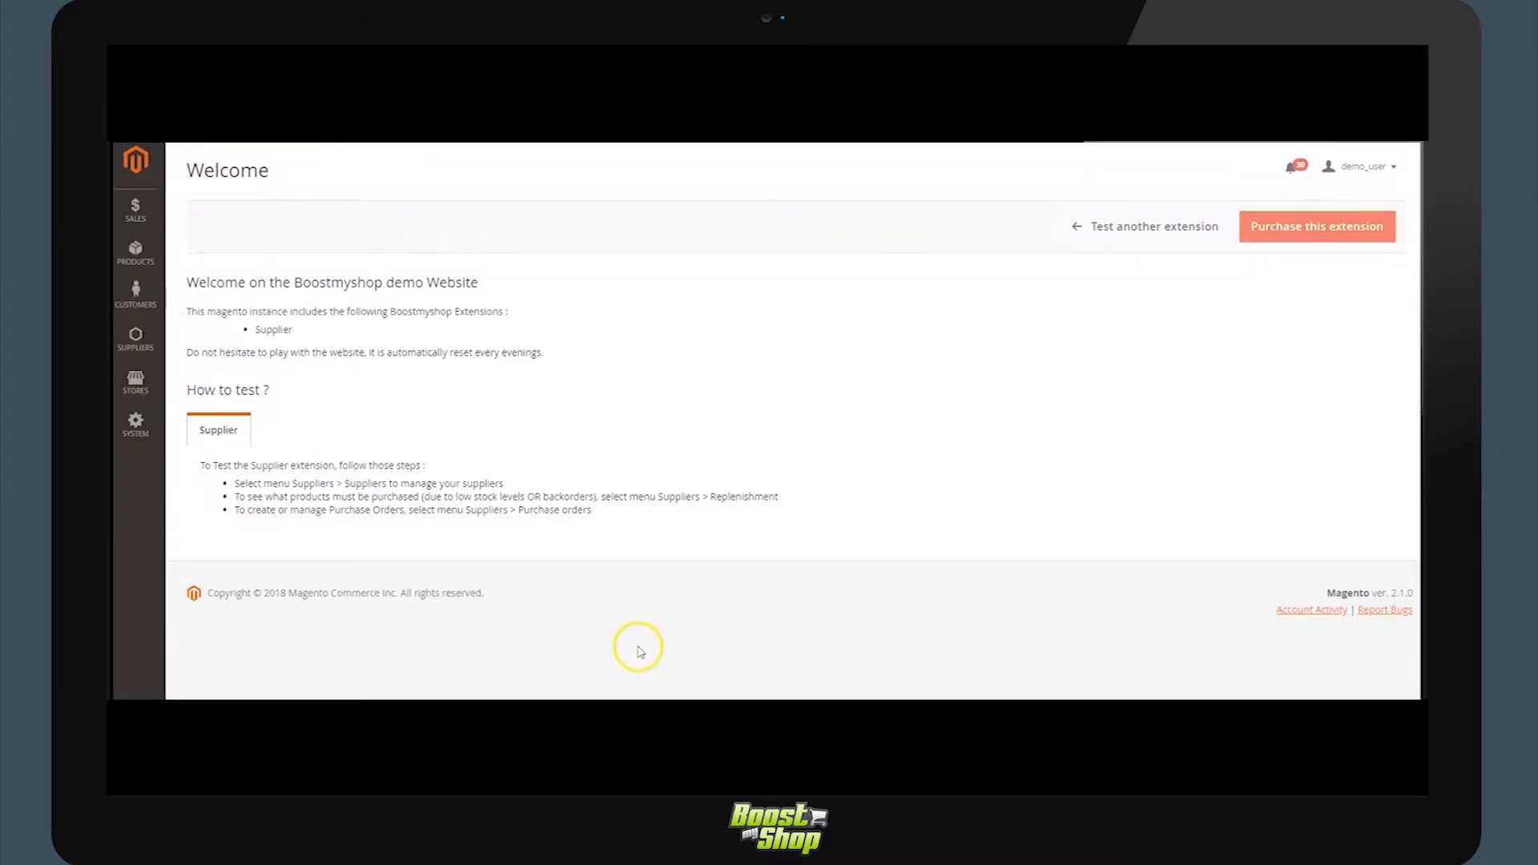
# Open the Alibaba supplier record from the Suppliers list.
pyautogui.click(134, 338)
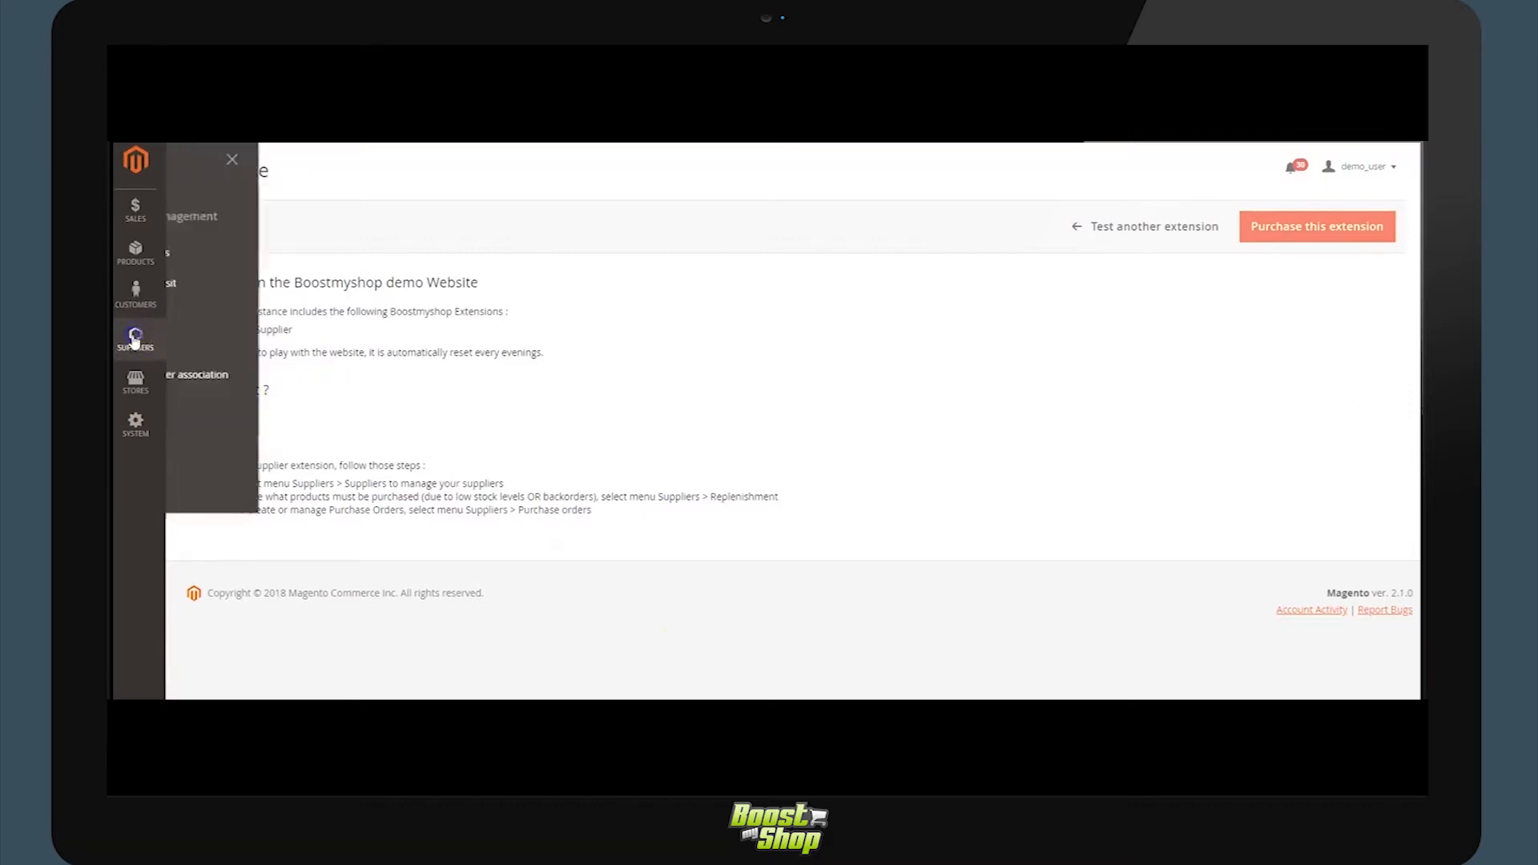
pyautogui.click(135, 338)
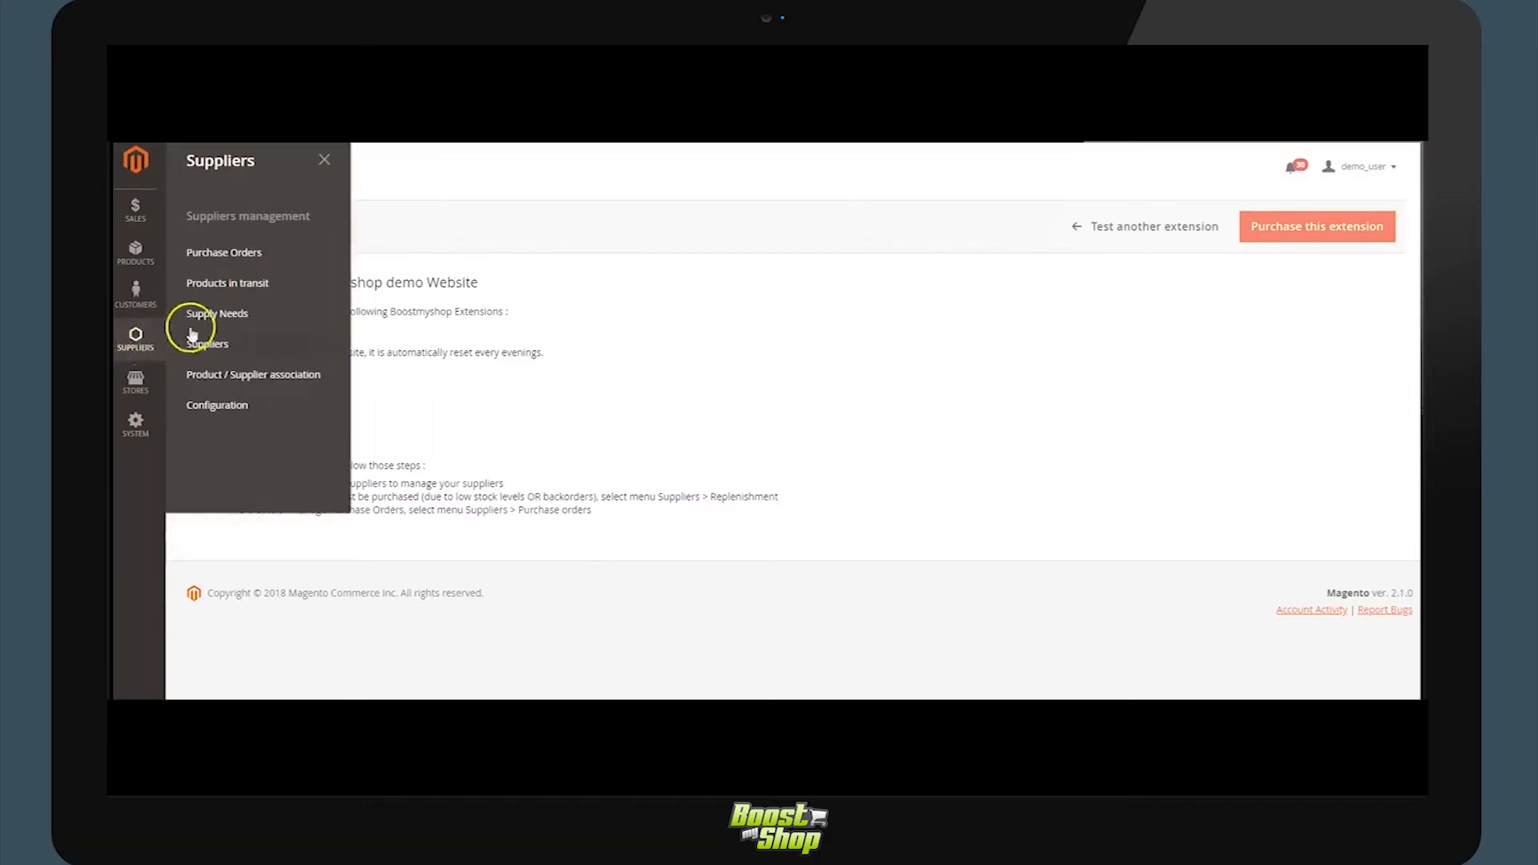
pyautogui.moveTo(226, 347)
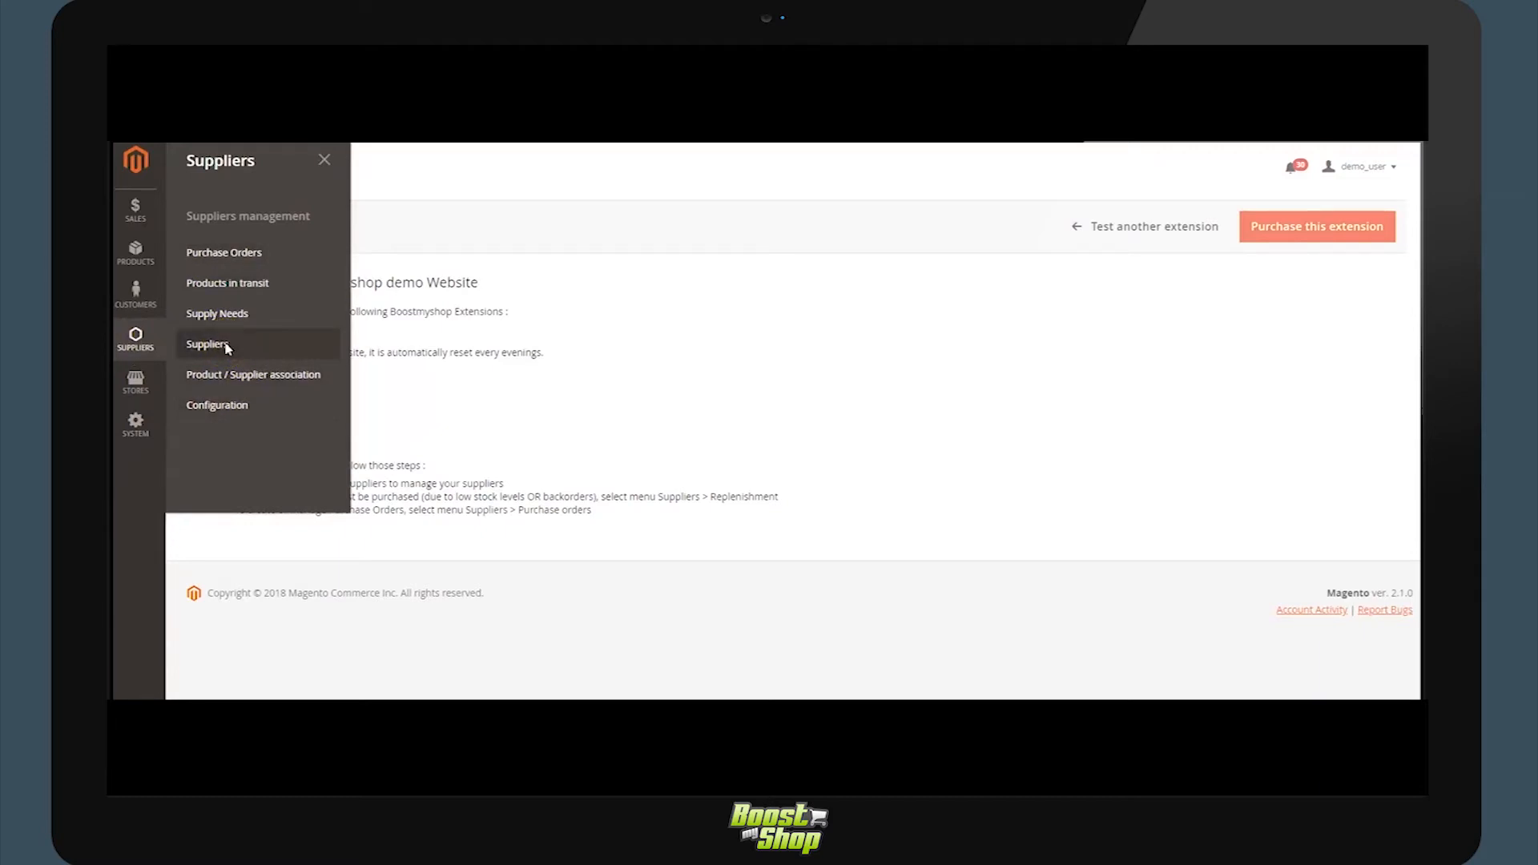
pyautogui.click(207, 344)
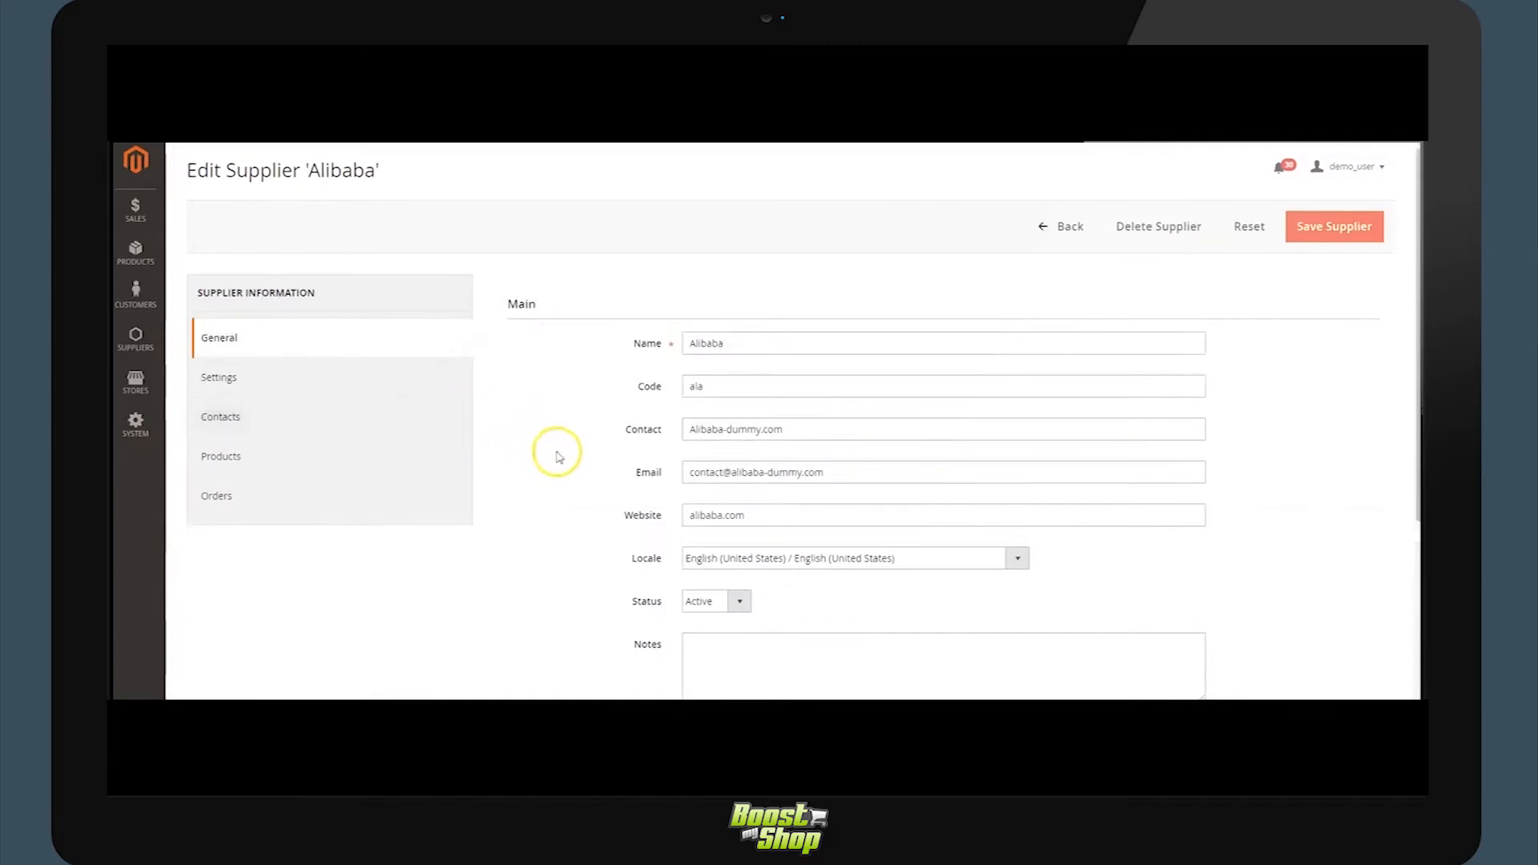
pyautogui.moveTo(577, 408)
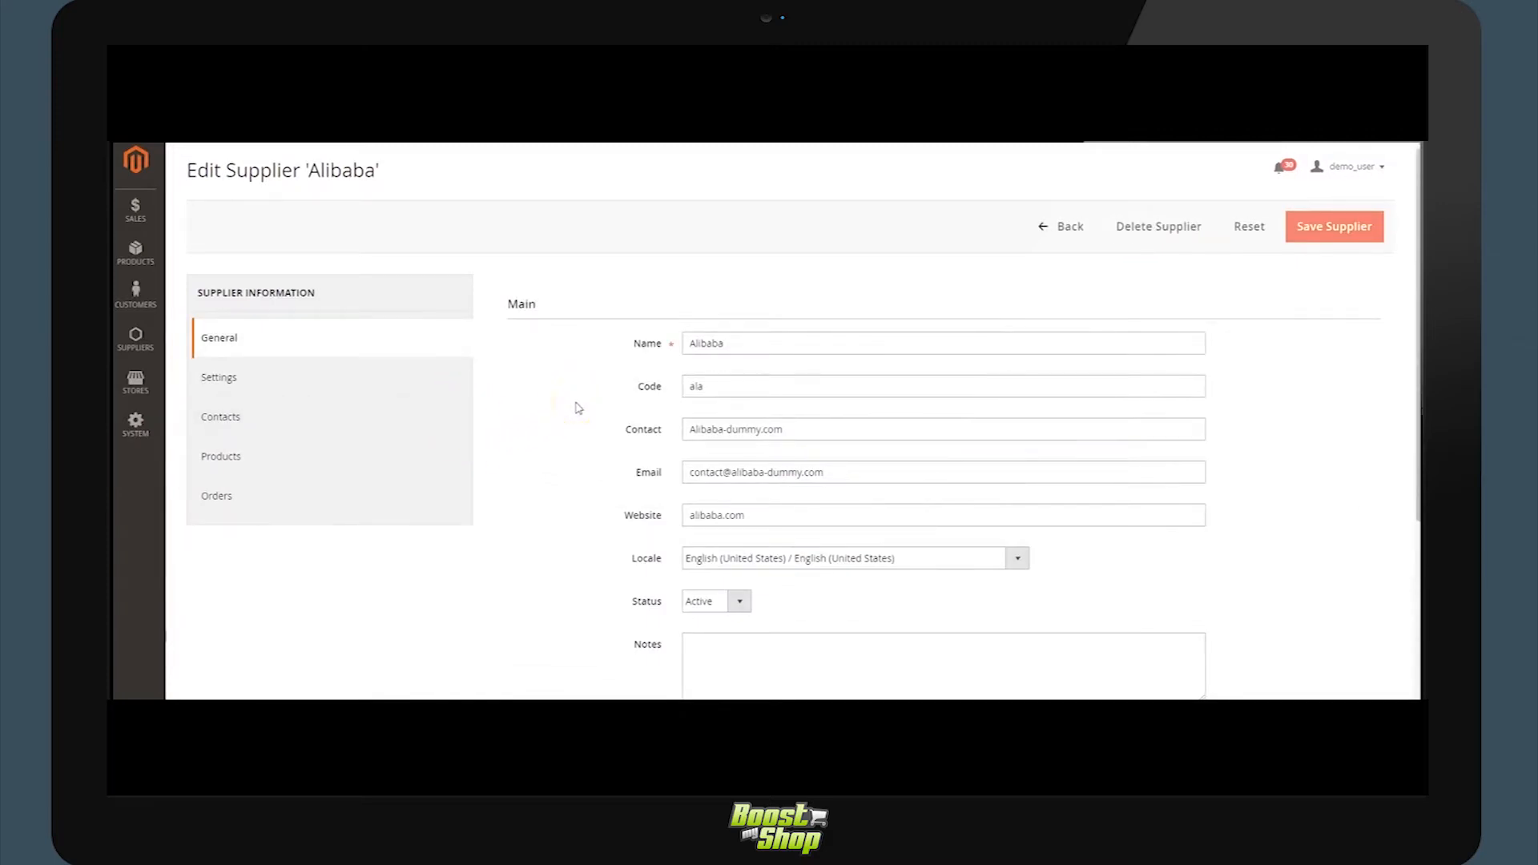
pyautogui.doubleClick(754, 471)
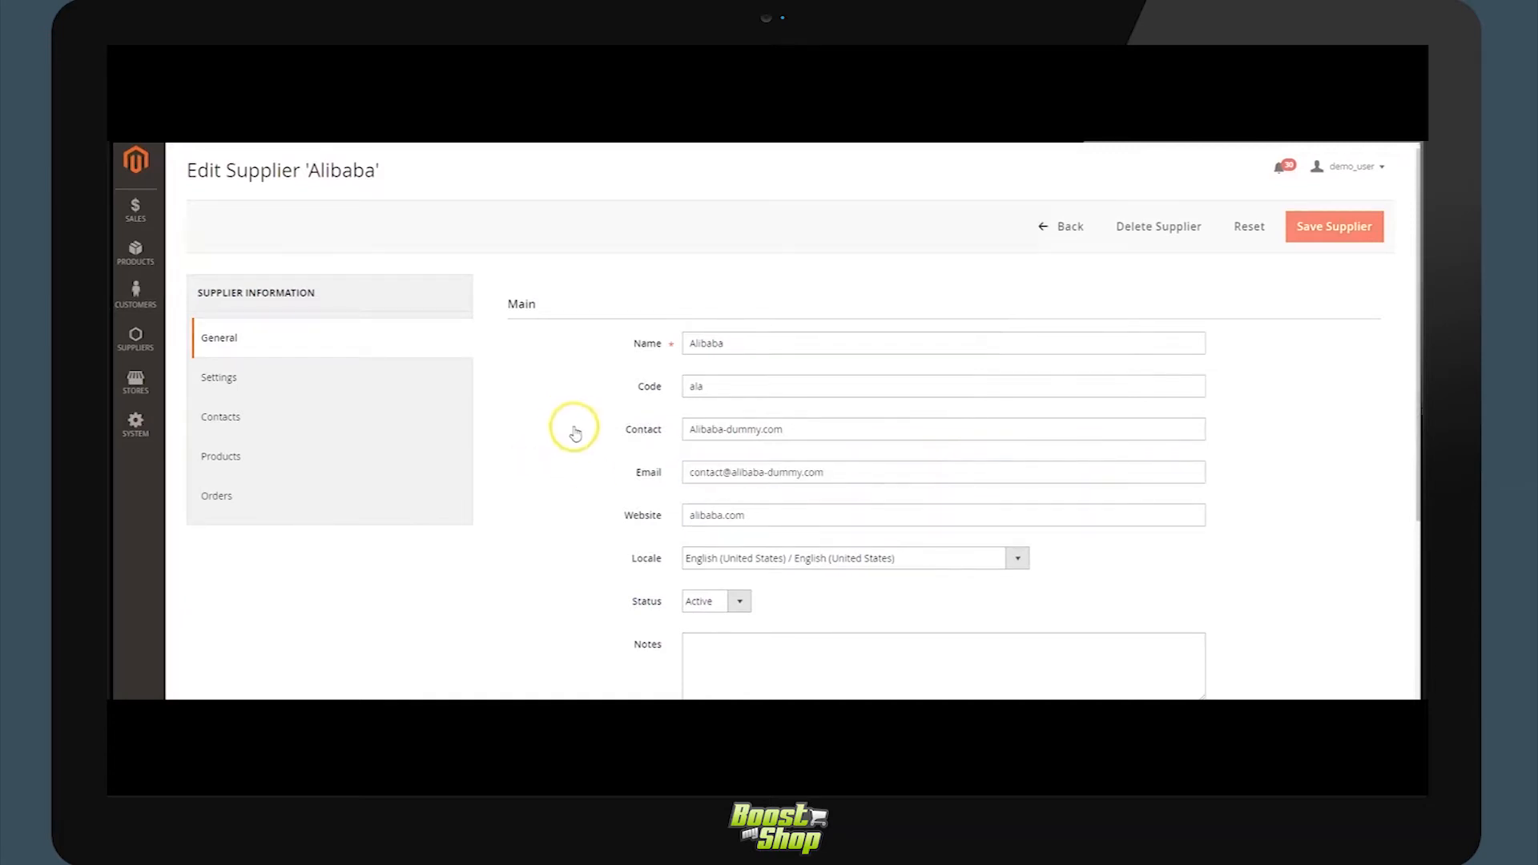
pyautogui.moveTo(575, 432)
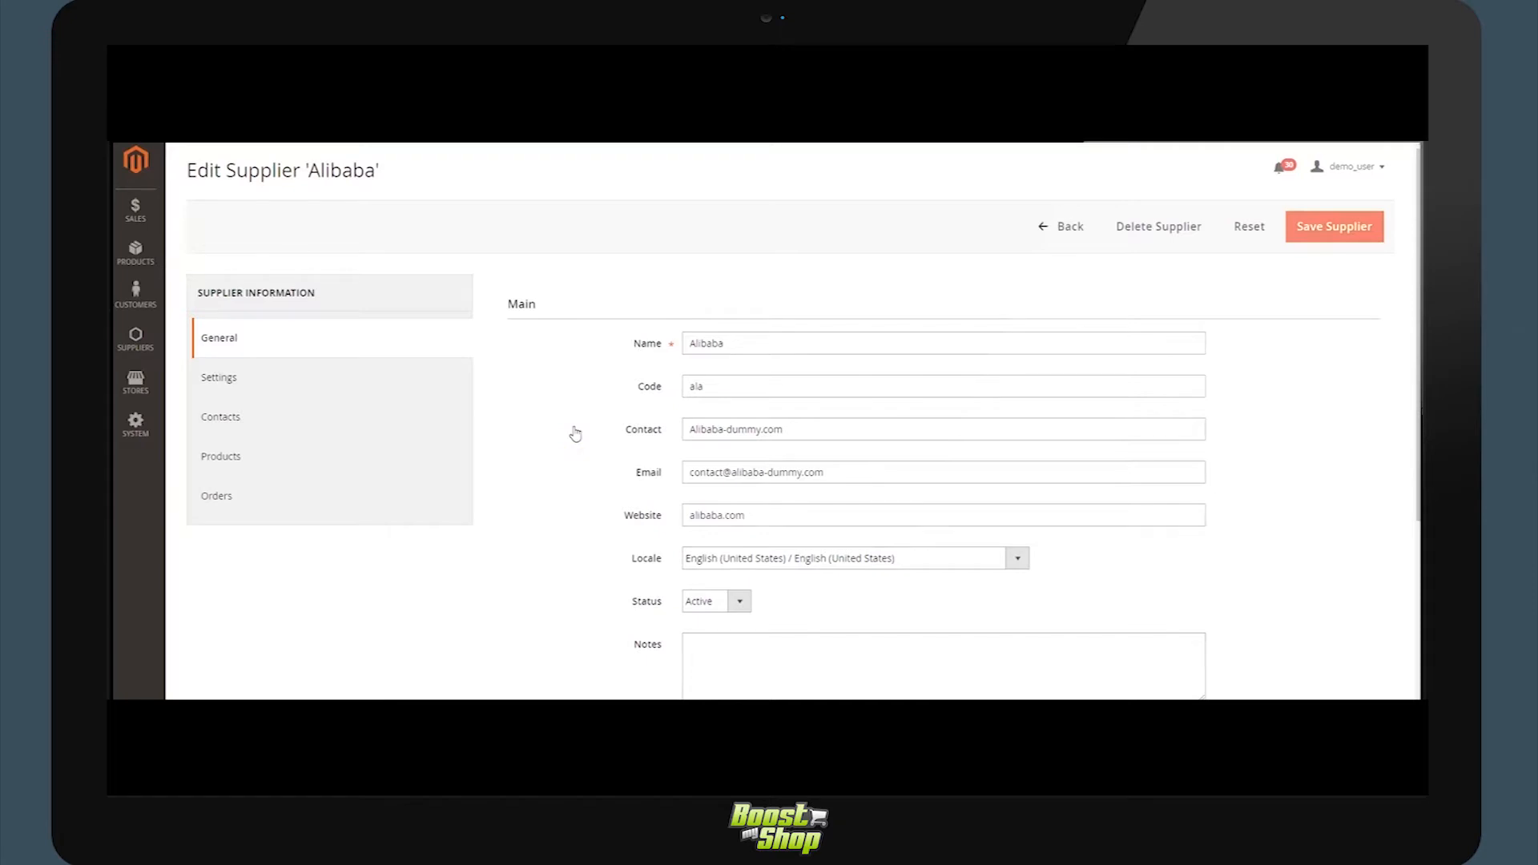
# Review Alibaba's General details and switch to its ordering and delivery settings.
pyautogui.scroll(-3)
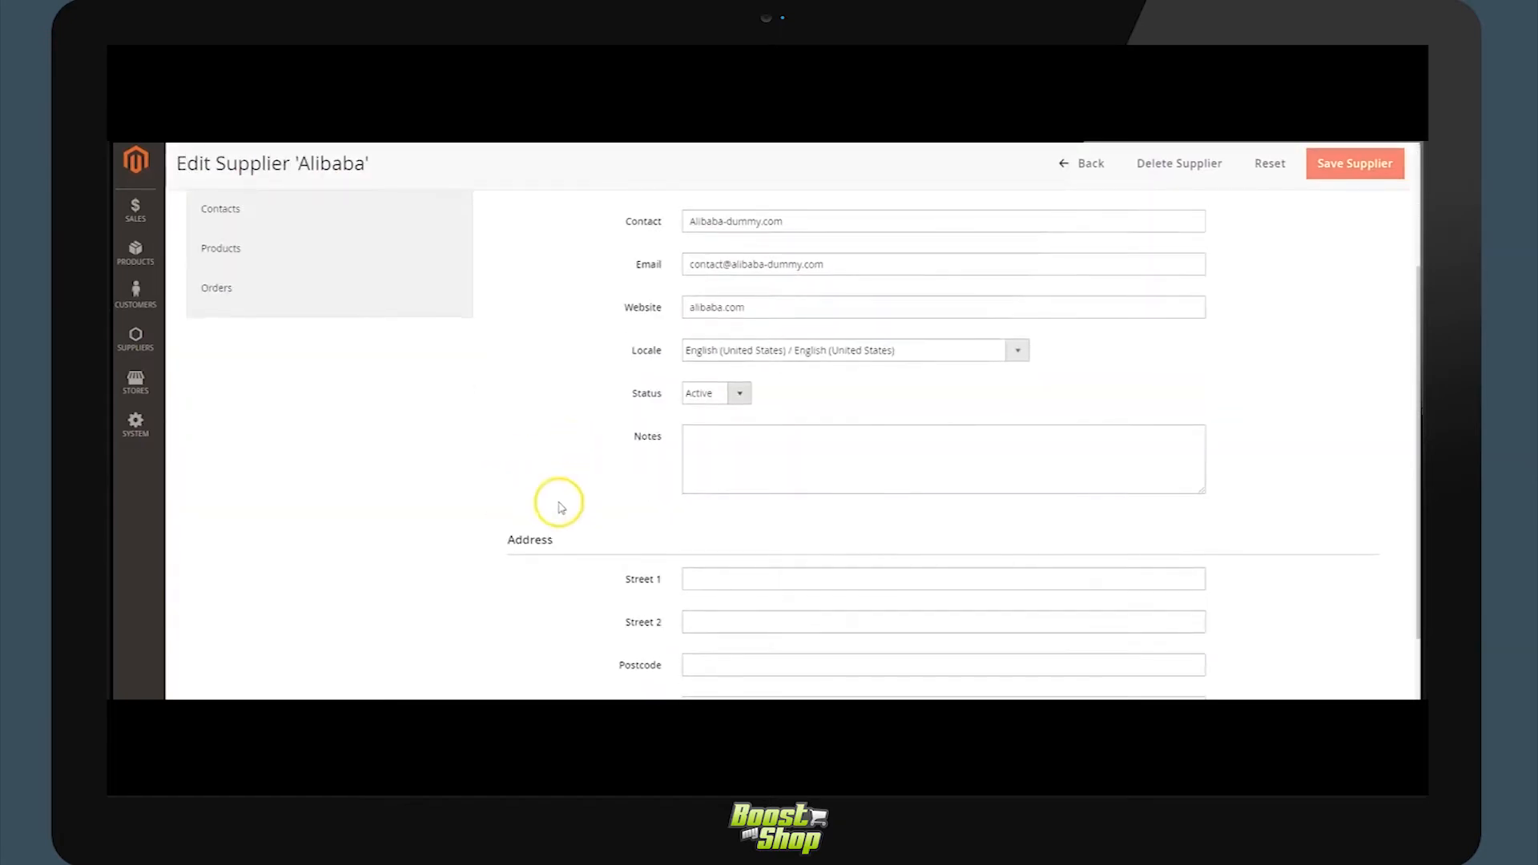
pyautogui.click(220, 310)
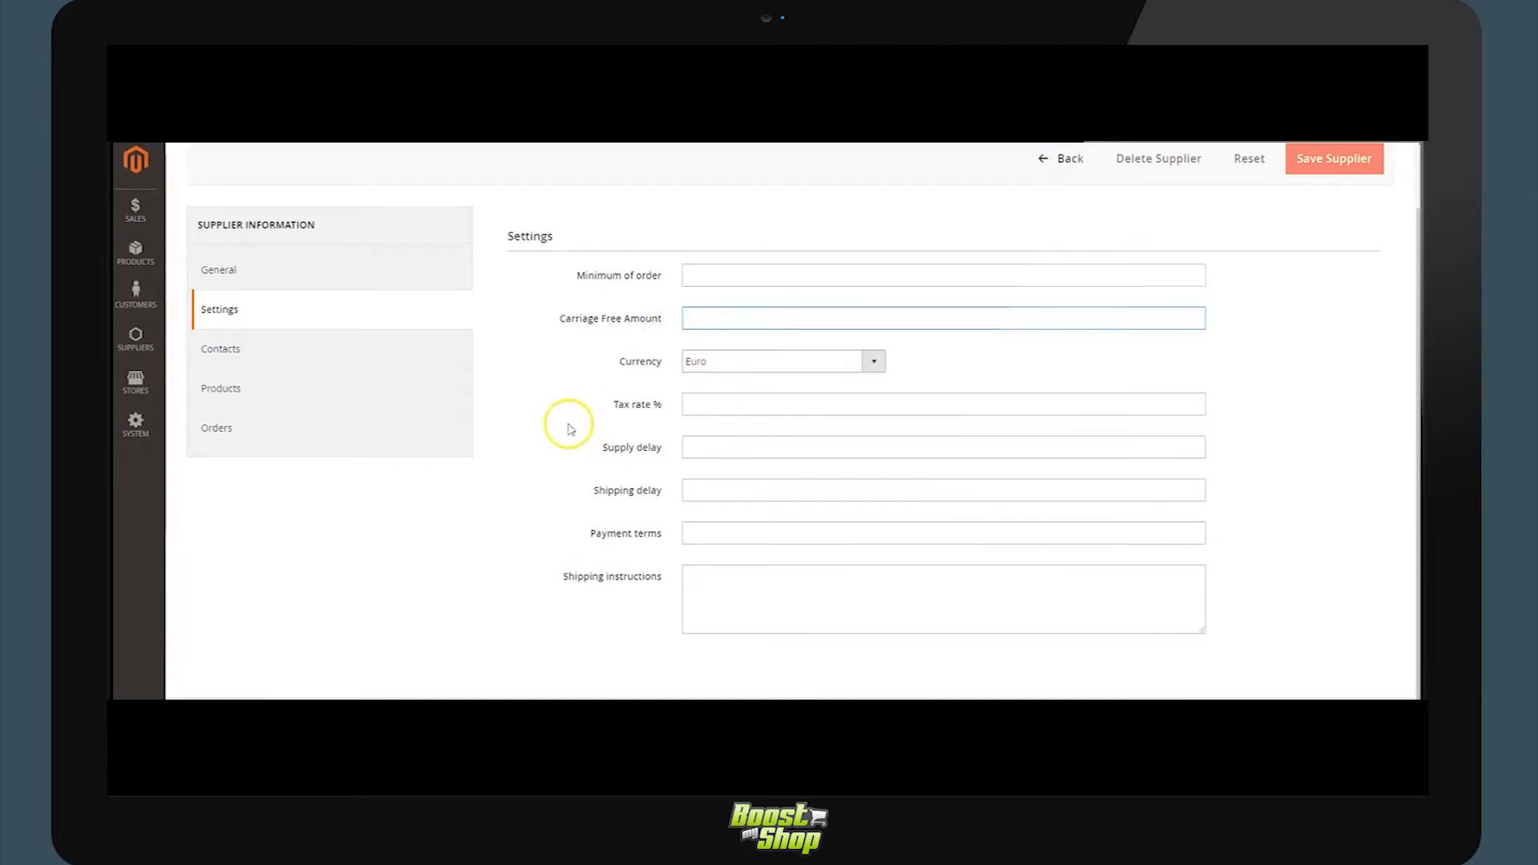
# Show Alibaba's 353 associated products with supplier SKUs and buying prices.
pyautogui.click(222, 347)
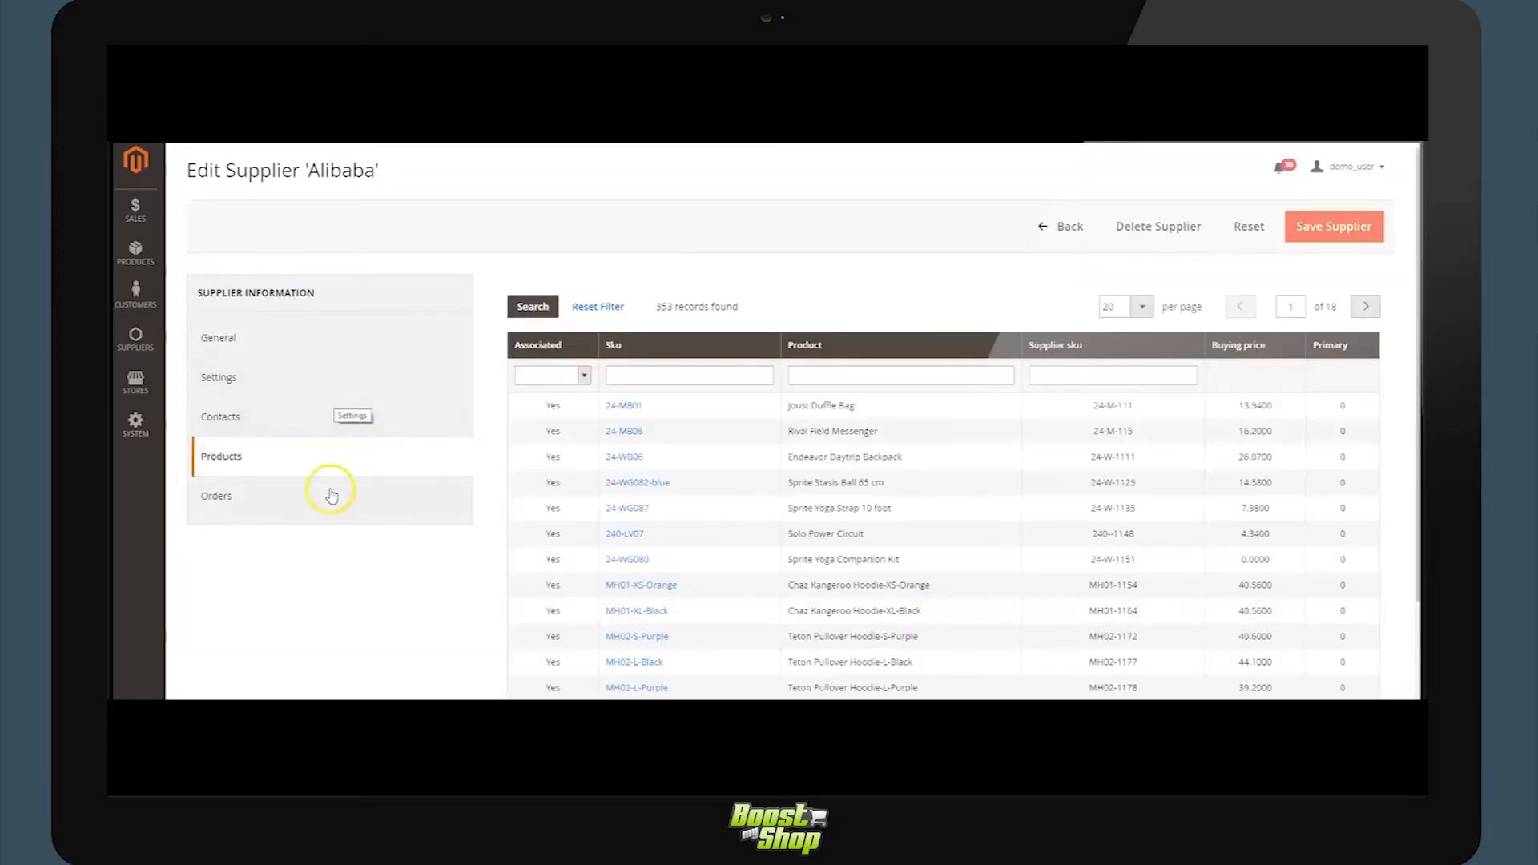
pyautogui.moveTo(958, 442)
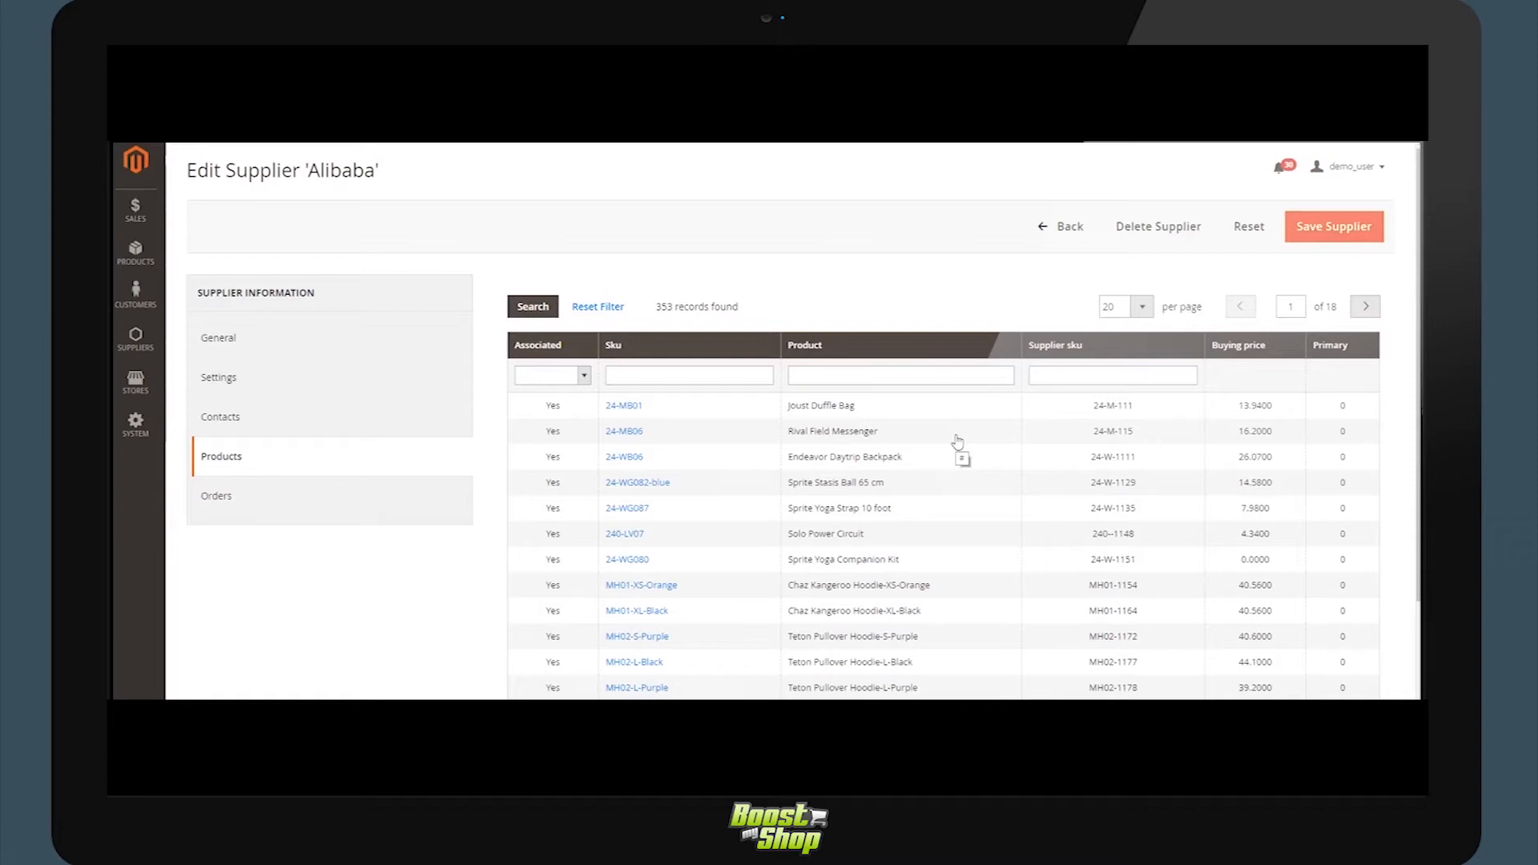
pyautogui.moveTo(951, 429)
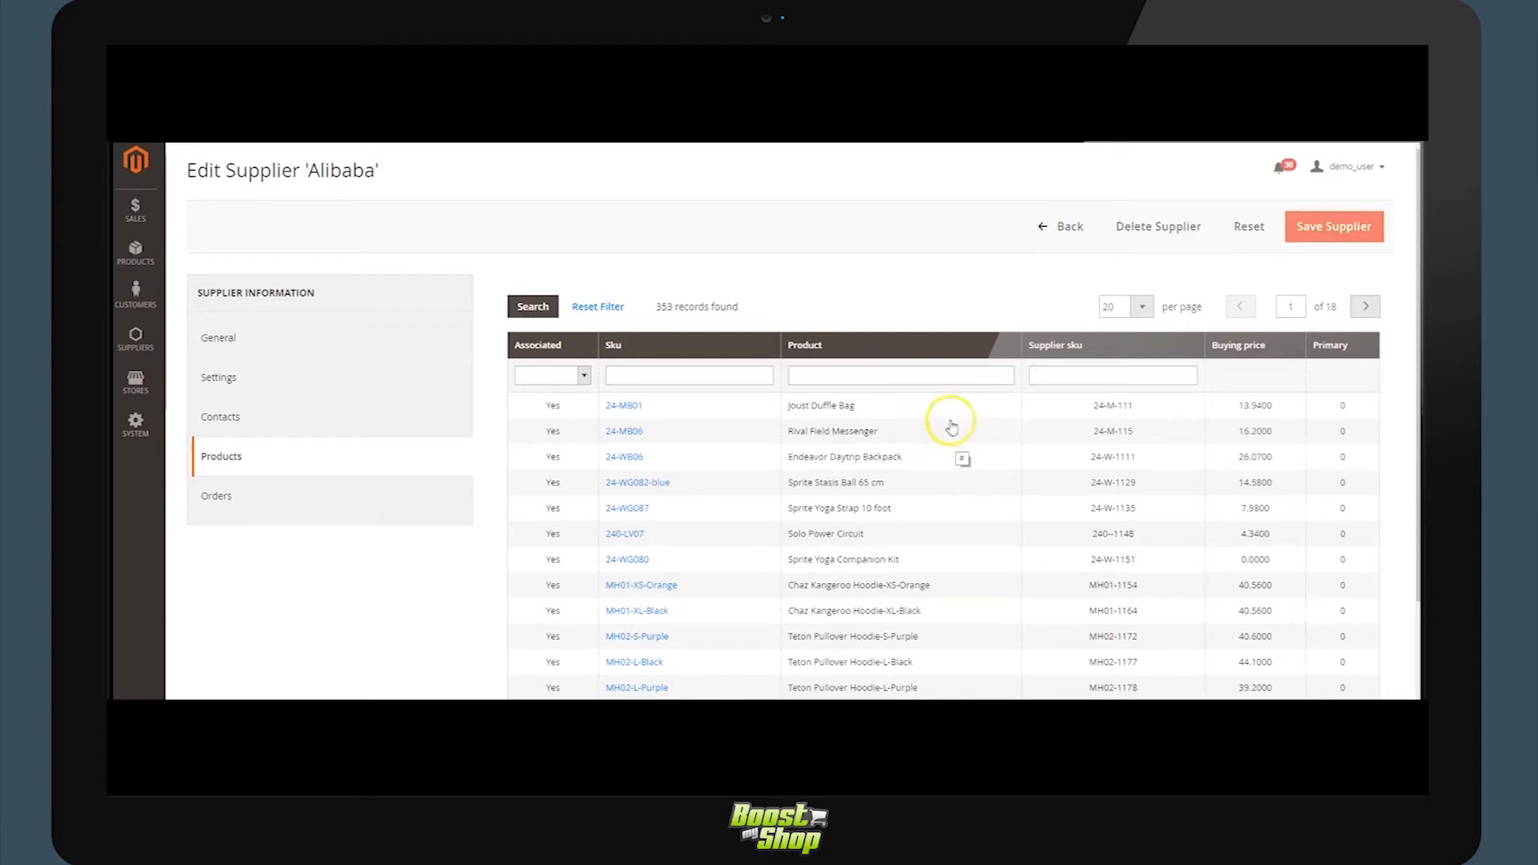
pyautogui.moveTo(565, 442)
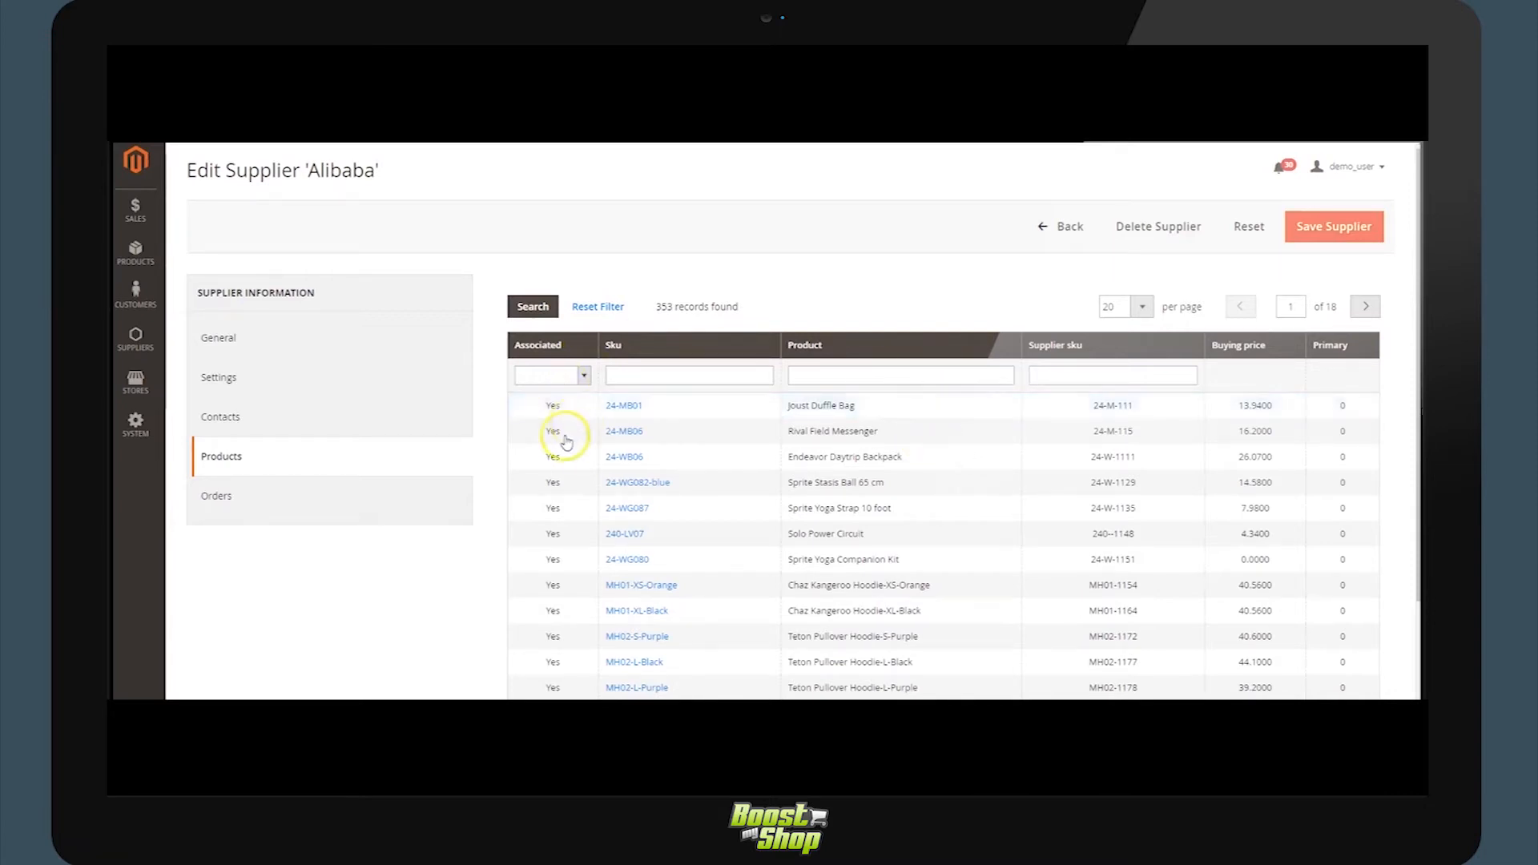
# Show the Product / Supplier association list and open an entry leading to the Supply Needs page.
pyautogui.click(134, 338)
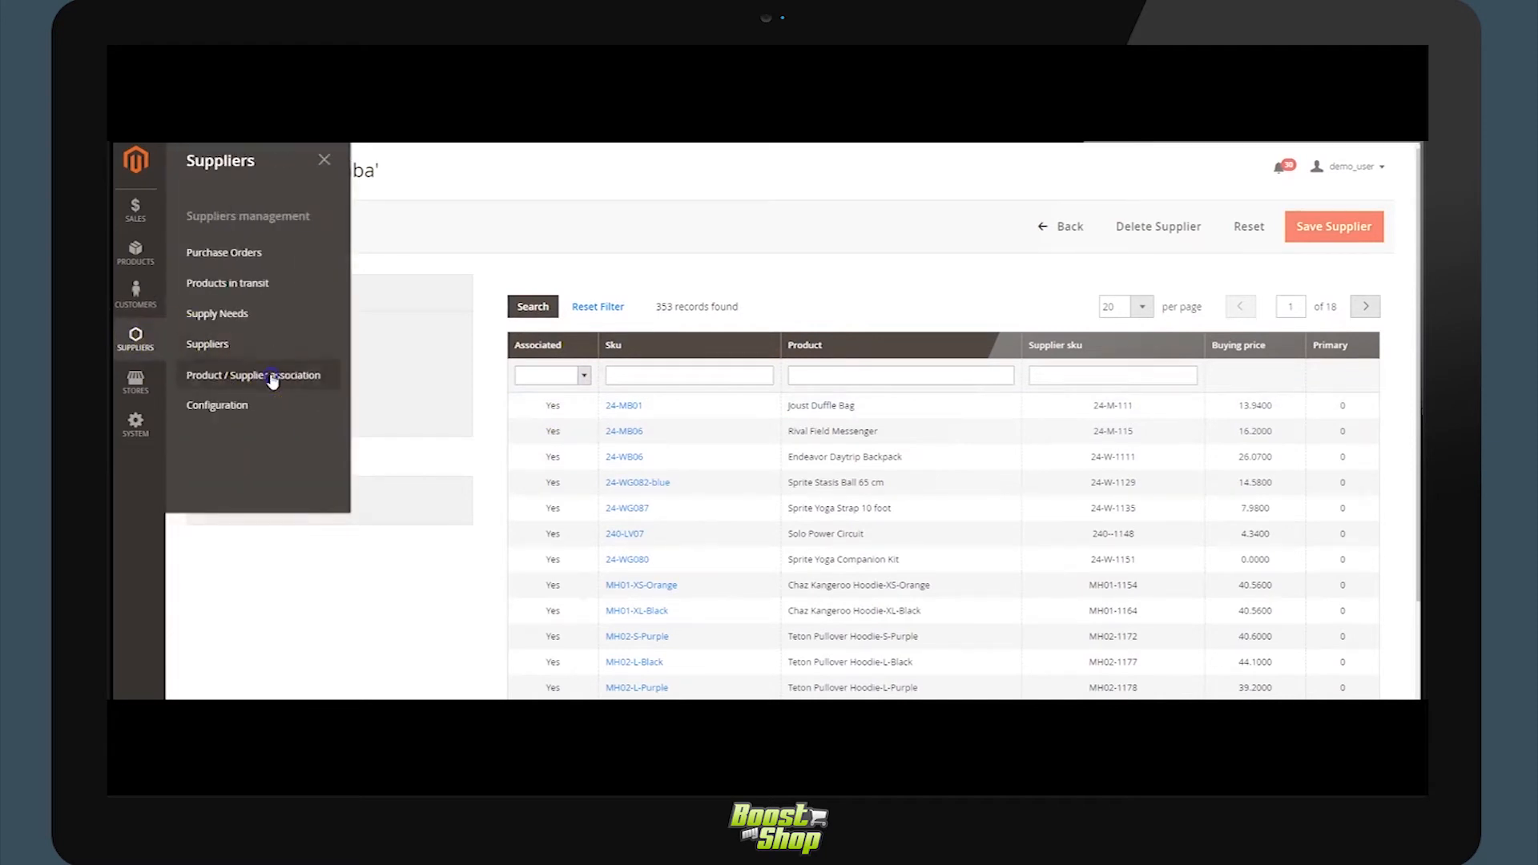
pyautogui.click(255, 375)
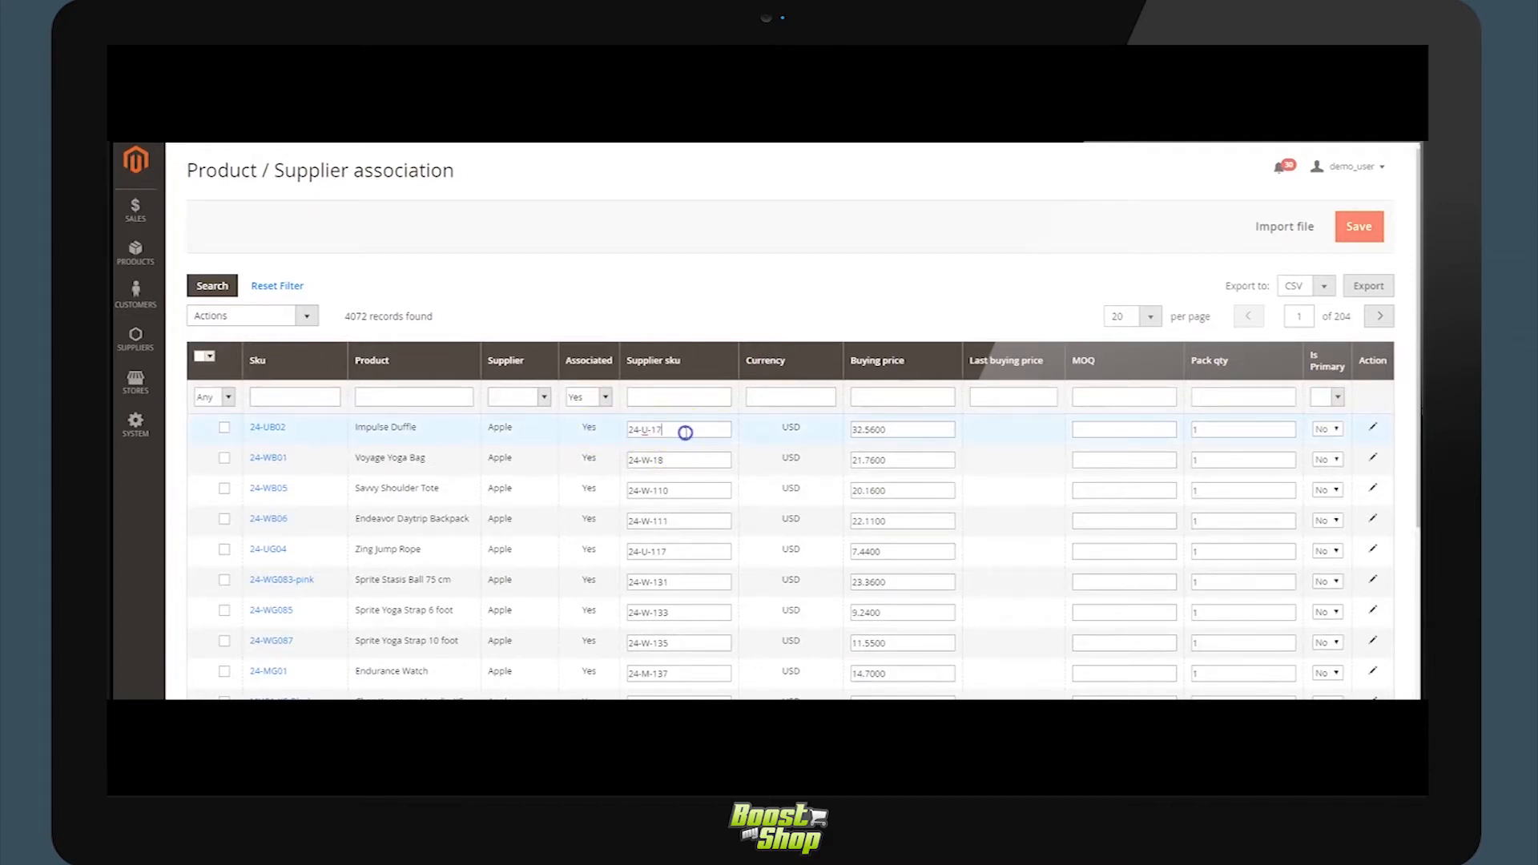
pyautogui.moveTo(485, 436)
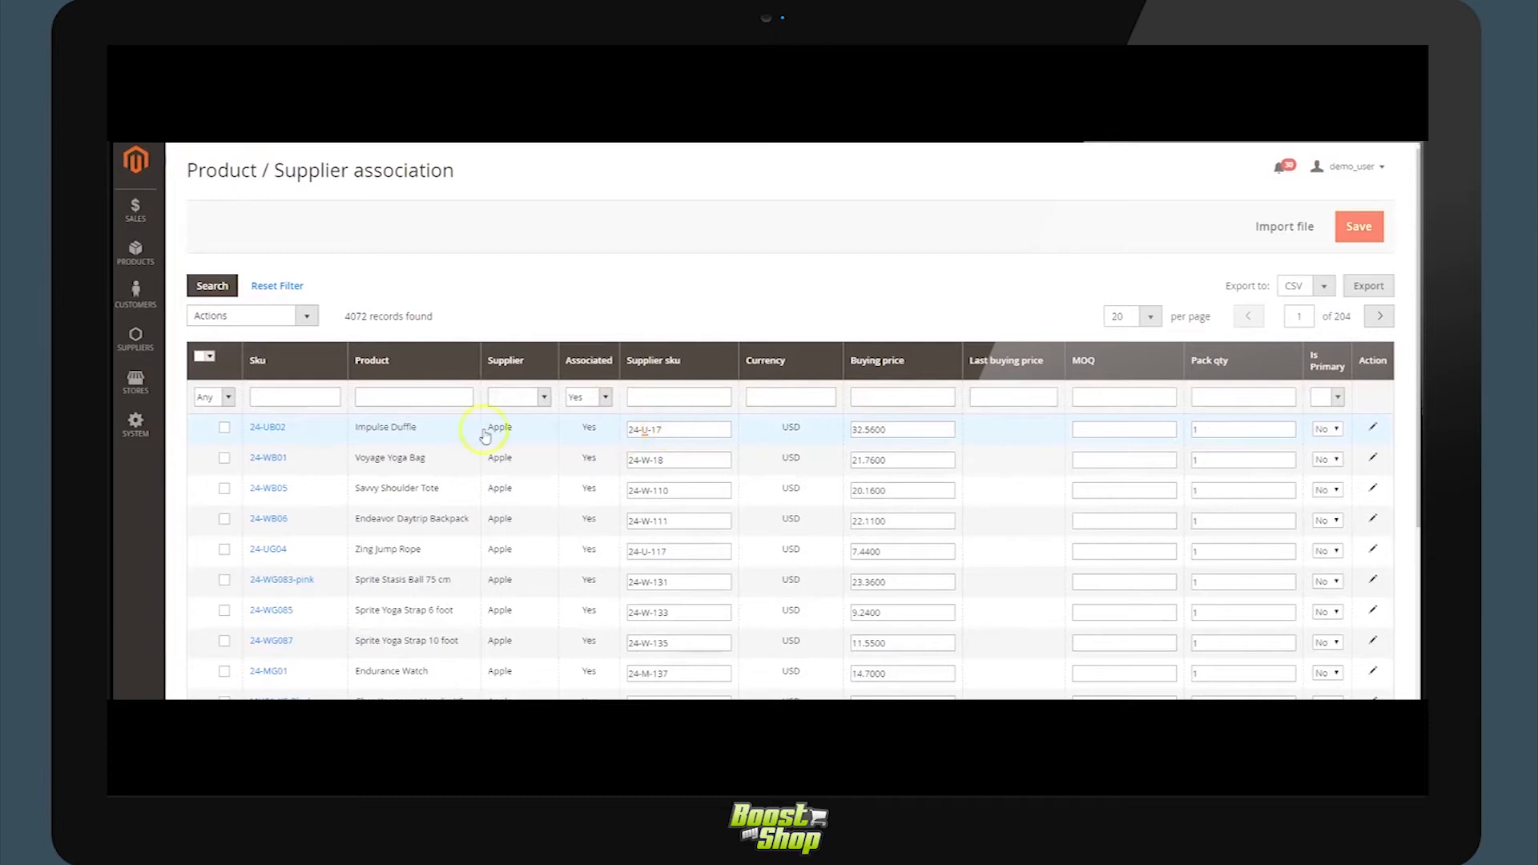
pyautogui.moveTo(298, 434)
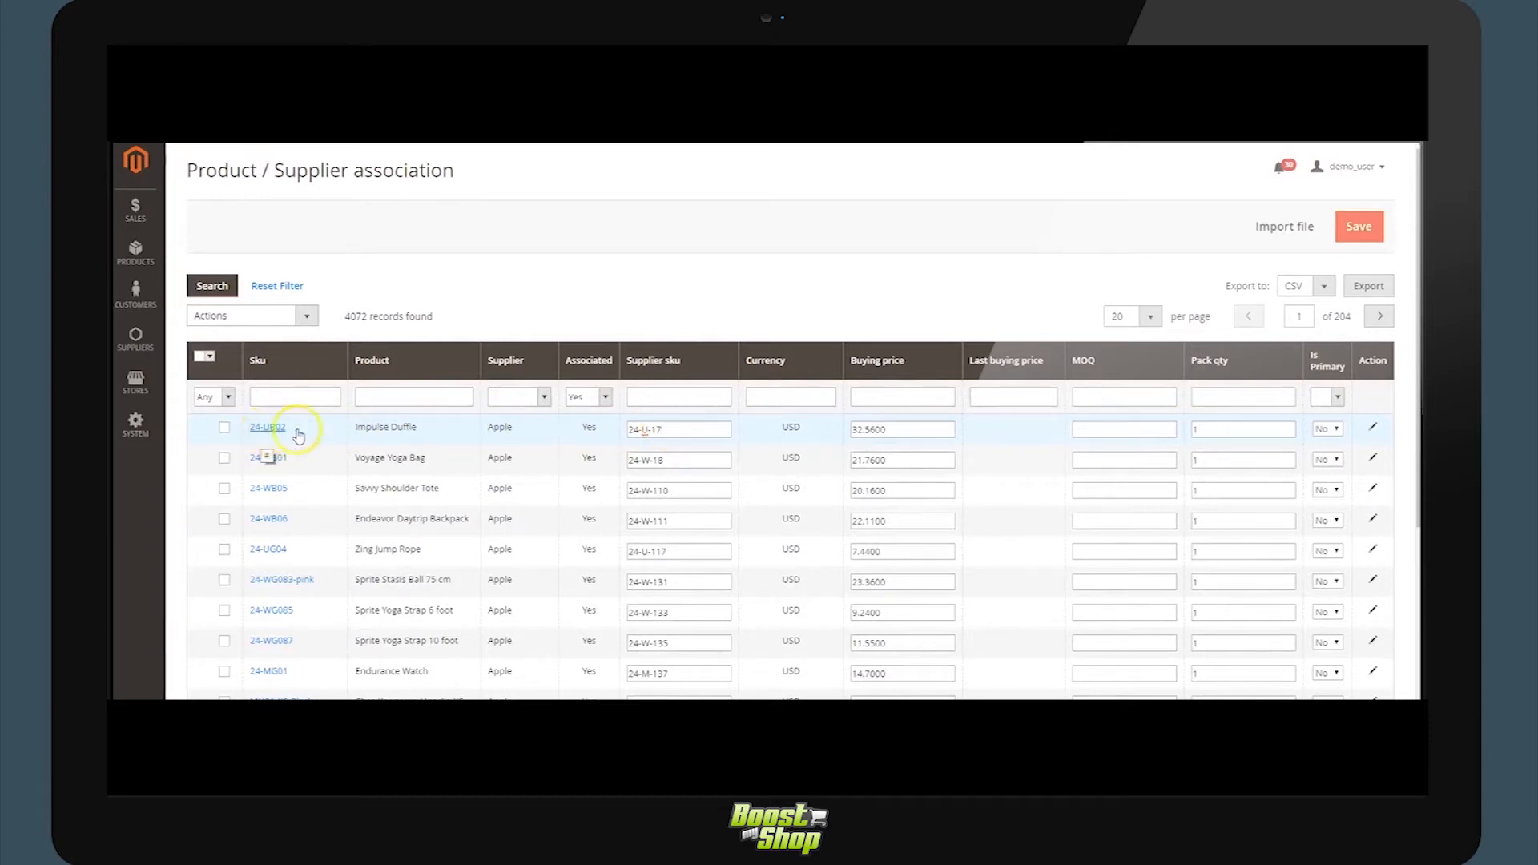
pyautogui.doubleClick(676, 430)
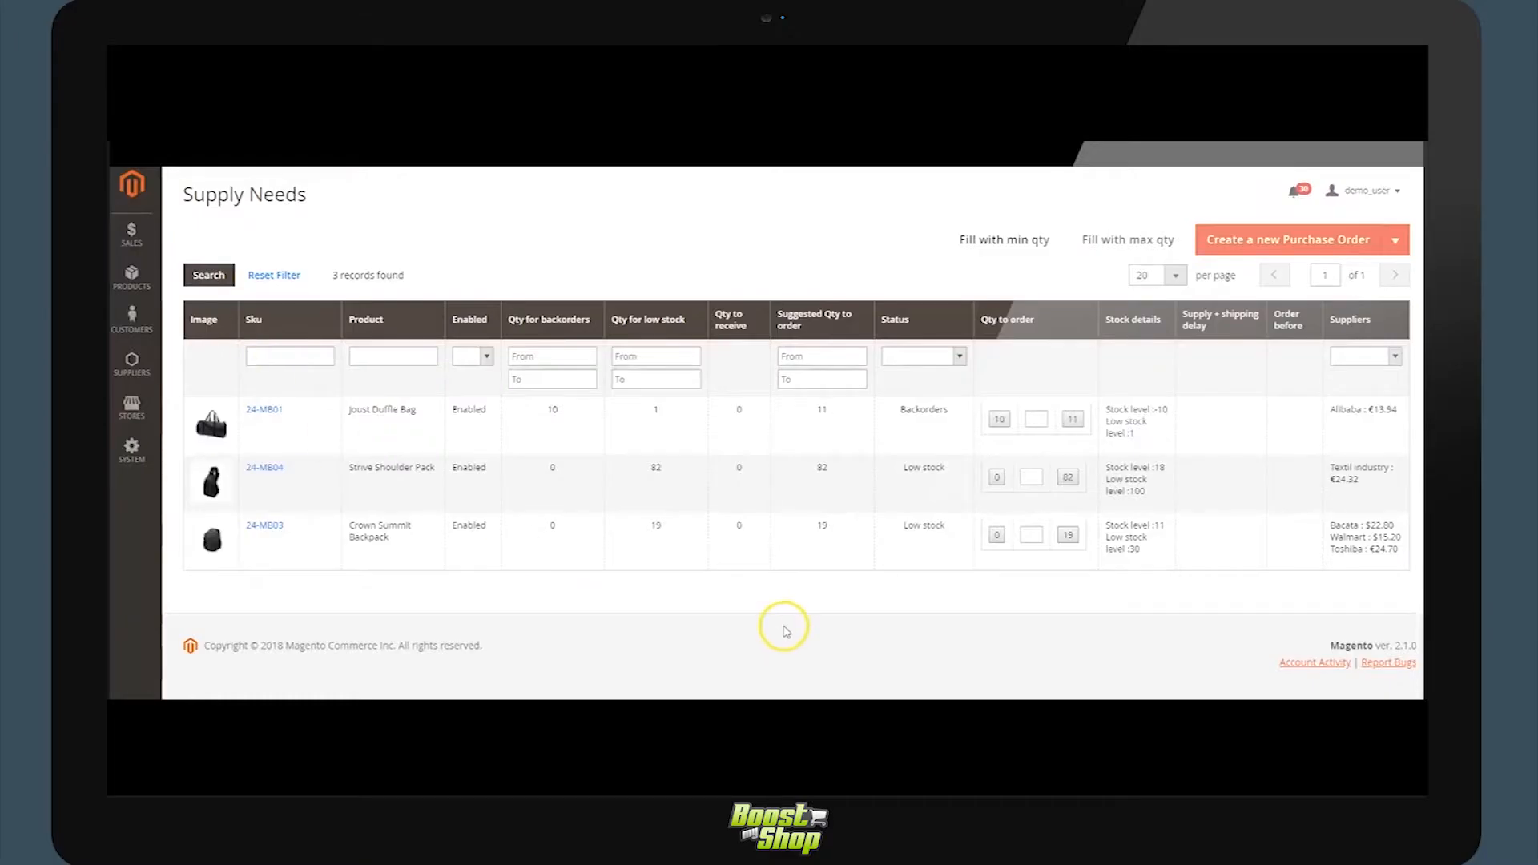
pyautogui.moveTo(778, 640)
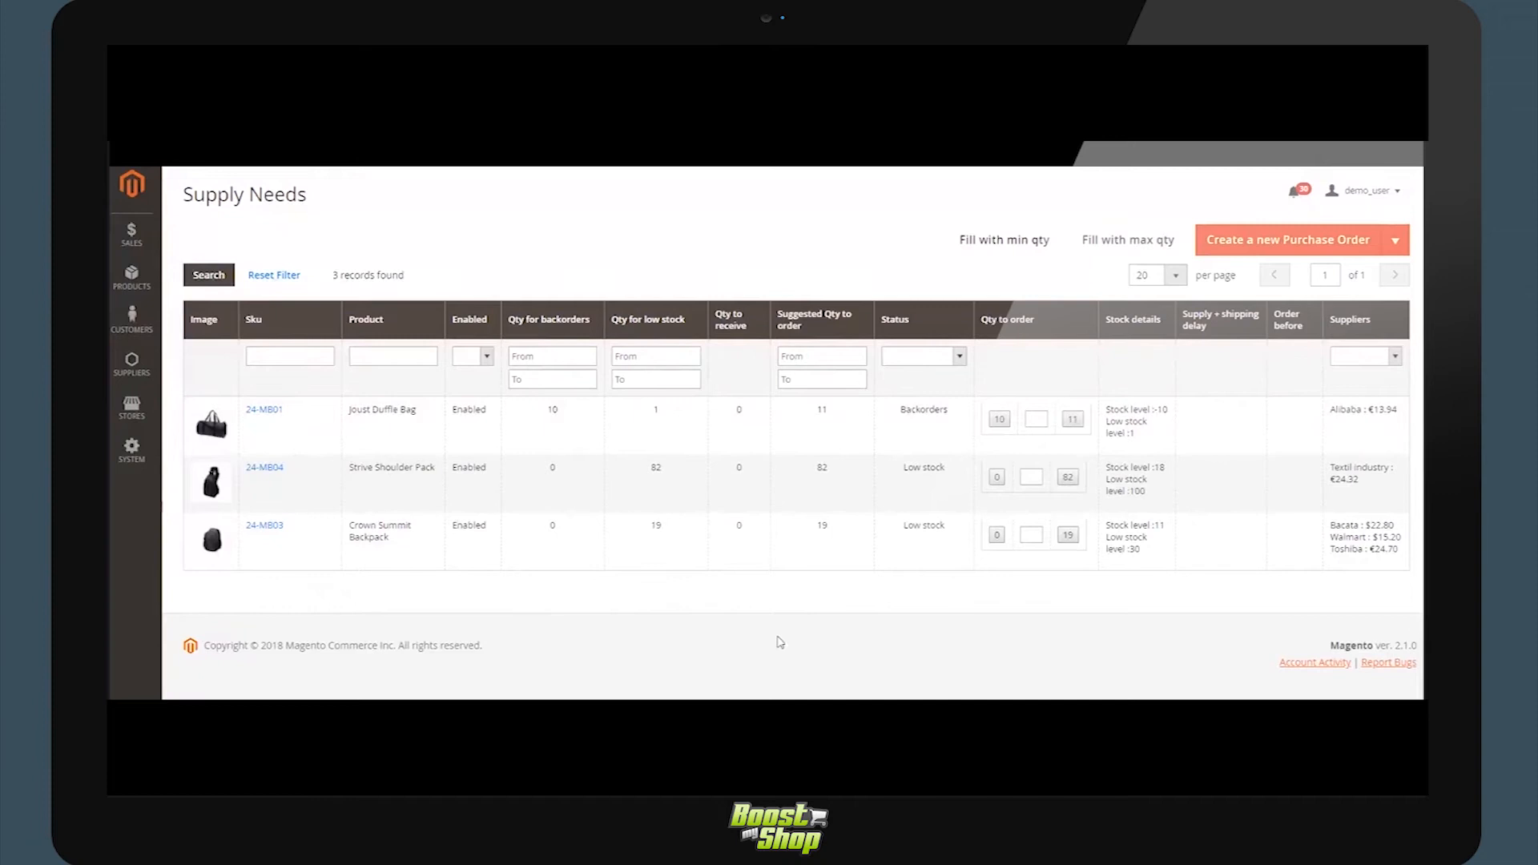
pyautogui.moveTo(748, 663)
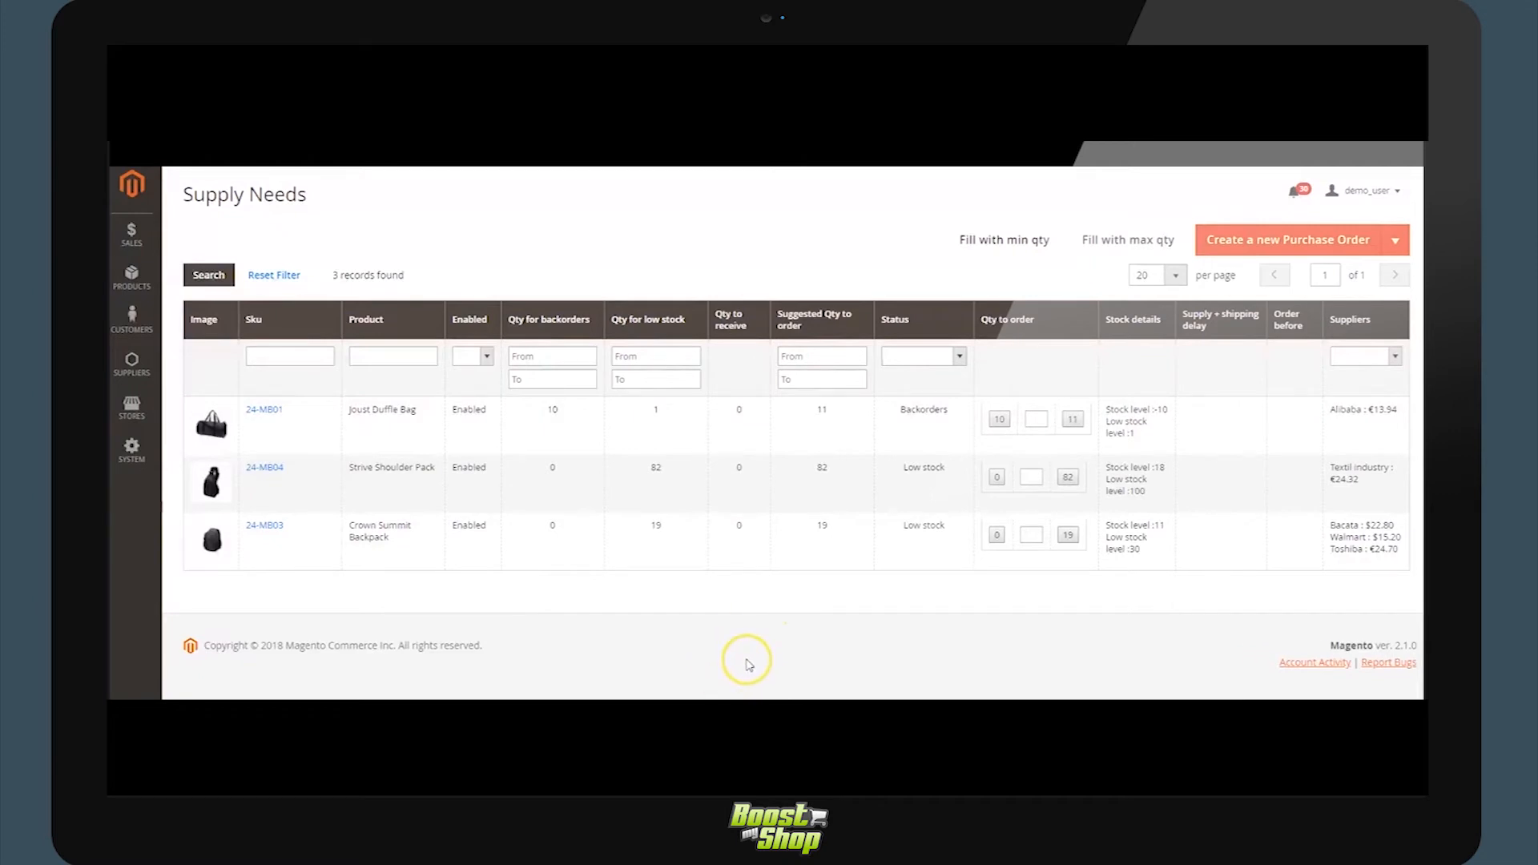
pyautogui.moveTo(737, 659)
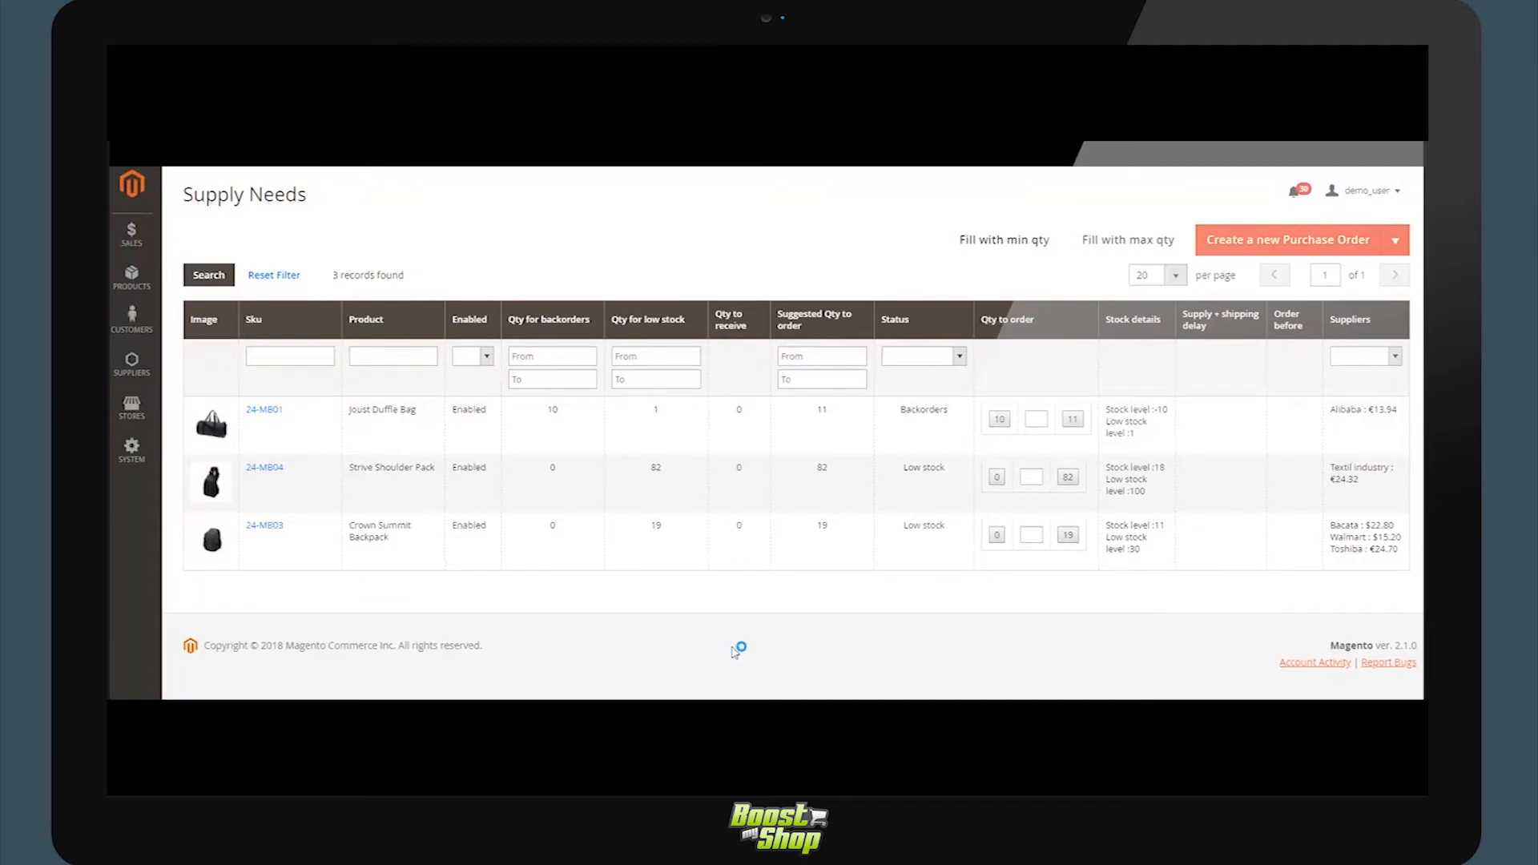
pyautogui.moveTo(716, 644)
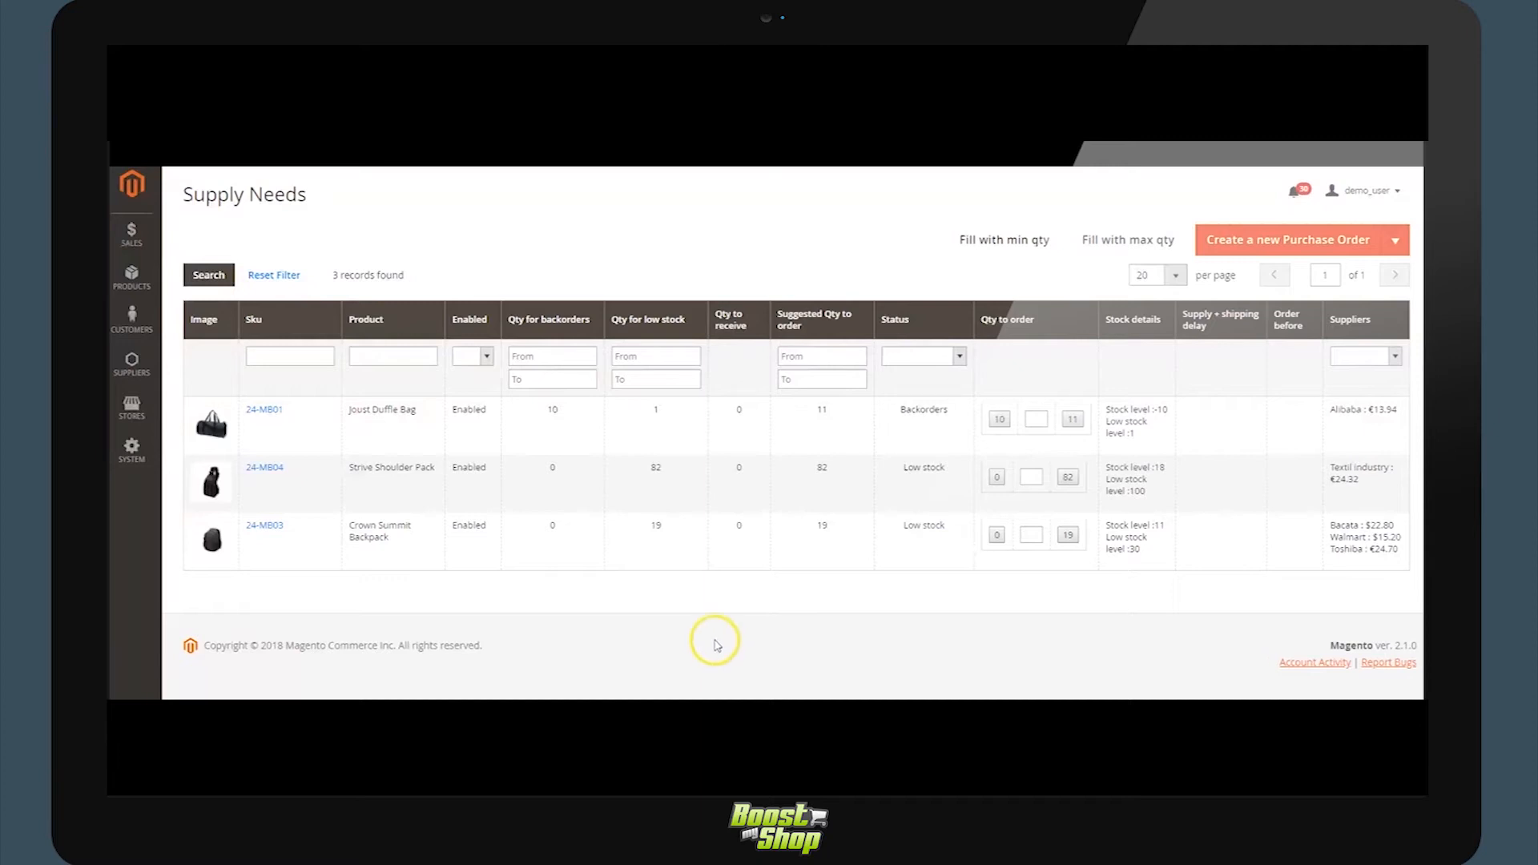
pyautogui.moveTo(713, 642)
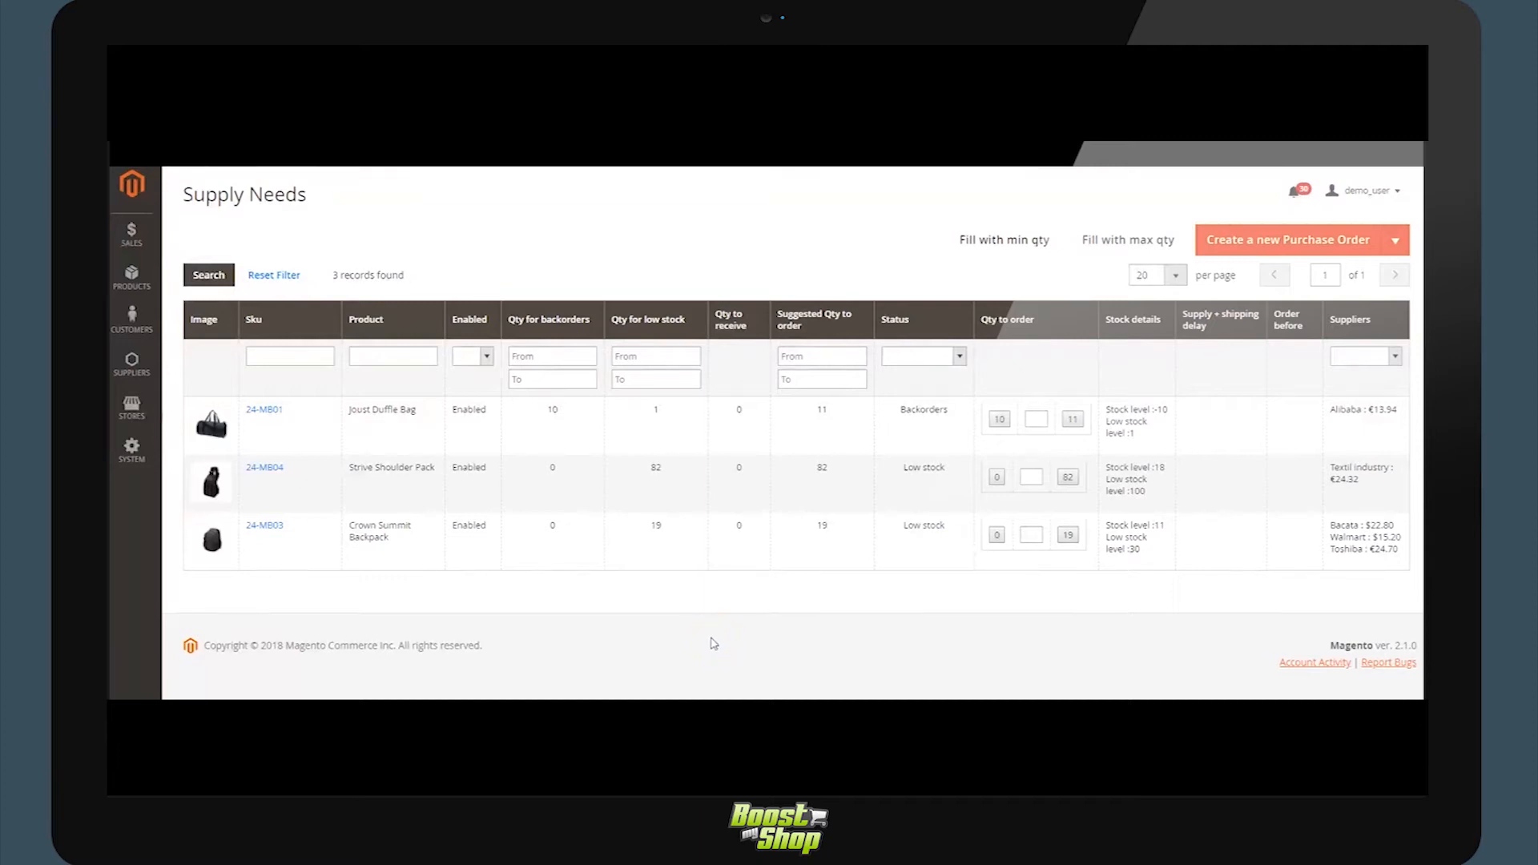
pyautogui.moveTo(711, 632)
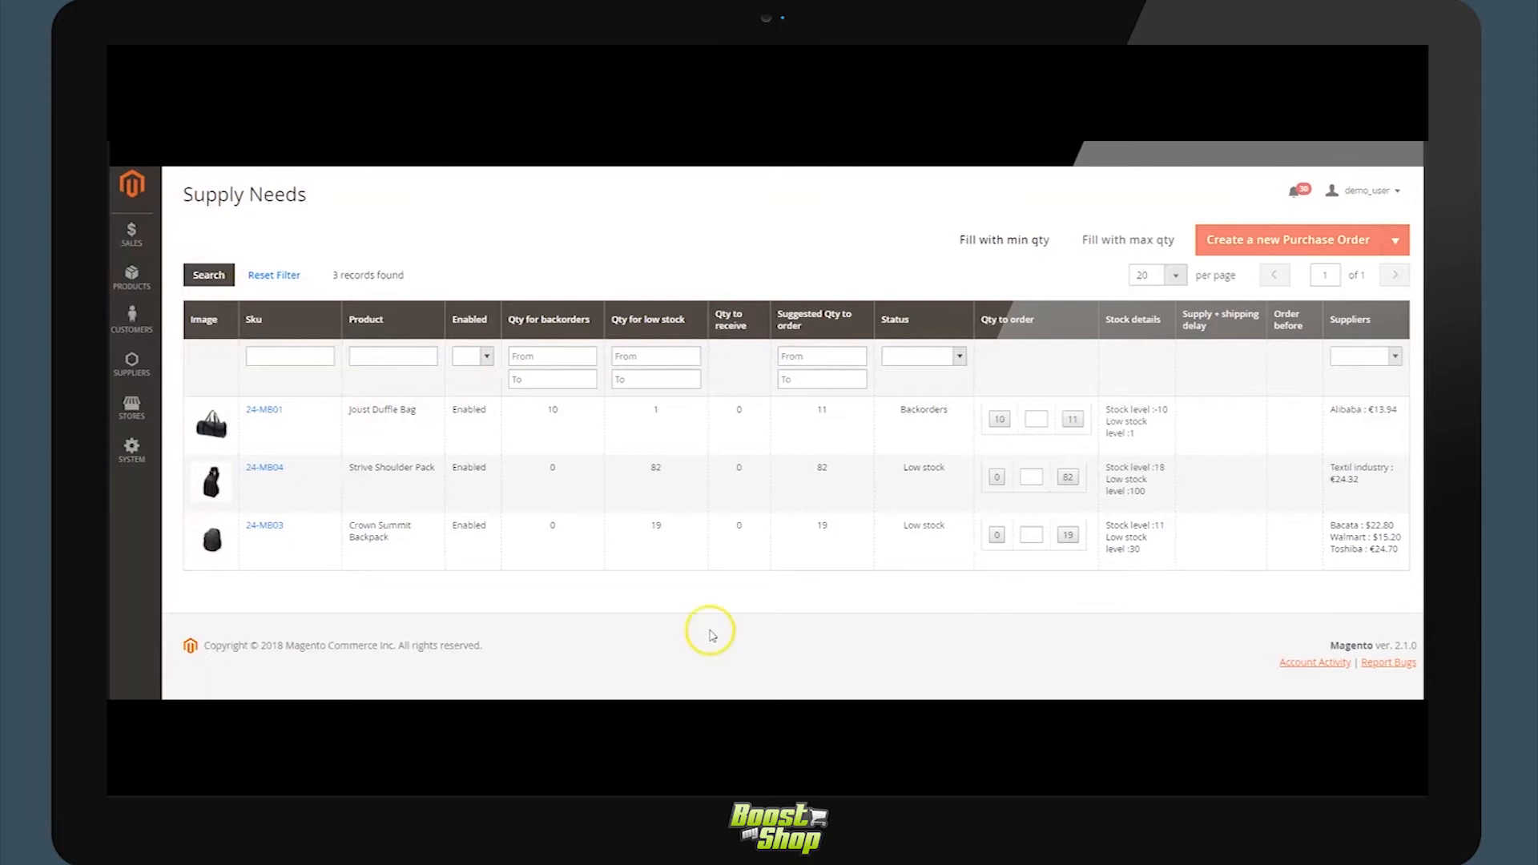
pyautogui.moveTo(705, 530)
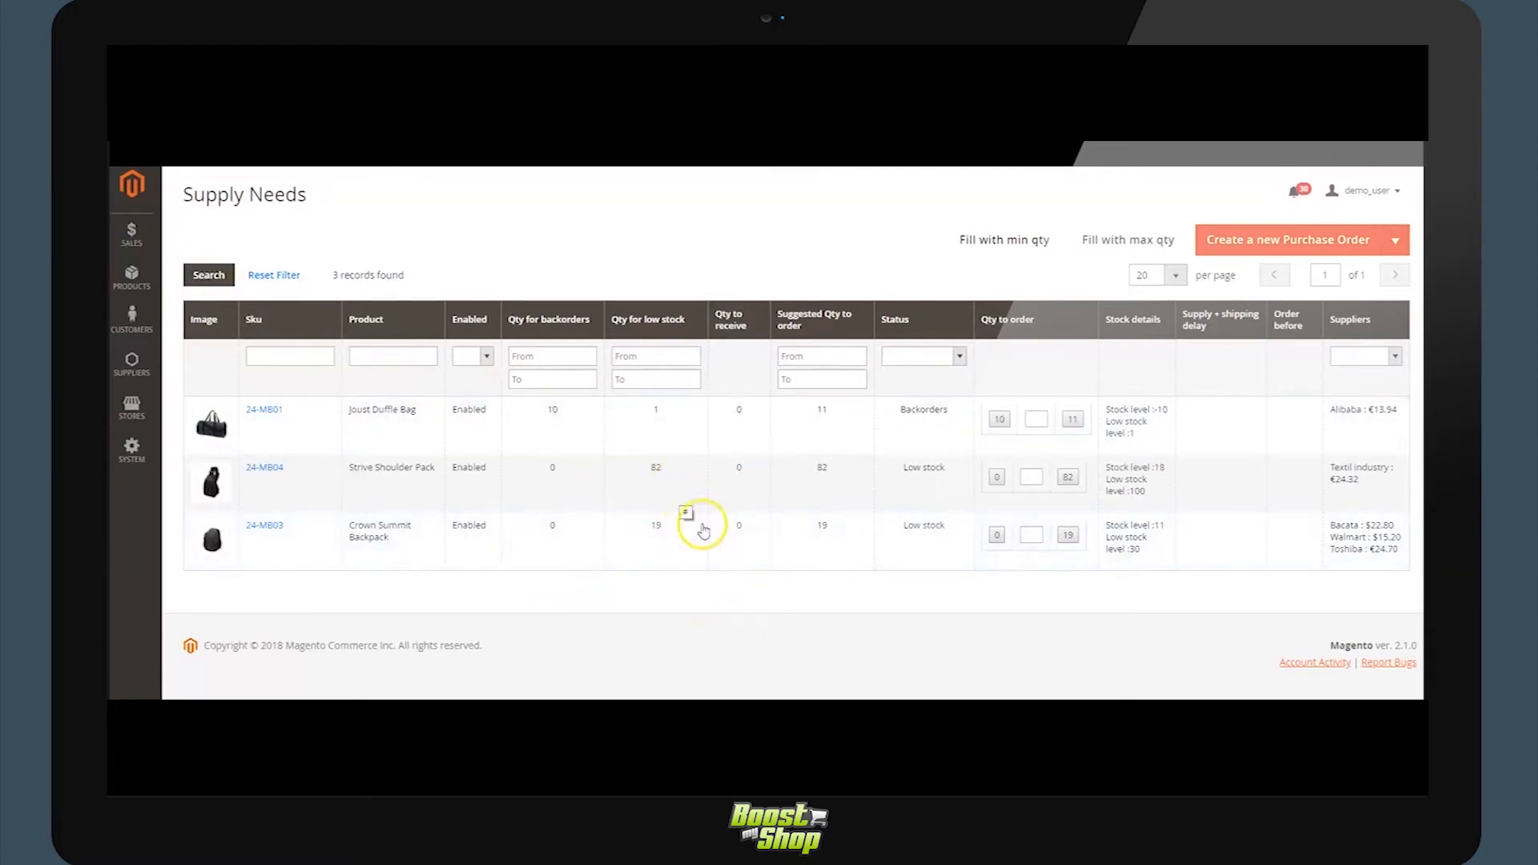
pyautogui.moveTo(549, 317)
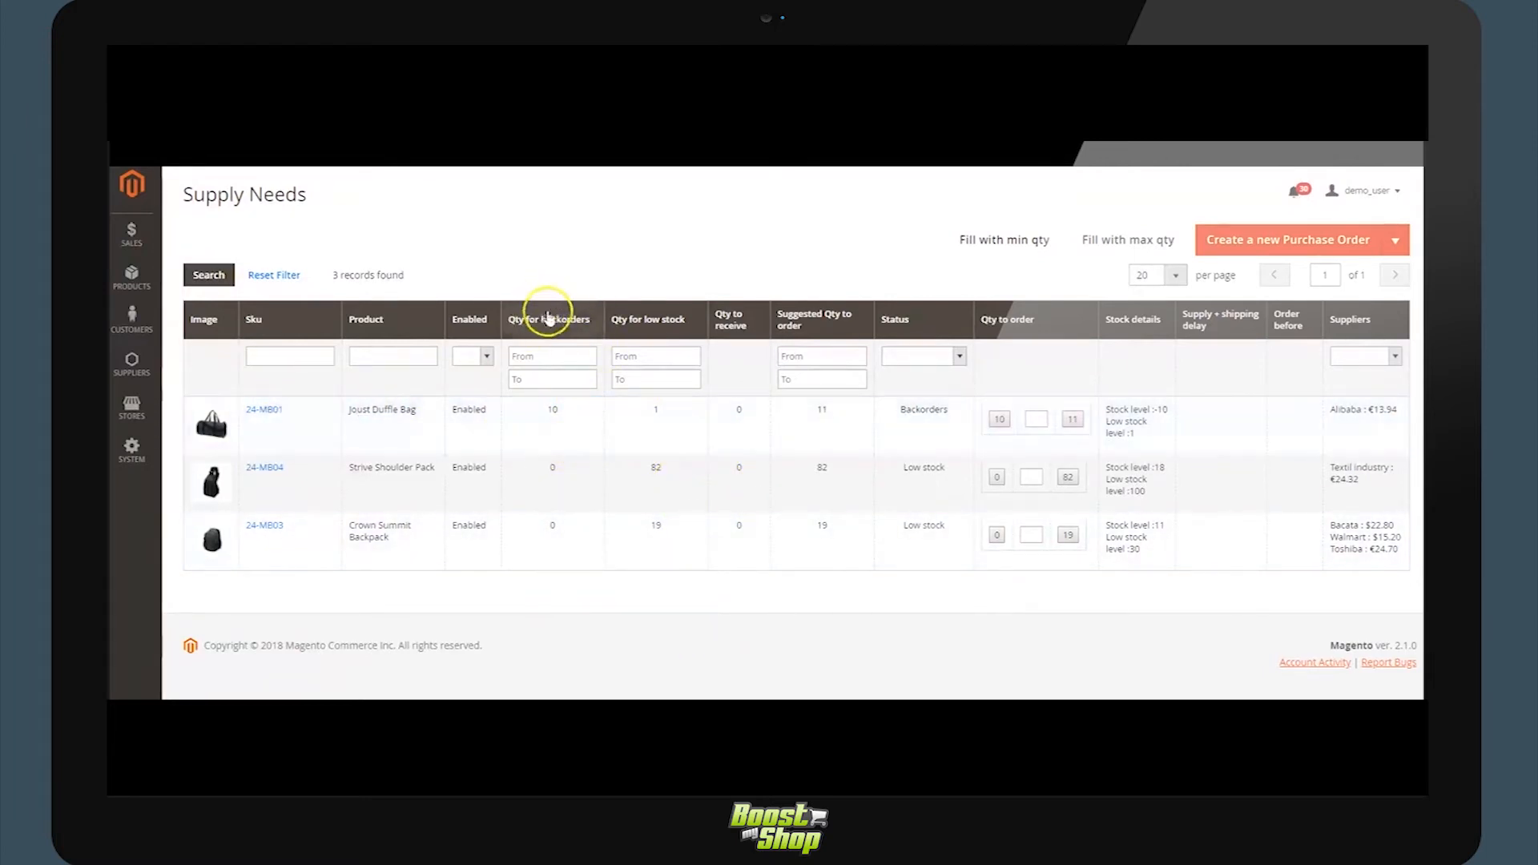
pyautogui.moveTo(551, 324)
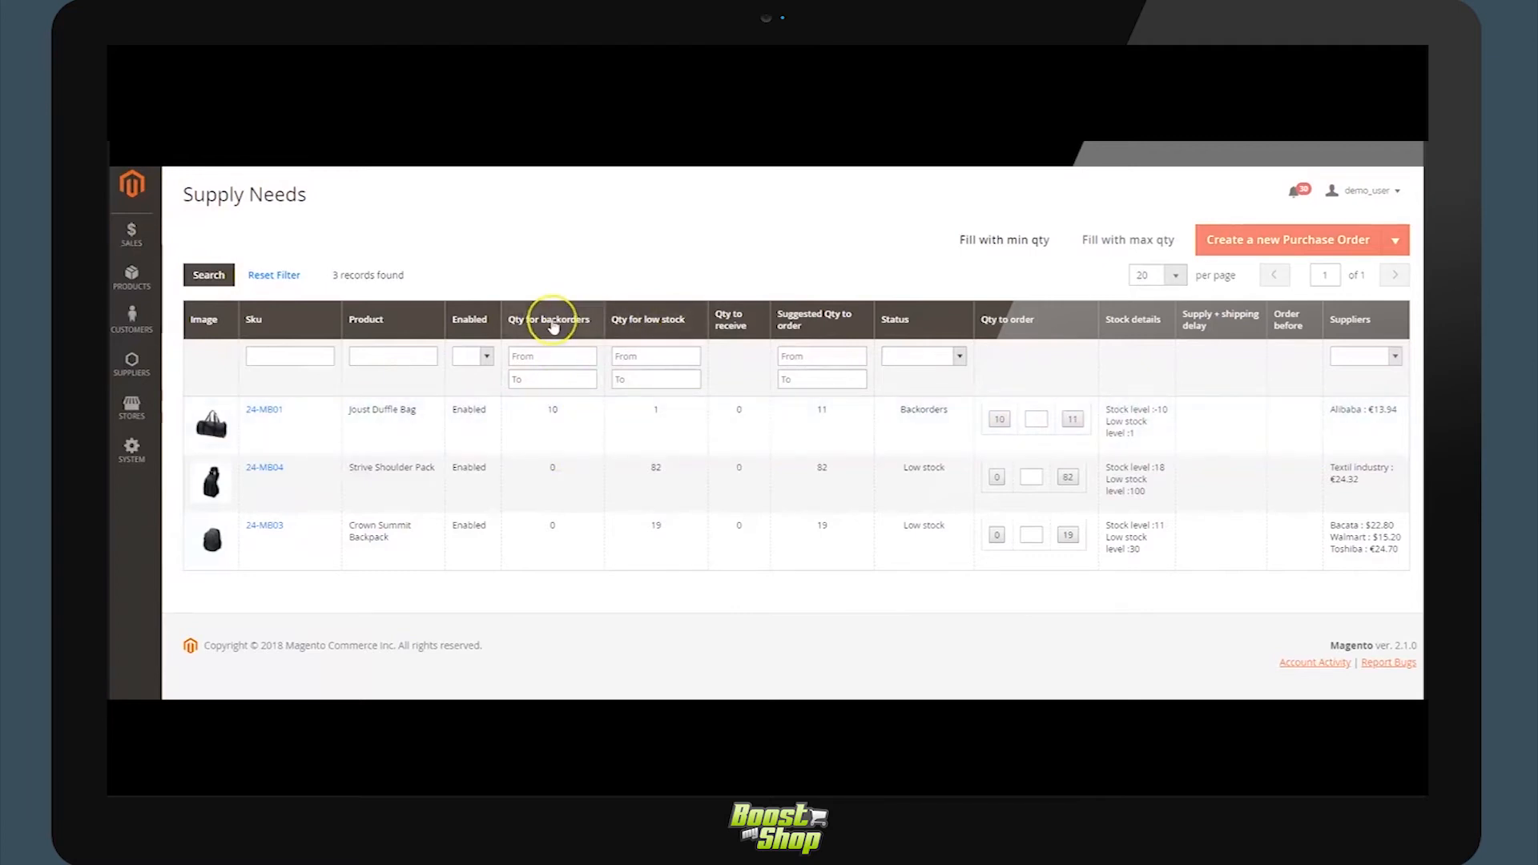
pyautogui.moveTo(578, 423)
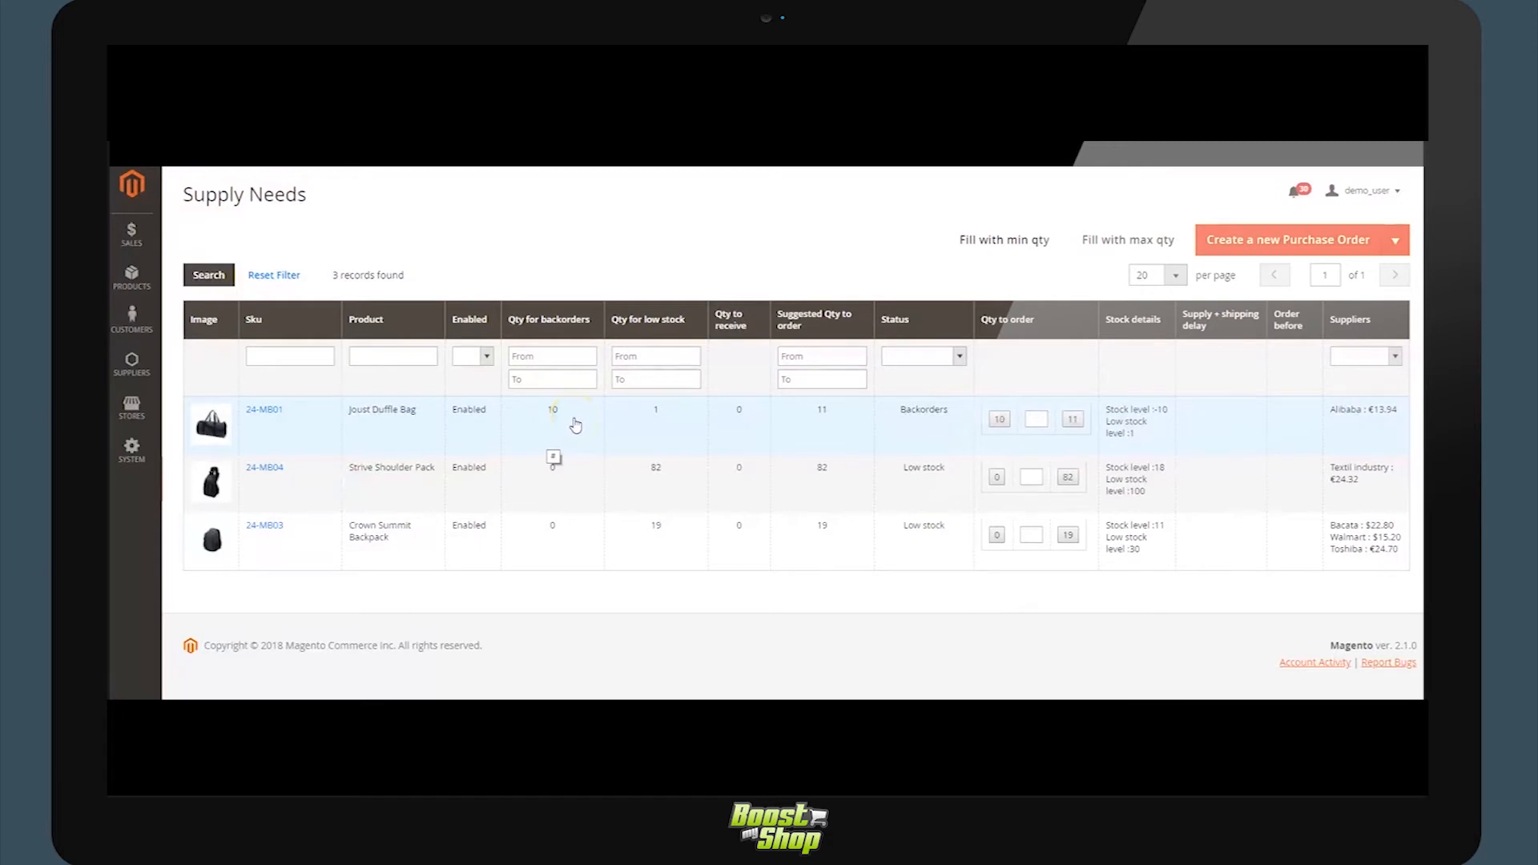
pyautogui.moveTo(669, 420)
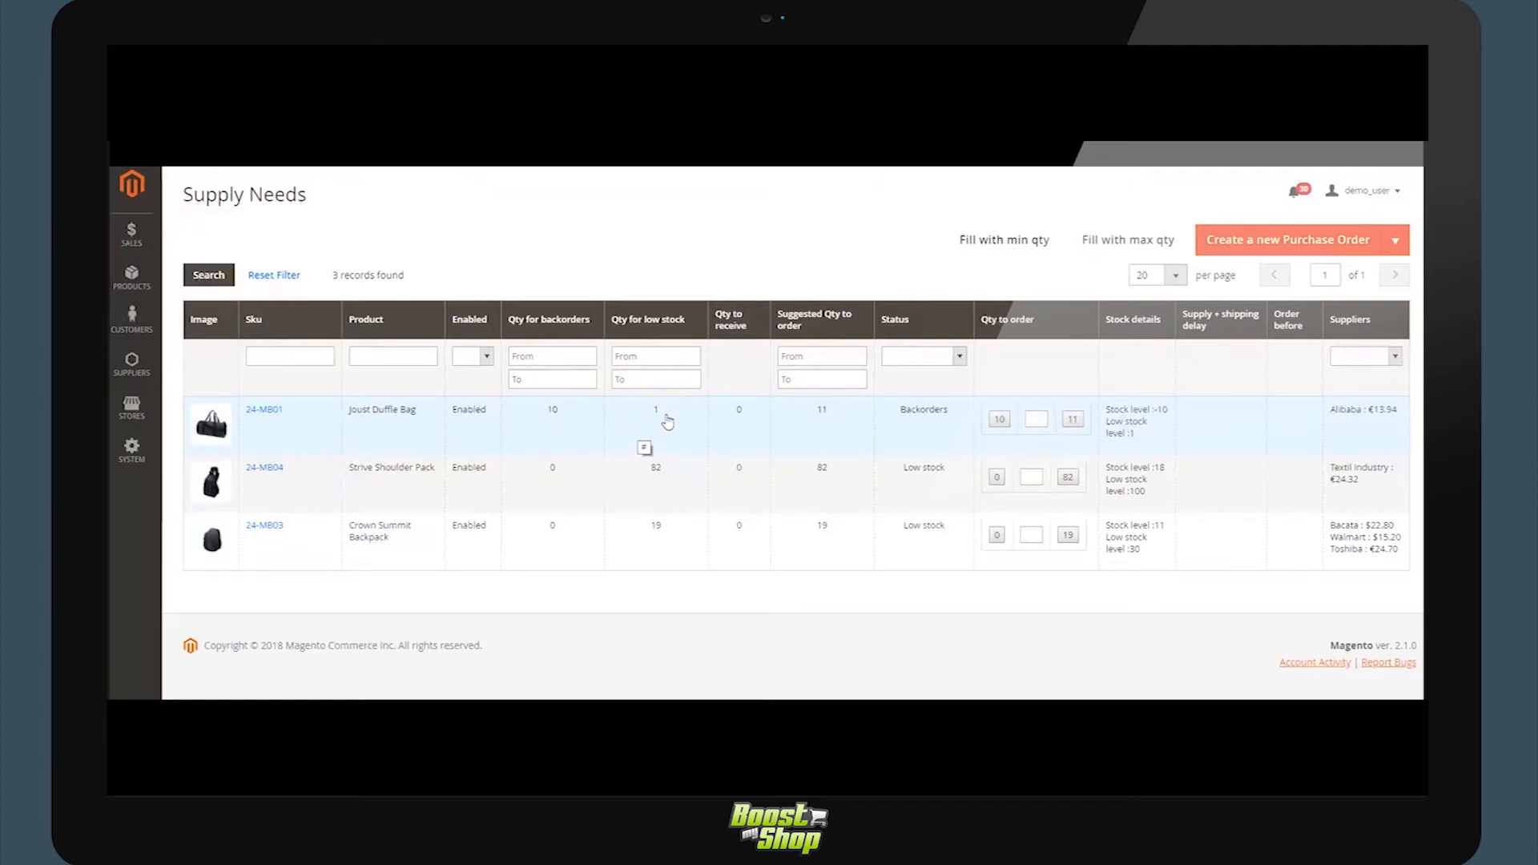
pyautogui.moveTo(735, 430)
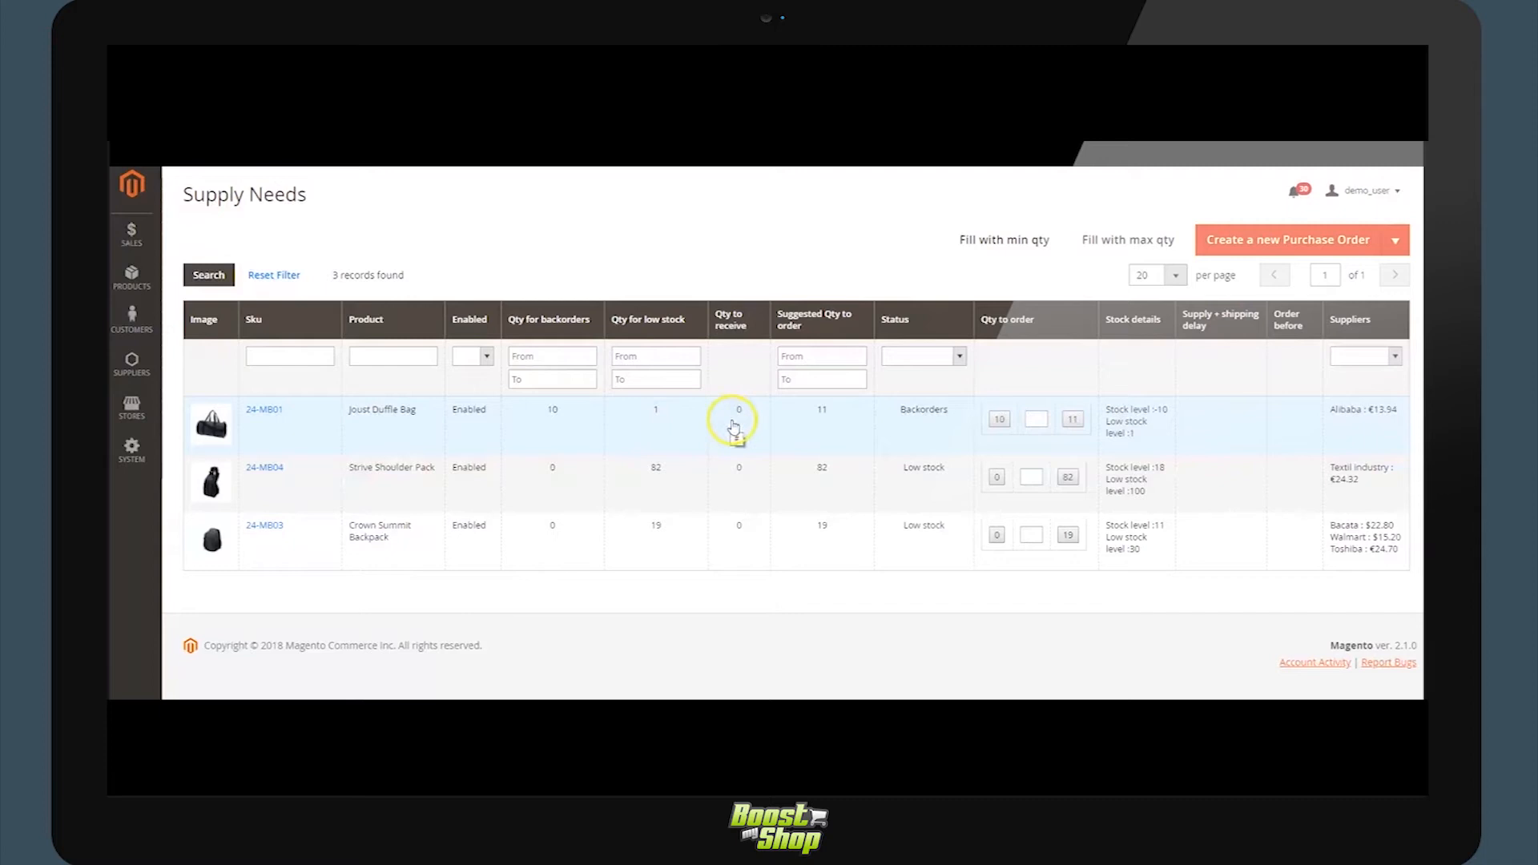
pyautogui.moveTo(798, 439)
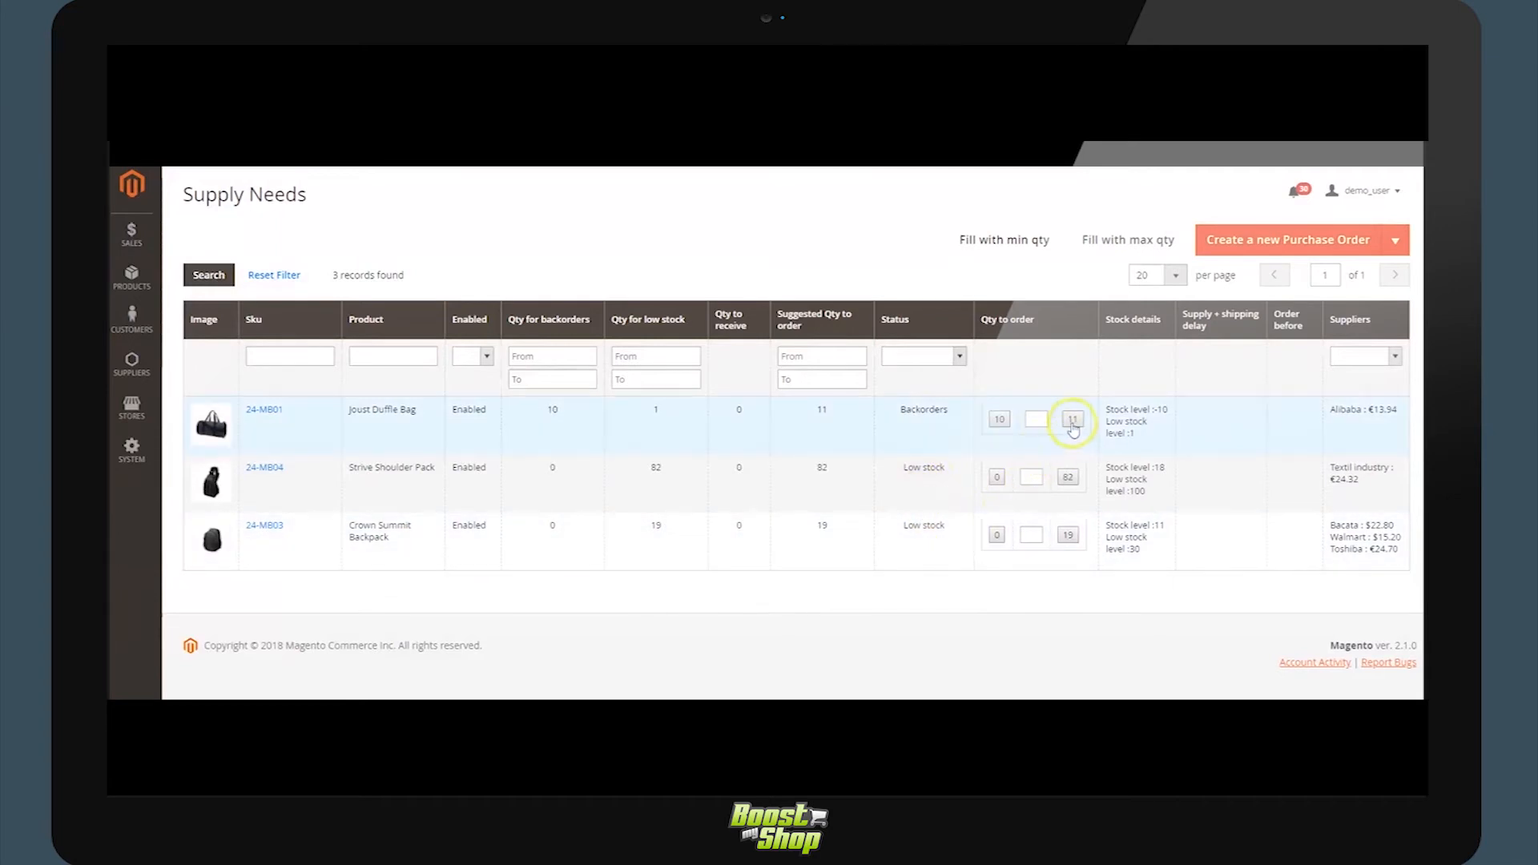
# Order the suggested 11 Joust Duffle Bags and 82 Strive Shoulder Packs.
pyautogui.click(1072, 418)
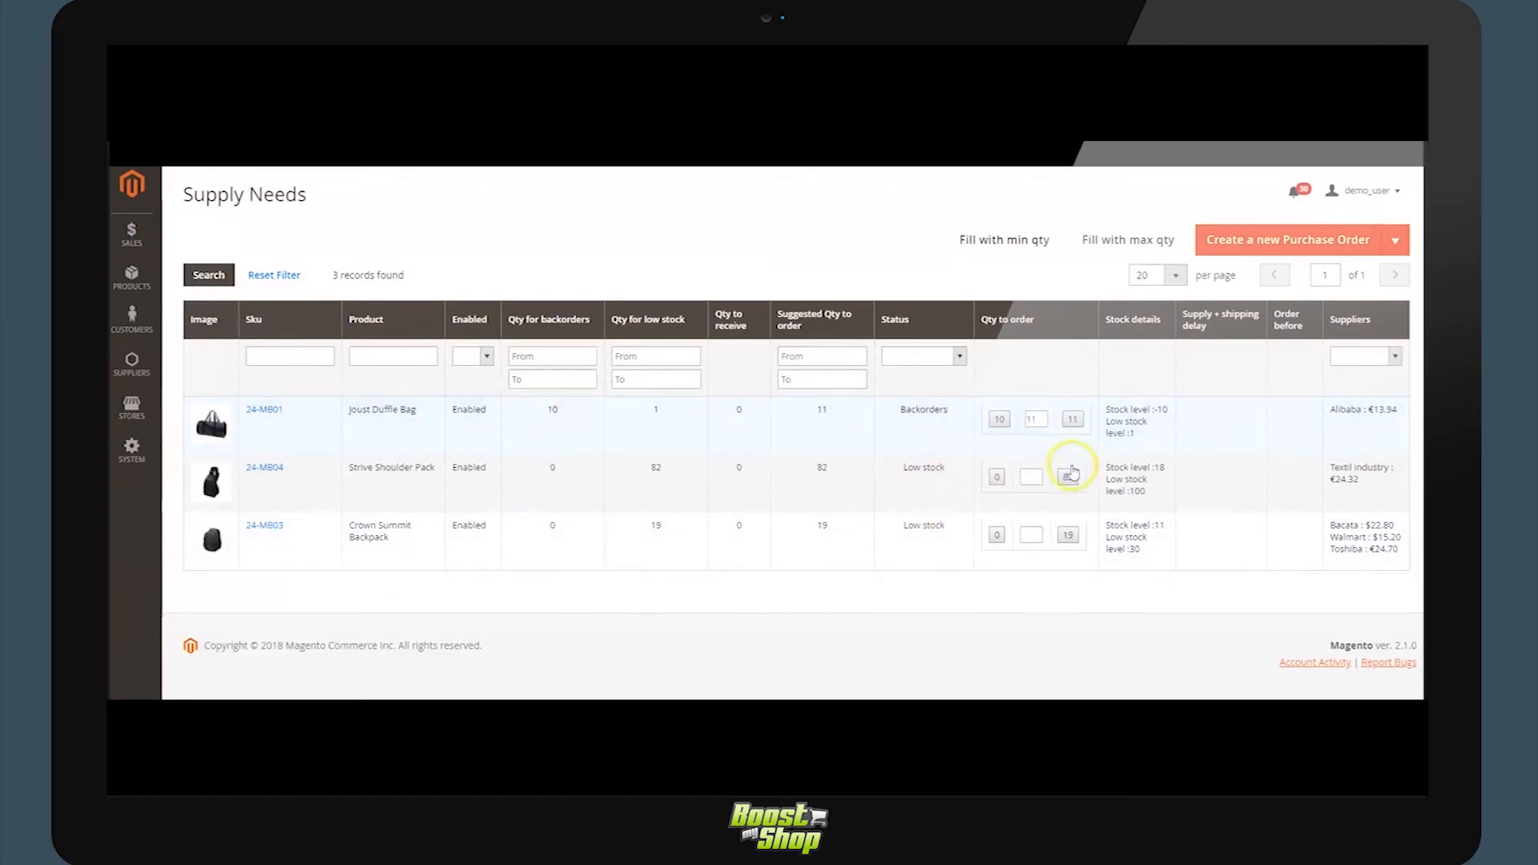
pyautogui.click(1068, 476)
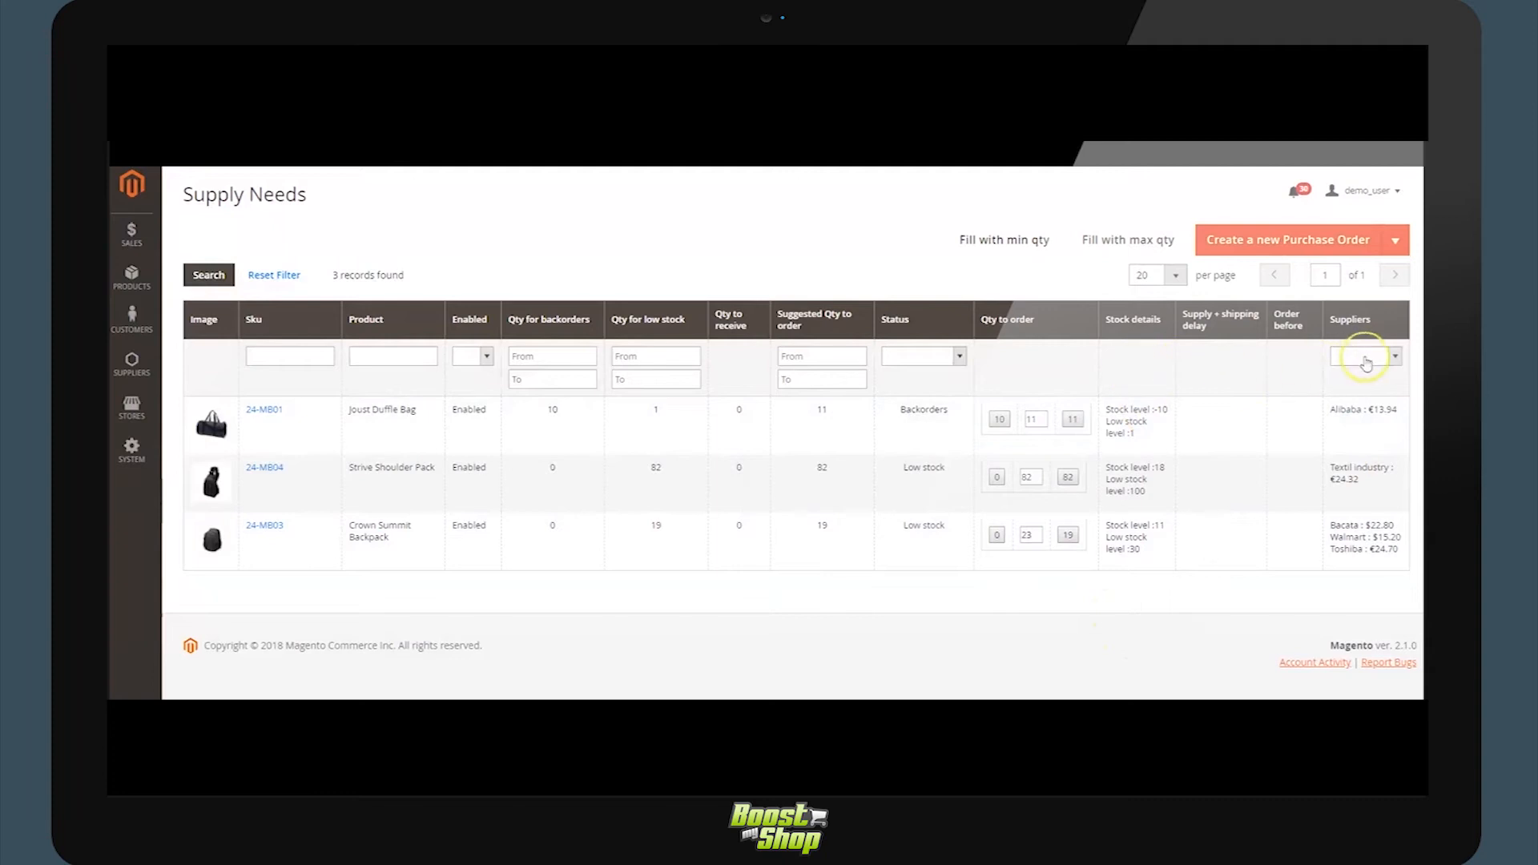
pyautogui.click(1363, 355)
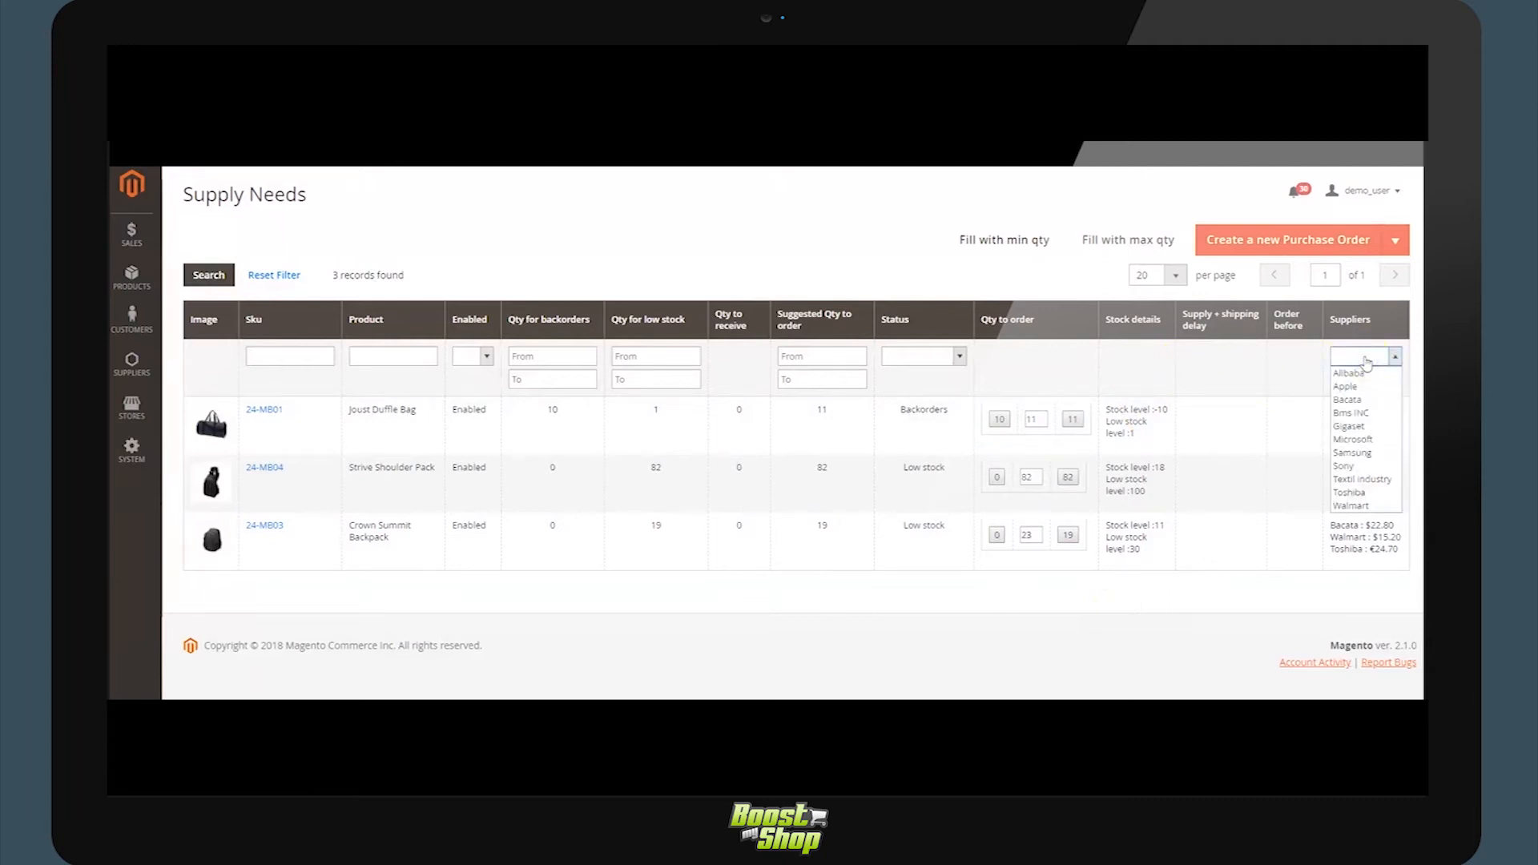
pyautogui.click(1344, 374)
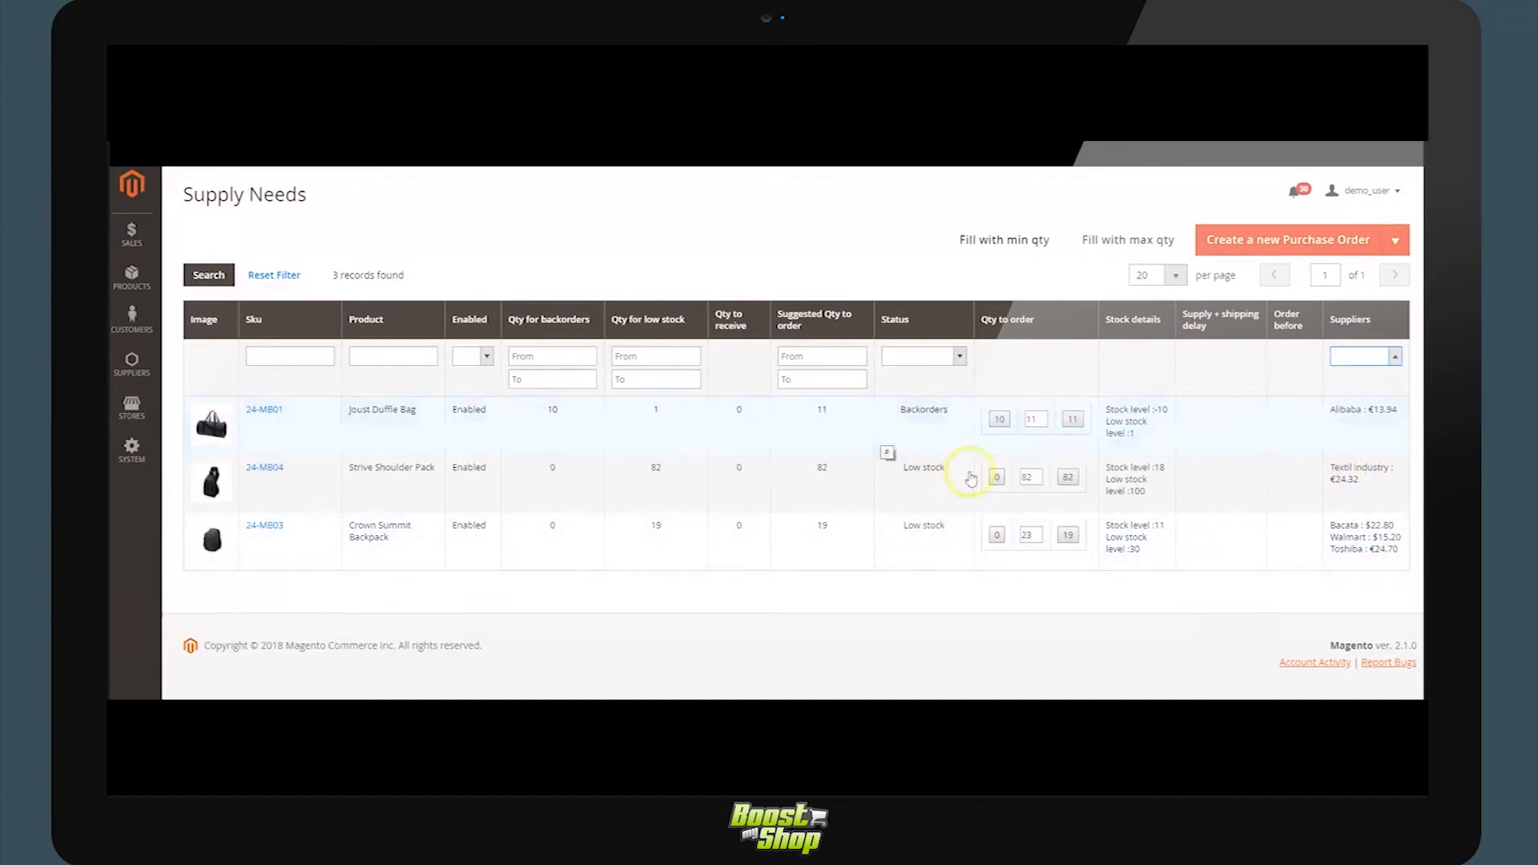
pyautogui.click(1392, 239)
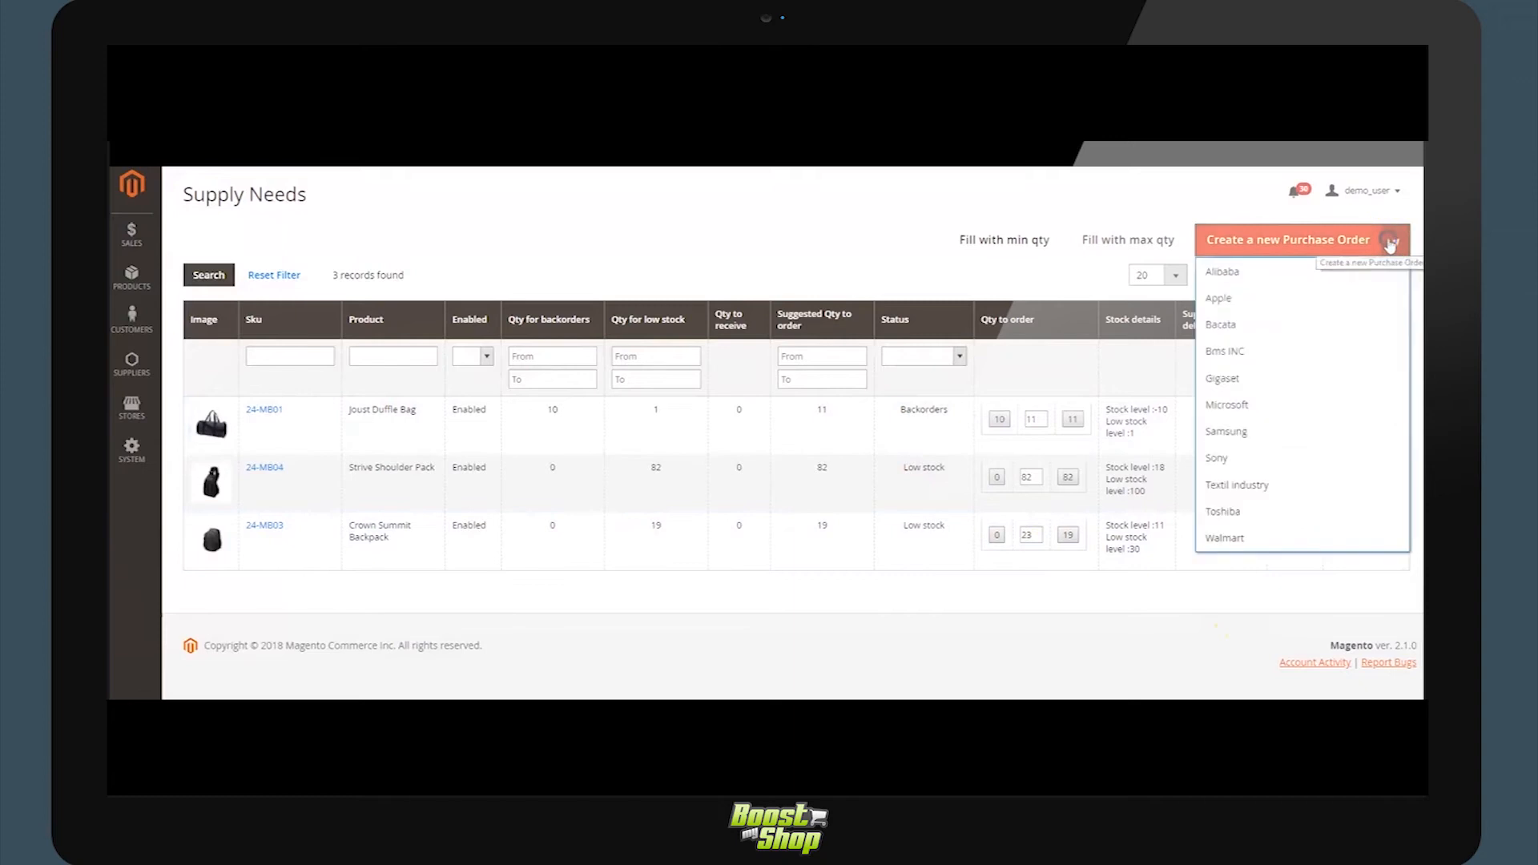
pyautogui.moveTo(1232, 285)
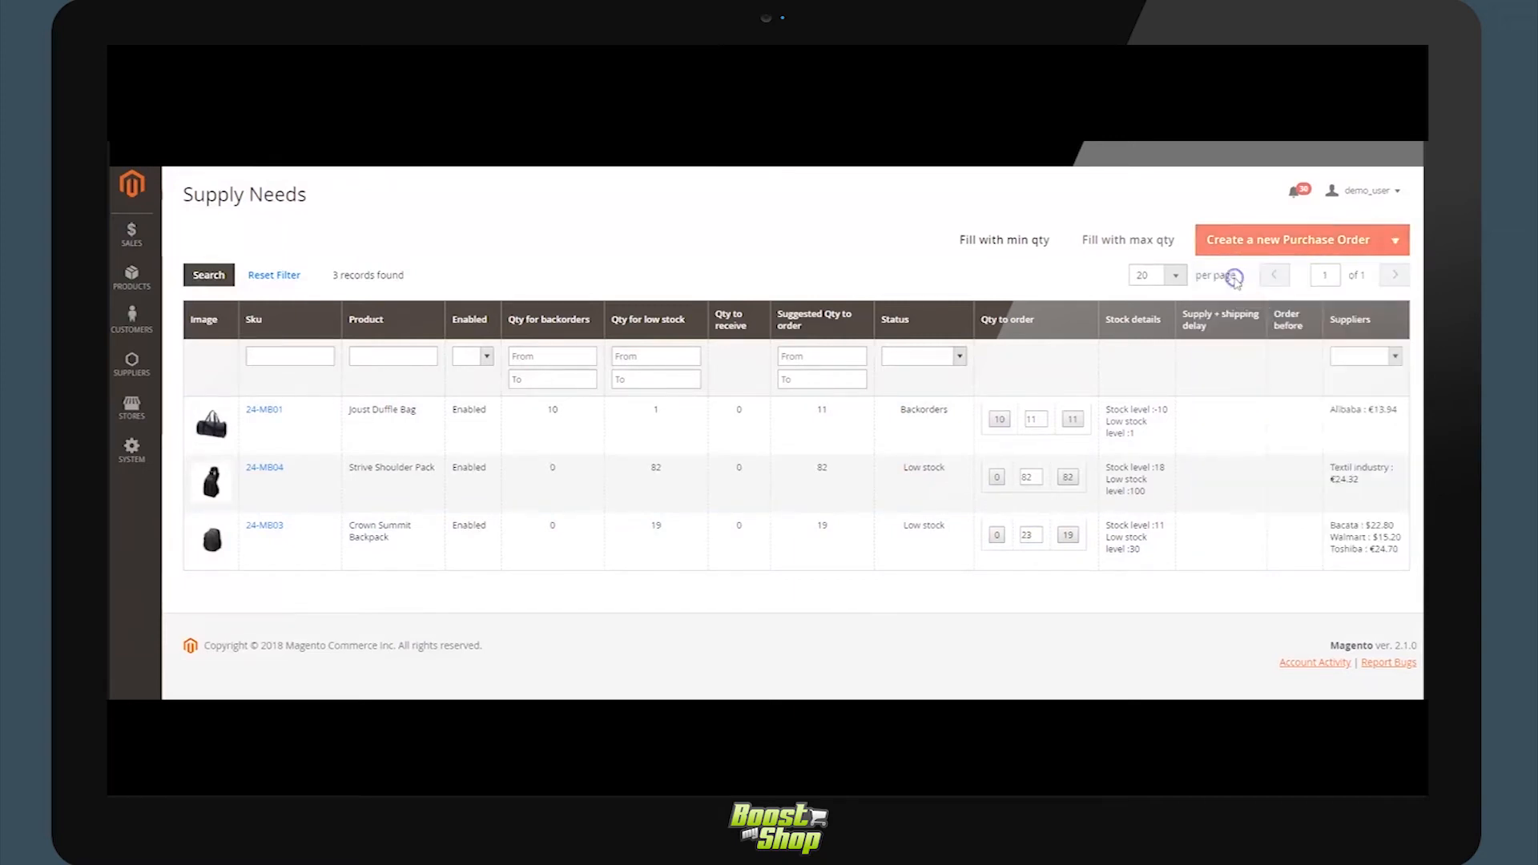
pyautogui.click(1290, 239)
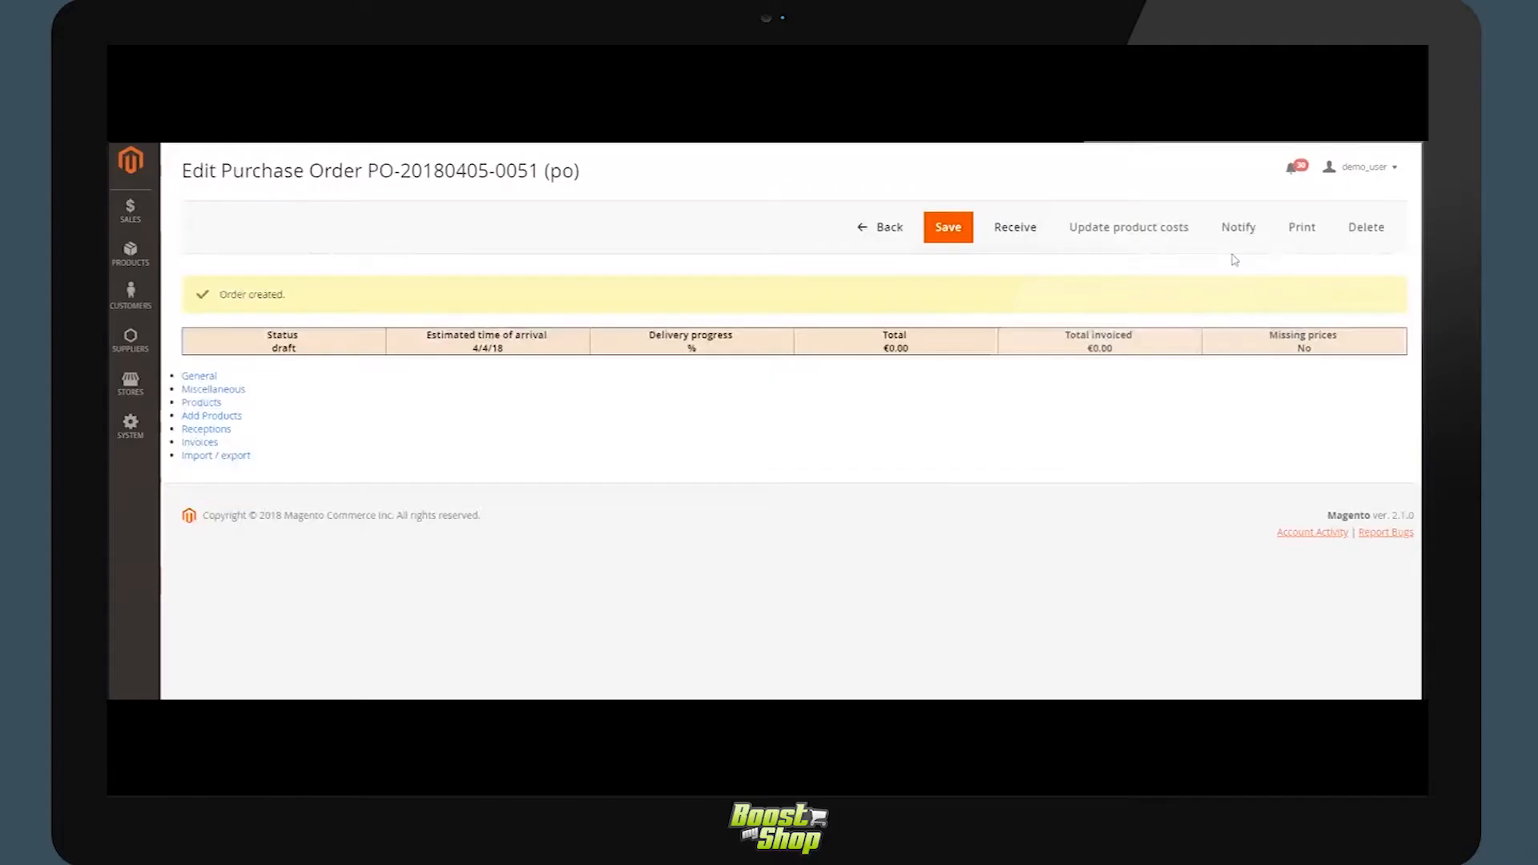
# Review the General details: supplier Alibaba, Draft status, reference, arrival date and warehouse.
pyautogui.click(198, 375)
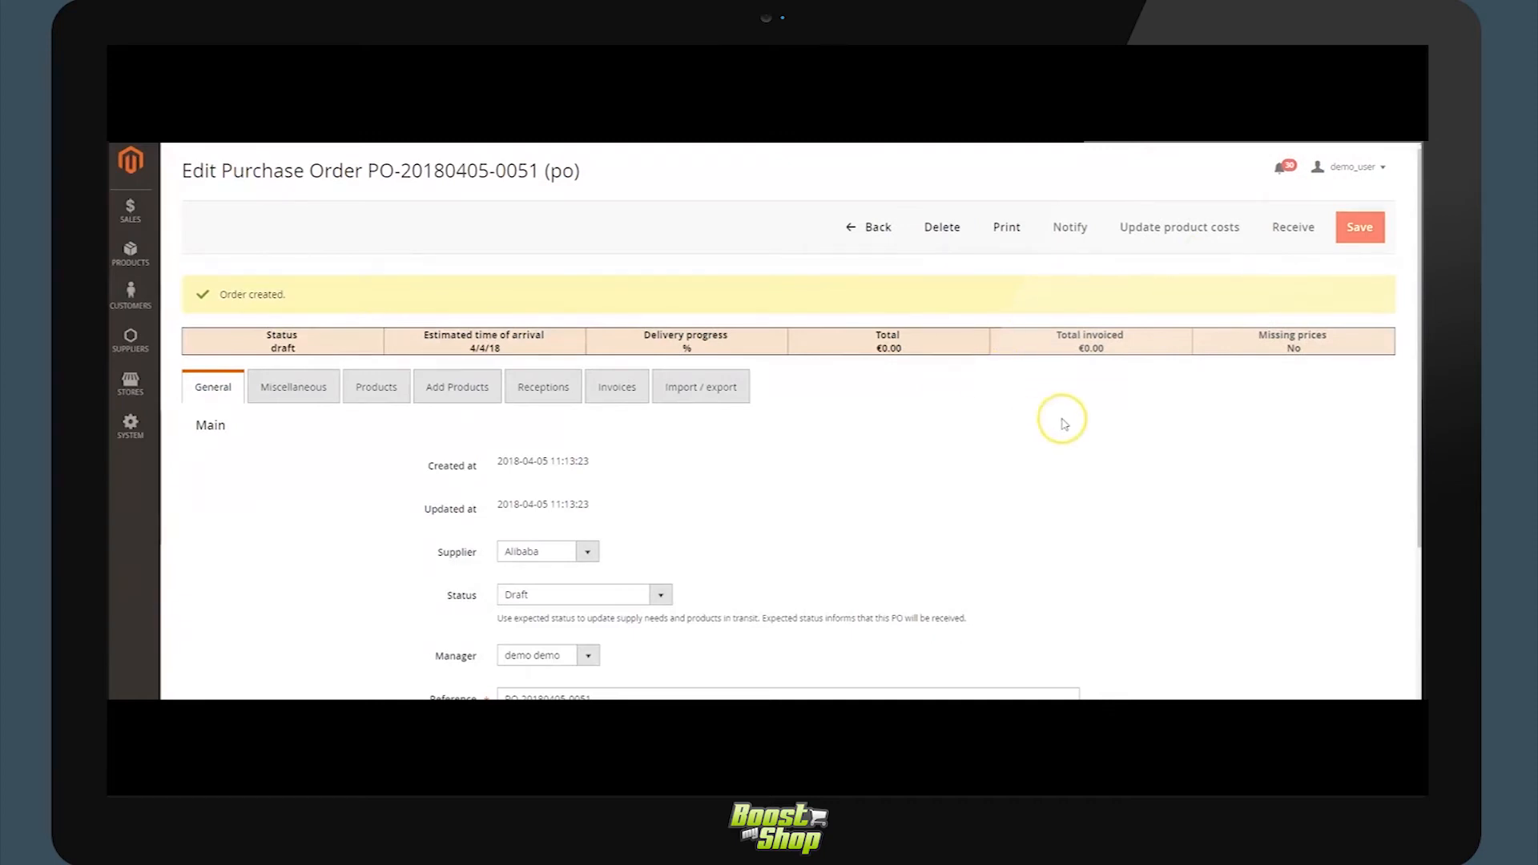
pyautogui.moveTo(1058, 420)
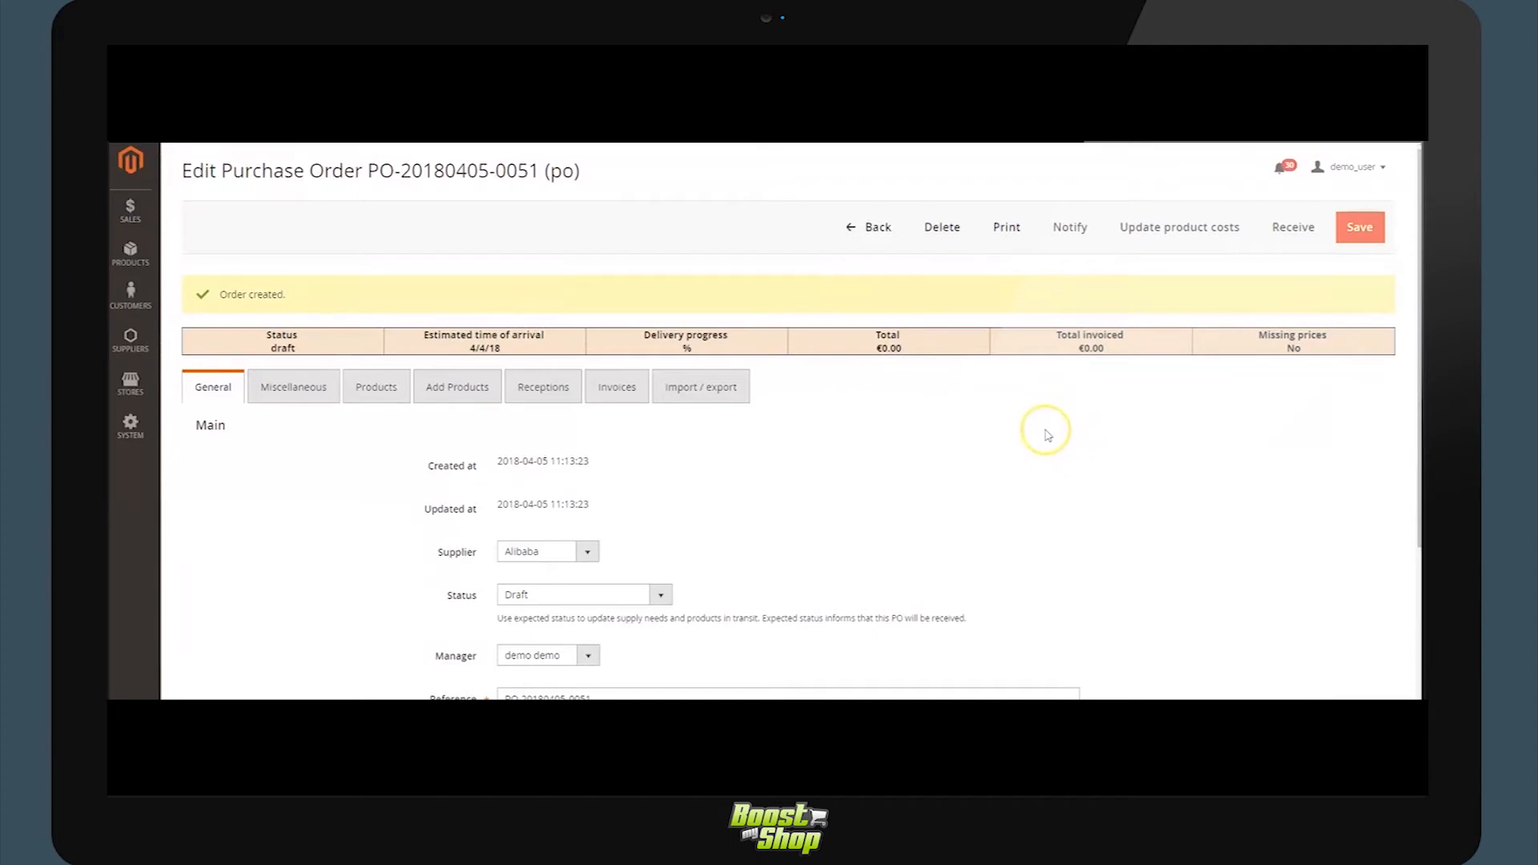
pyautogui.moveTo(1045, 431)
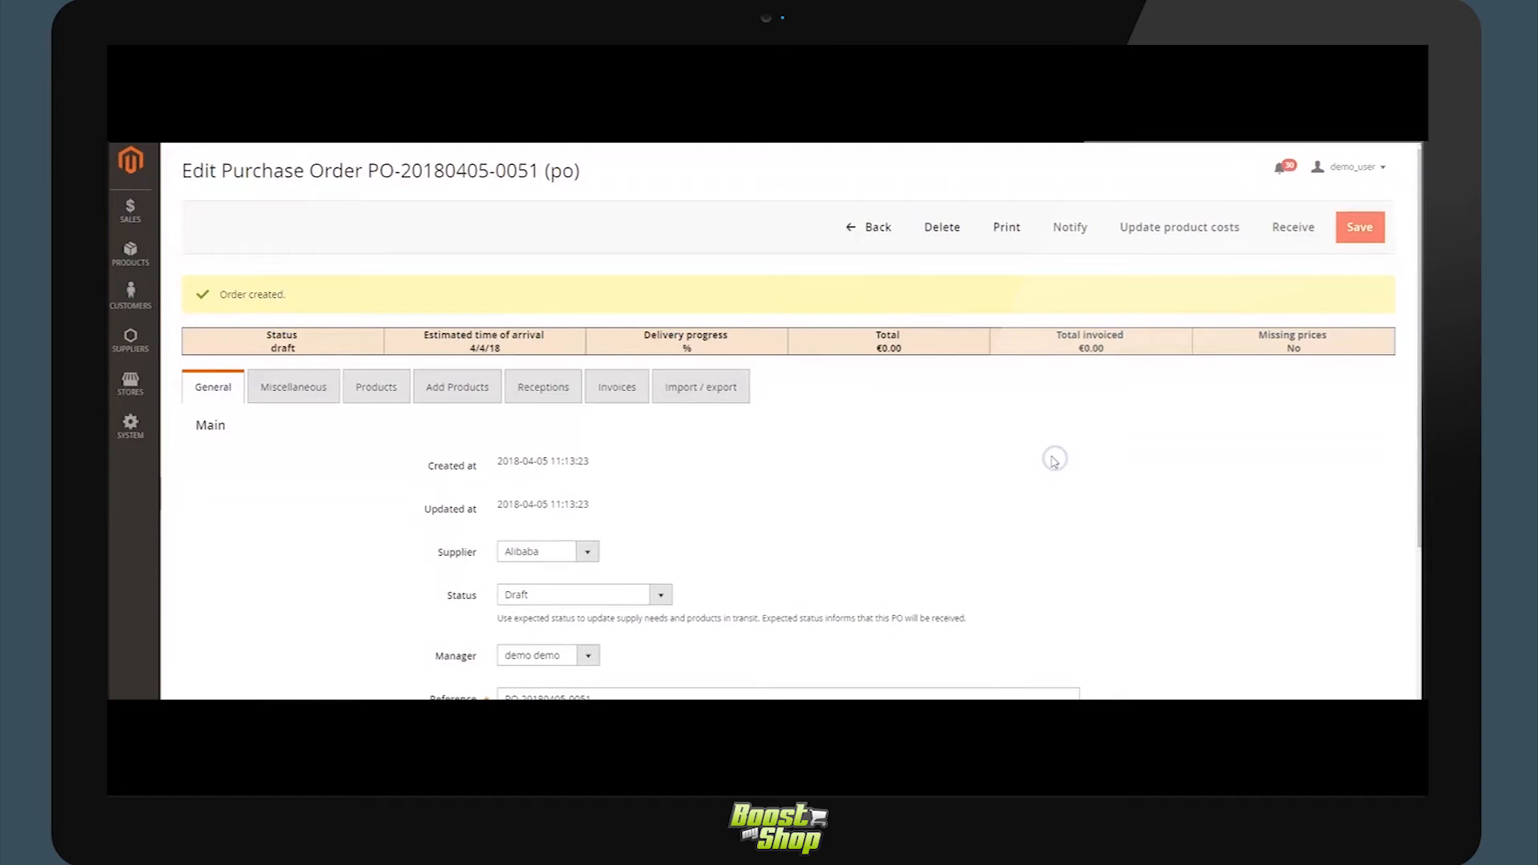
pyautogui.scroll(-3)
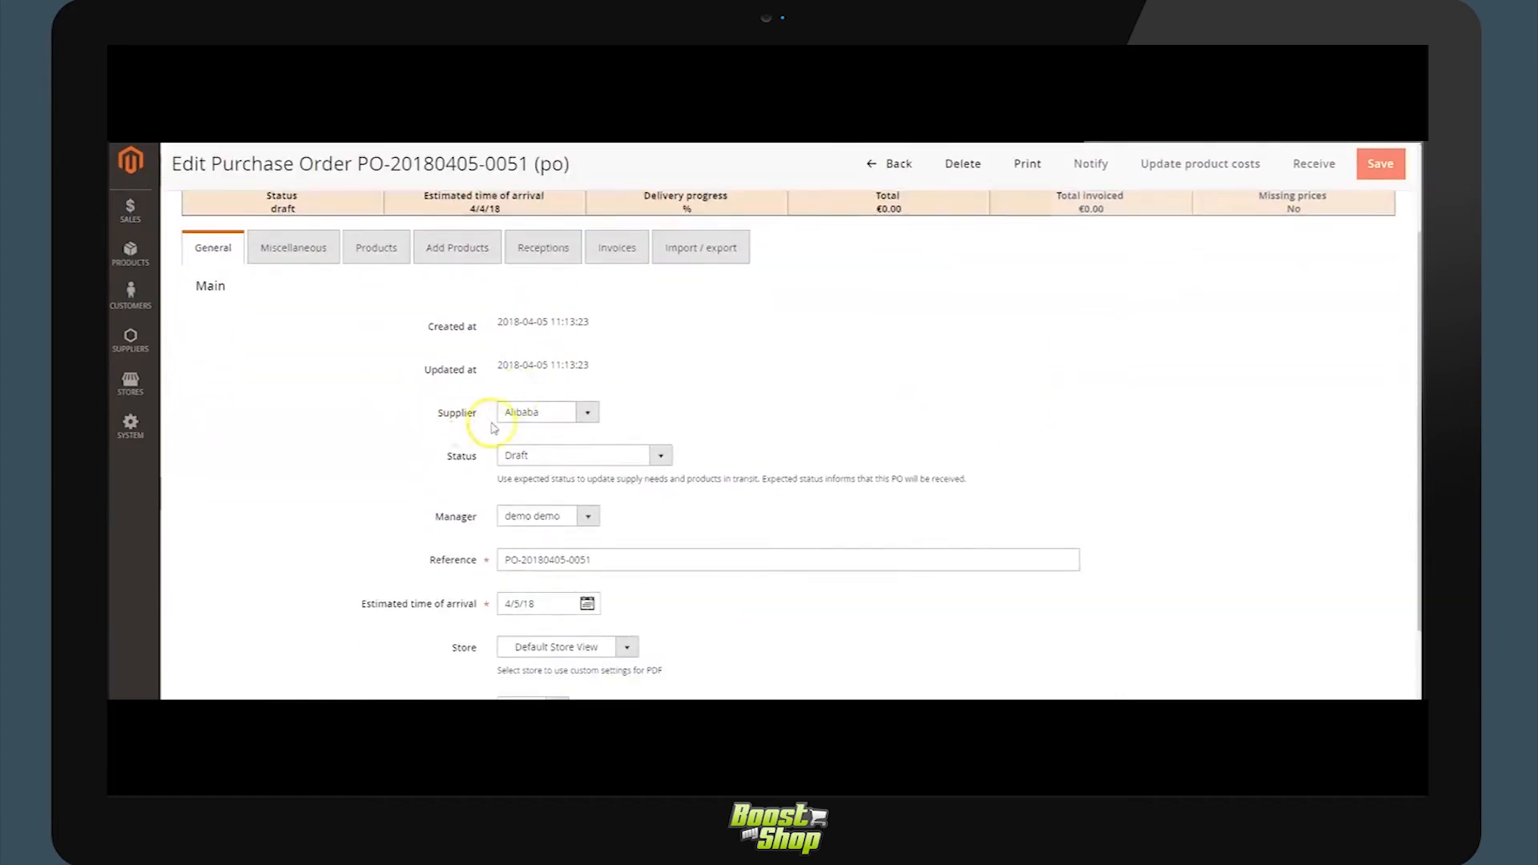
pyautogui.moveTo(540, 417)
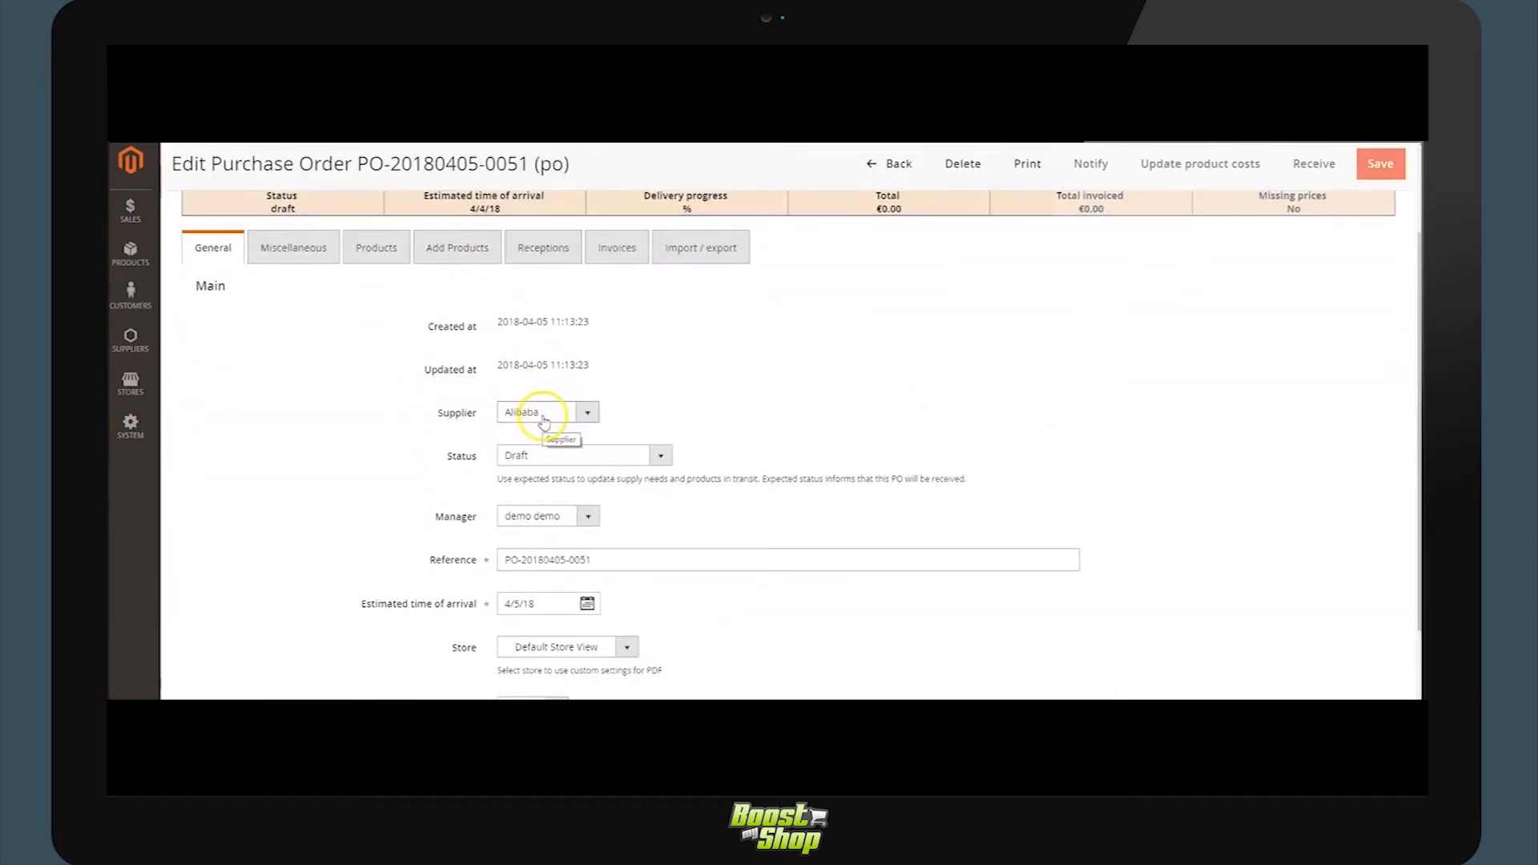
pyautogui.click(657, 454)
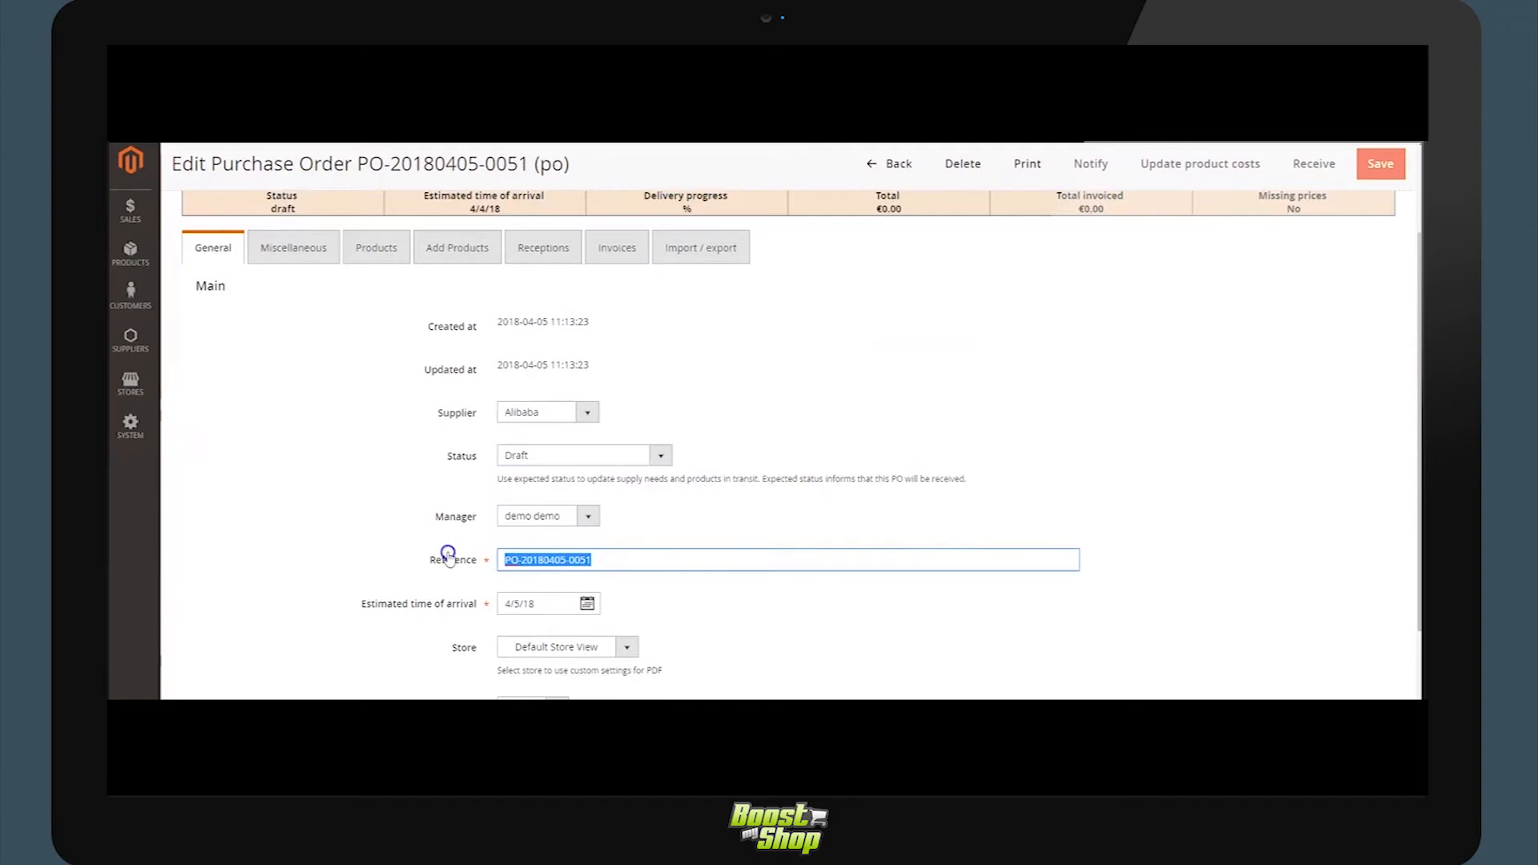
pyautogui.scroll(-3)
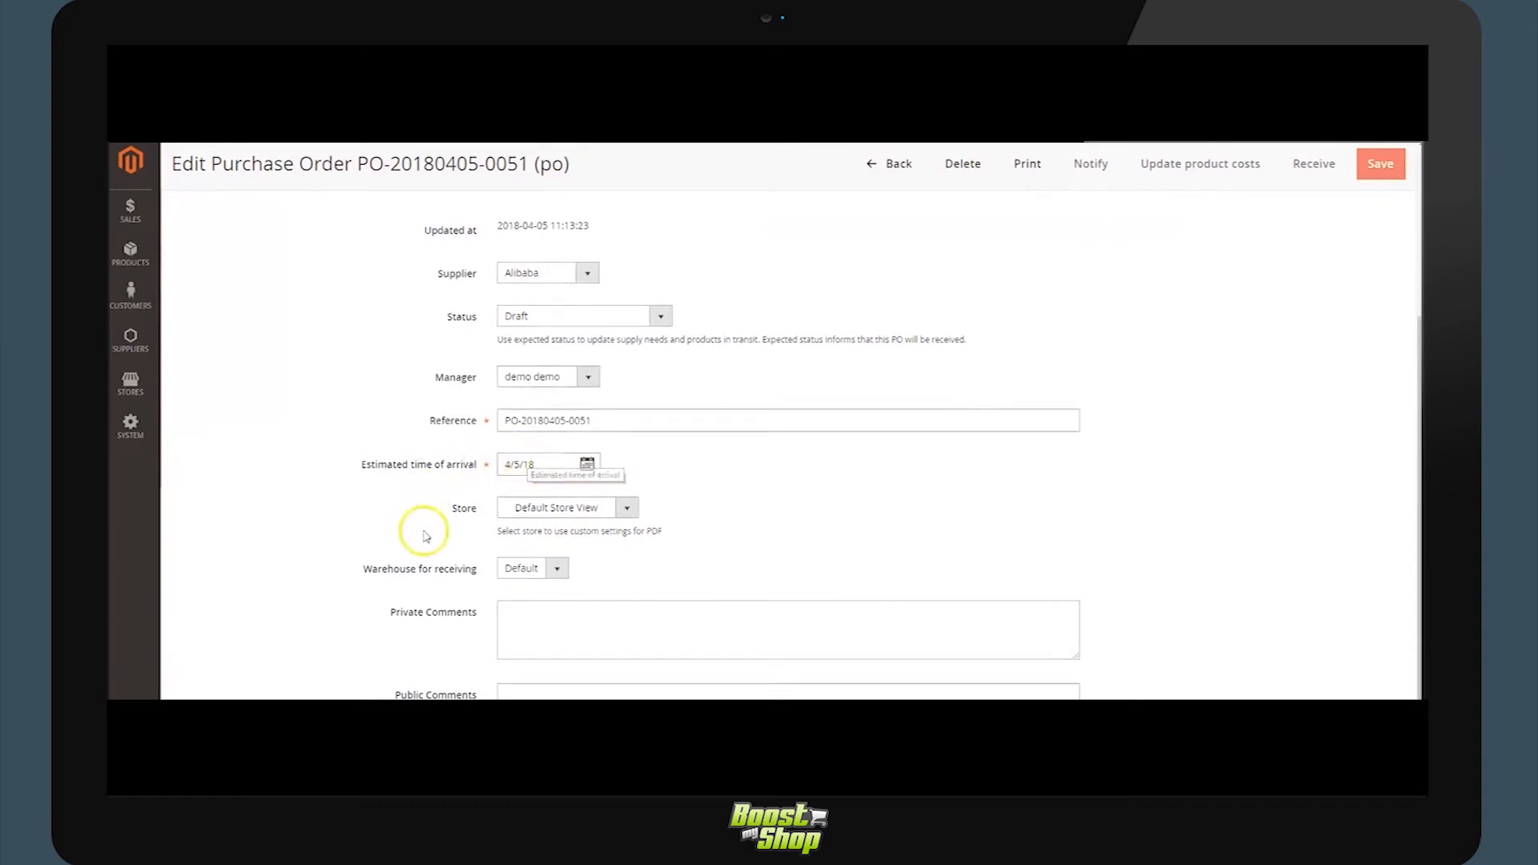
pyautogui.moveTo(522, 573)
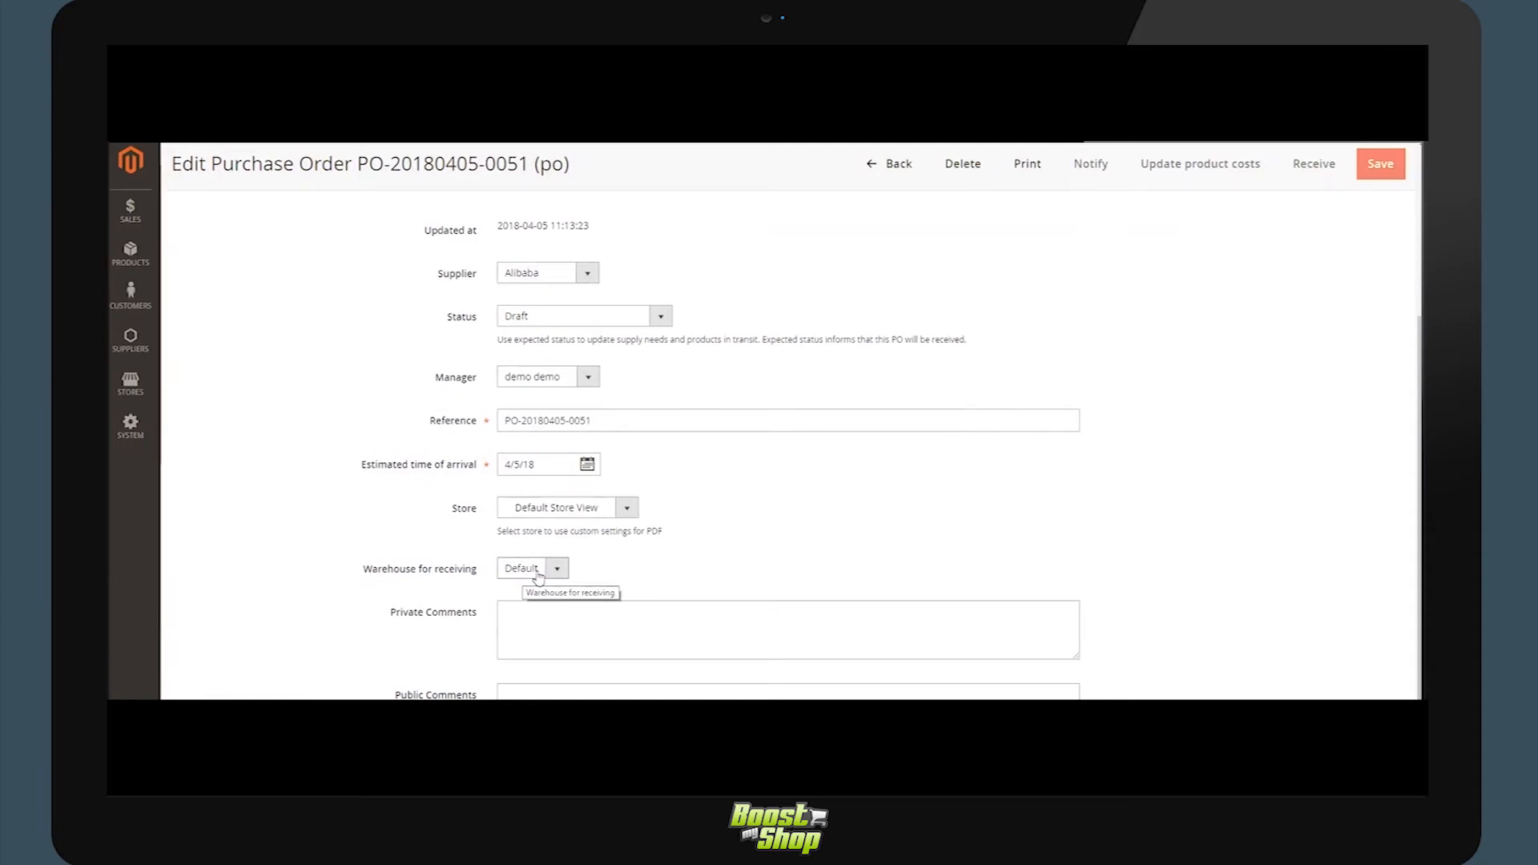
pyautogui.scroll(3)
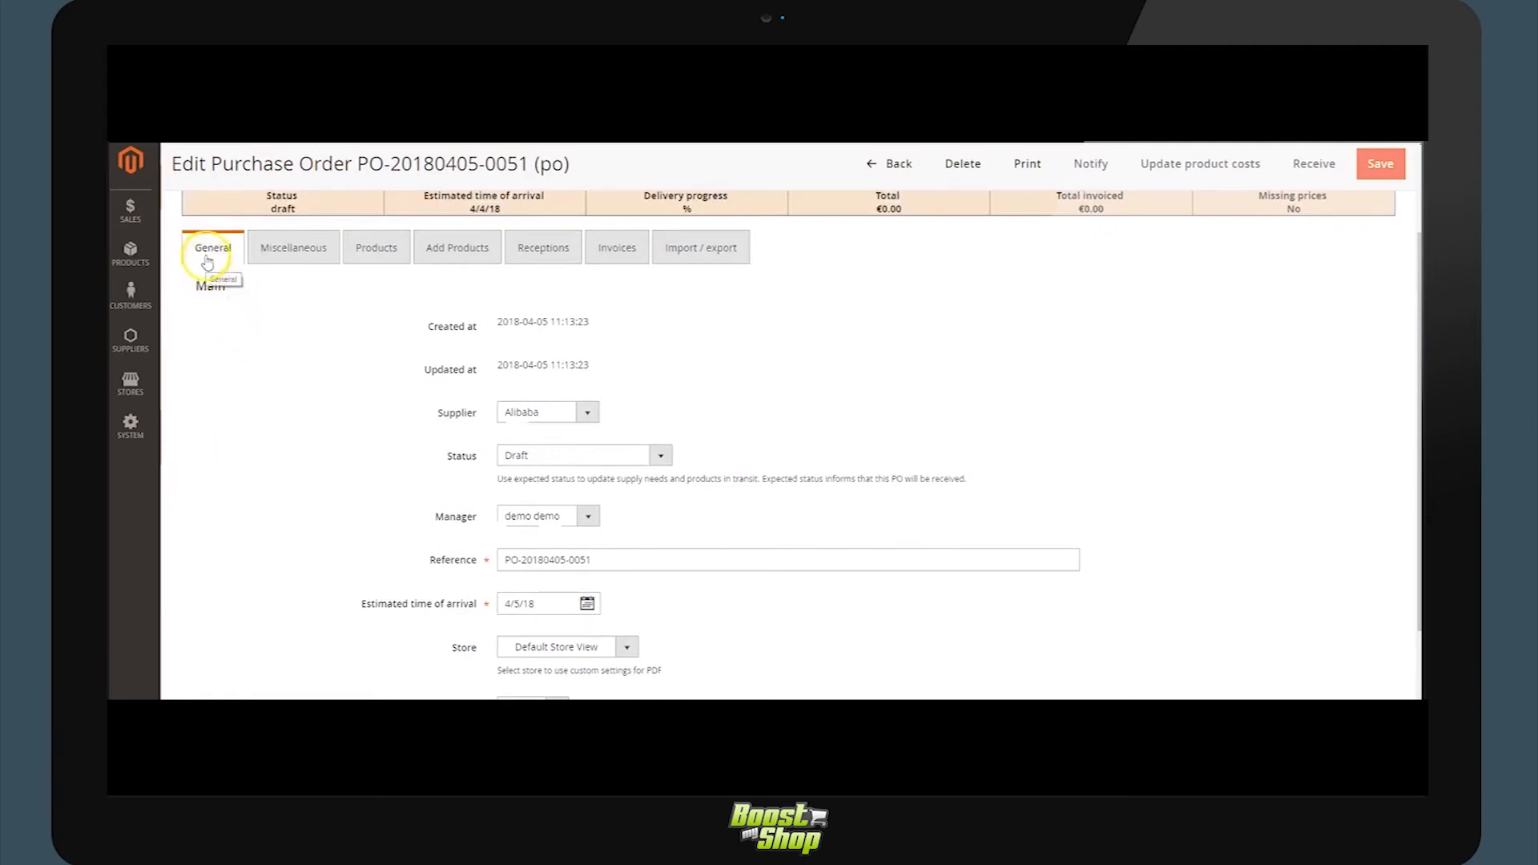
# Review the Miscellaneous section's costs, shipping and accounting fields.
pyautogui.click(292, 247)
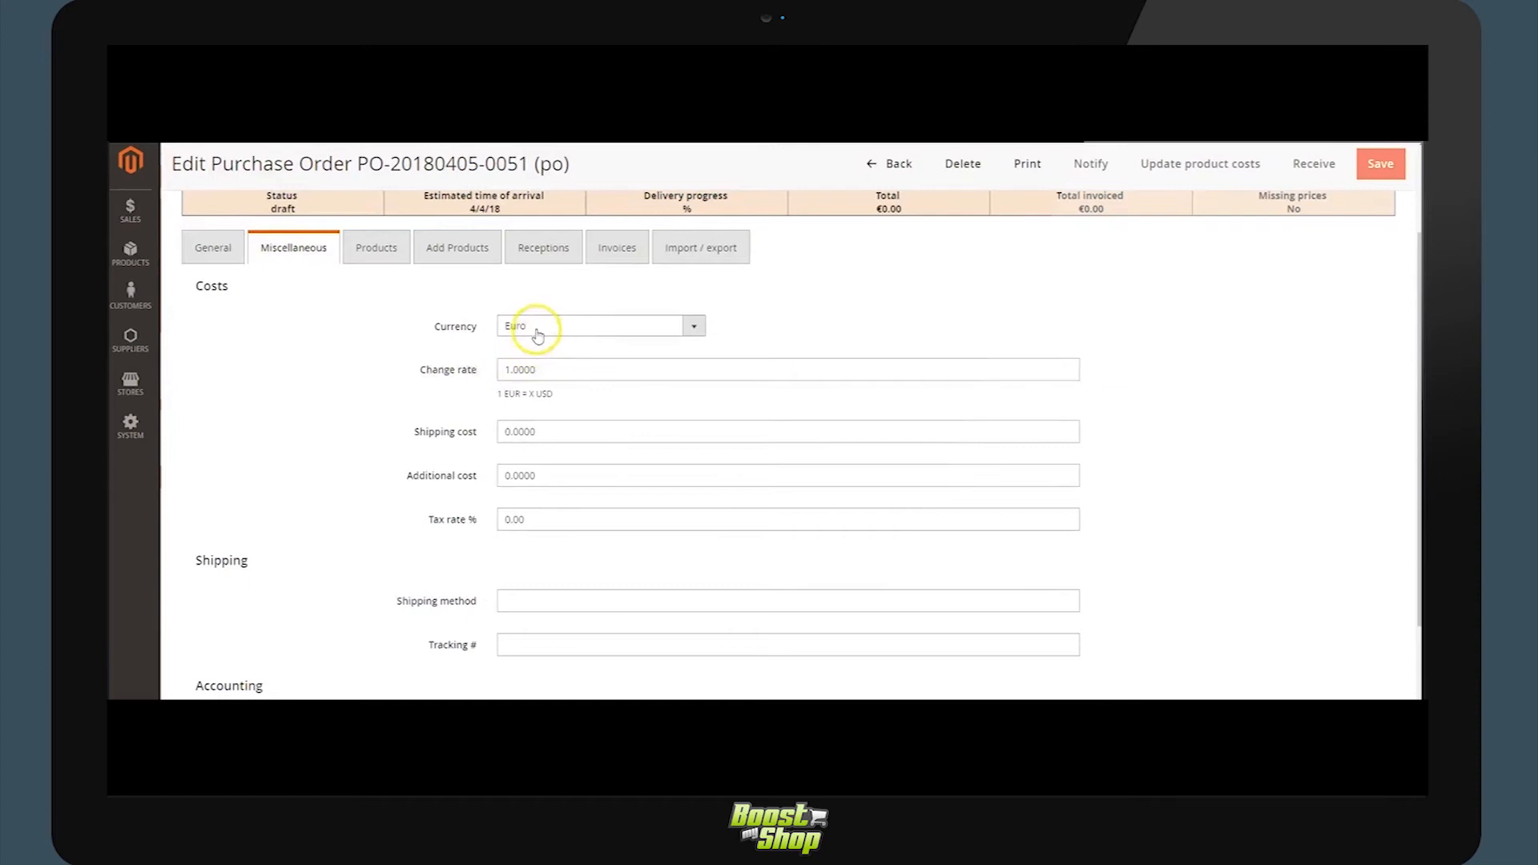
pyautogui.moveTo(535, 333)
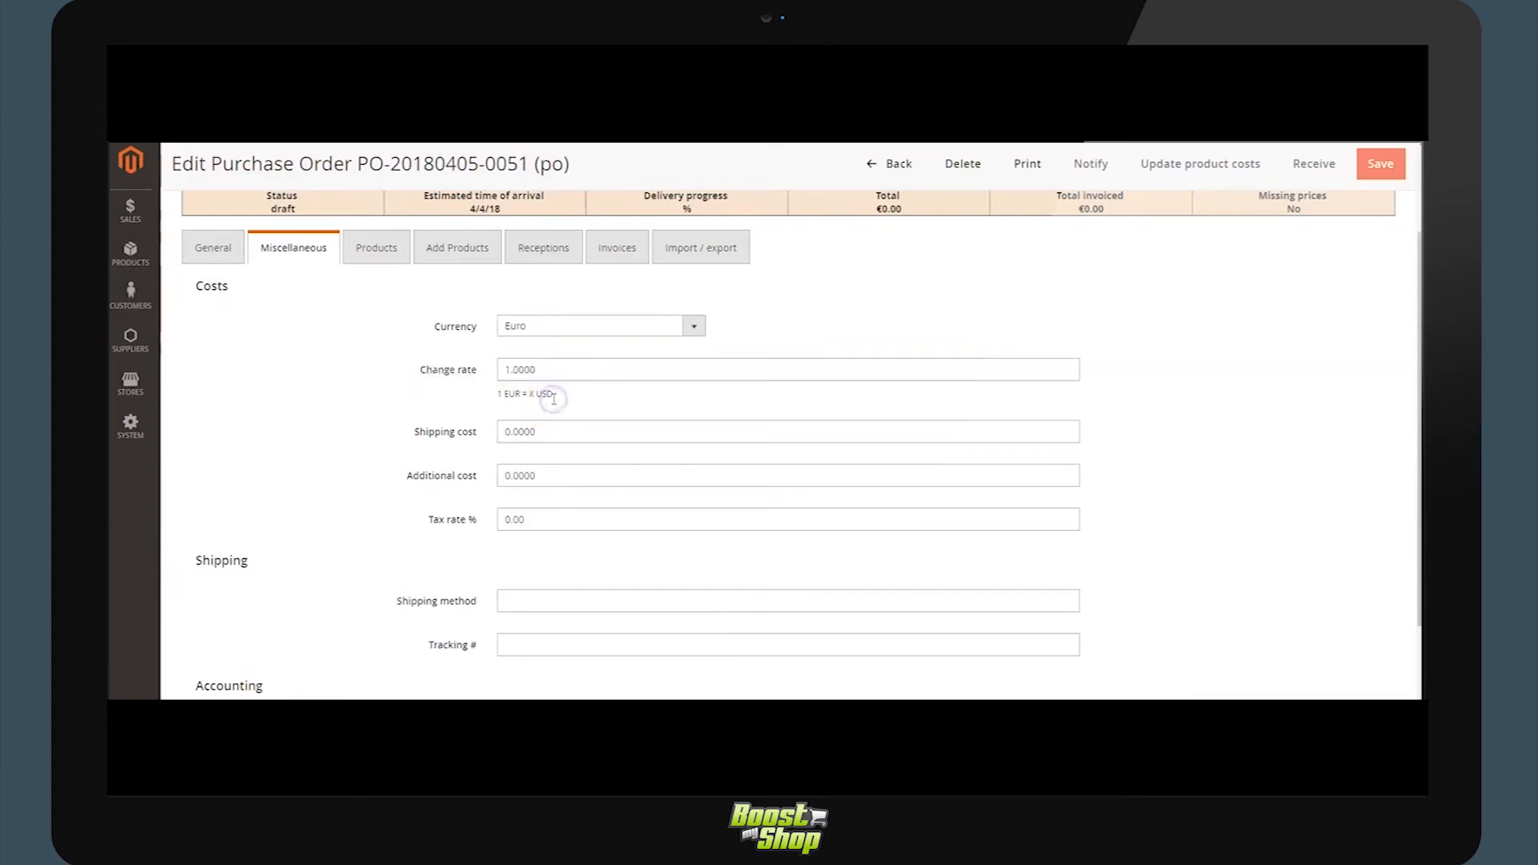
pyautogui.moveTo(469, 407)
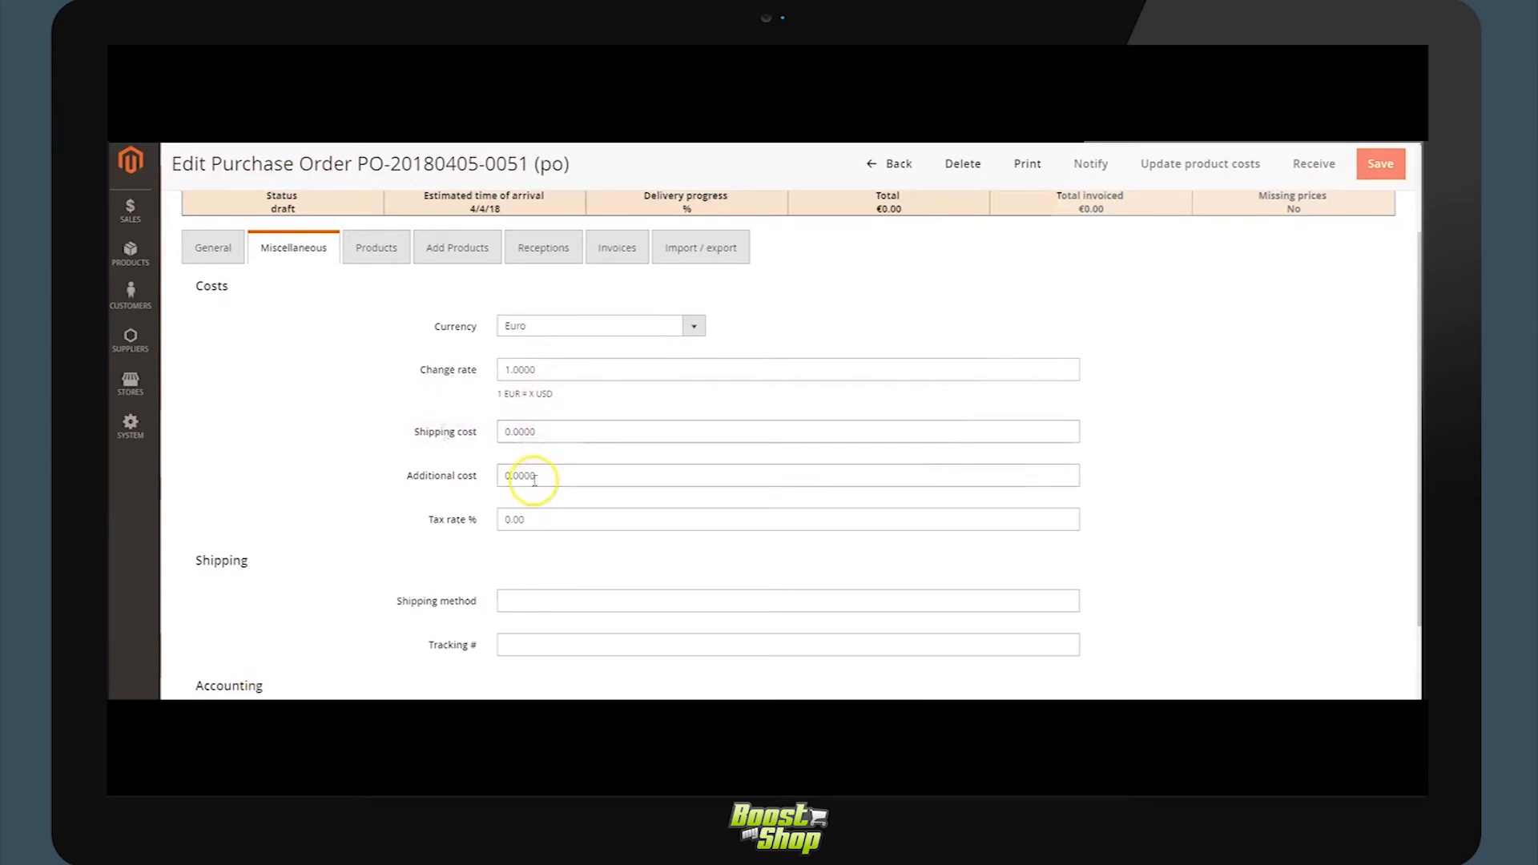
pyautogui.scroll(-3)
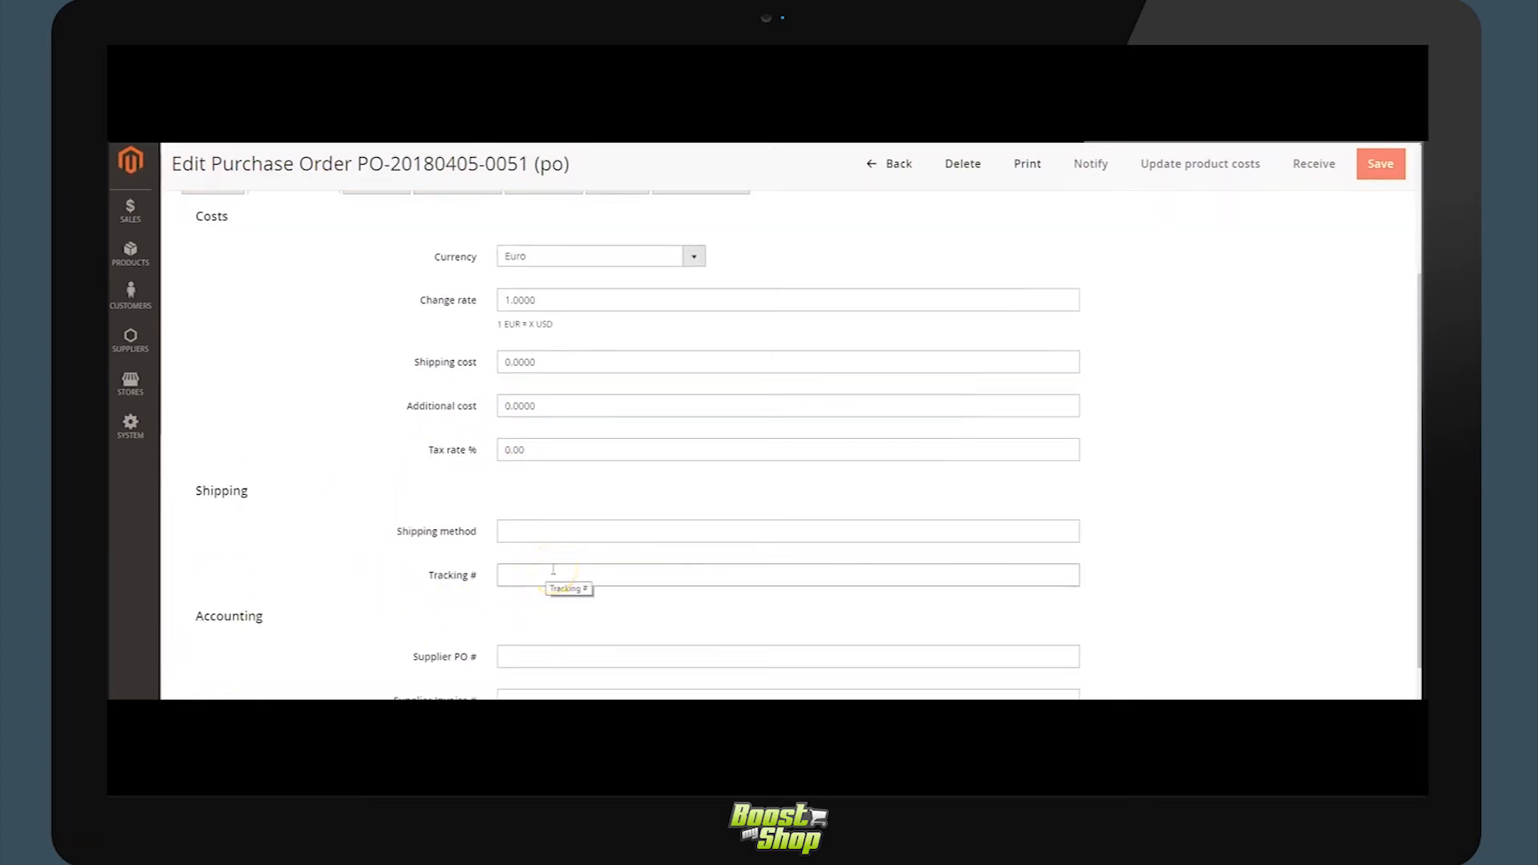
pyautogui.scroll(-3)
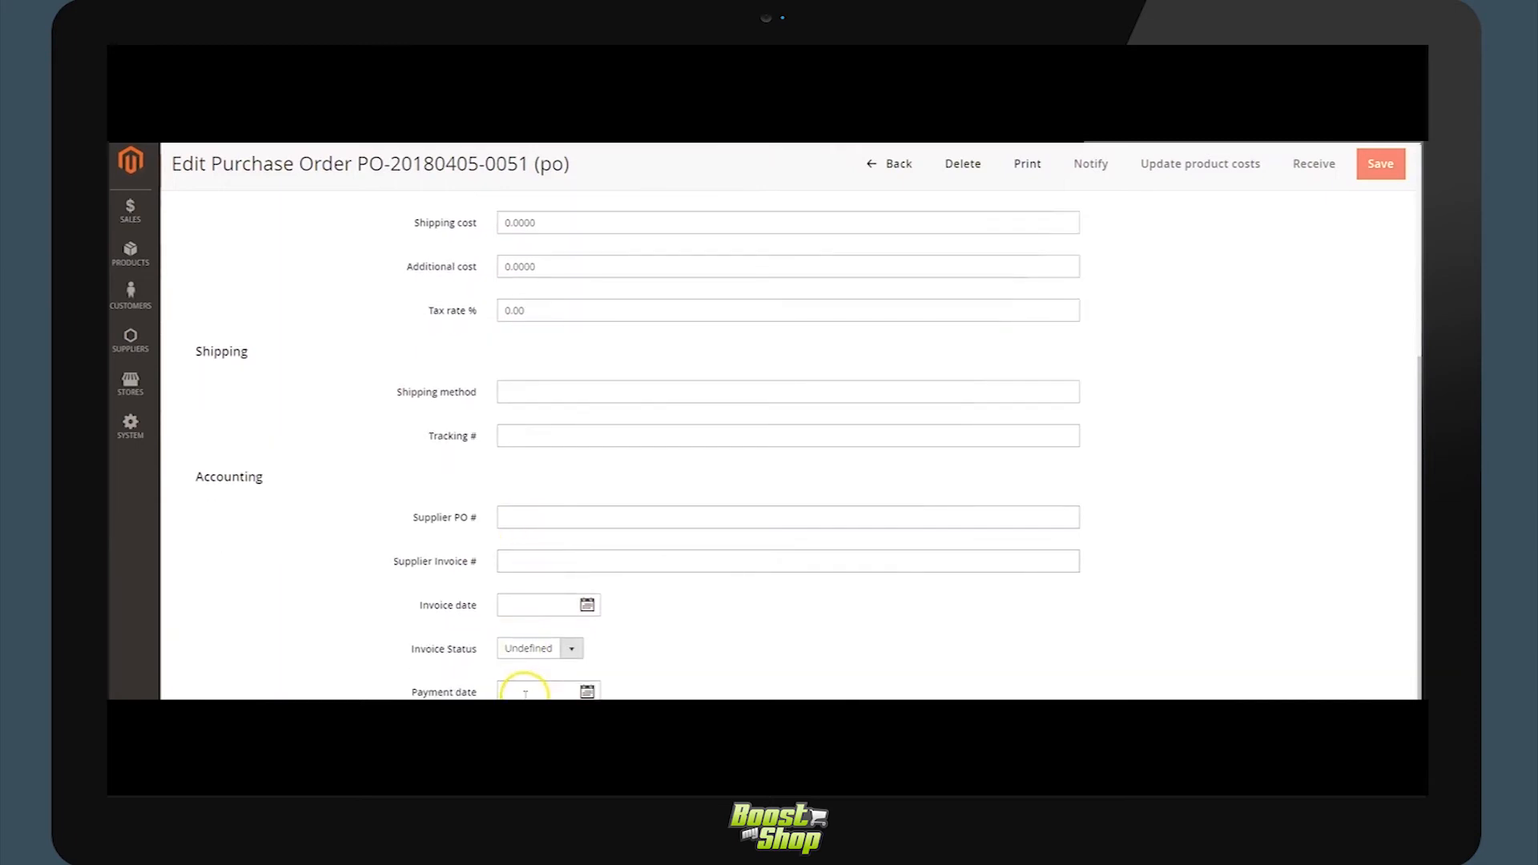
pyautogui.moveTo(653, 667)
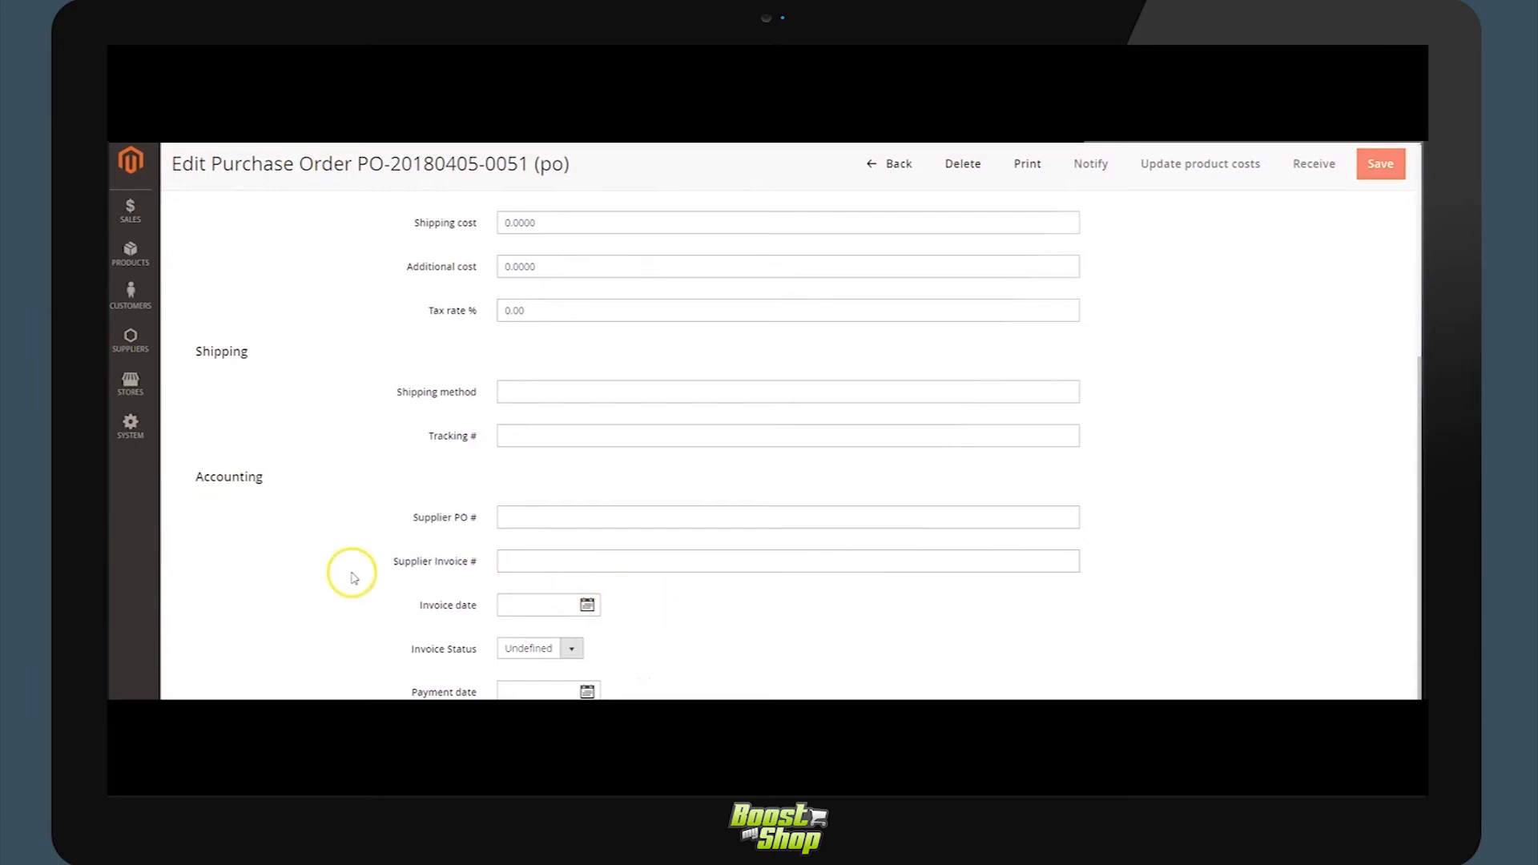
# Review the order's three bag lines, checking Joust Duffle Bag's pack quantity and margins.
pyautogui.click(377, 386)
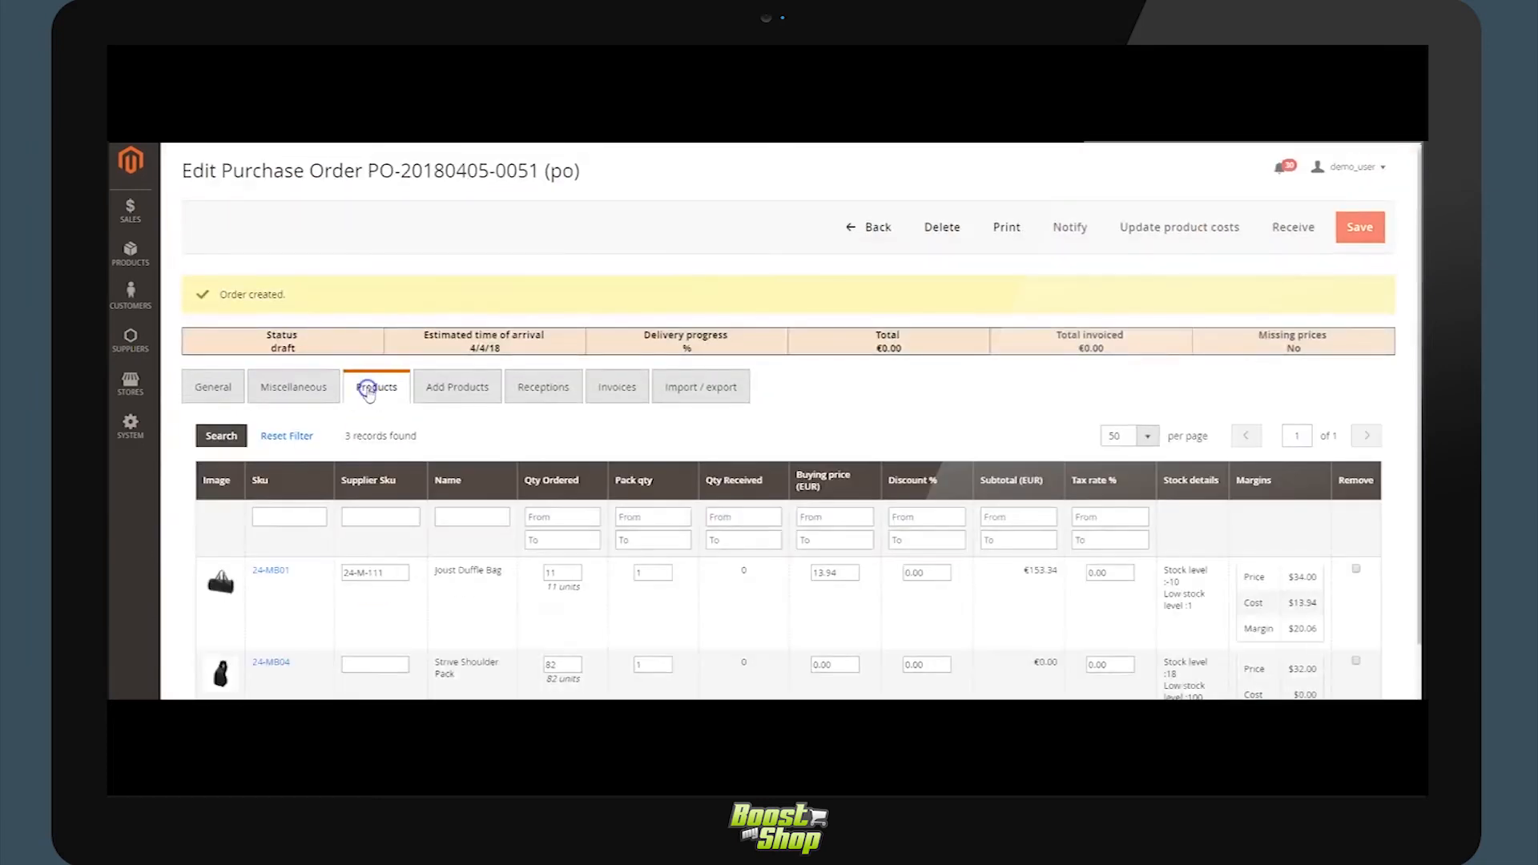
pyautogui.scroll(-3)
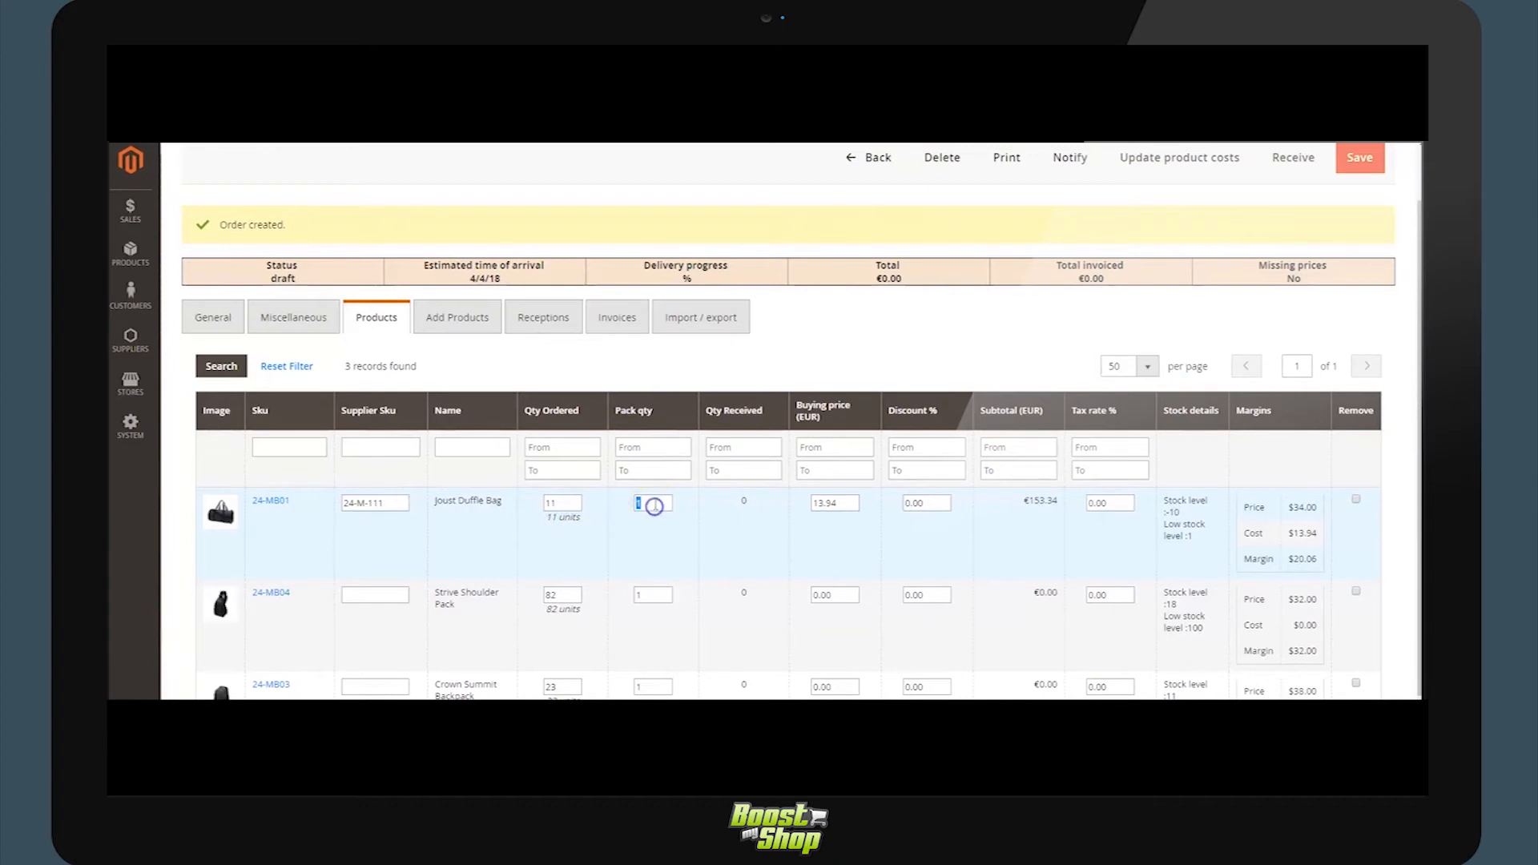
pyautogui.click(652, 503)
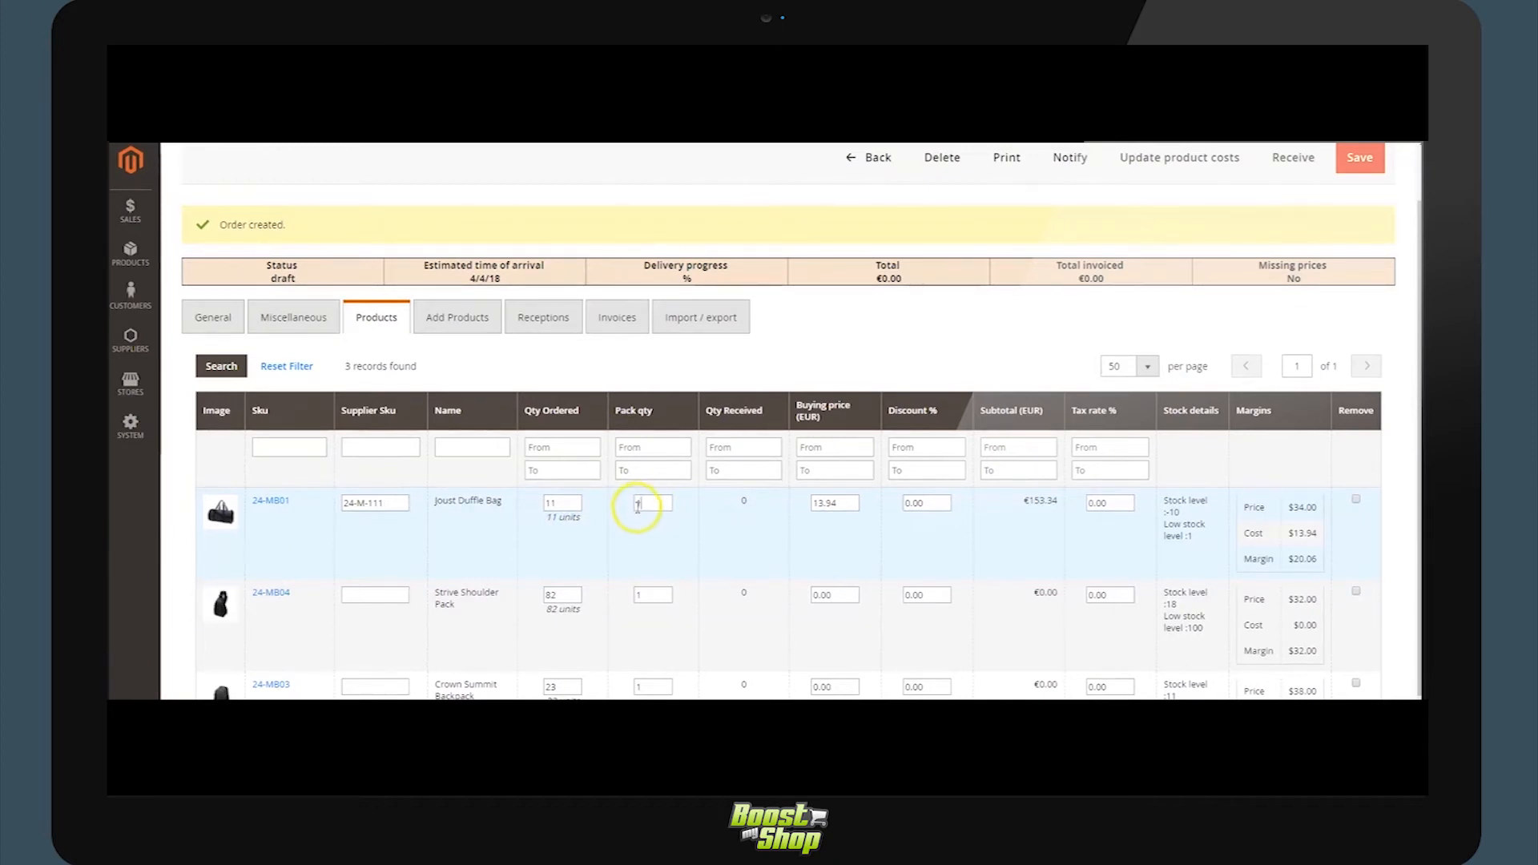
pyautogui.moveTo(651, 517)
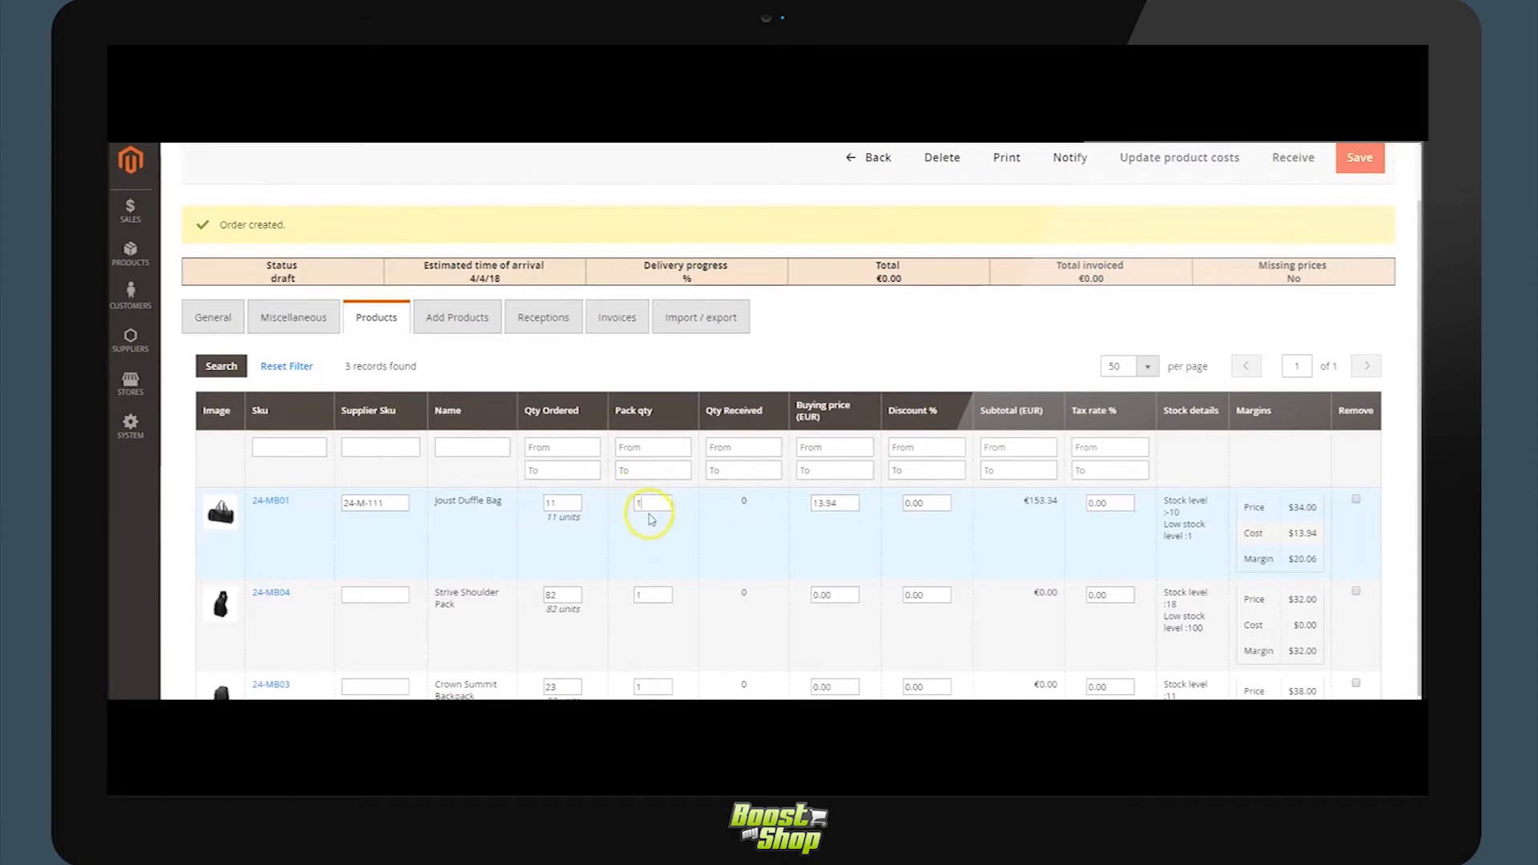
pyautogui.moveTo(774, 537)
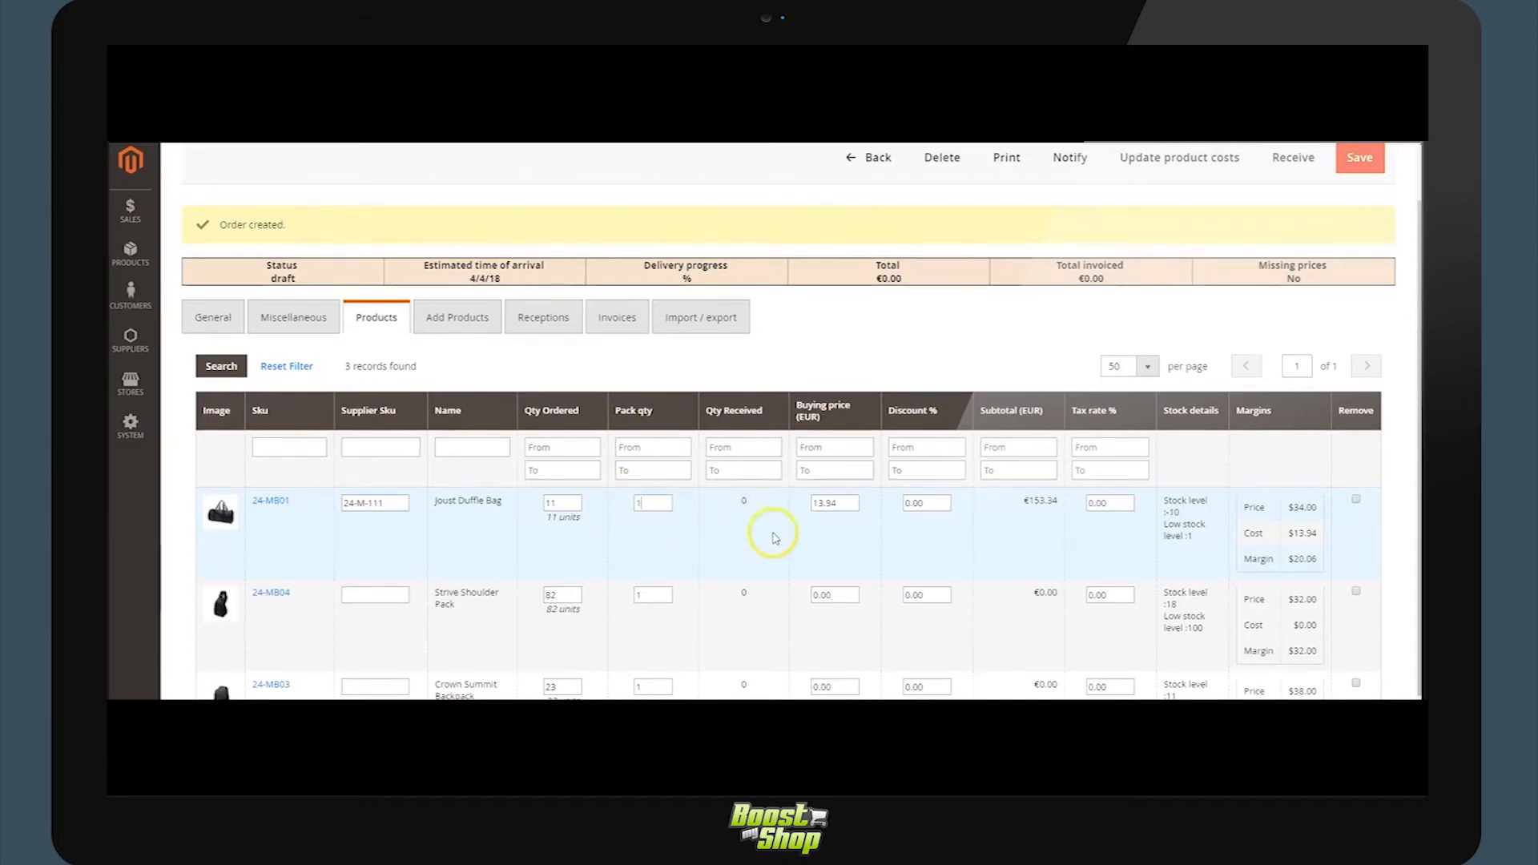
pyautogui.click(924, 501)
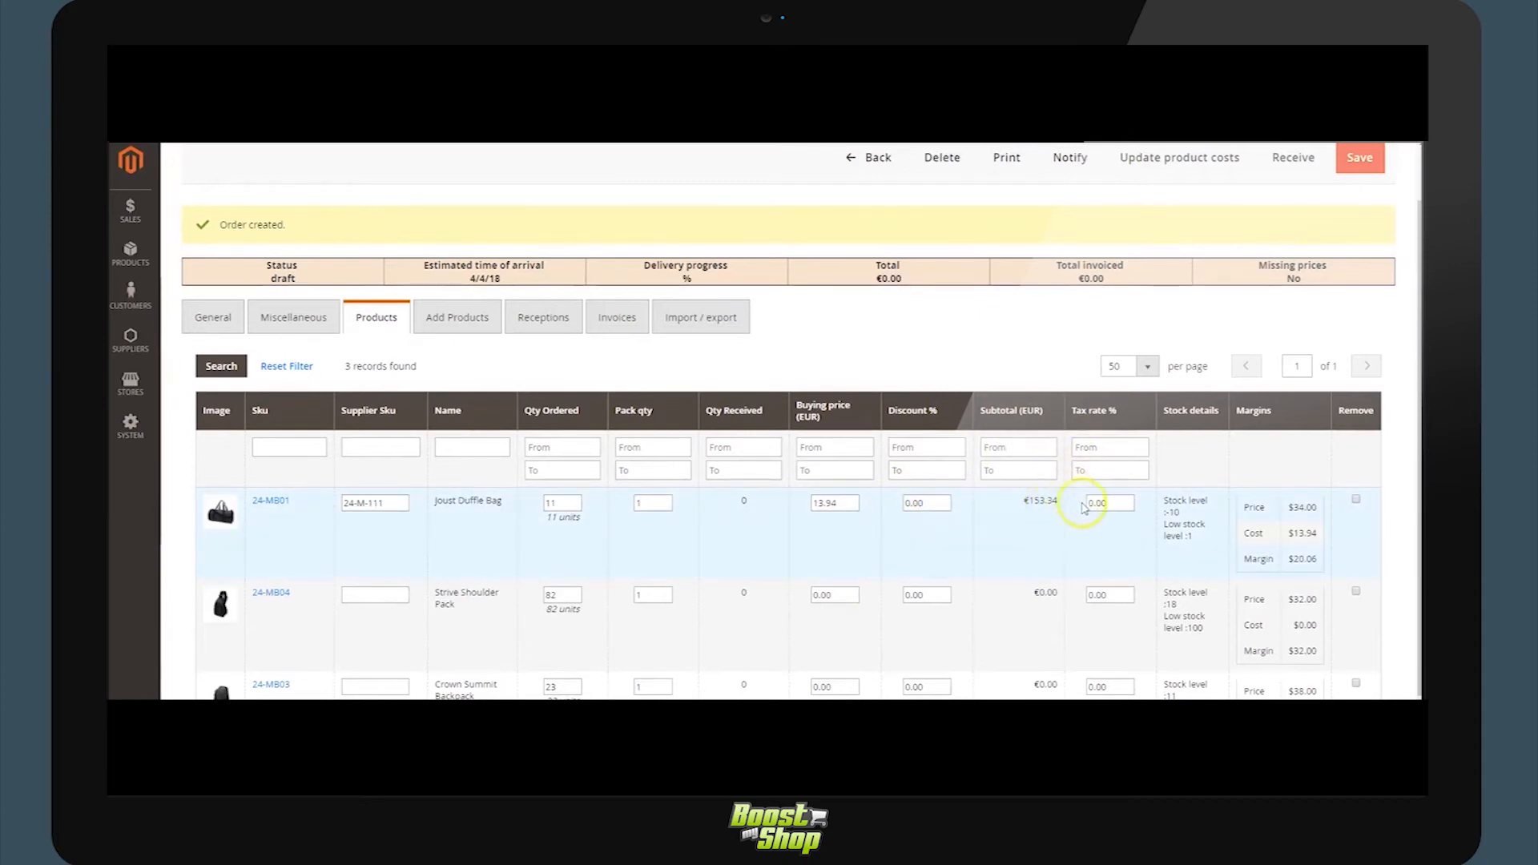
pyautogui.moveTo(1293, 550)
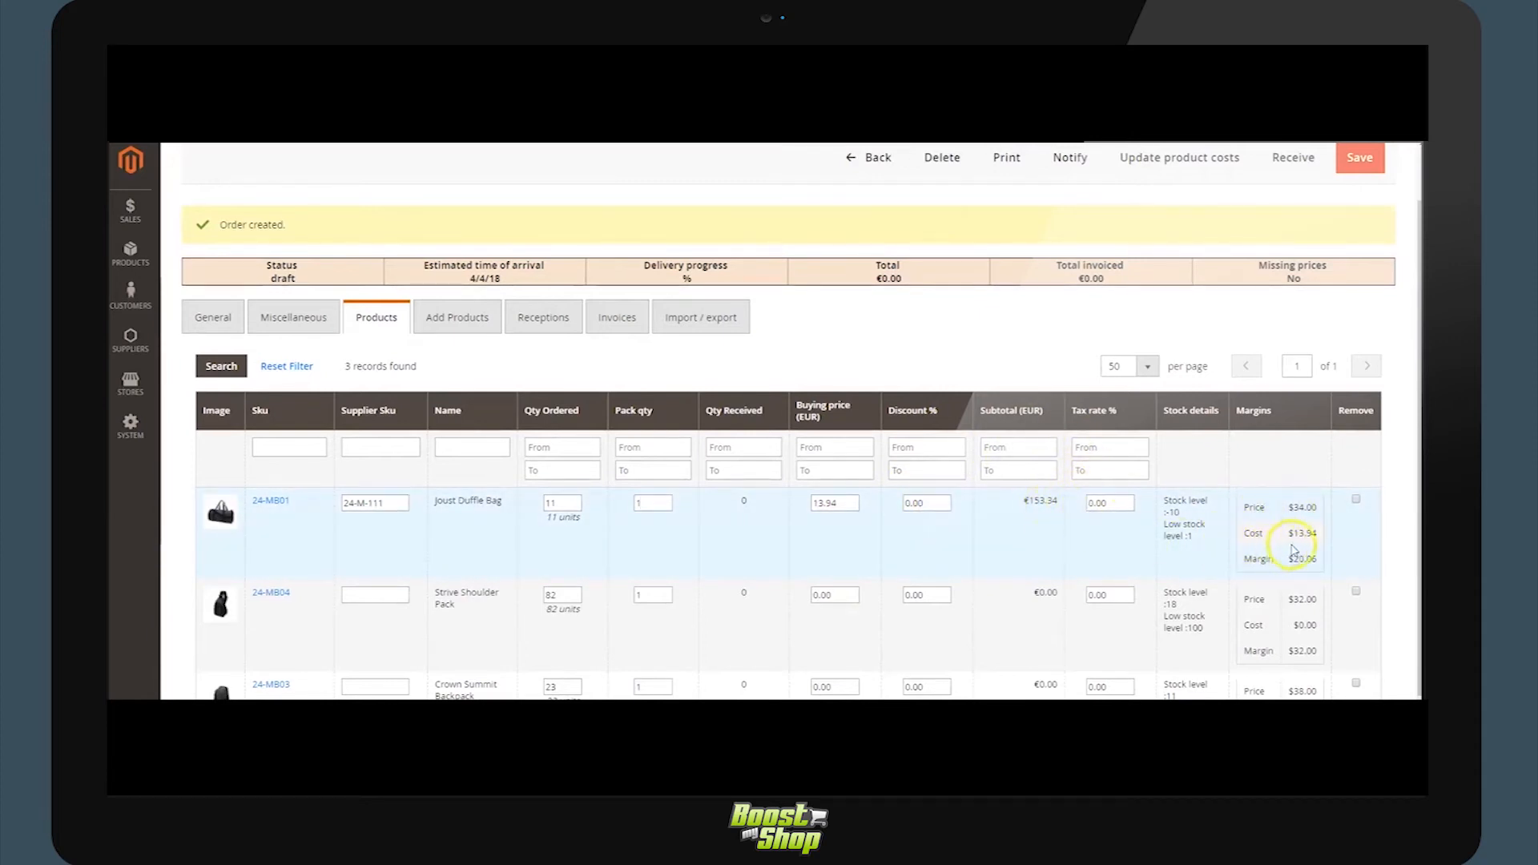
pyautogui.moveTo(1288, 510)
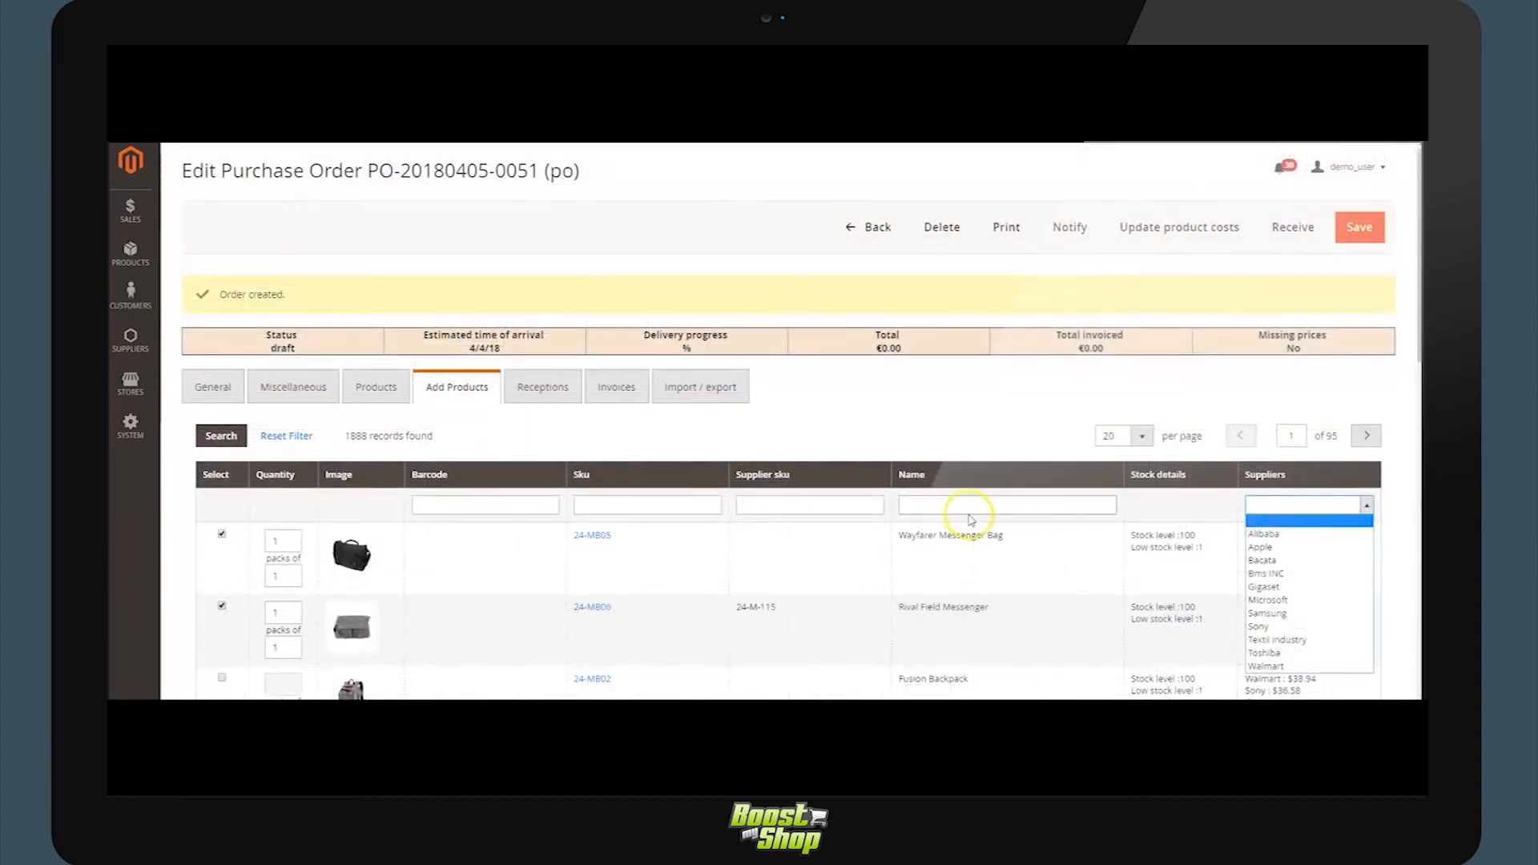
# Save the purchase order with the added products, total €169.54.
pyautogui.click(1006, 505)
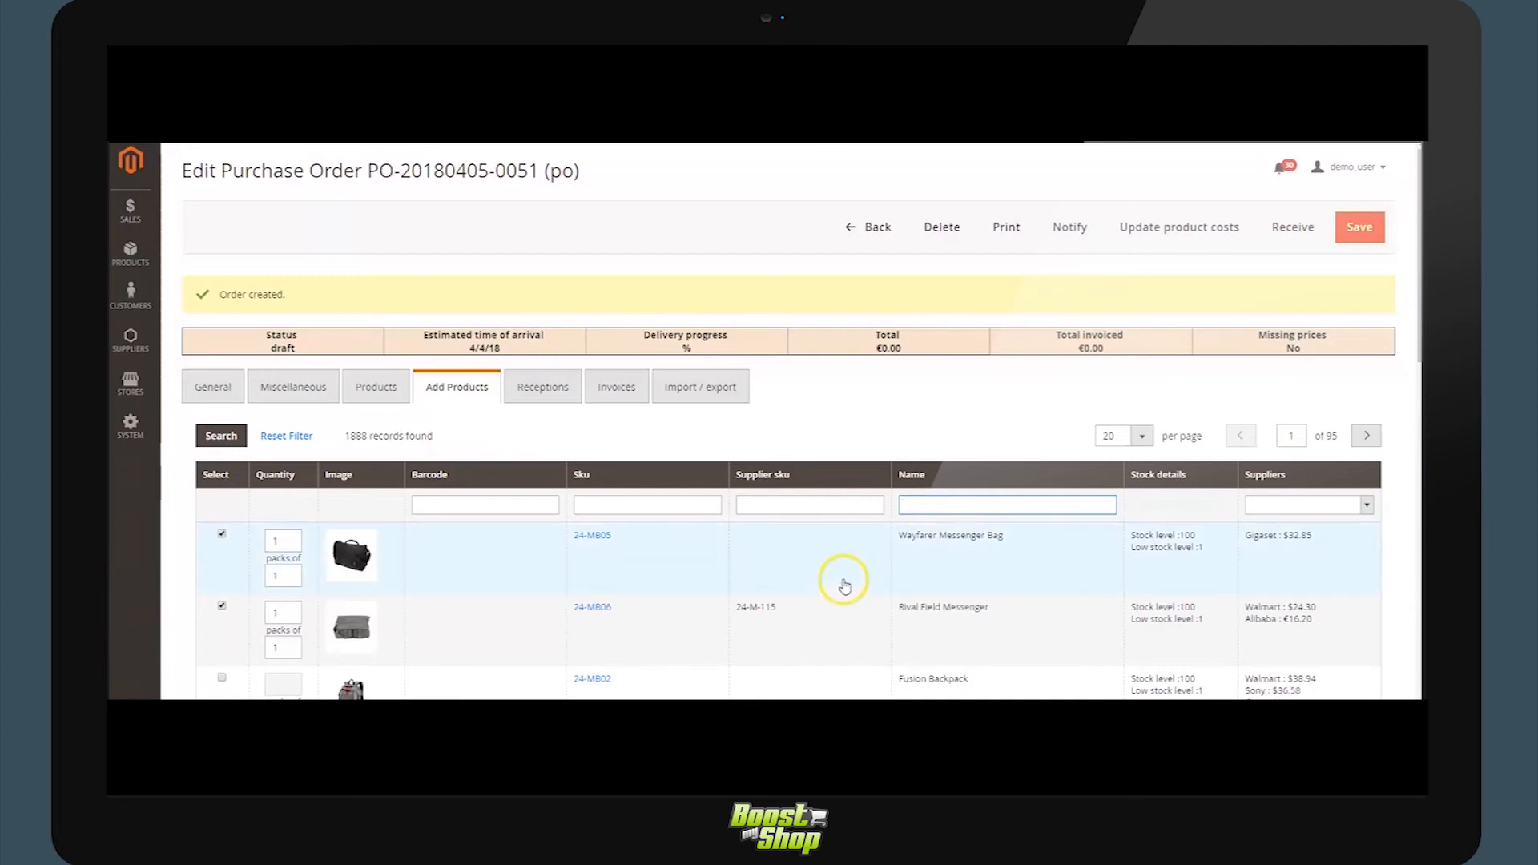
pyautogui.moveTo(938, 579)
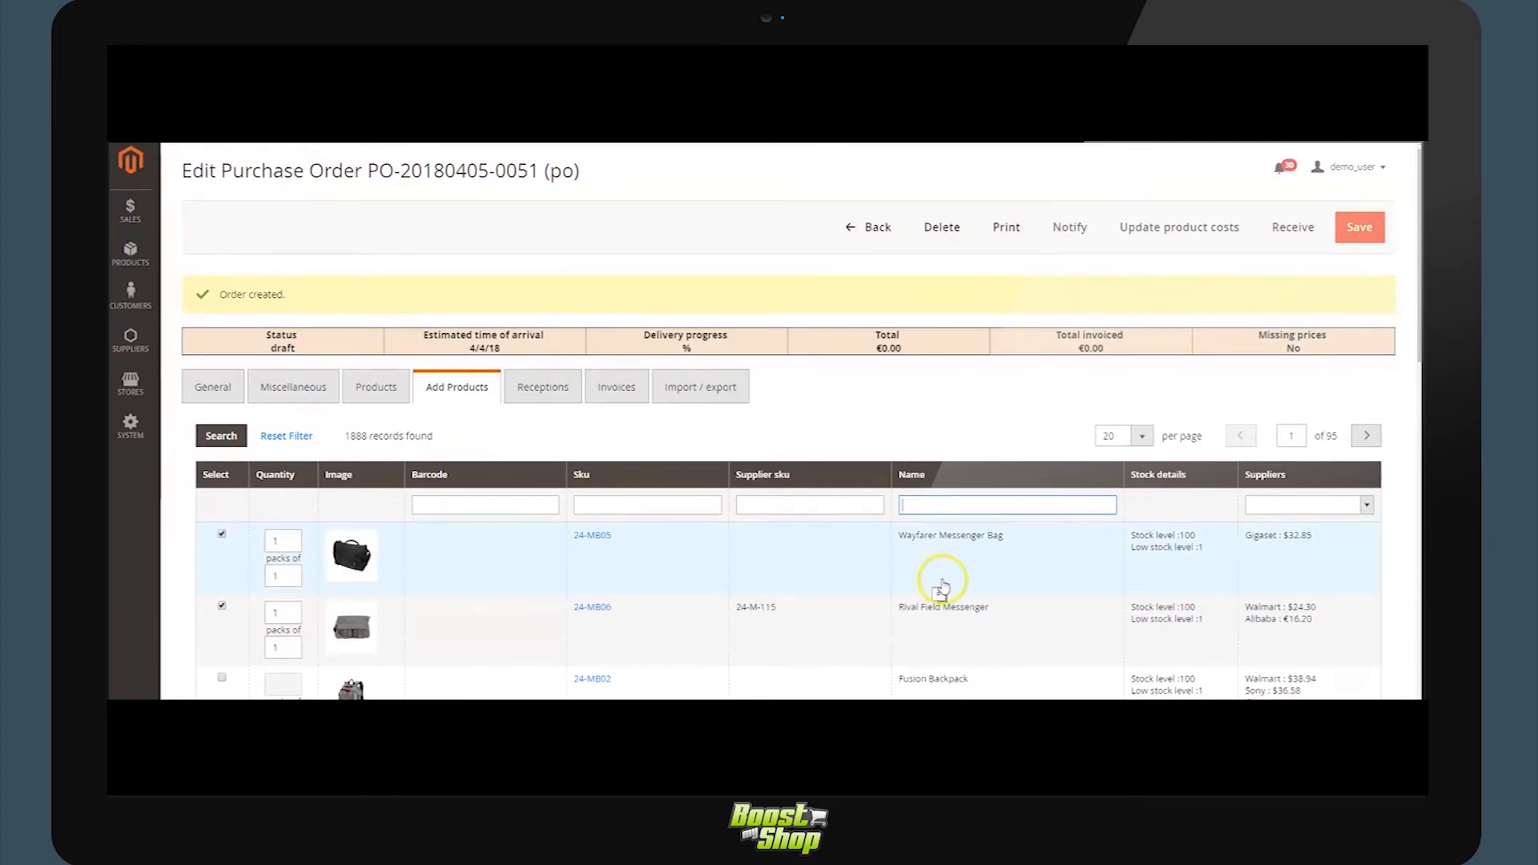
pyautogui.moveTo(887, 416)
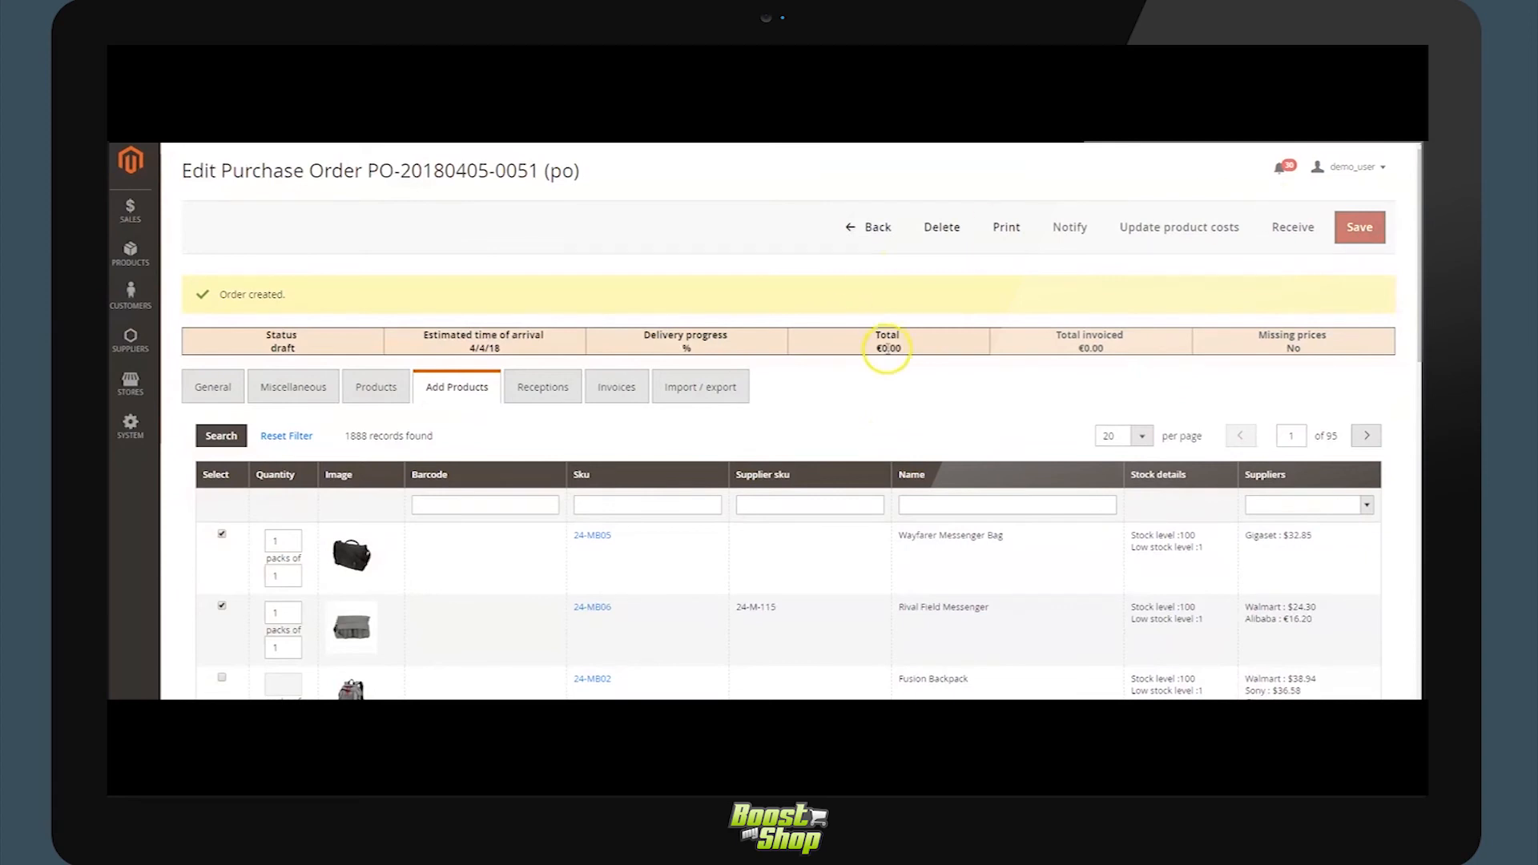
pyautogui.click(1357, 226)
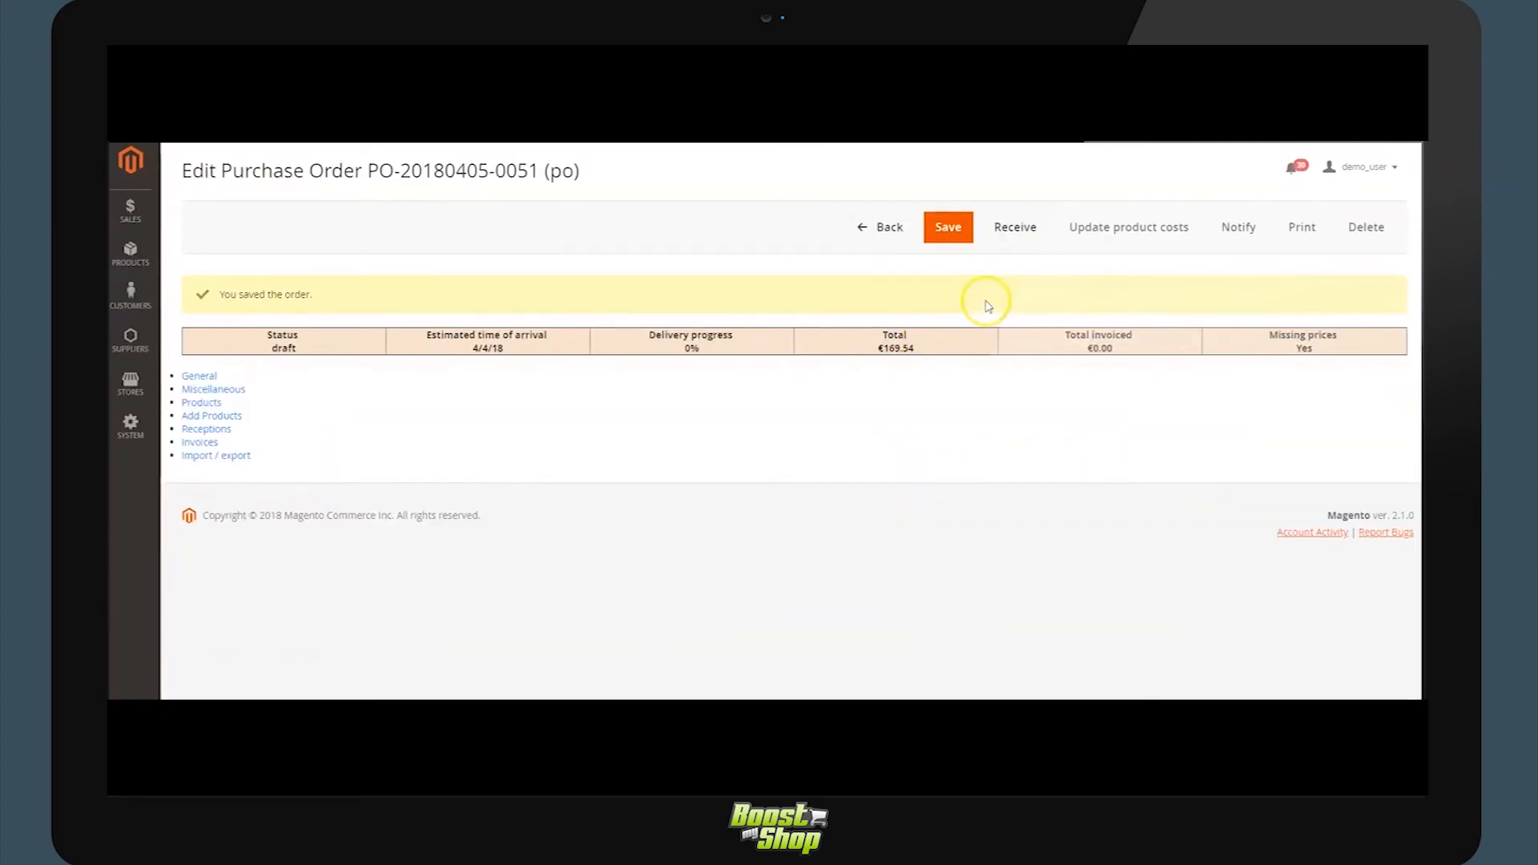
pyautogui.click(212, 415)
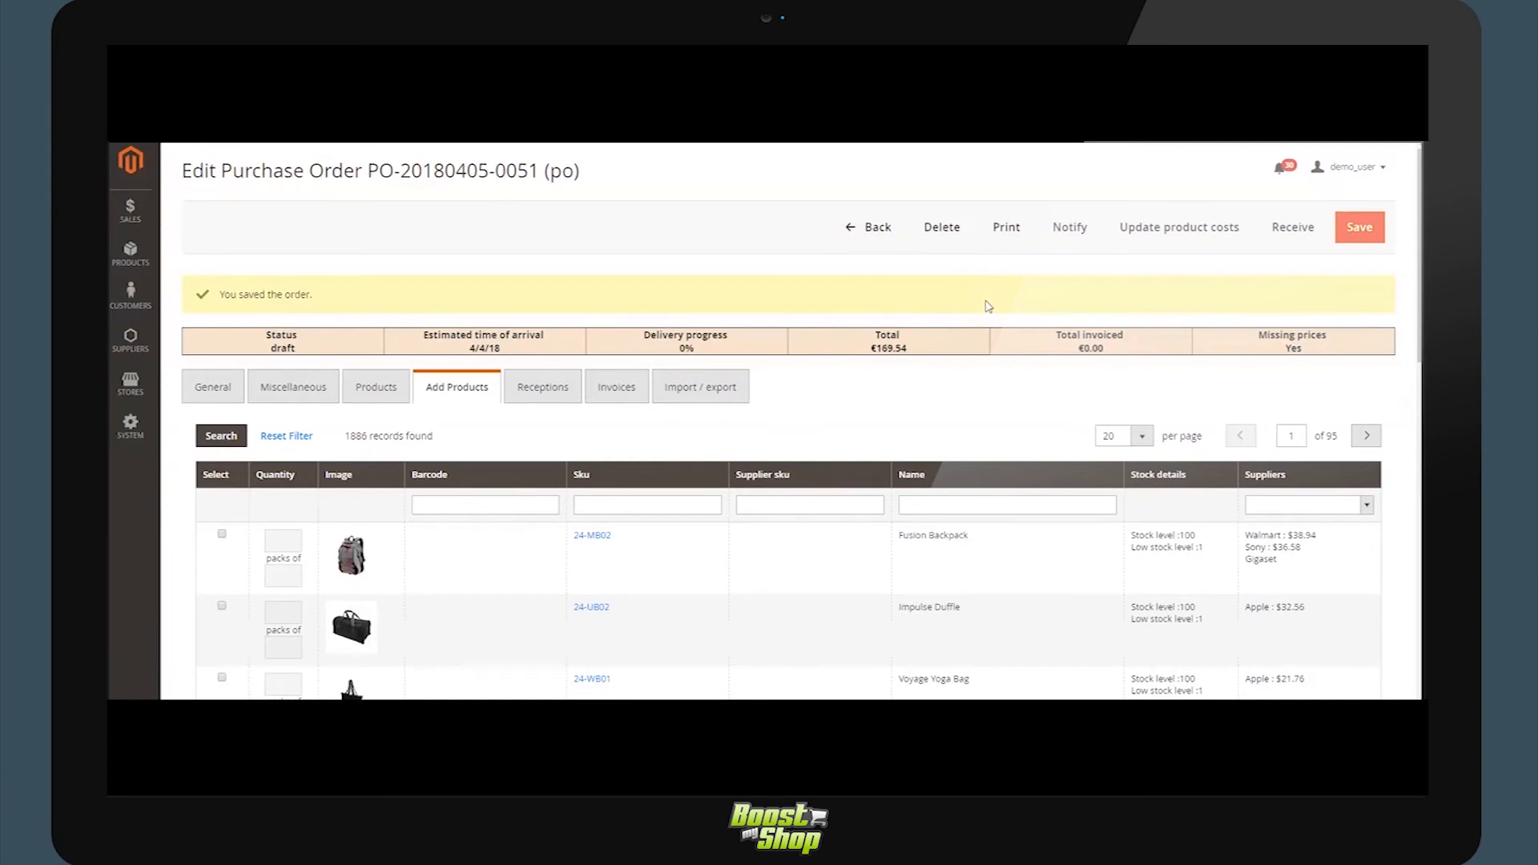
pyautogui.moveTo(1006, 226)
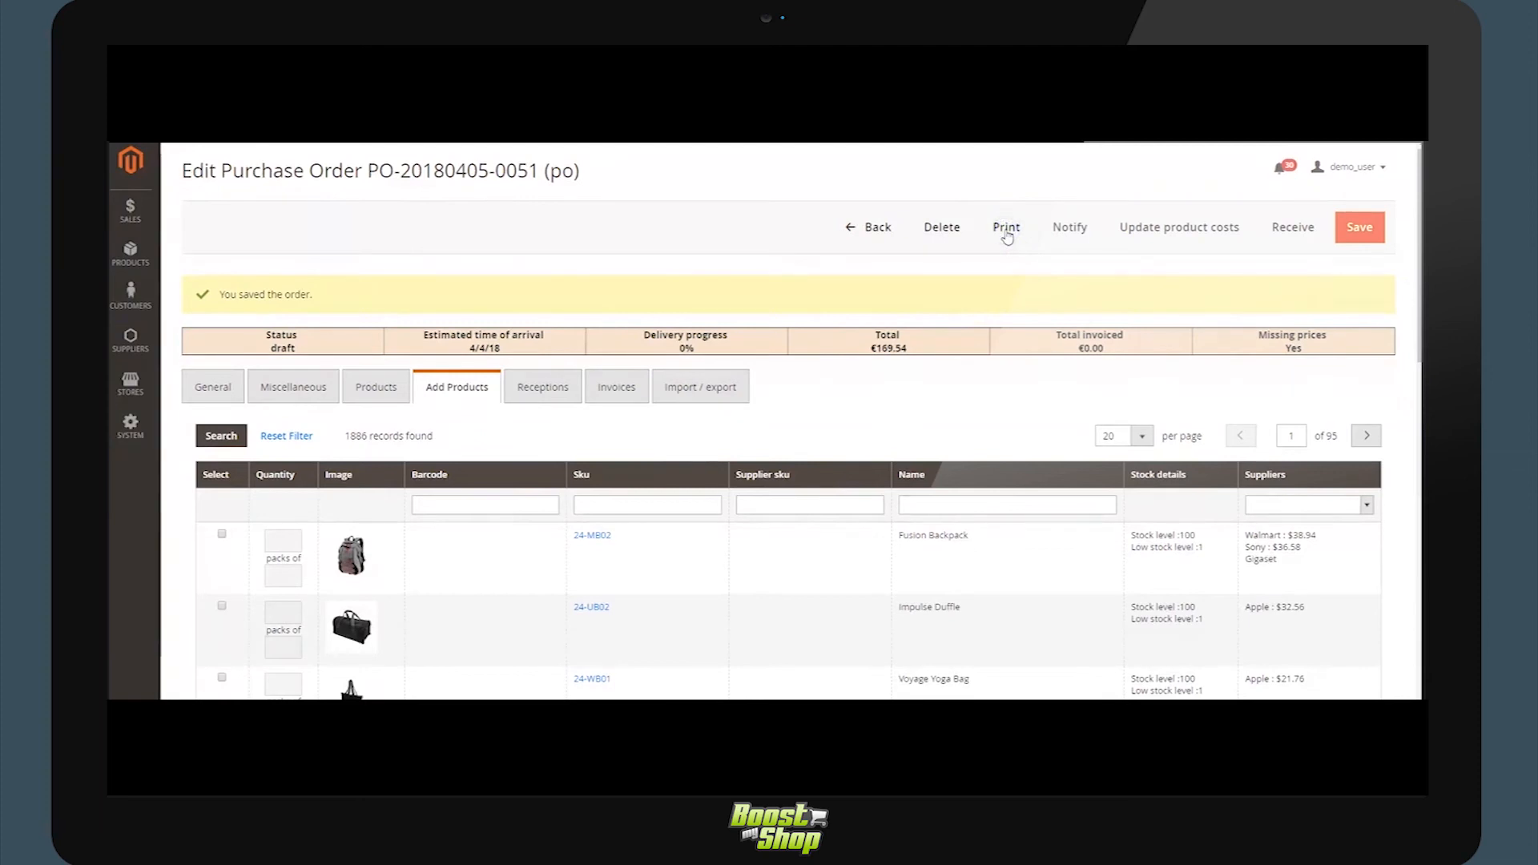
pyautogui.click(1006, 226)
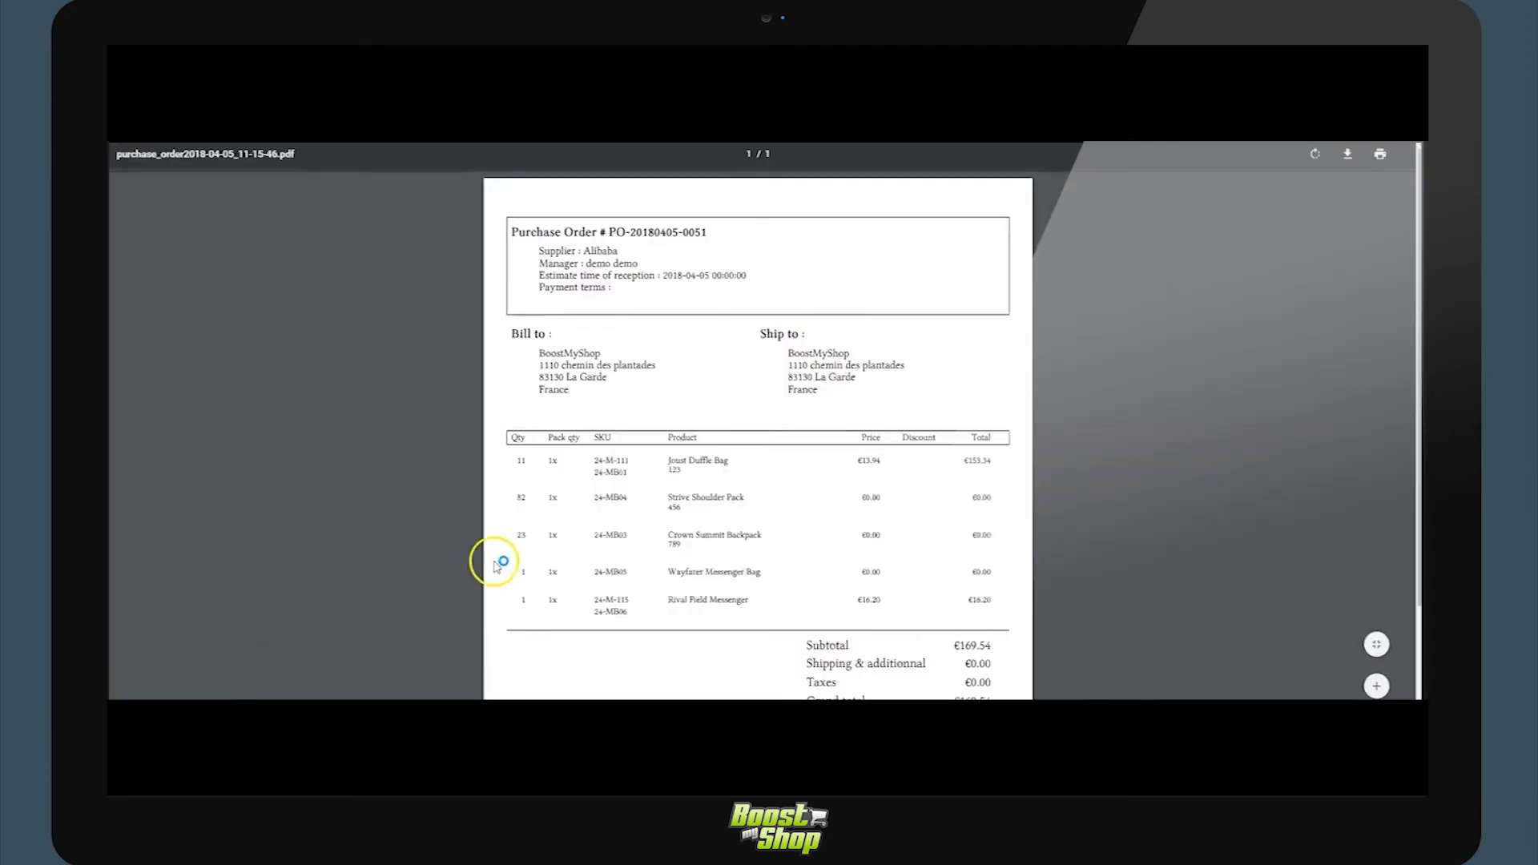
pyautogui.moveTo(798, 671)
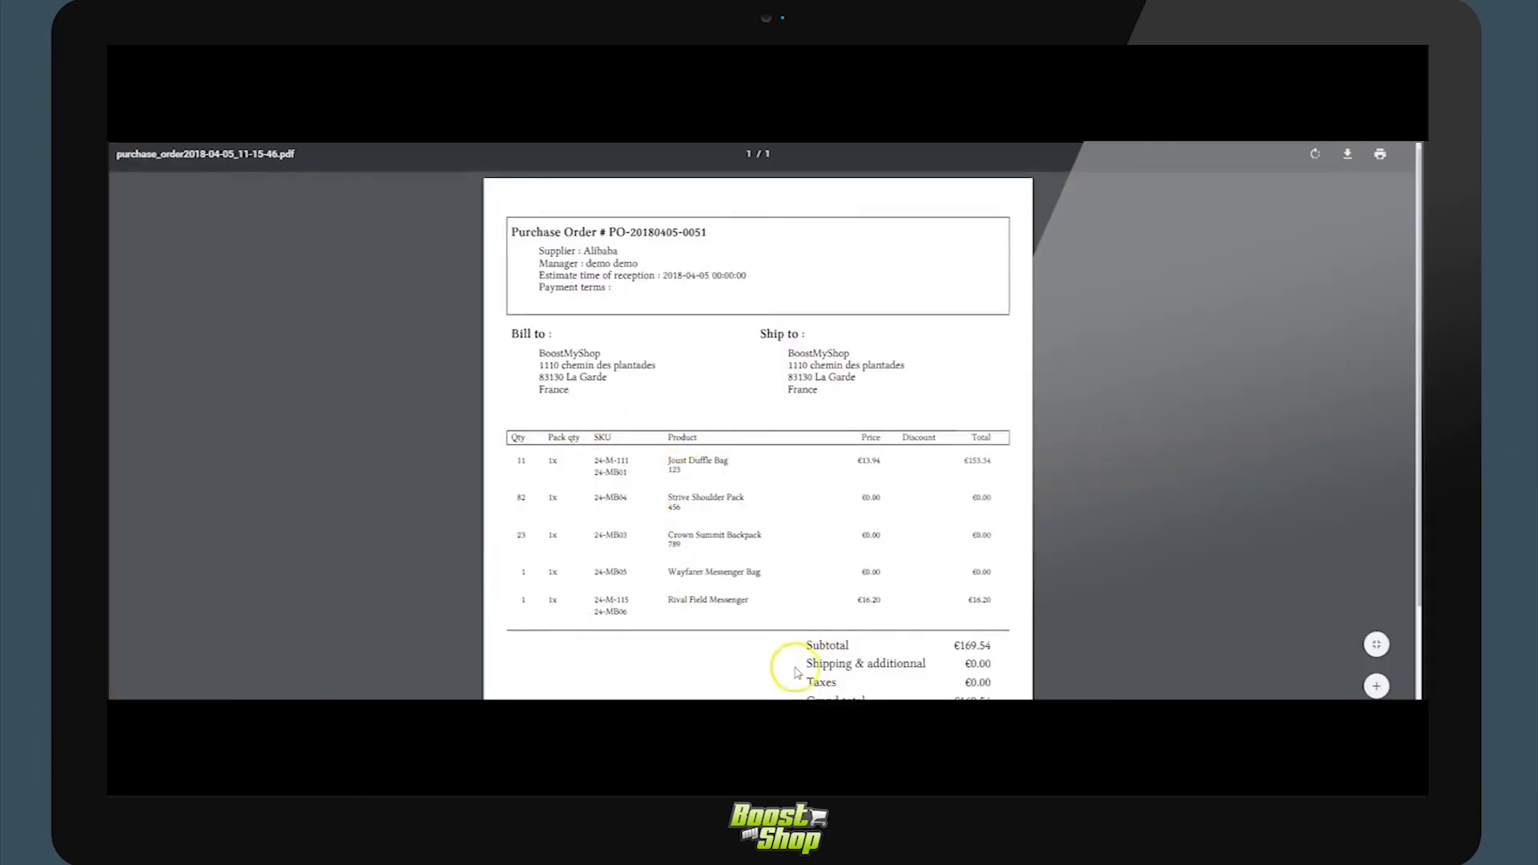
pyautogui.moveTo(832, 540)
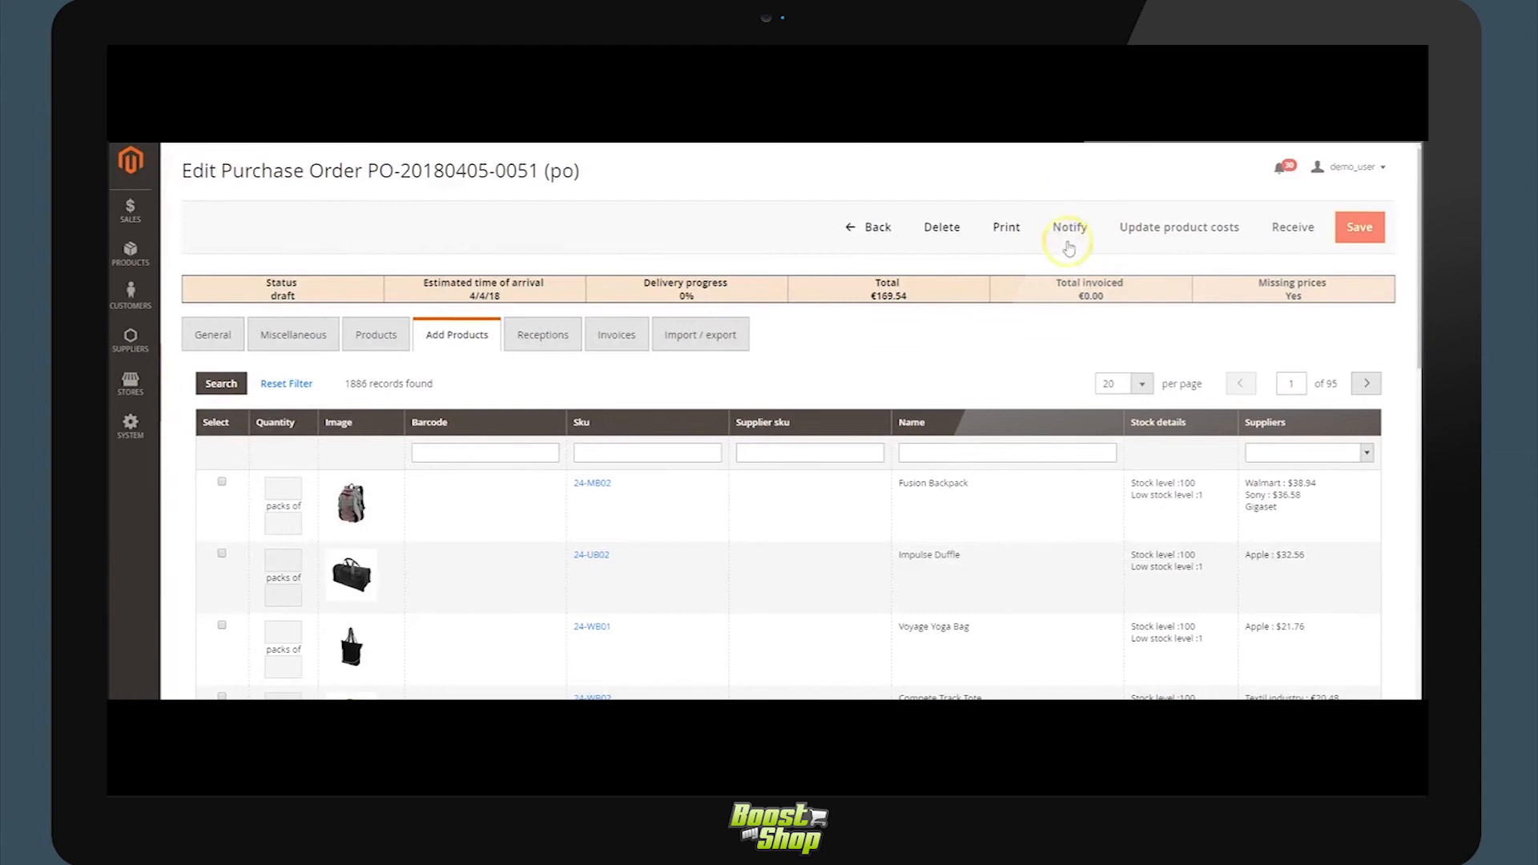
pyautogui.moveTo(588, 204)
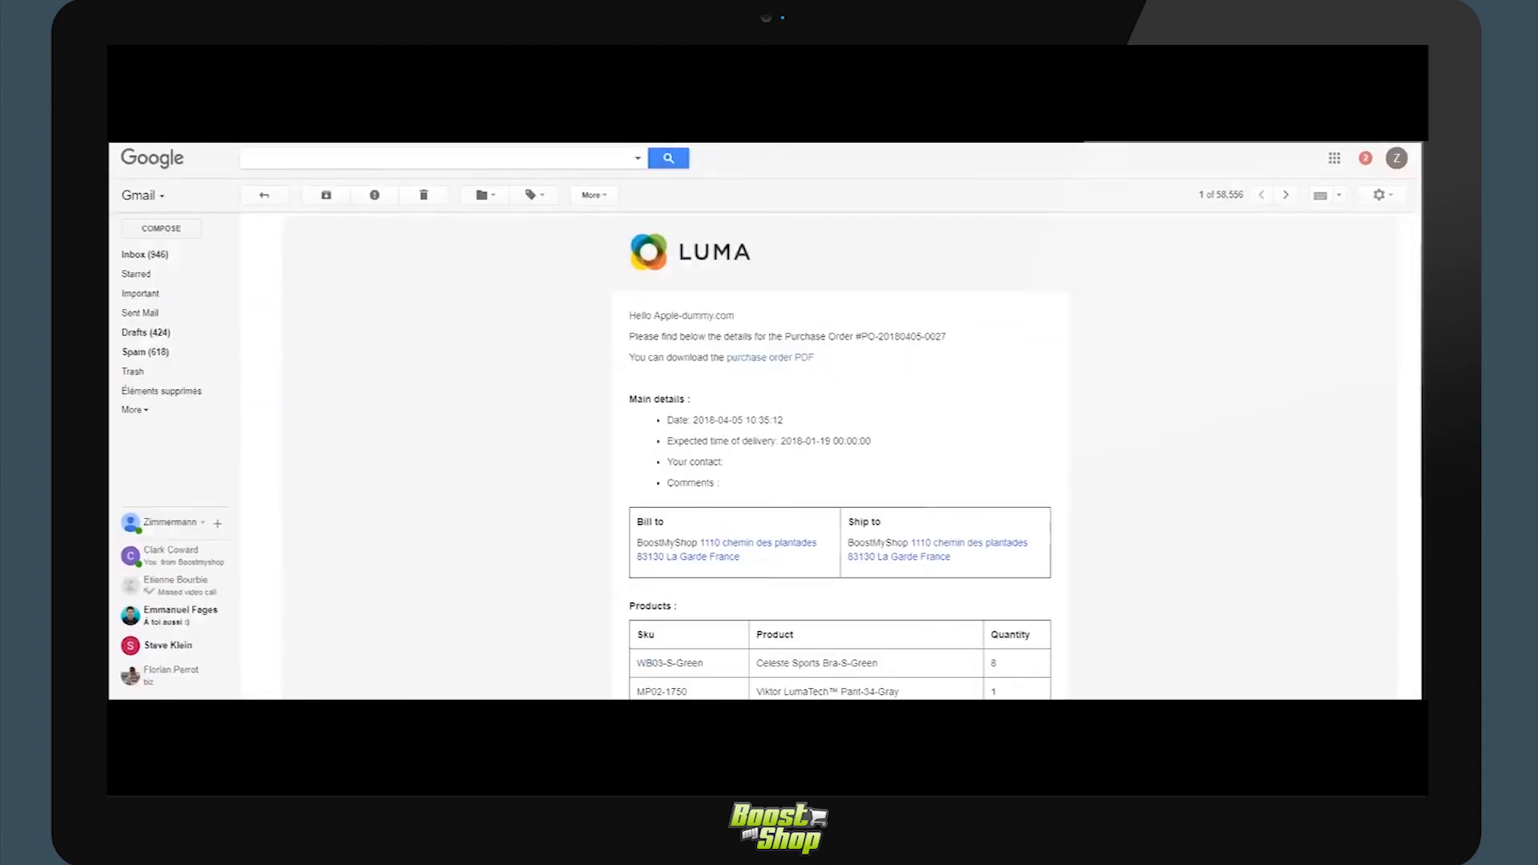
pyautogui.moveTo(779, 568)
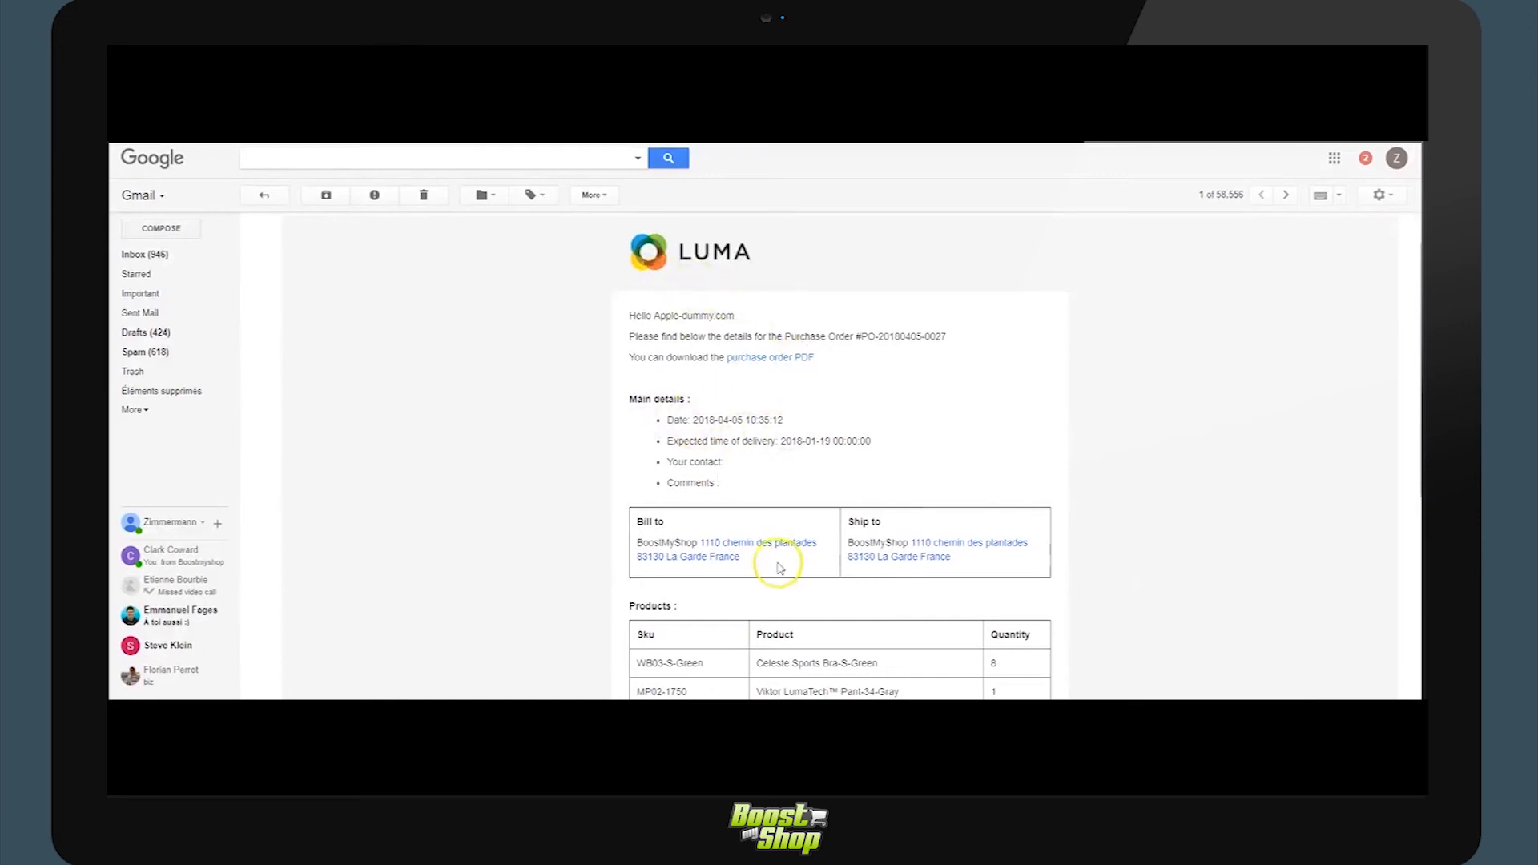
pyautogui.moveTo(922, 484)
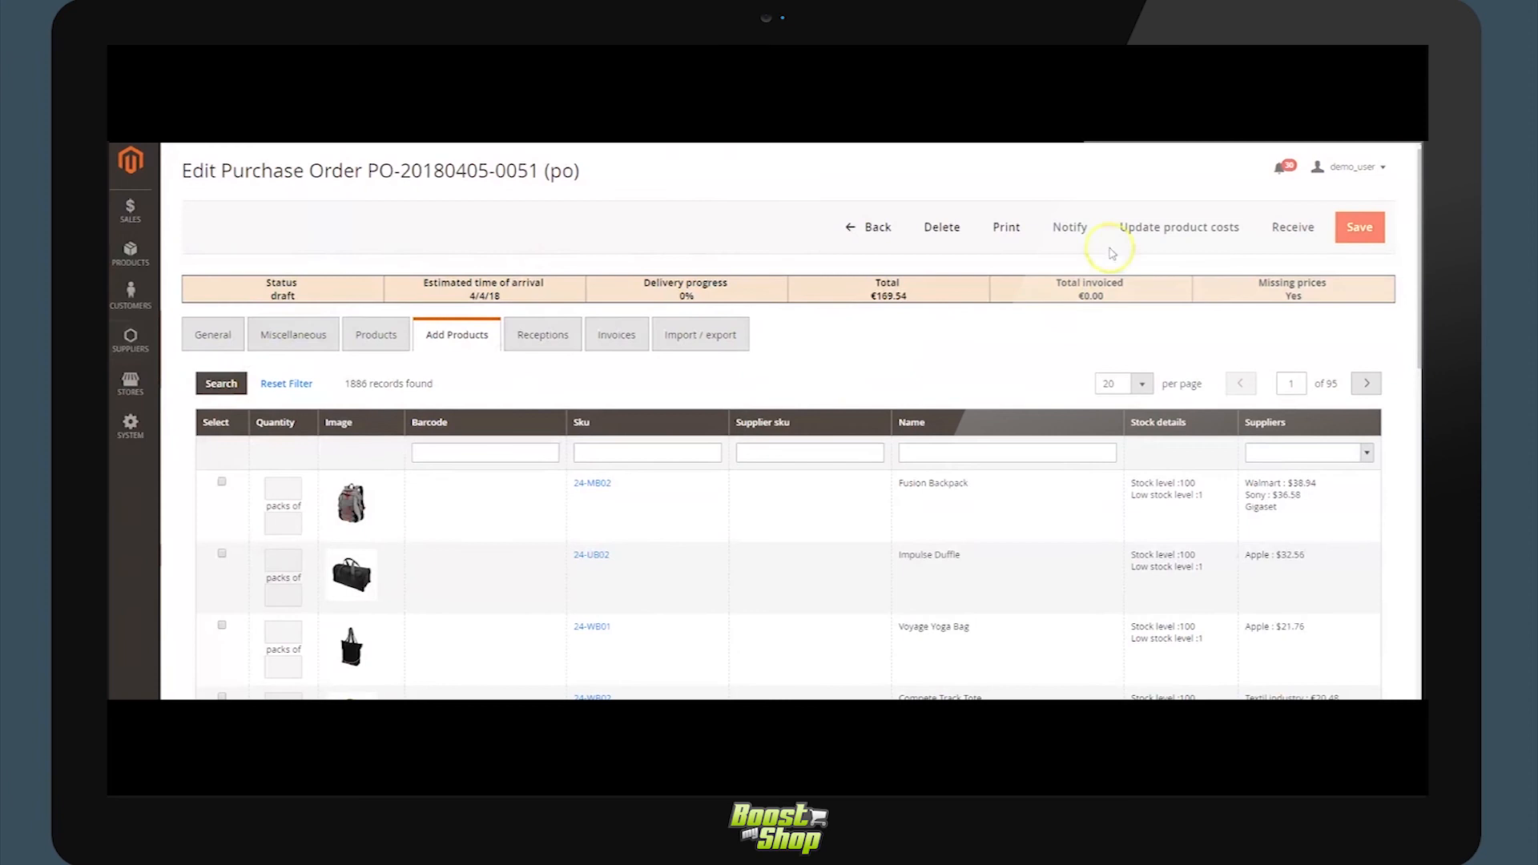
pyautogui.moveTo(1293, 226)
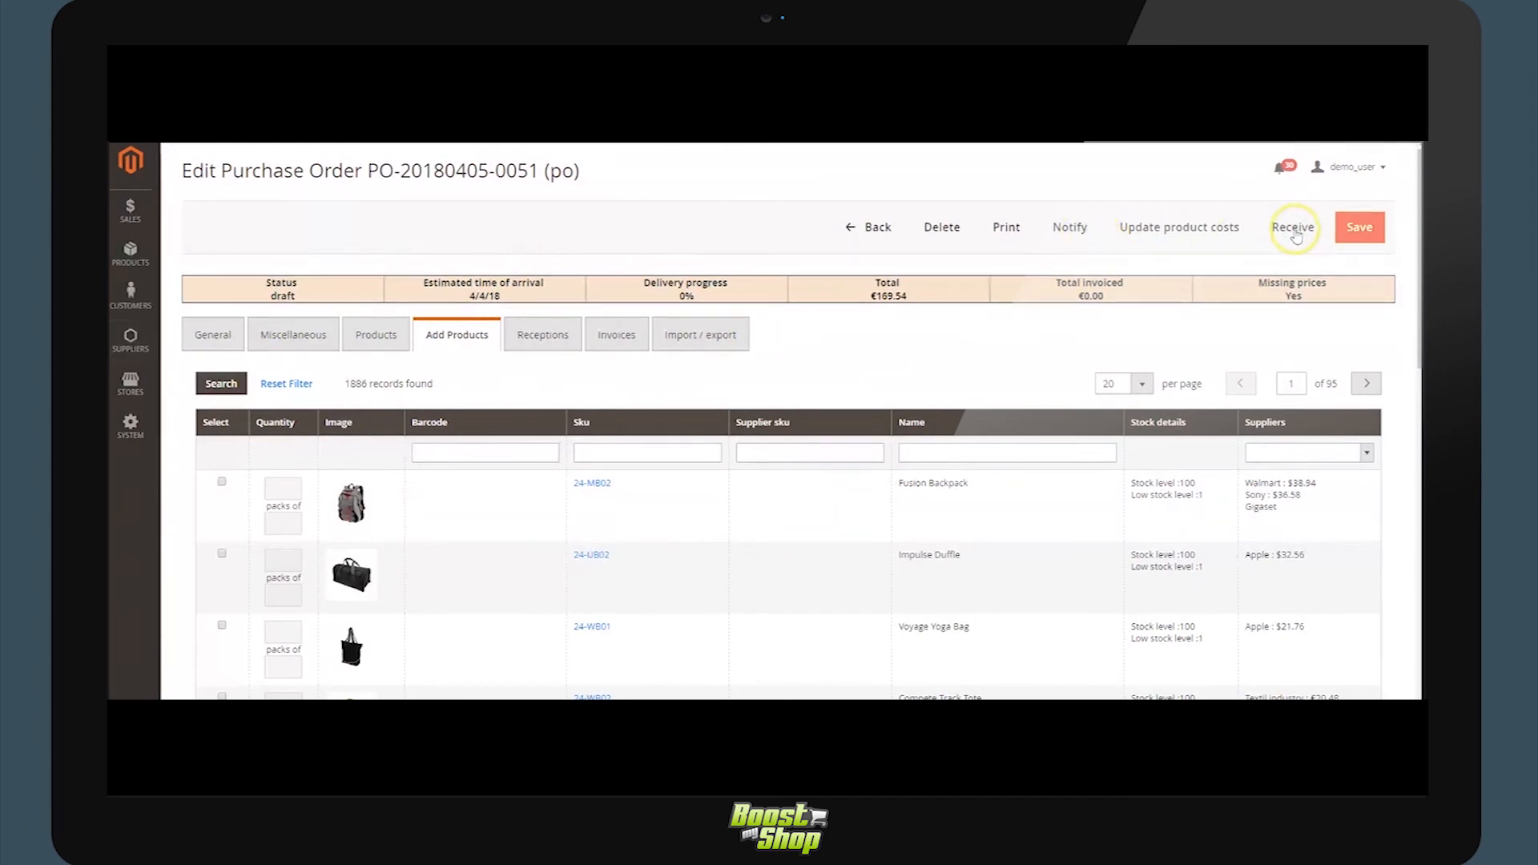
# Start receiving the order, showing 118 products left to receive.
pyautogui.click(1293, 226)
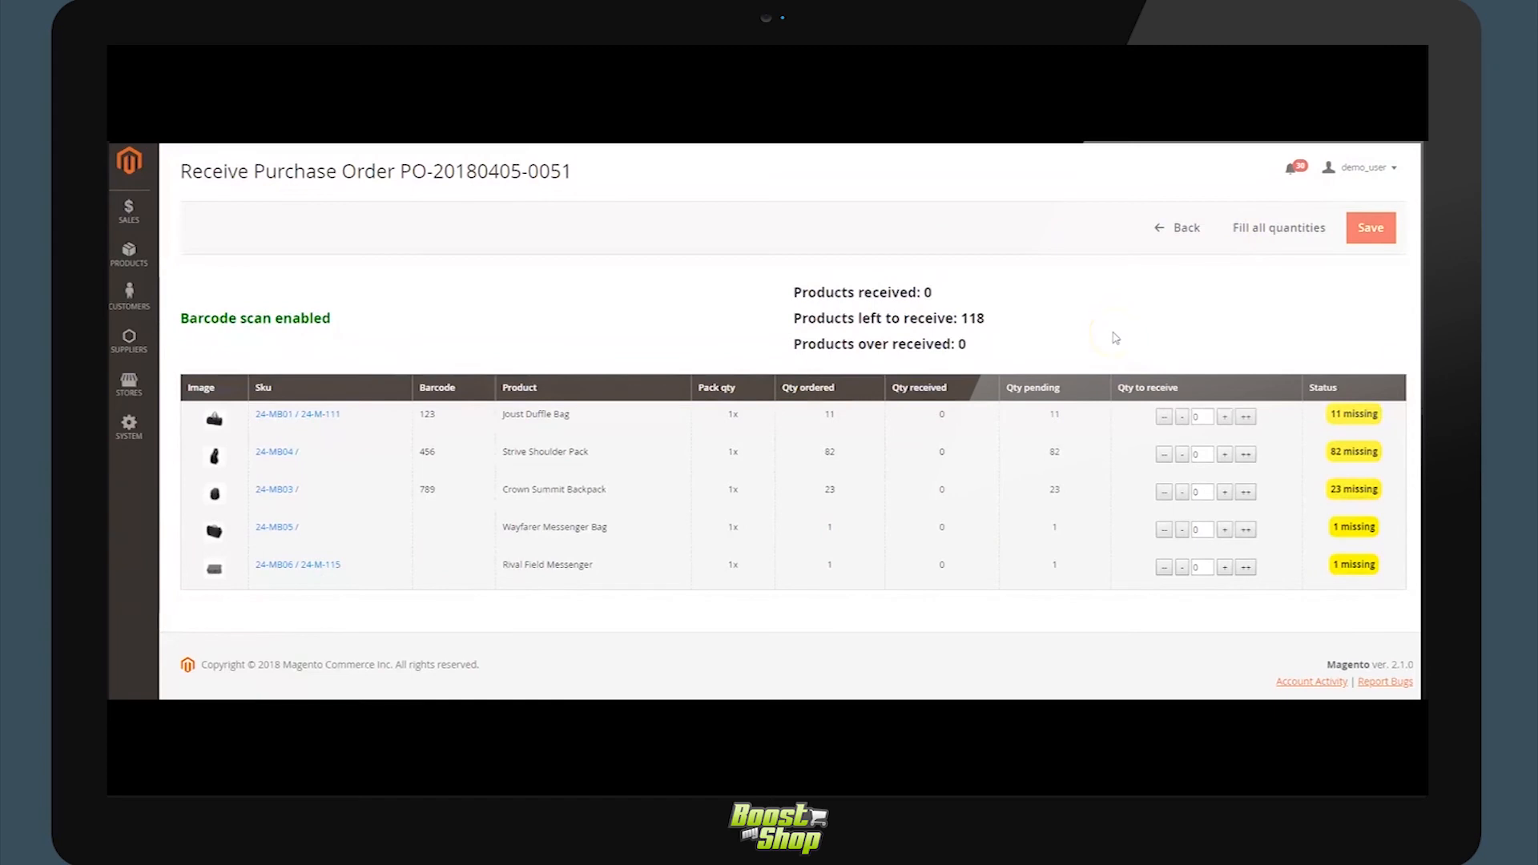
pyautogui.moveTo(1098, 346)
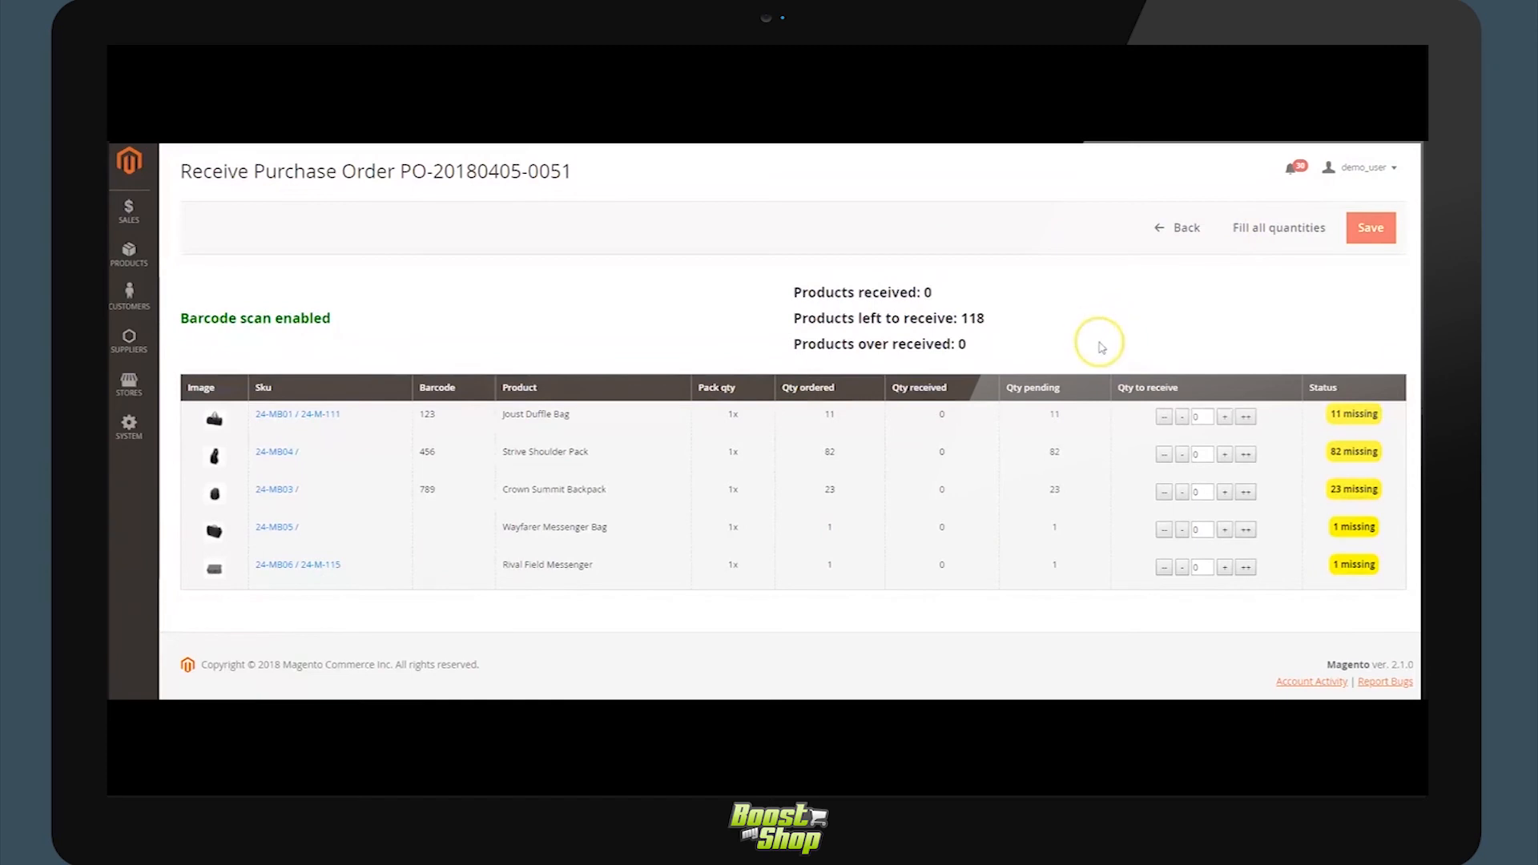
pyautogui.moveTo(1246, 589)
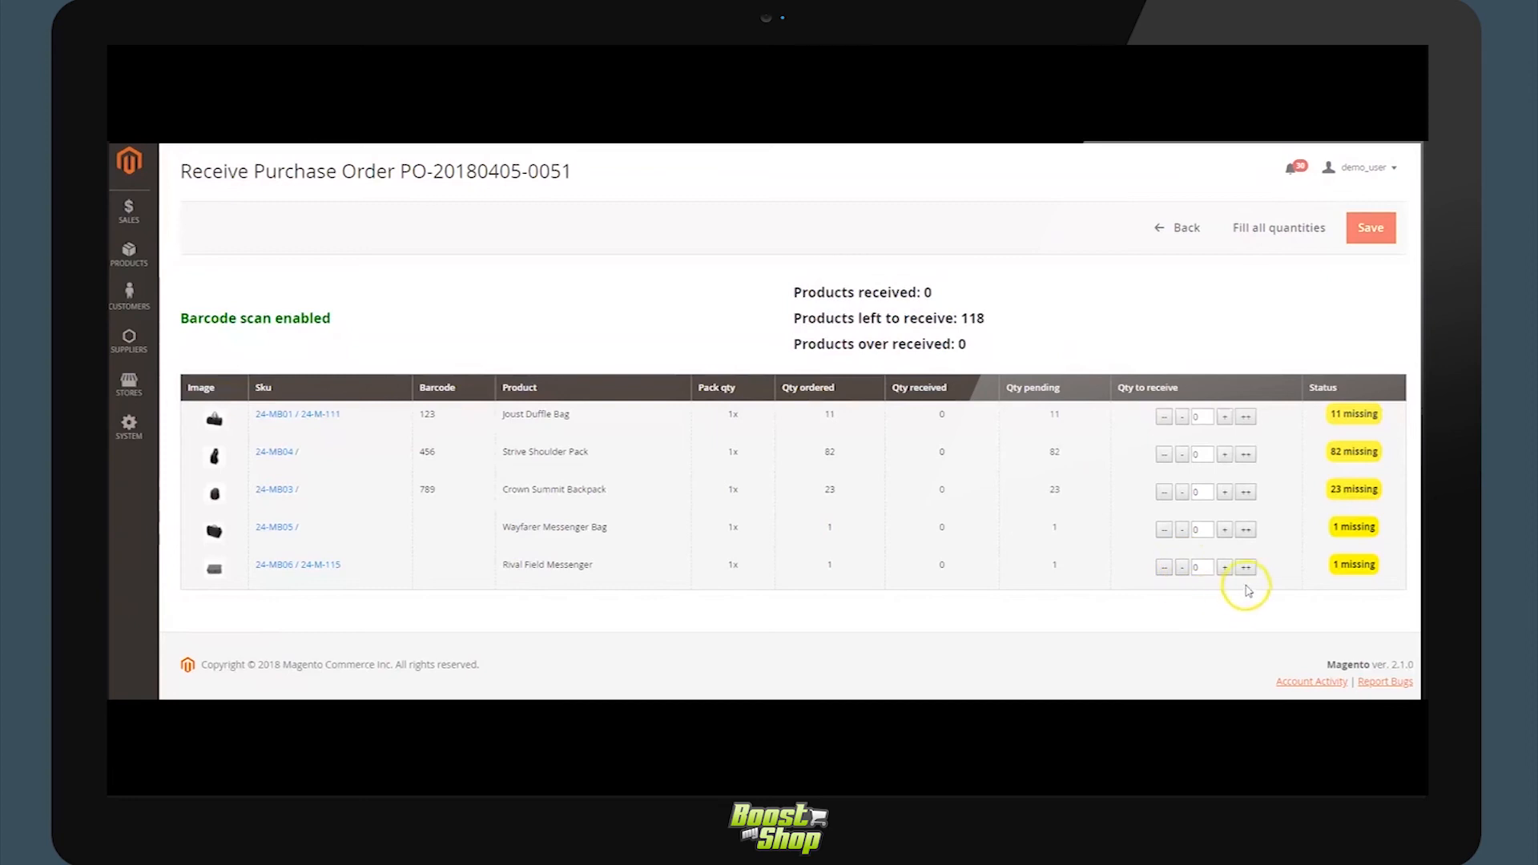
# Adjust the Rival Field Messenger's received quantity with the +/- buttons to settle on two units.
pyautogui.click(1224, 567)
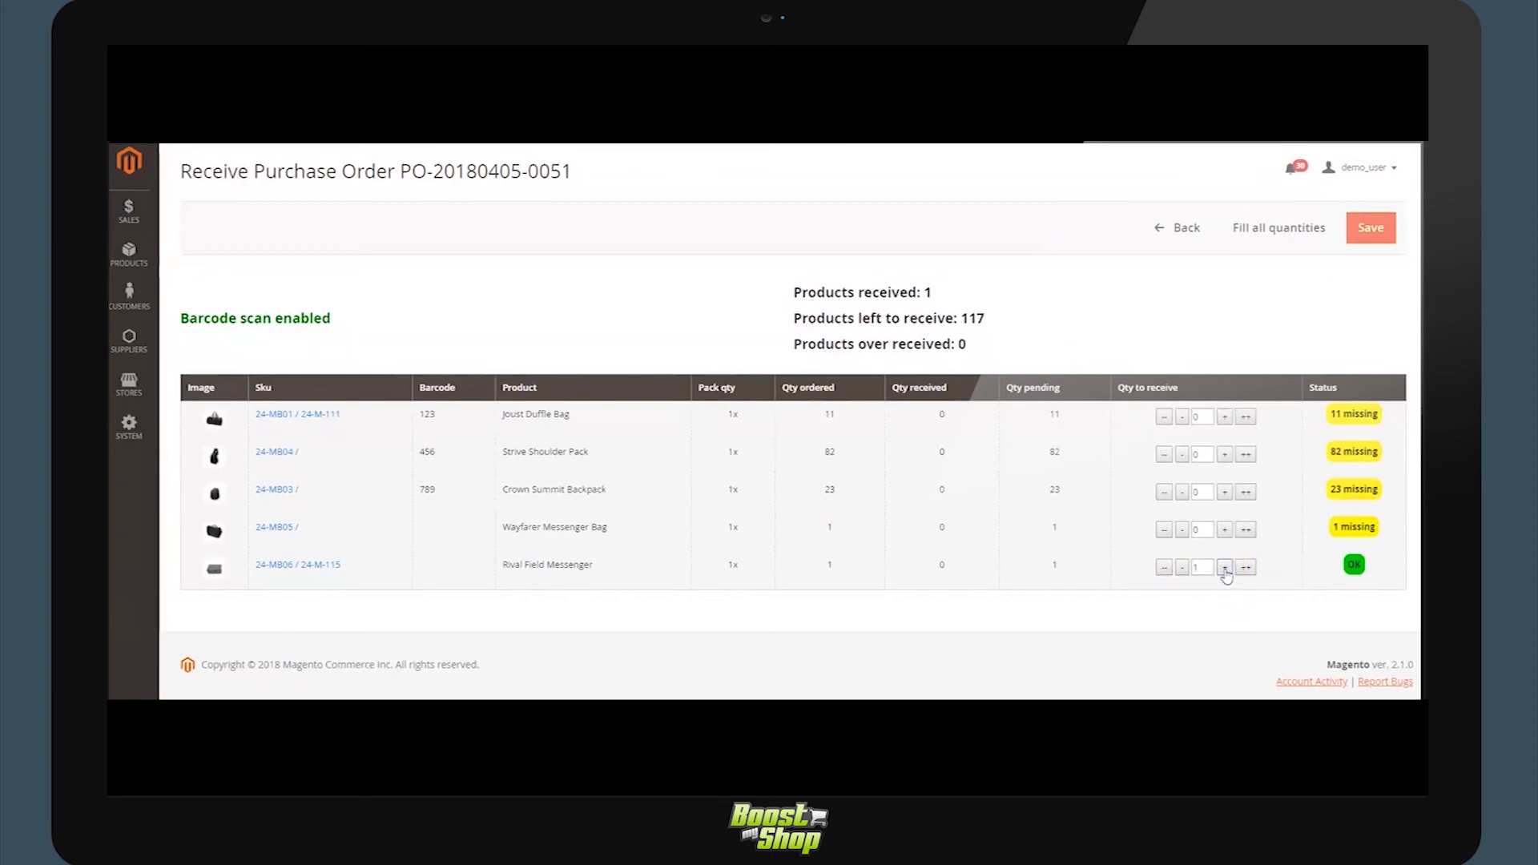
pyautogui.click(1224, 568)
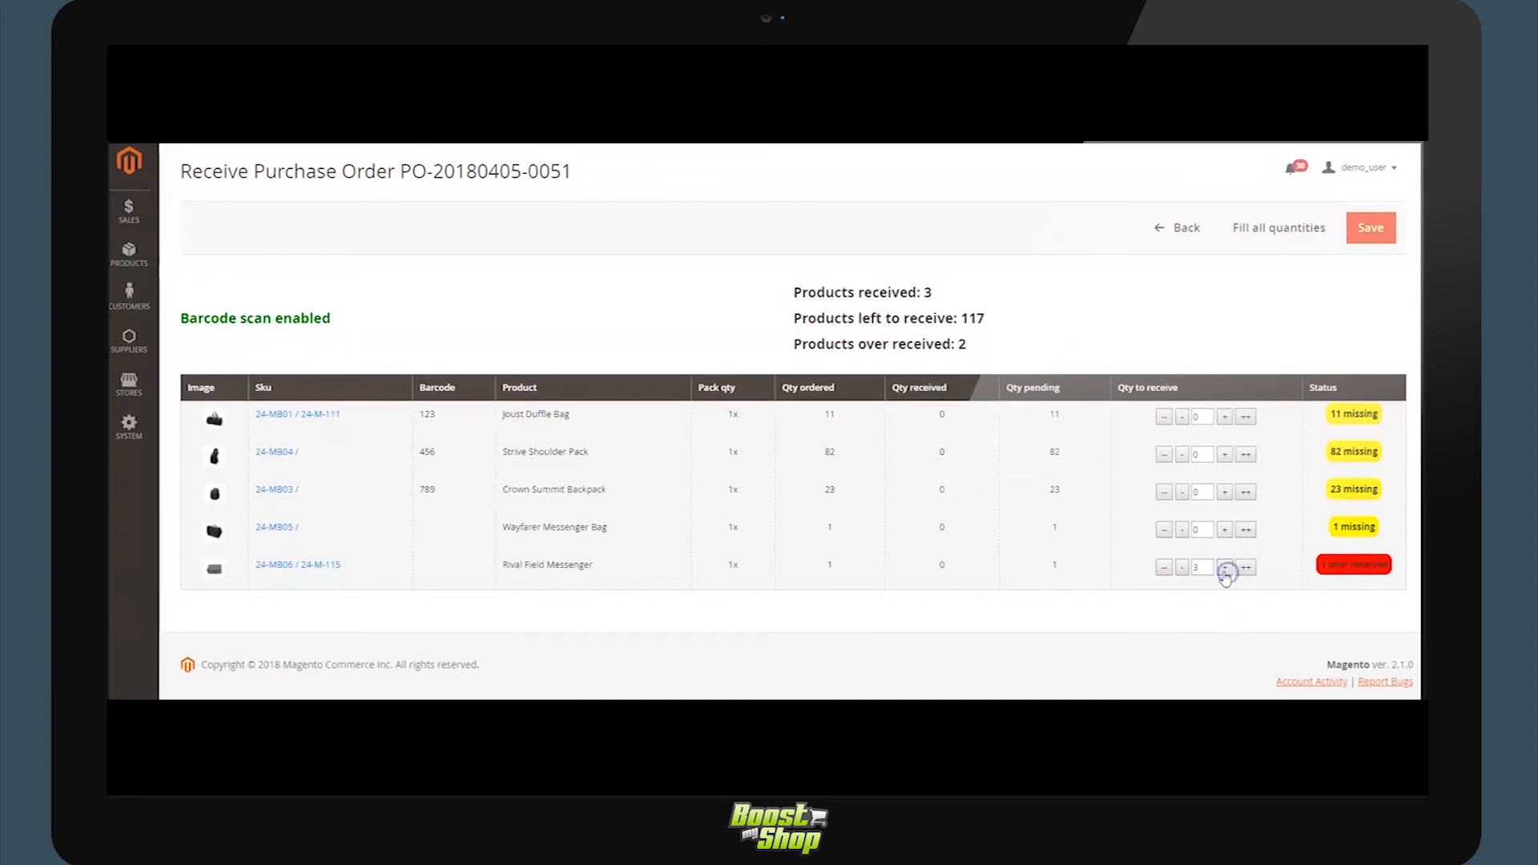
pyautogui.click(1182, 567)
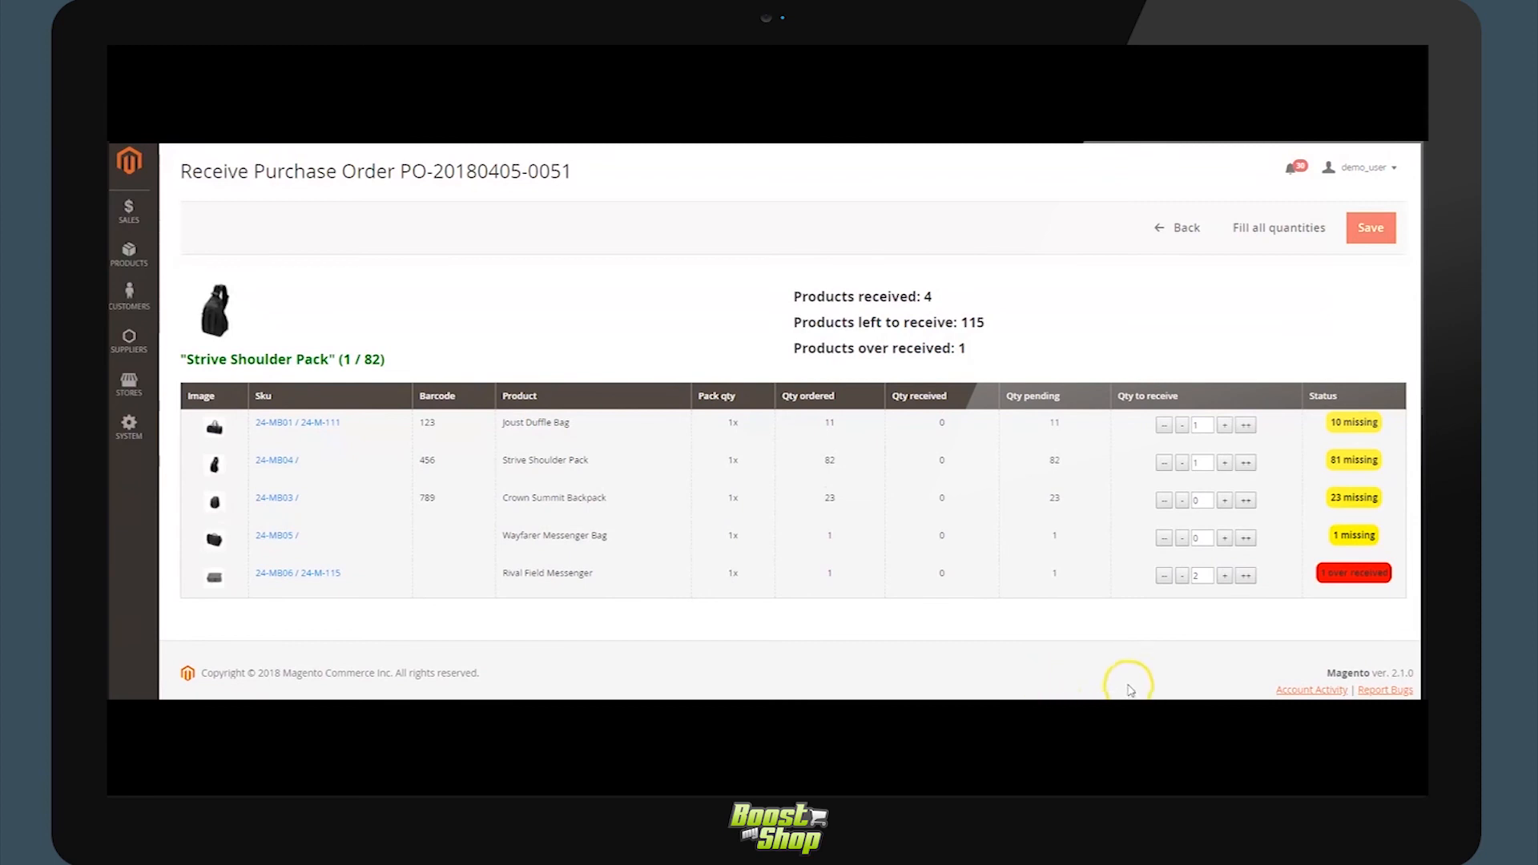
pyautogui.moveTo(1198, 438)
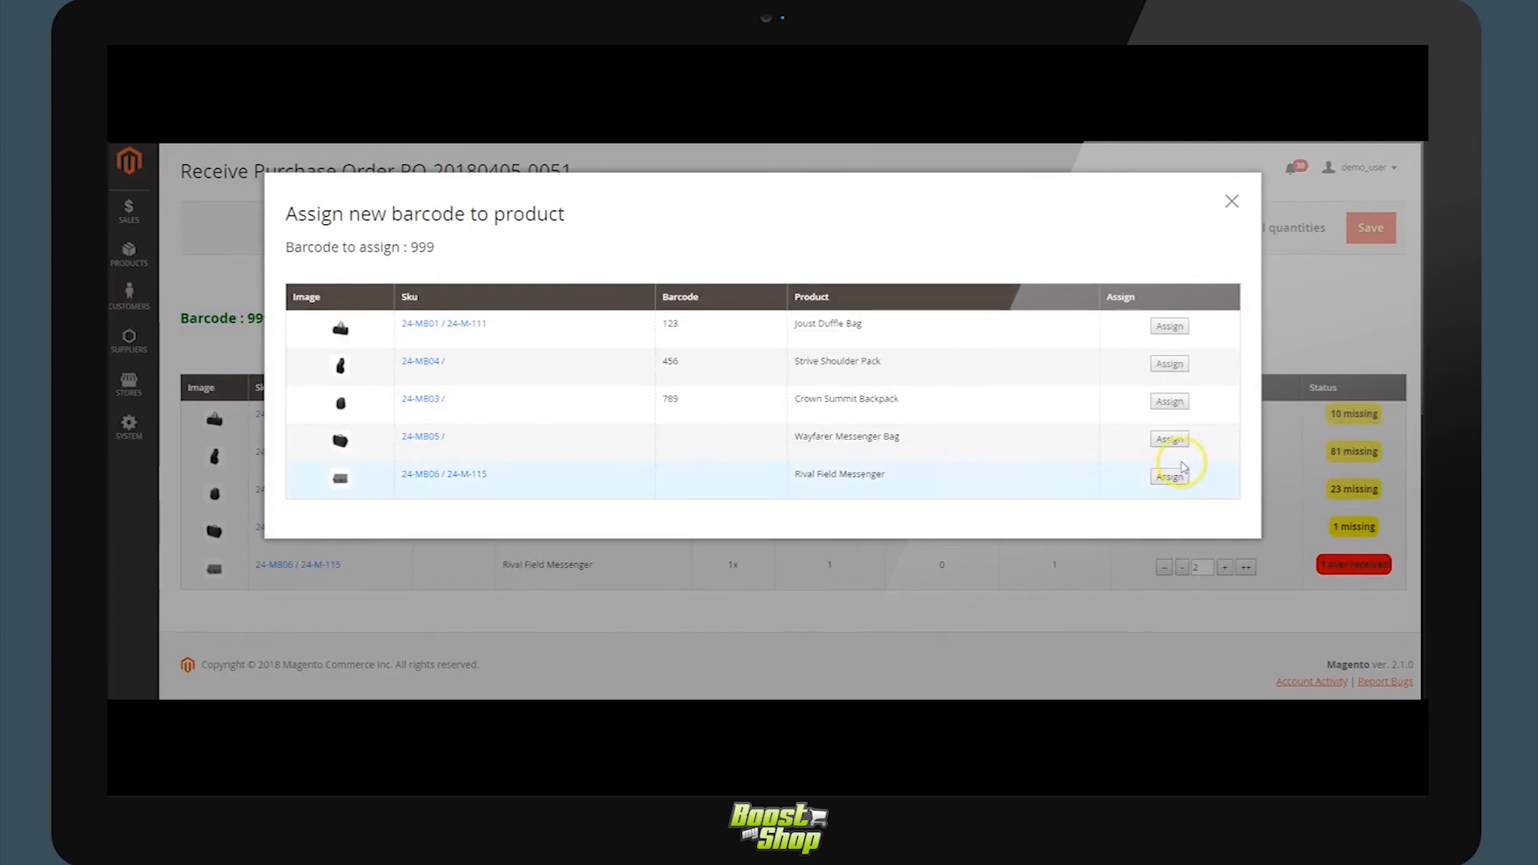
pyautogui.moveTo(924, 454)
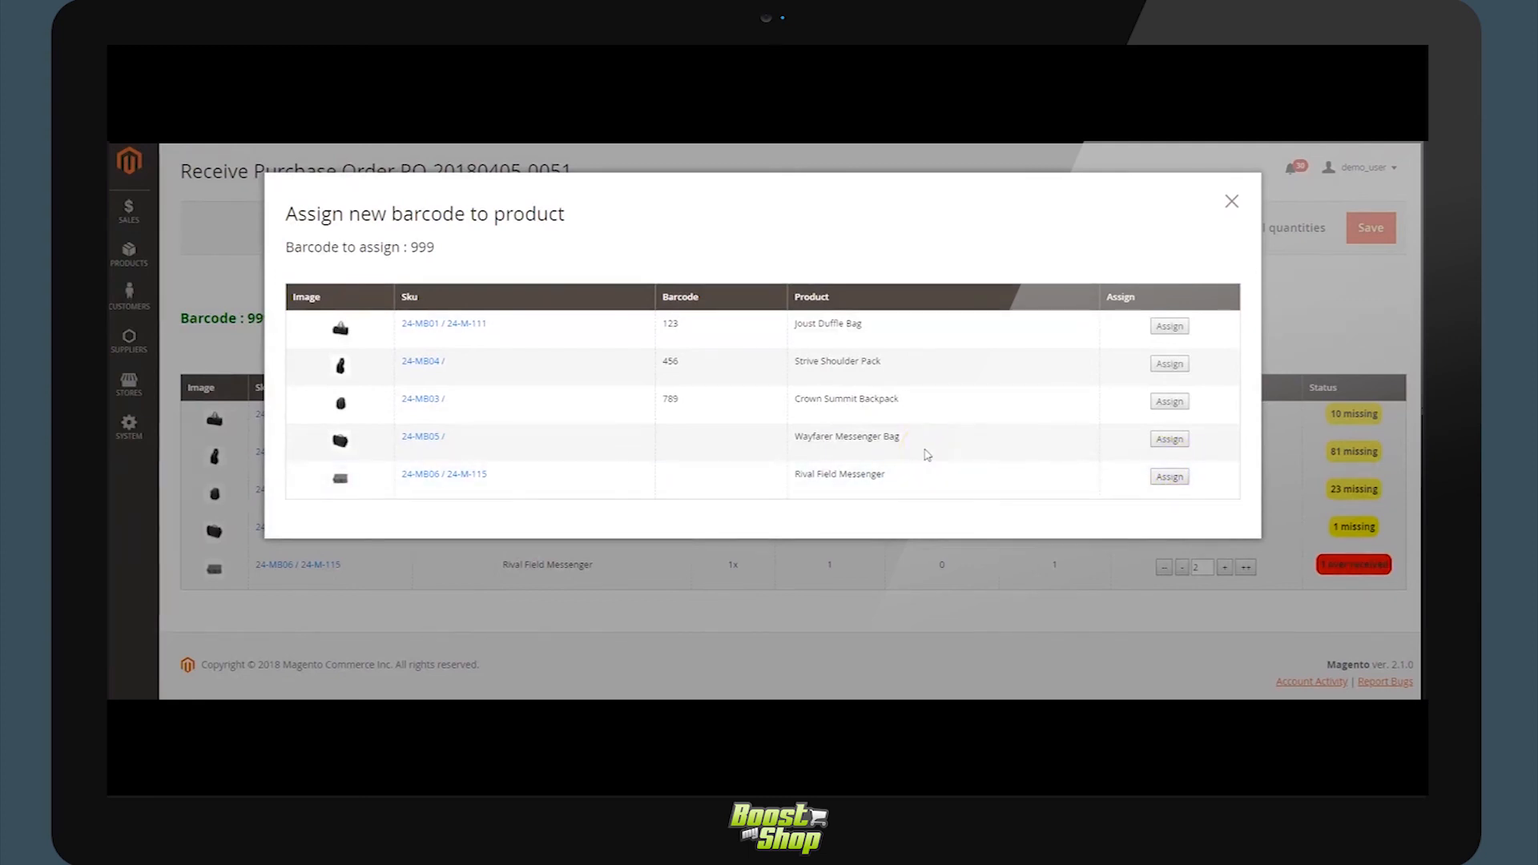
pyautogui.moveTo(1230, 202)
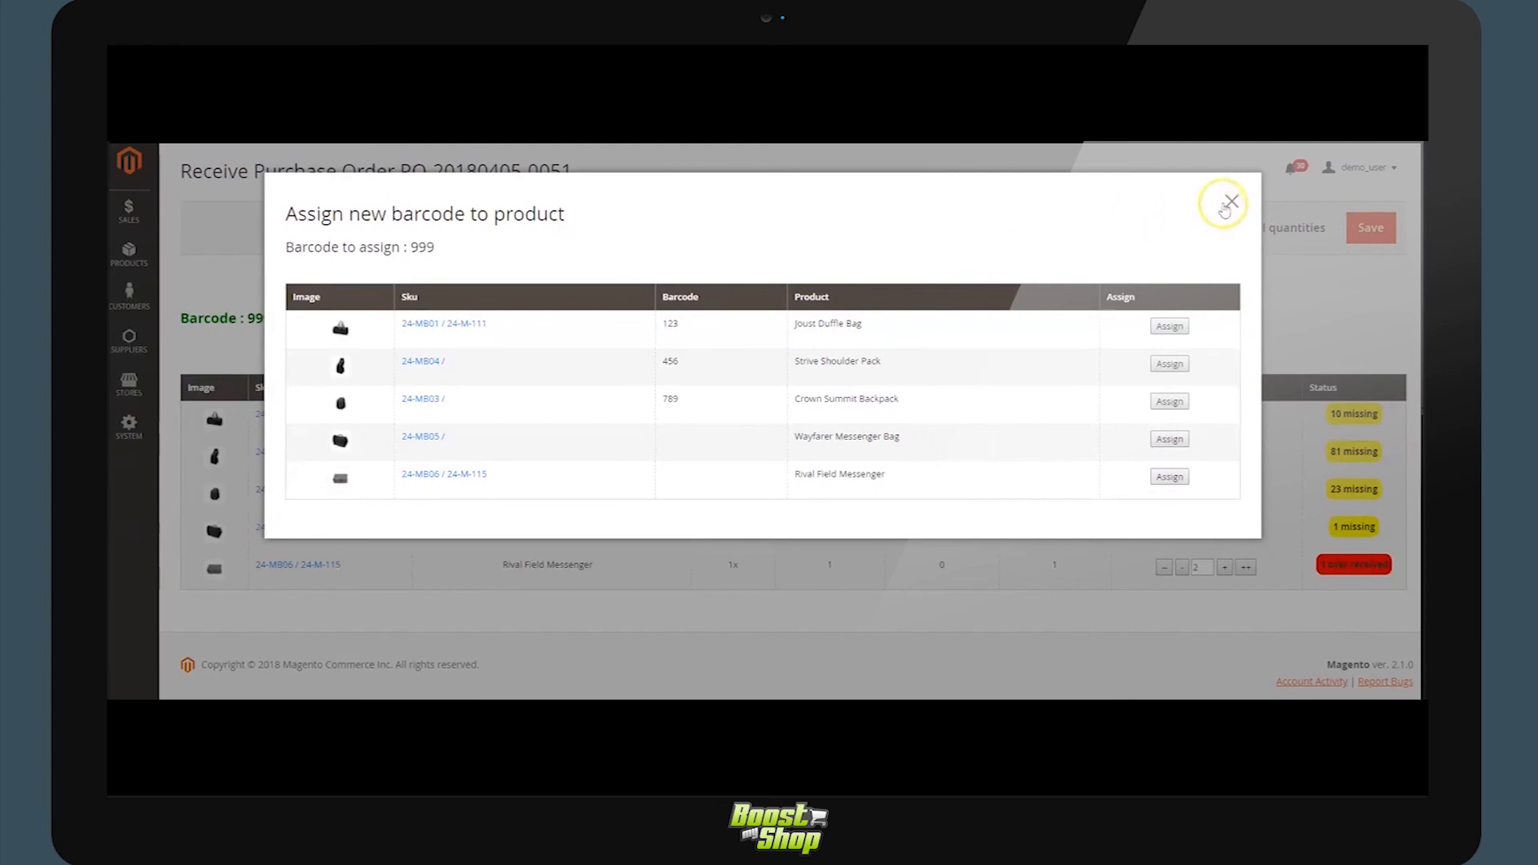
pyautogui.moveTo(578, 325)
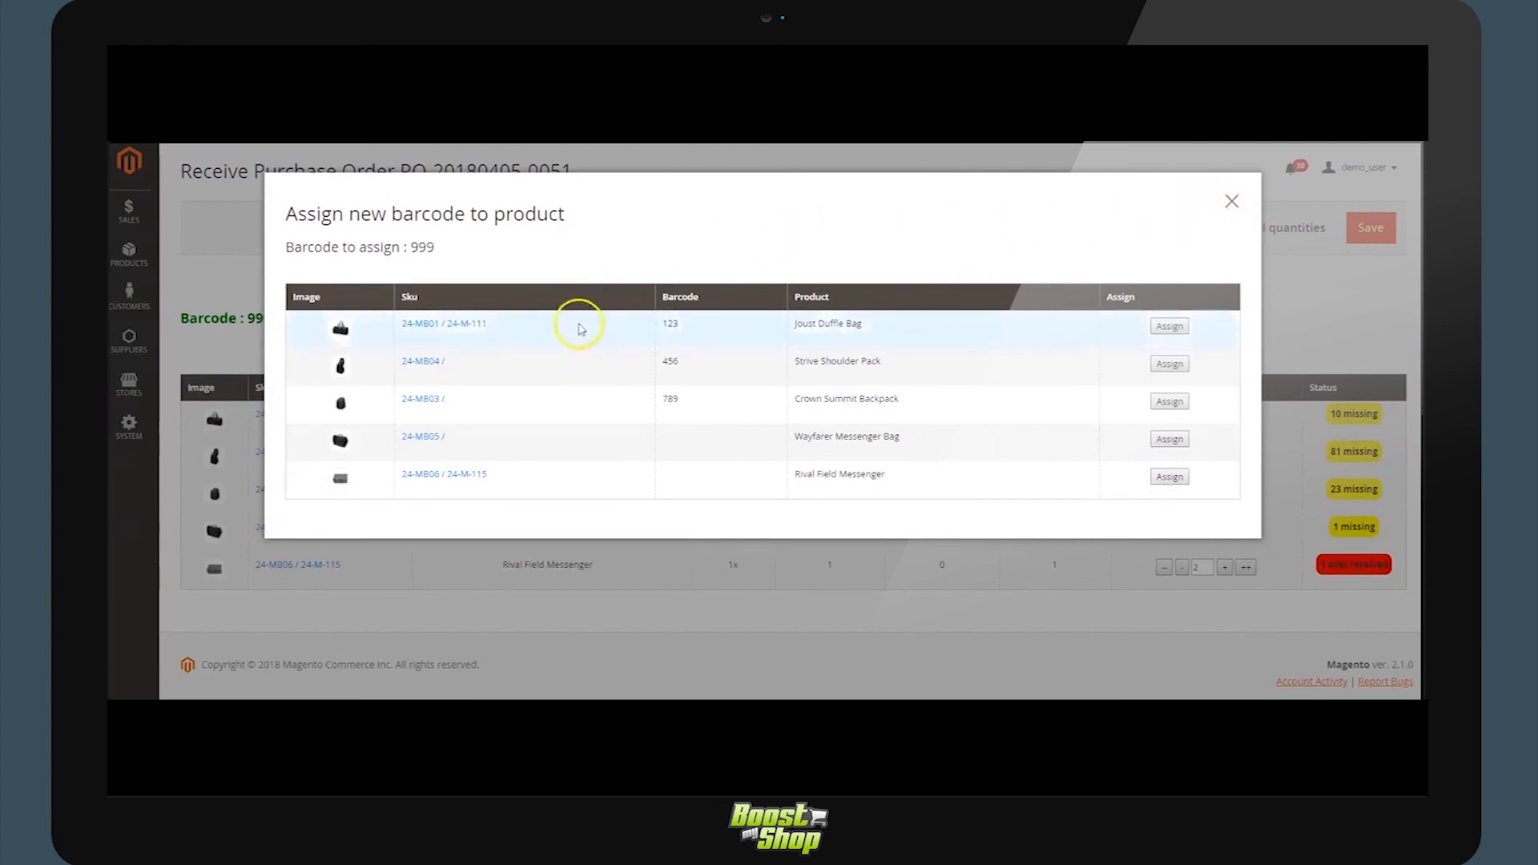
pyautogui.moveTo(736, 412)
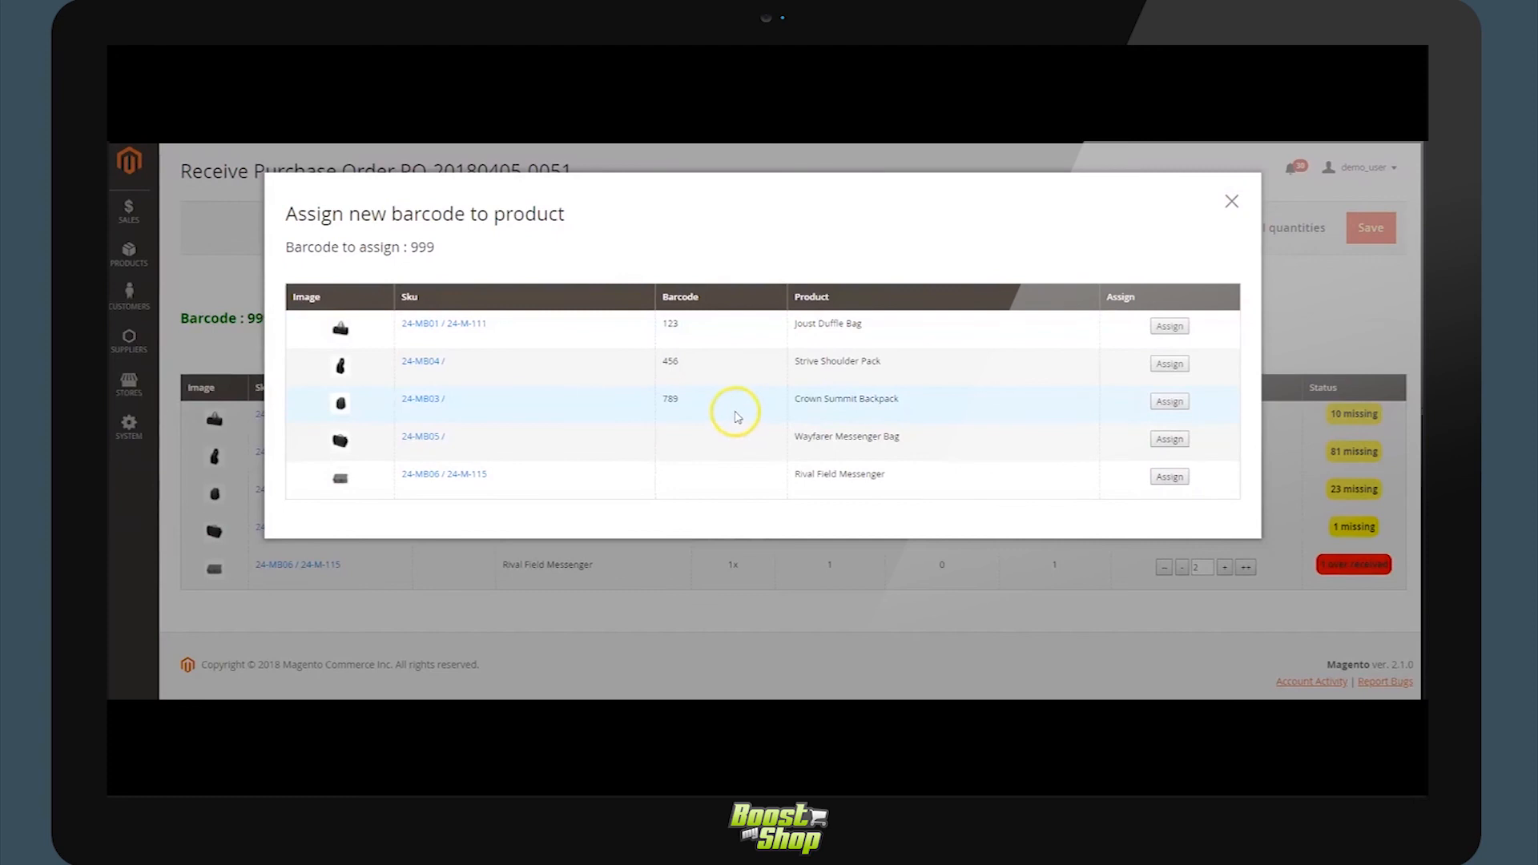
pyautogui.moveTo(741, 453)
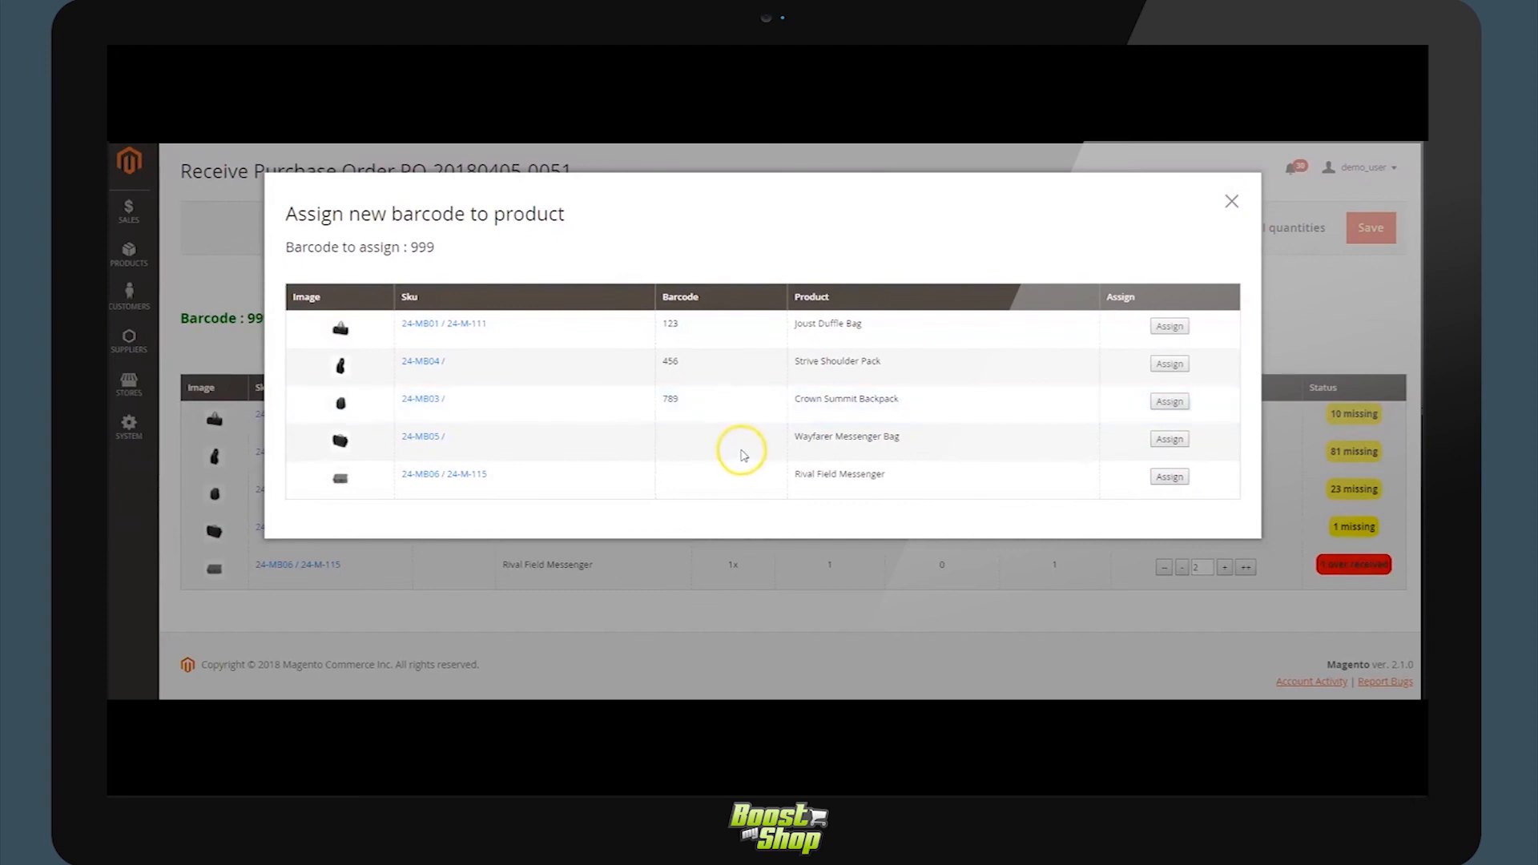
pyautogui.moveTo(1168, 439)
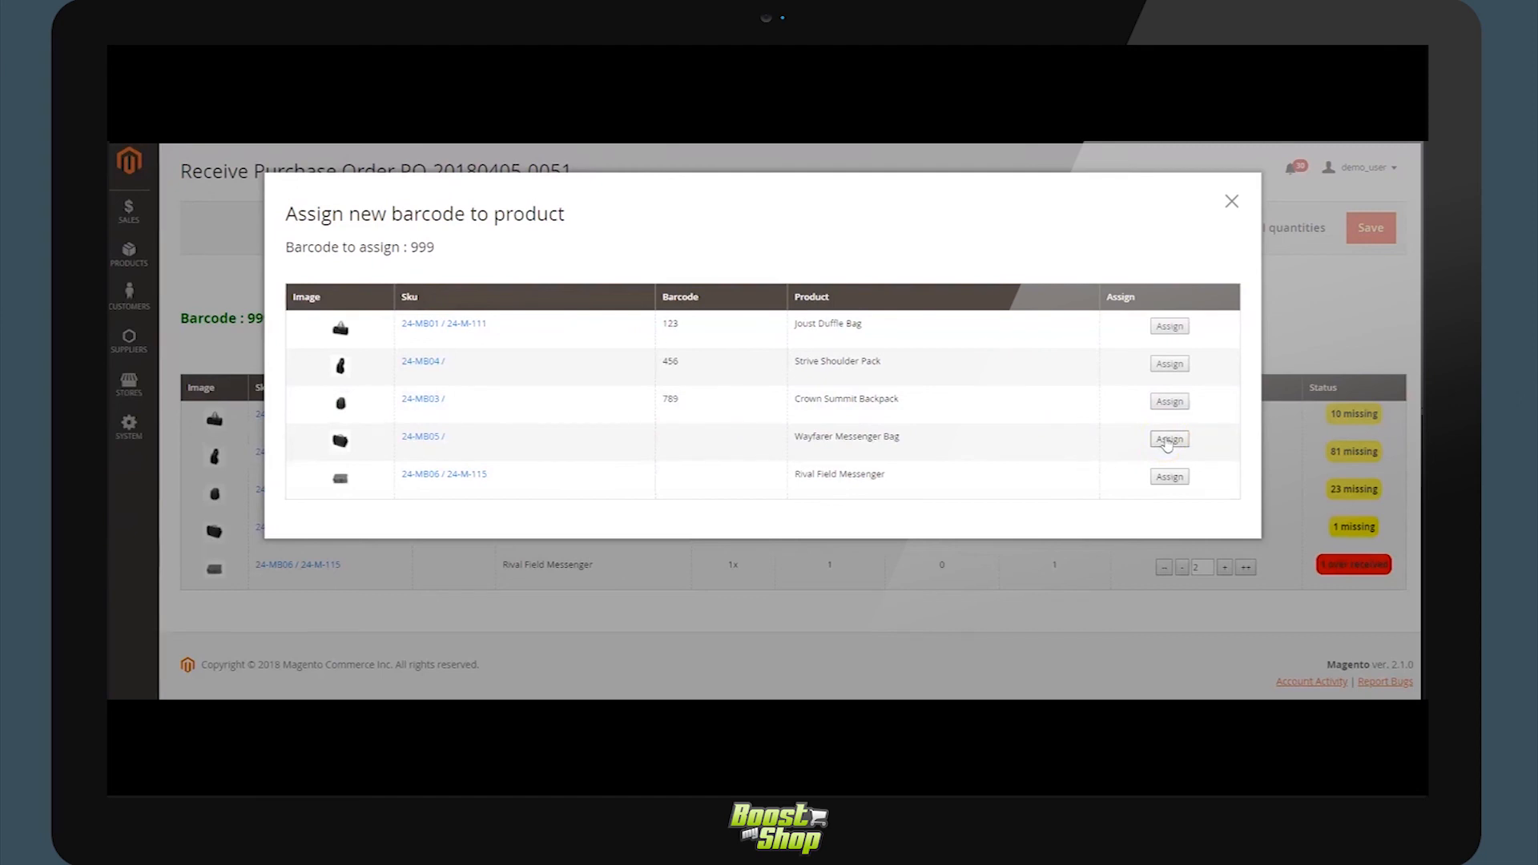
# Assign barcode 999 to the Wayfarer Messenger Bag, raise Wayfarer and Crown Summit Backpack quantities, and save the 10-product reception.
pyautogui.click(1168, 439)
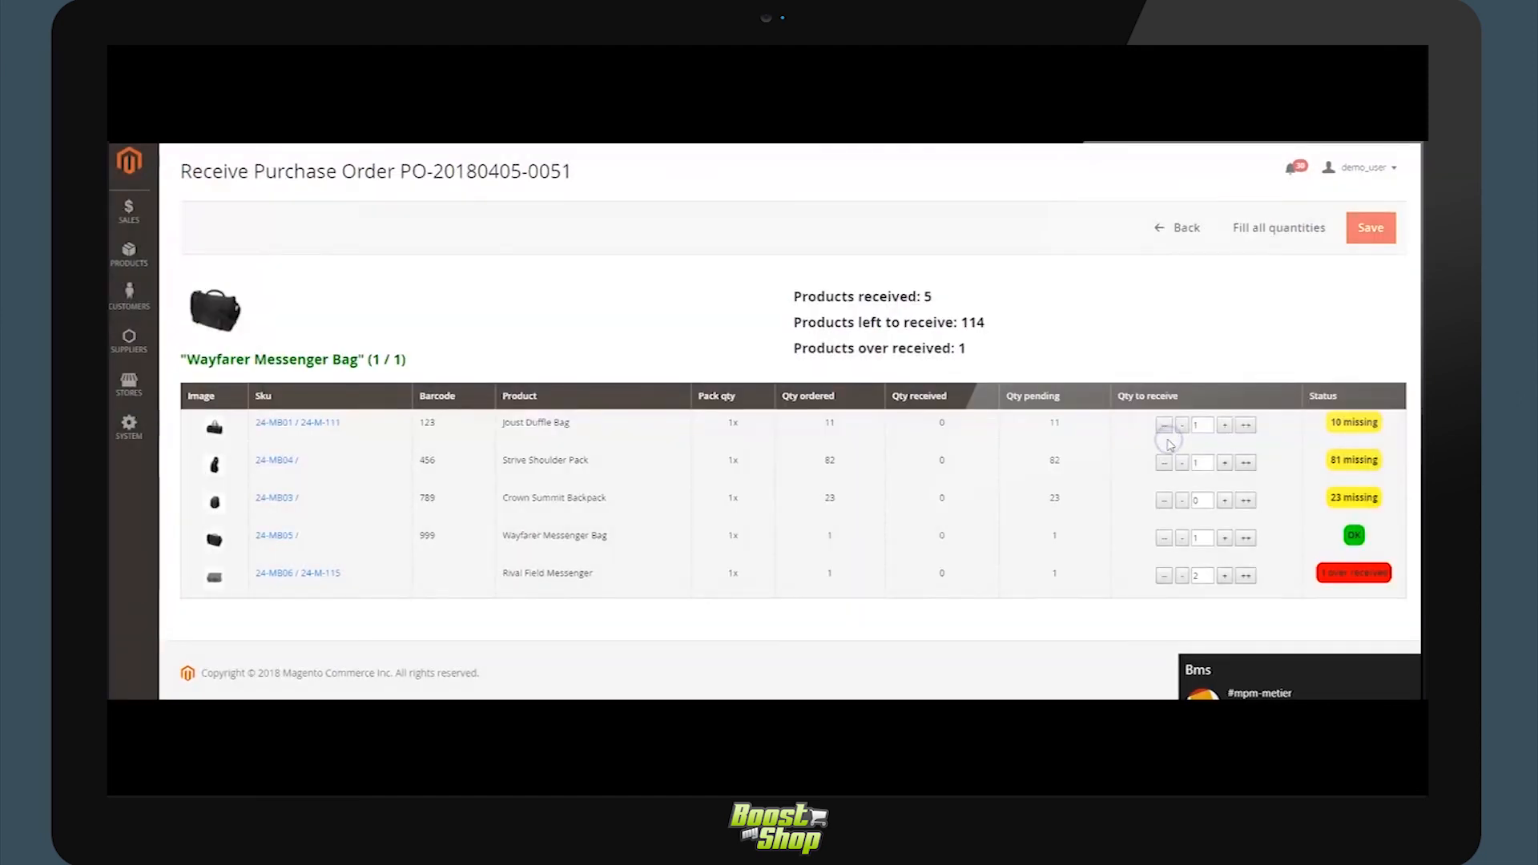
pyautogui.click(1223, 537)
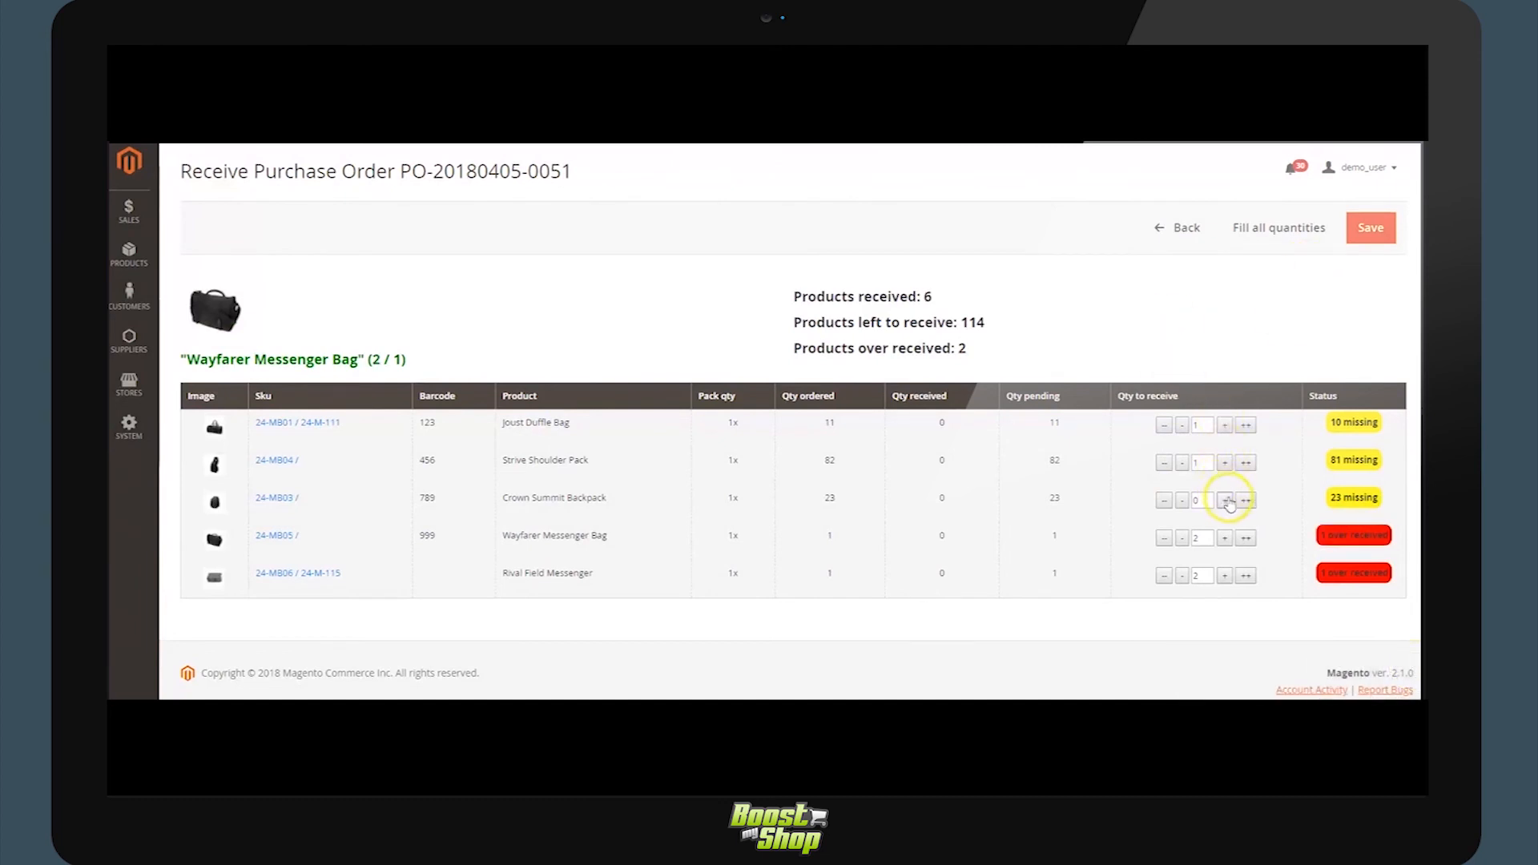
pyautogui.click(1246, 499)
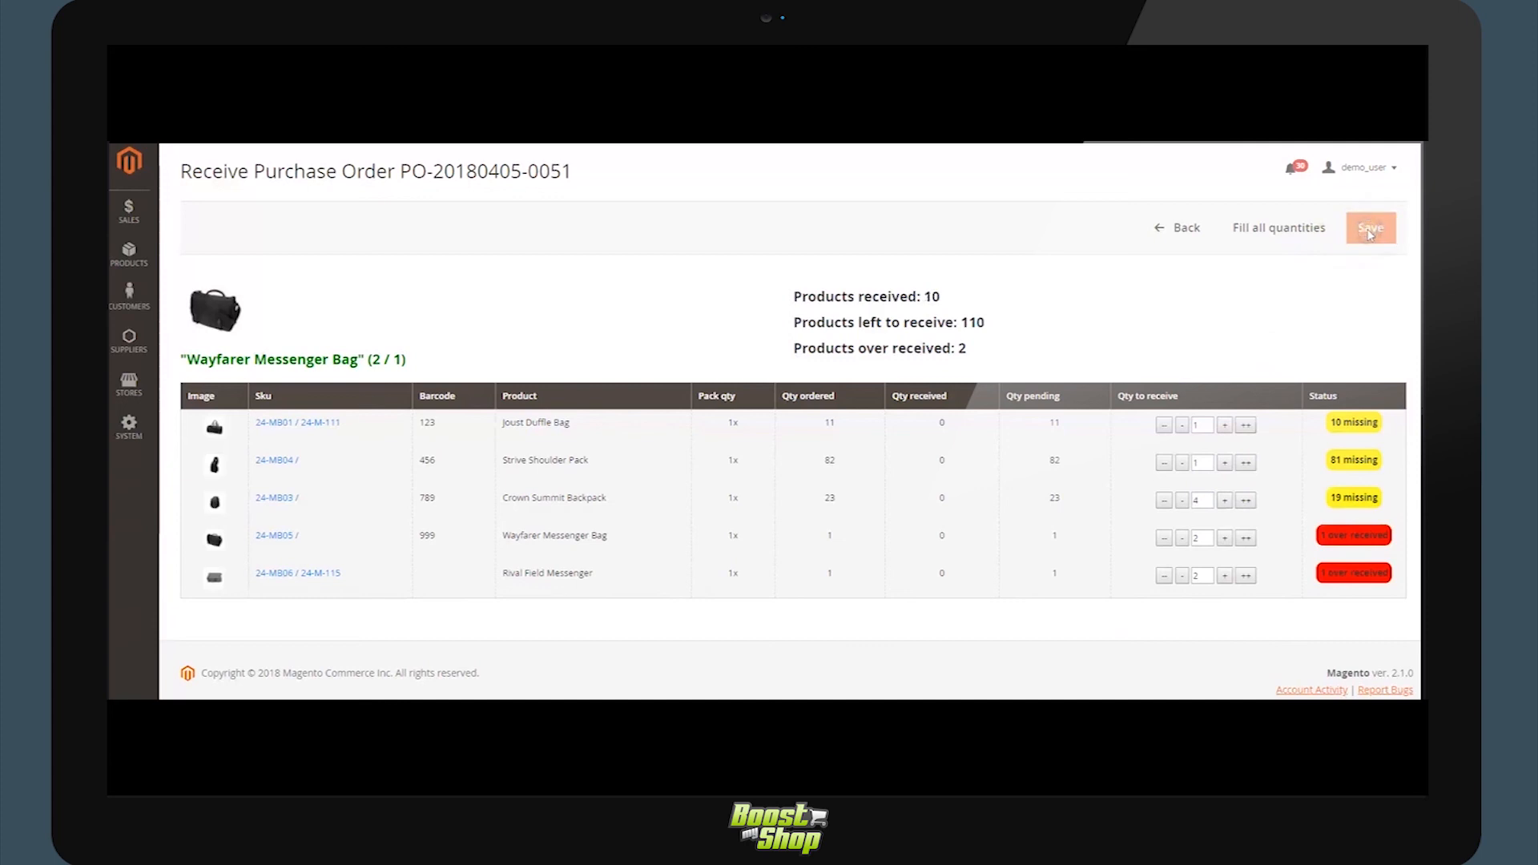
pyautogui.moveTo(1024, 296)
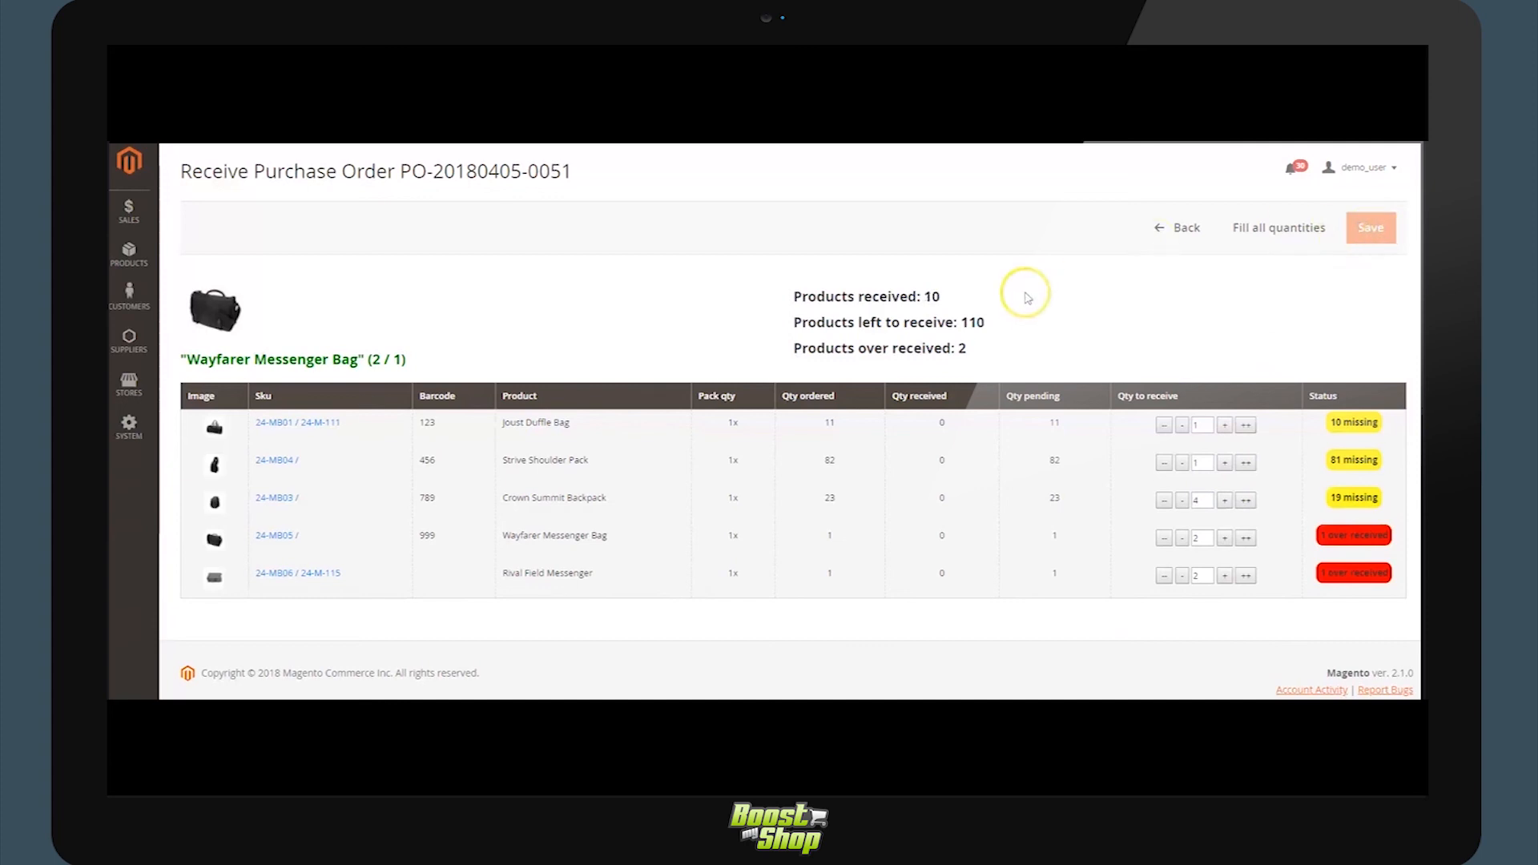
pyautogui.click(1369, 226)
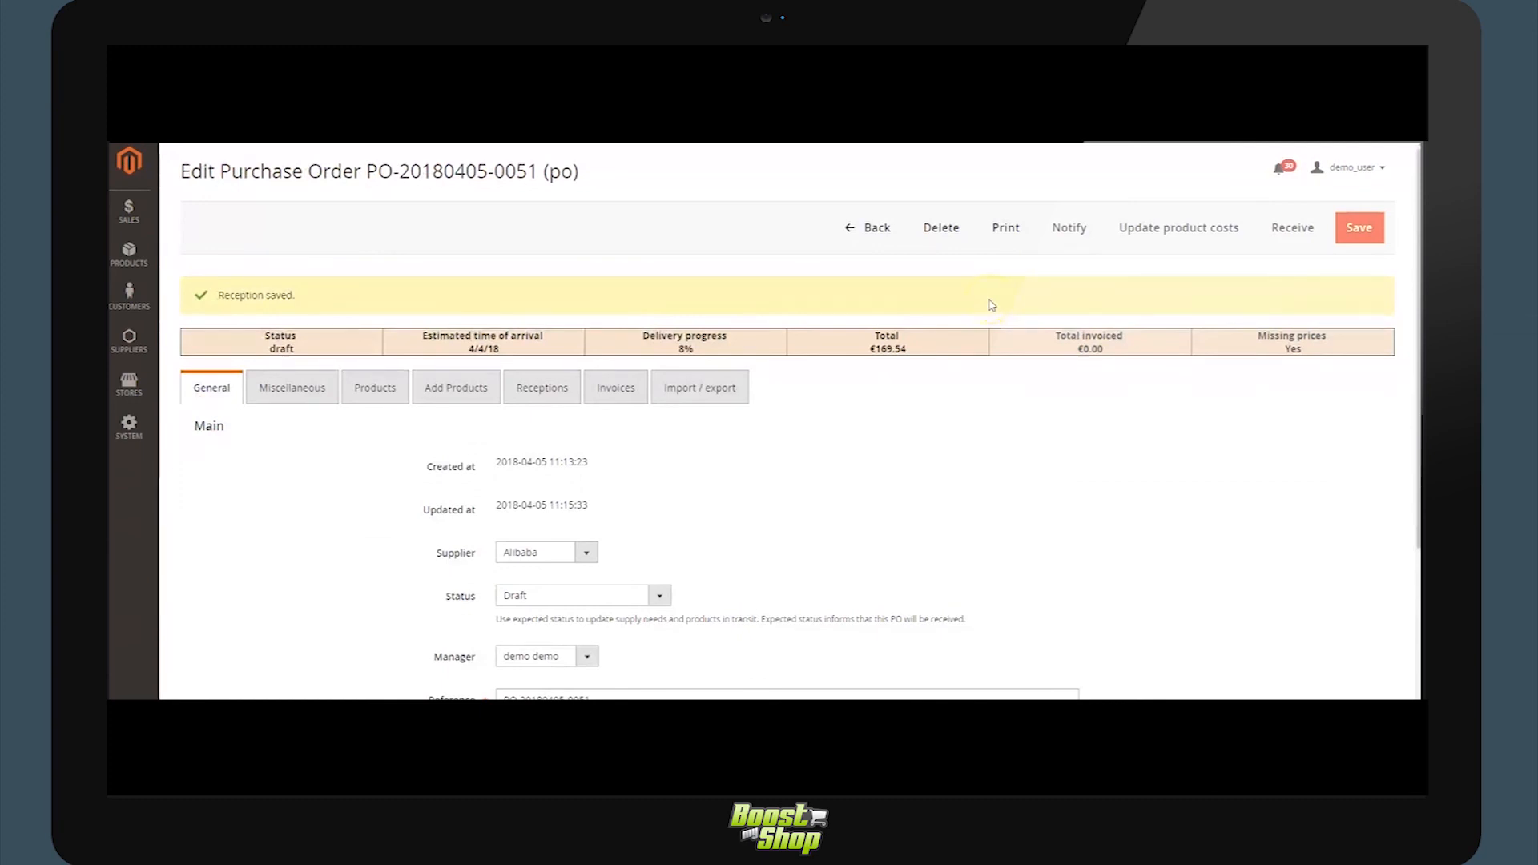
pyautogui.moveTo(806, 453)
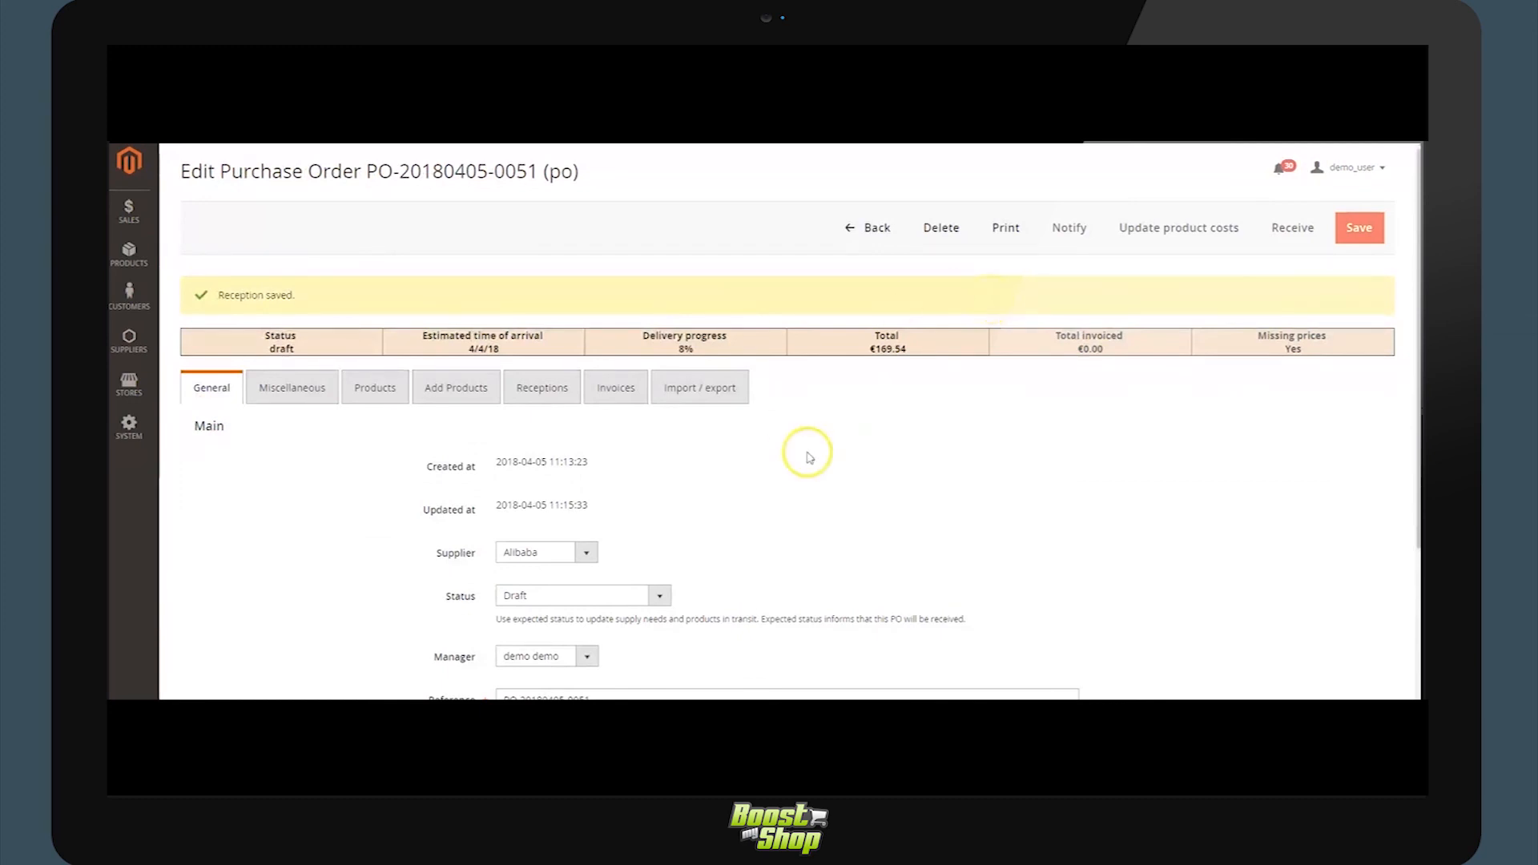
pyautogui.moveTo(581, 447)
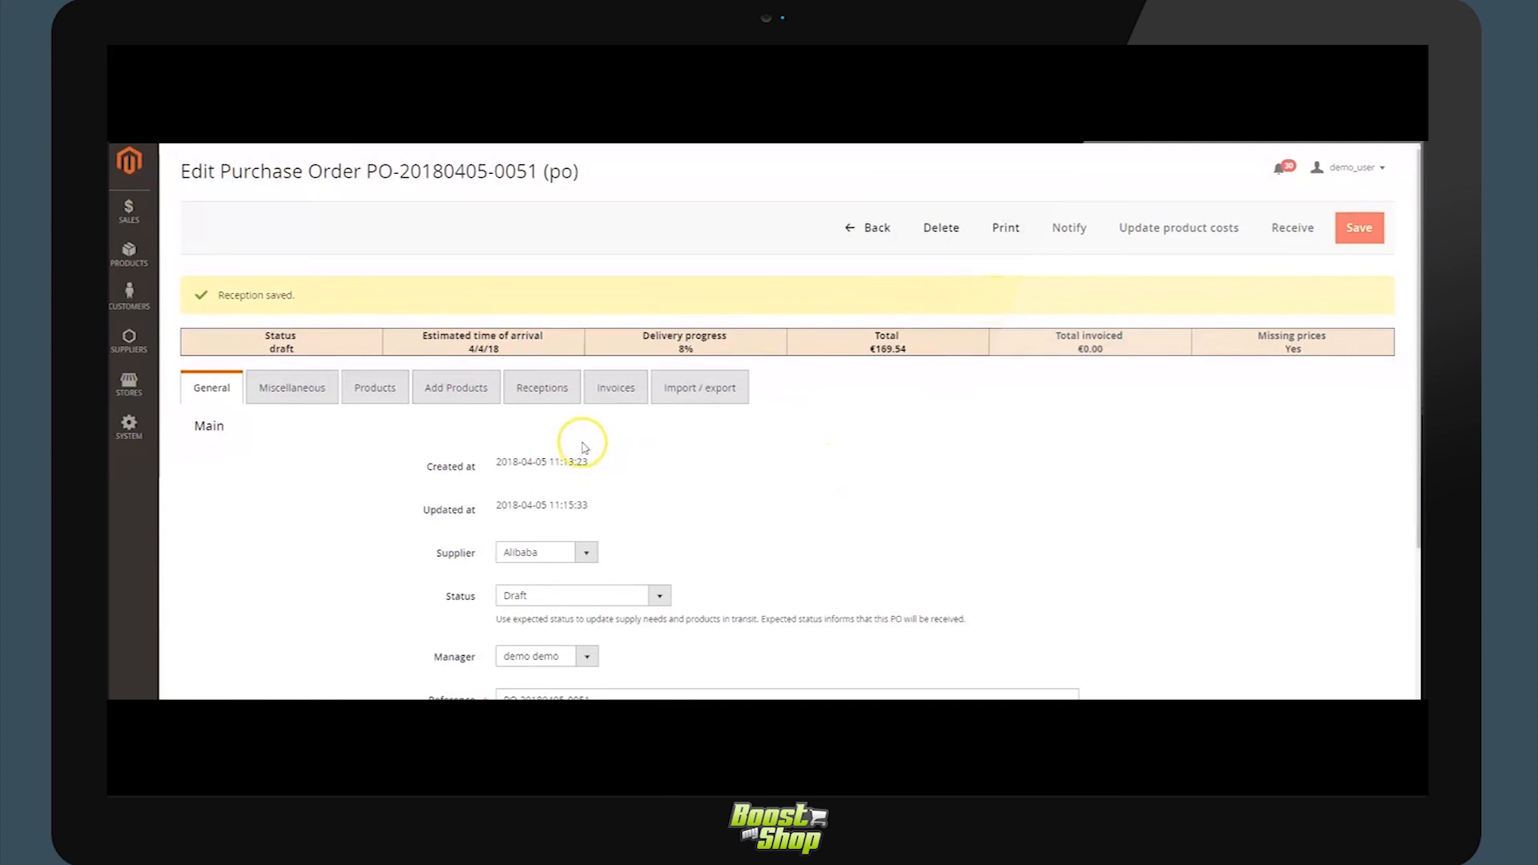
pyautogui.moveTo(699, 353)
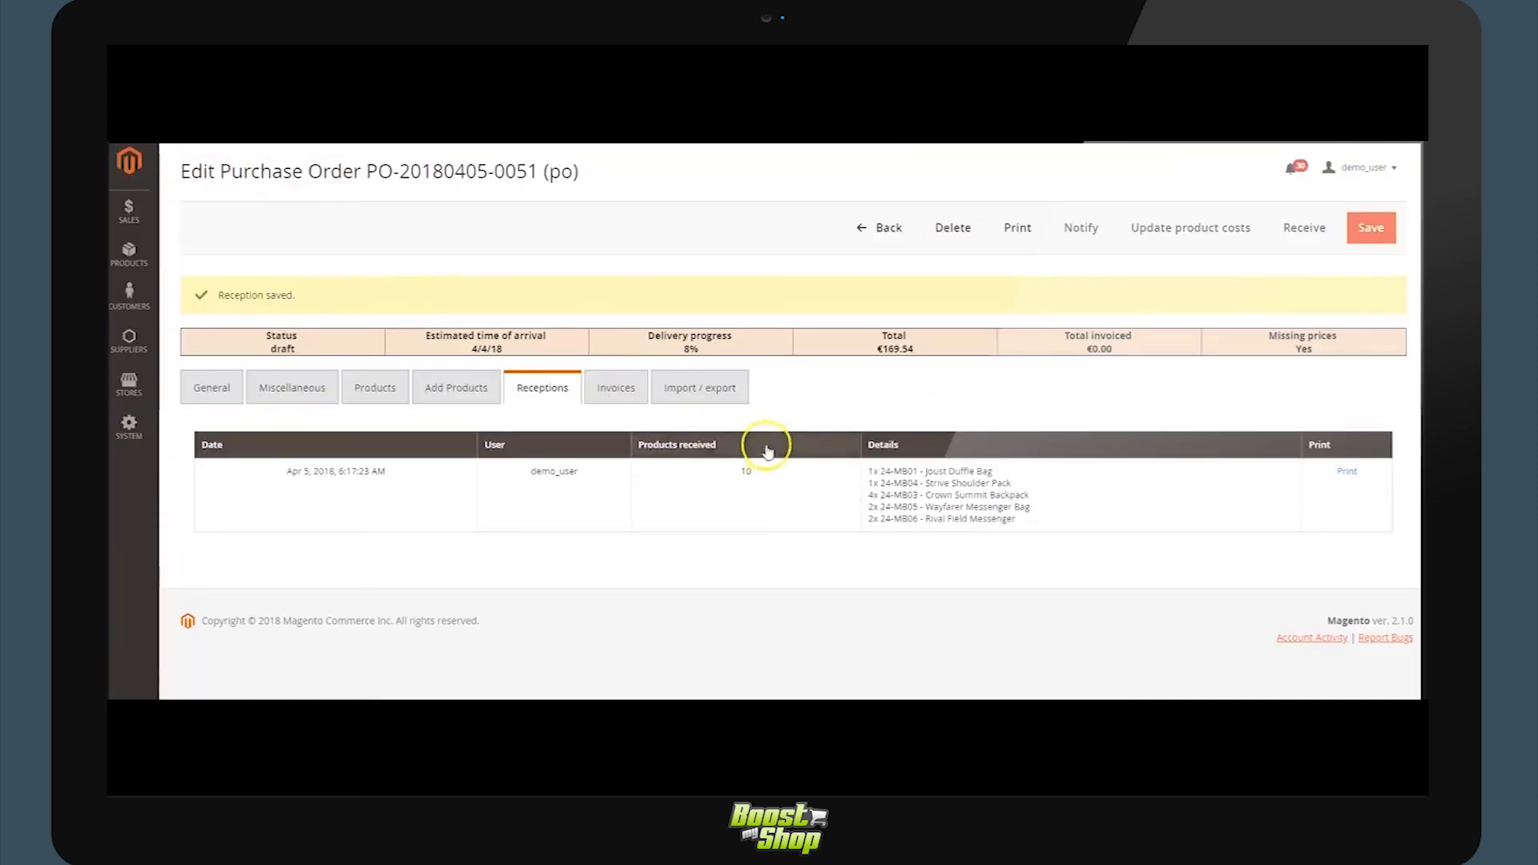
pyautogui.moveTo(705, 356)
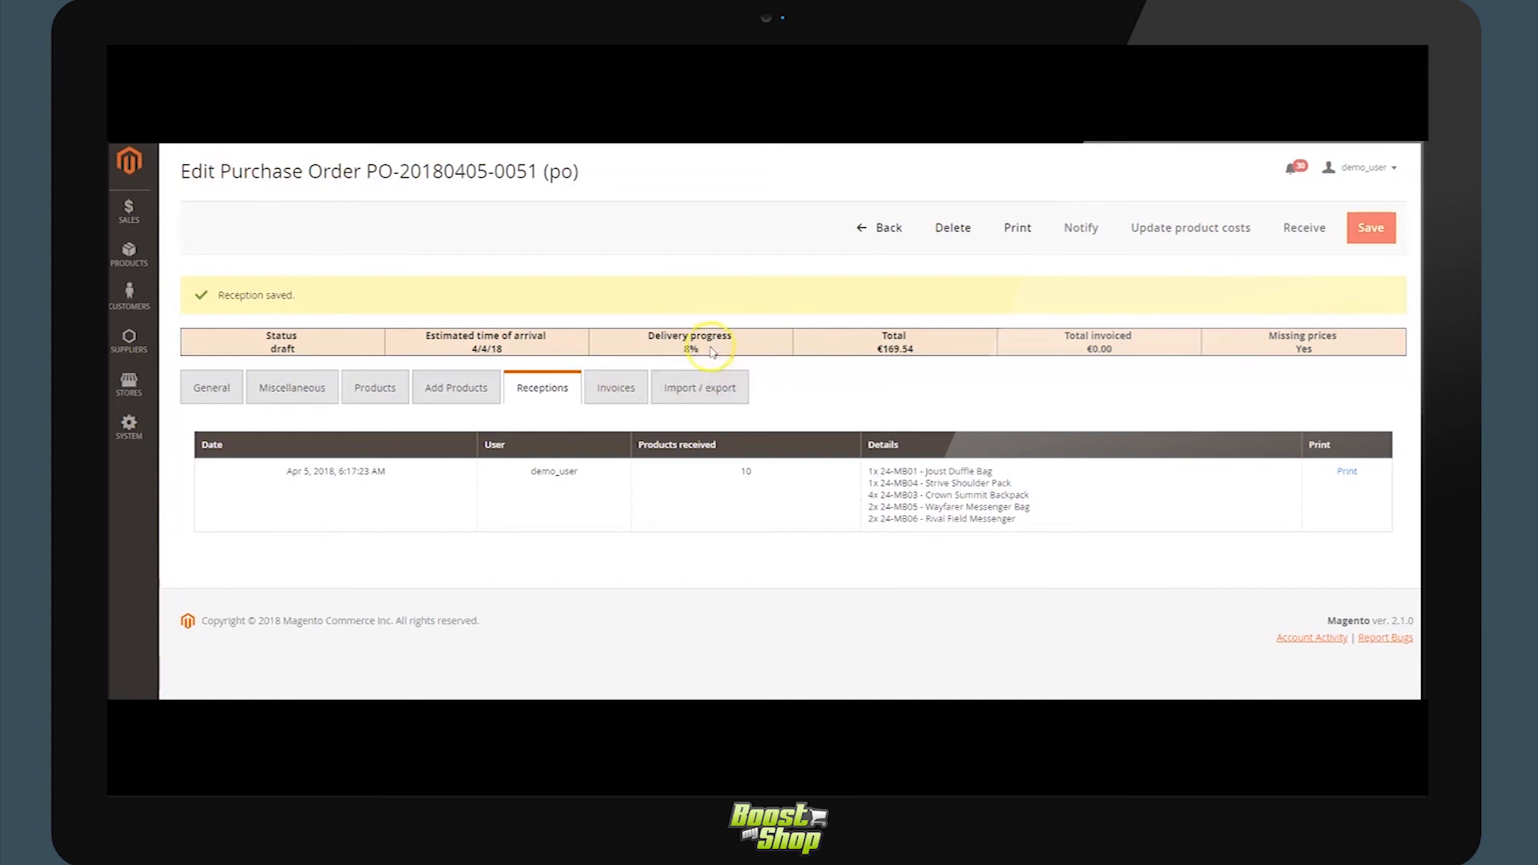
pyautogui.moveTo(713, 381)
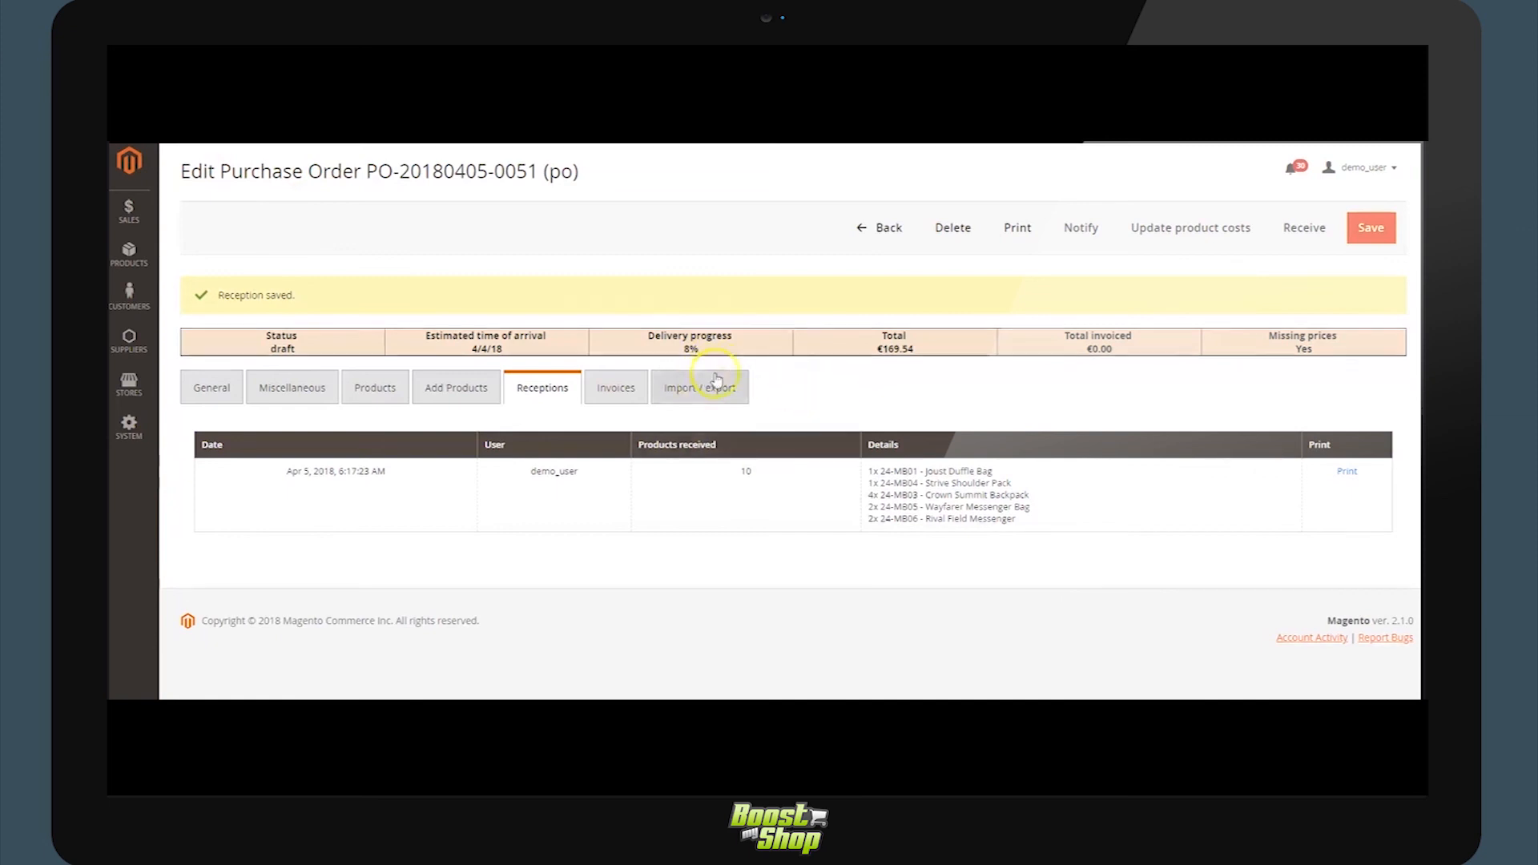
pyautogui.moveTo(705, 356)
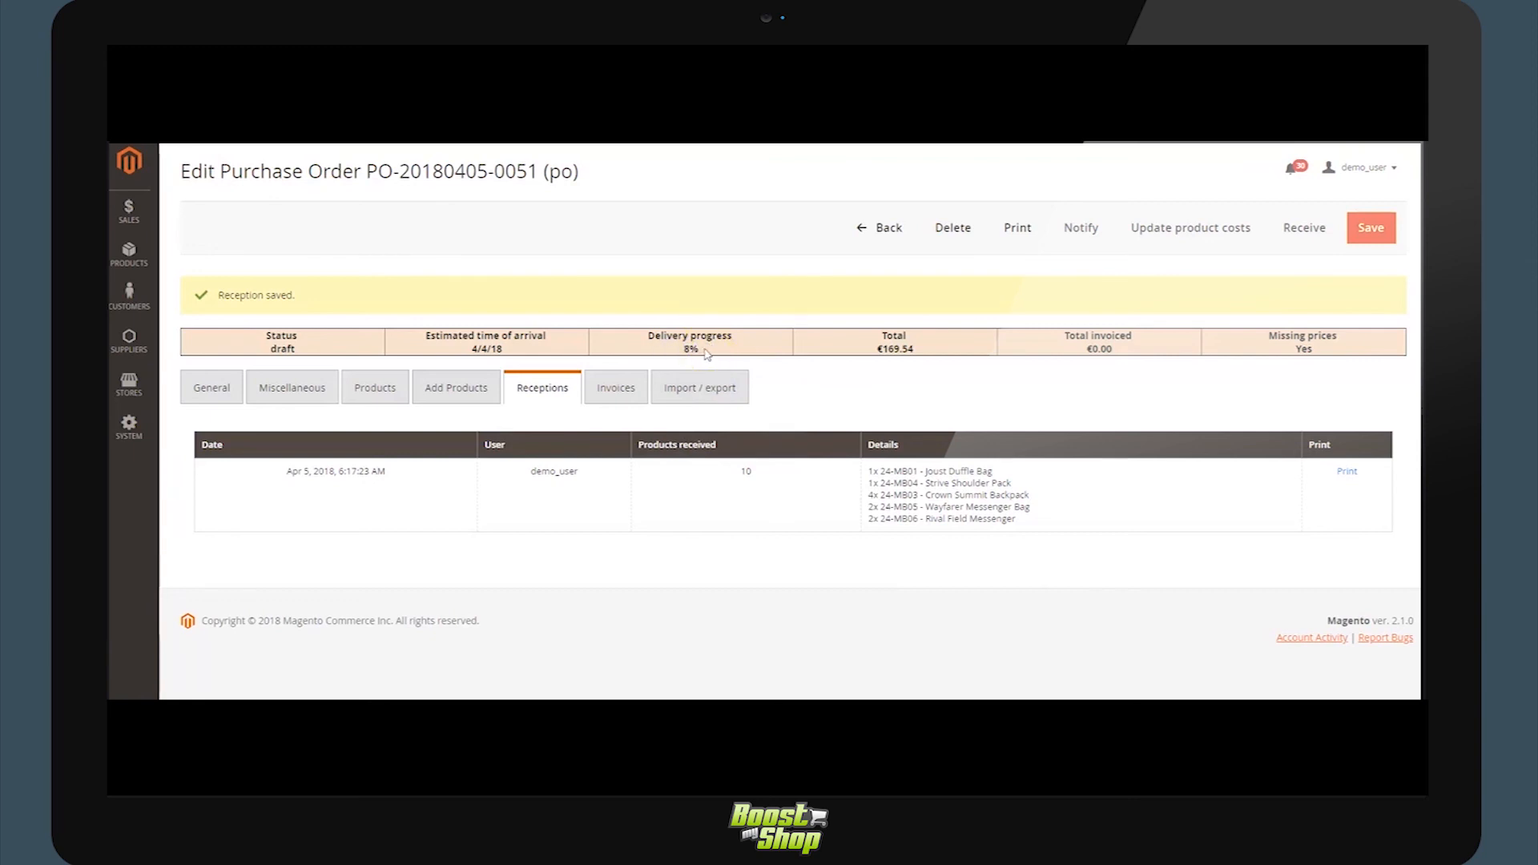
pyautogui.moveTo(689, 351)
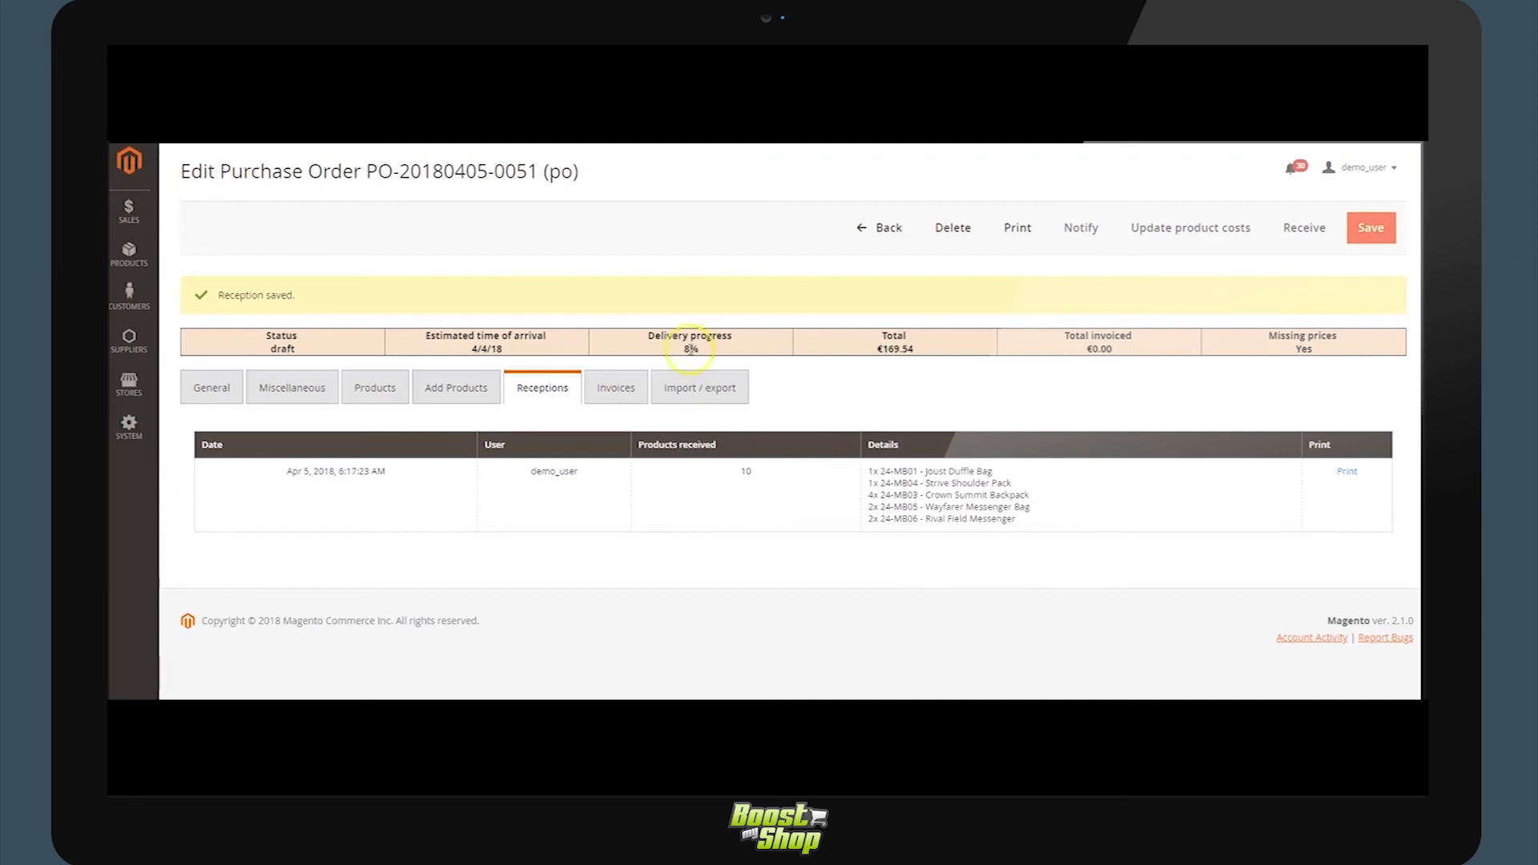
pyautogui.moveTo(714, 359)
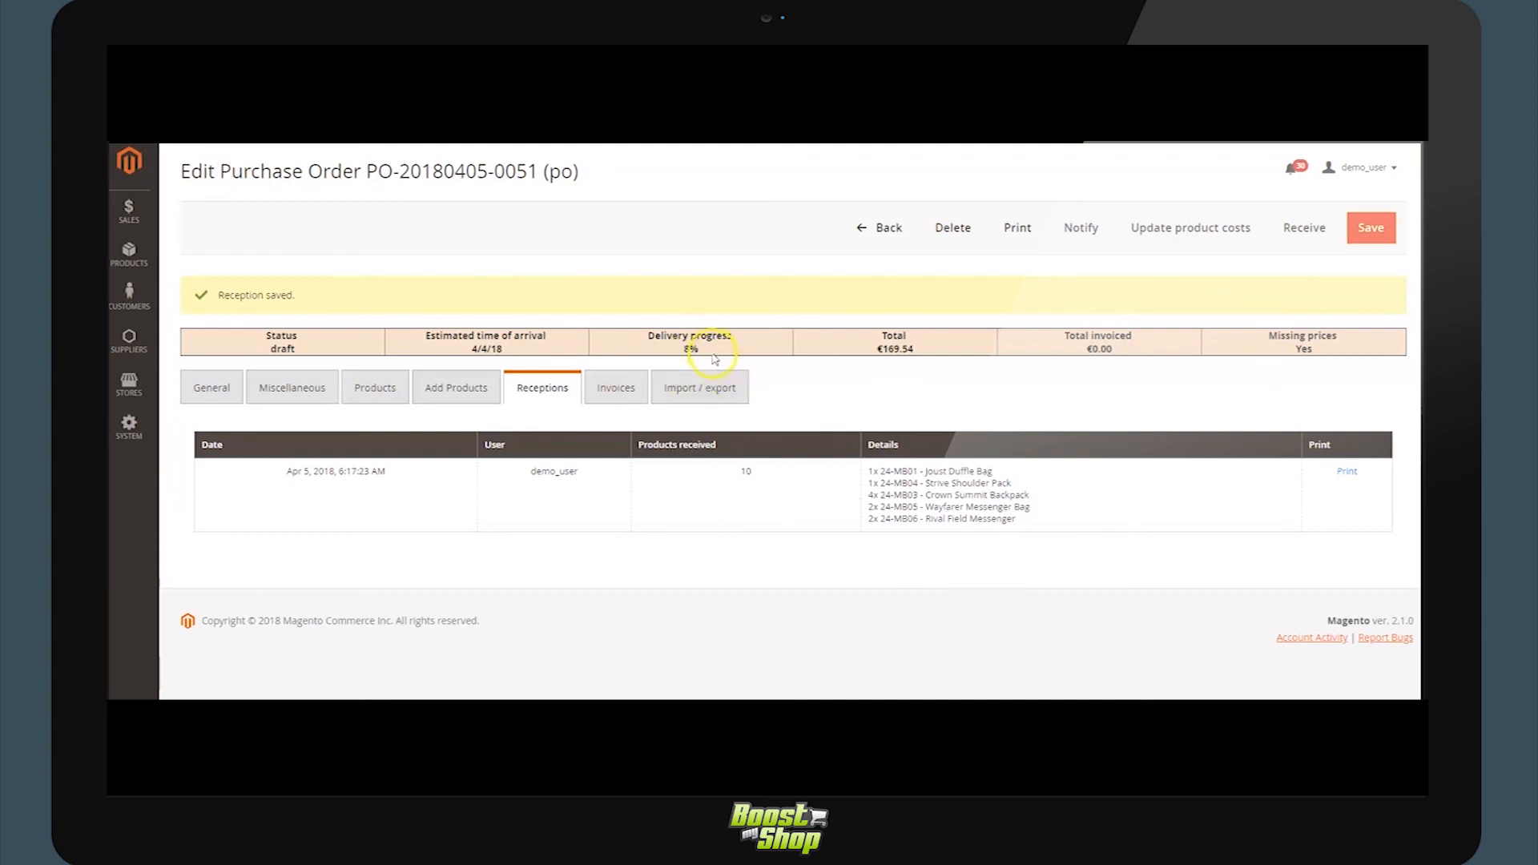
# Return to the Suppliers management navigation after reviewing the 10-product reception history.
pyautogui.click(128, 338)
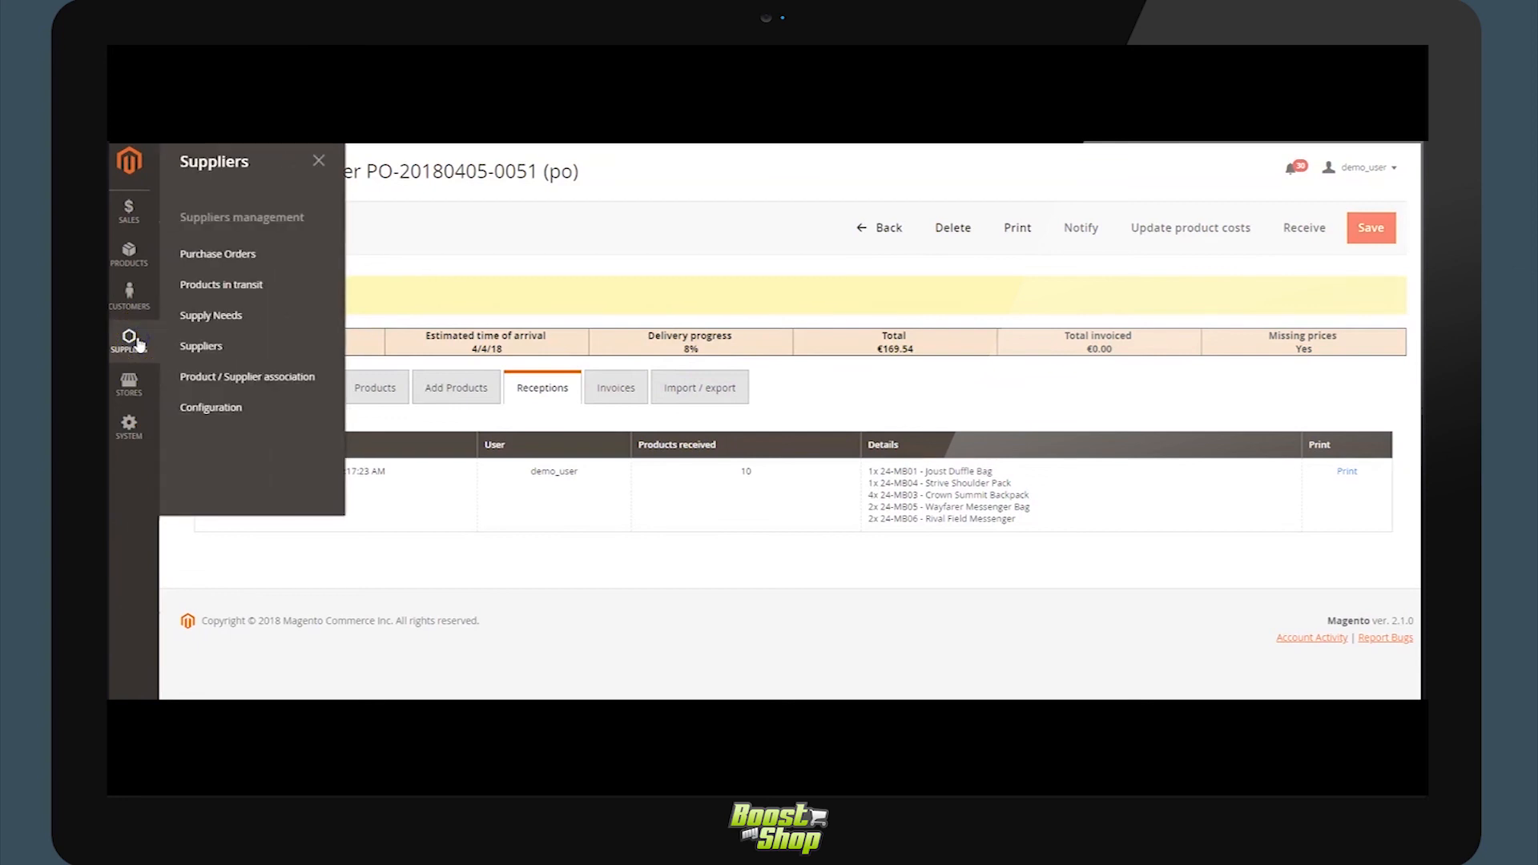
pyautogui.moveTo(240, 285)
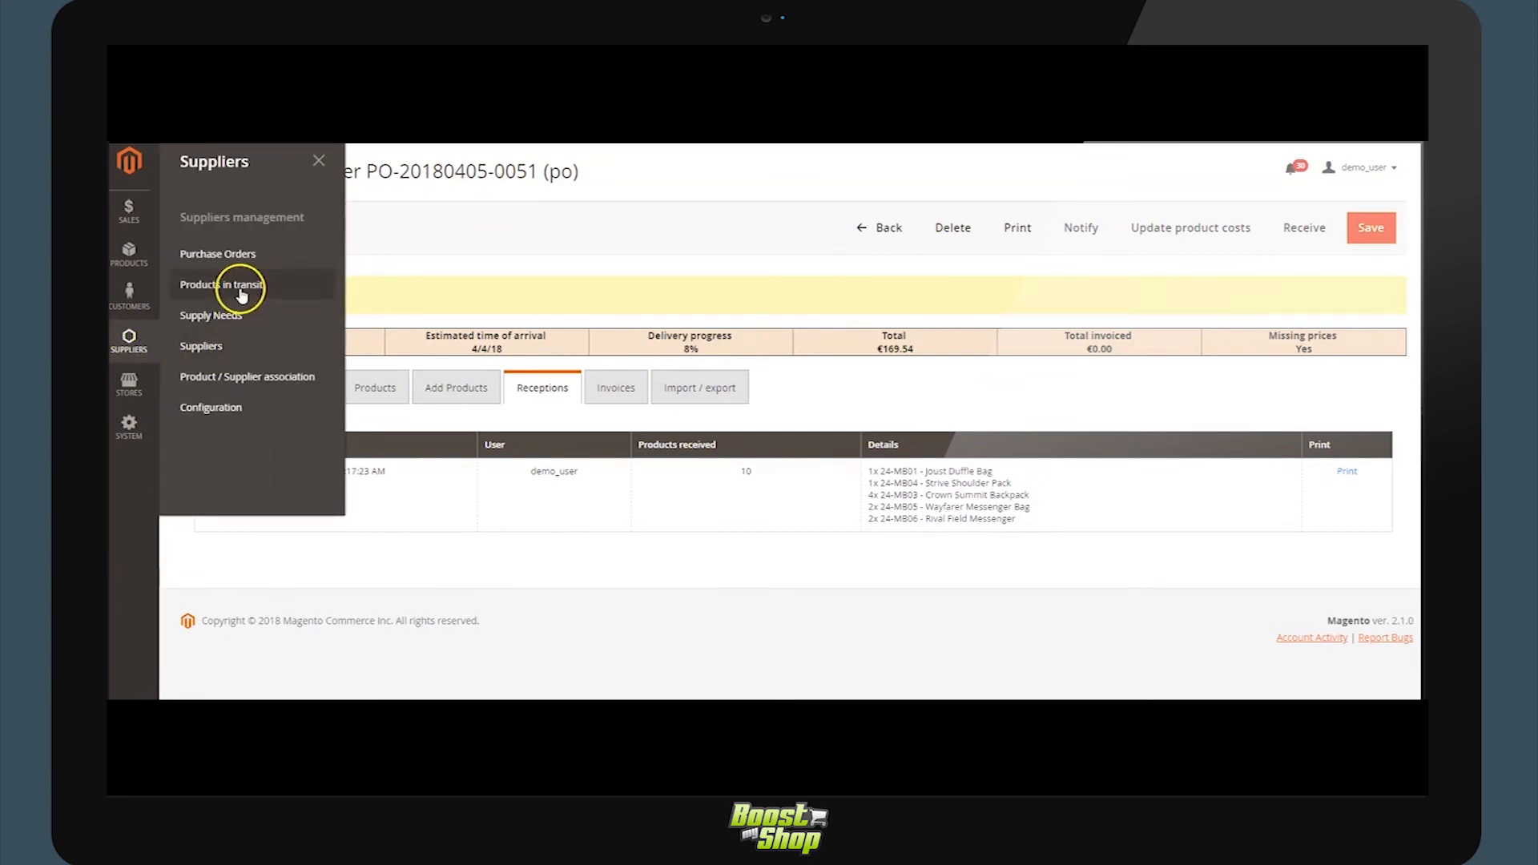
# Show the Products in transit list with its 160 records and related purchase orders.
pyautogui.click(221, 285)
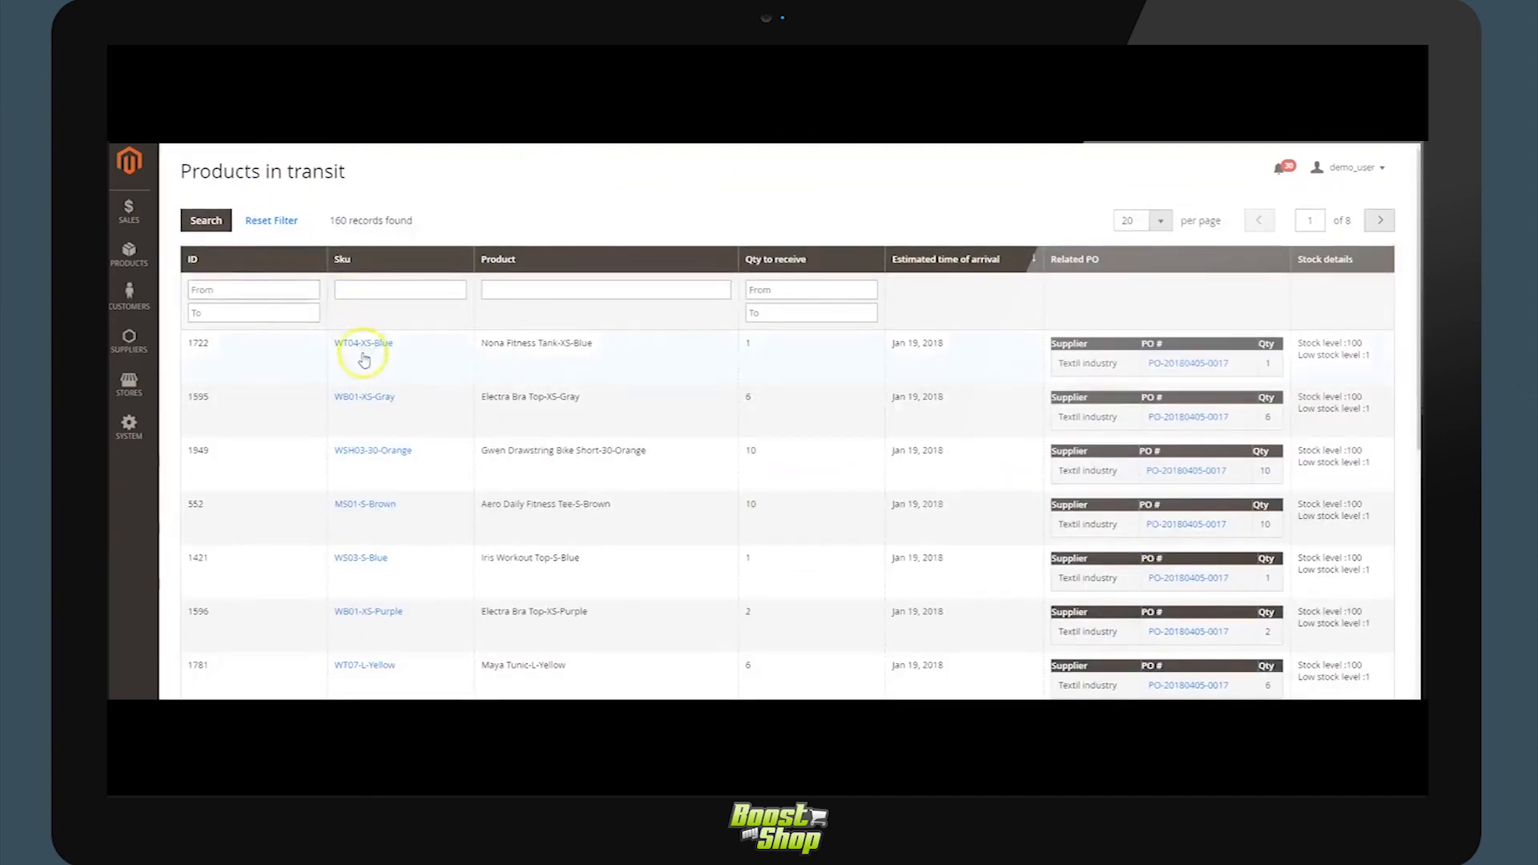
pyautogui.moveTo(769, 509)
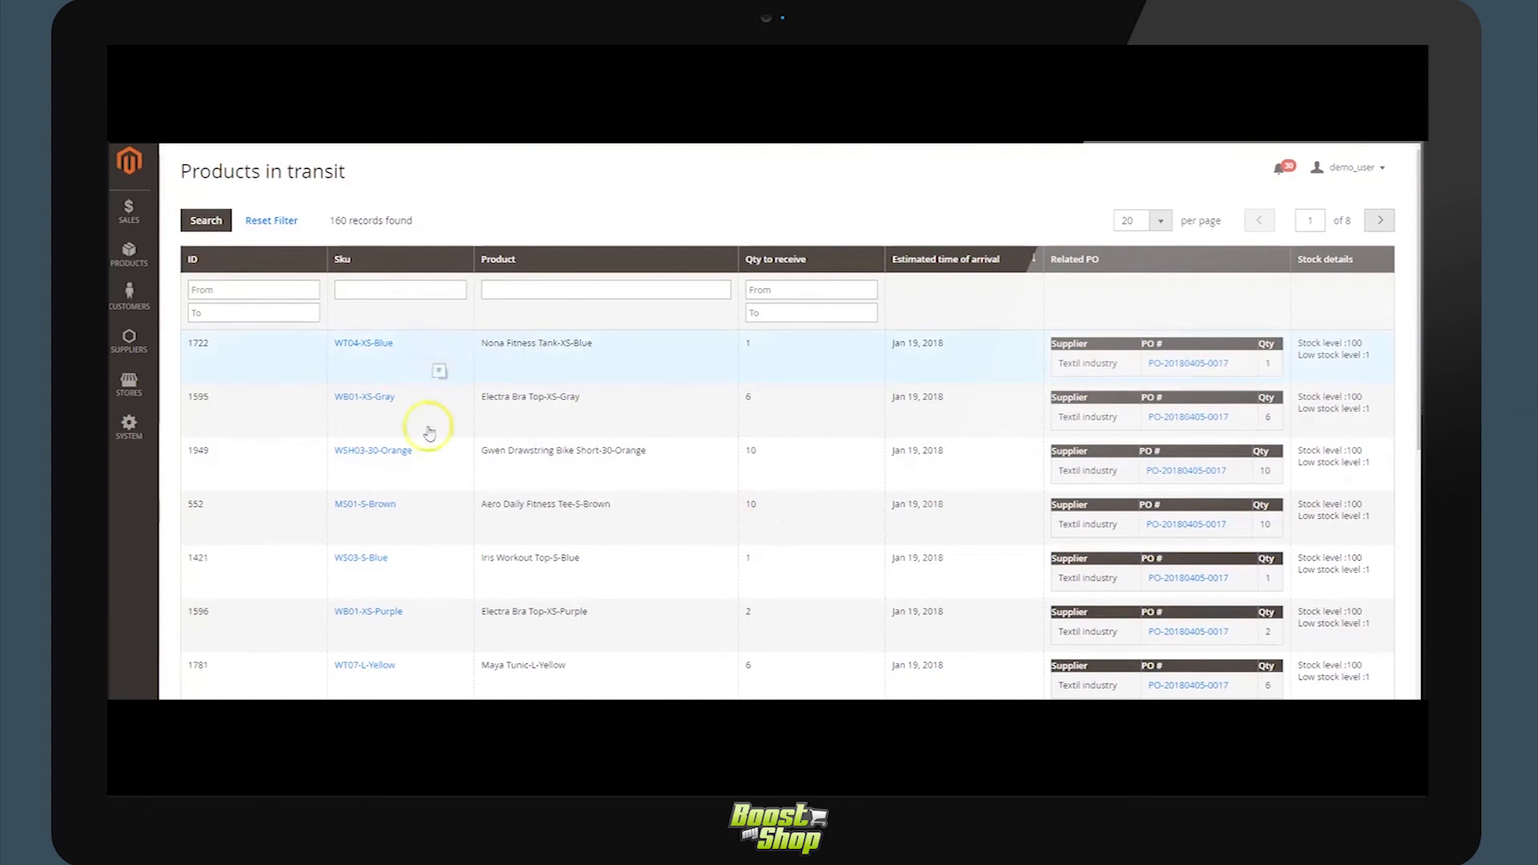
pyautogui.moveTo(525, 352)
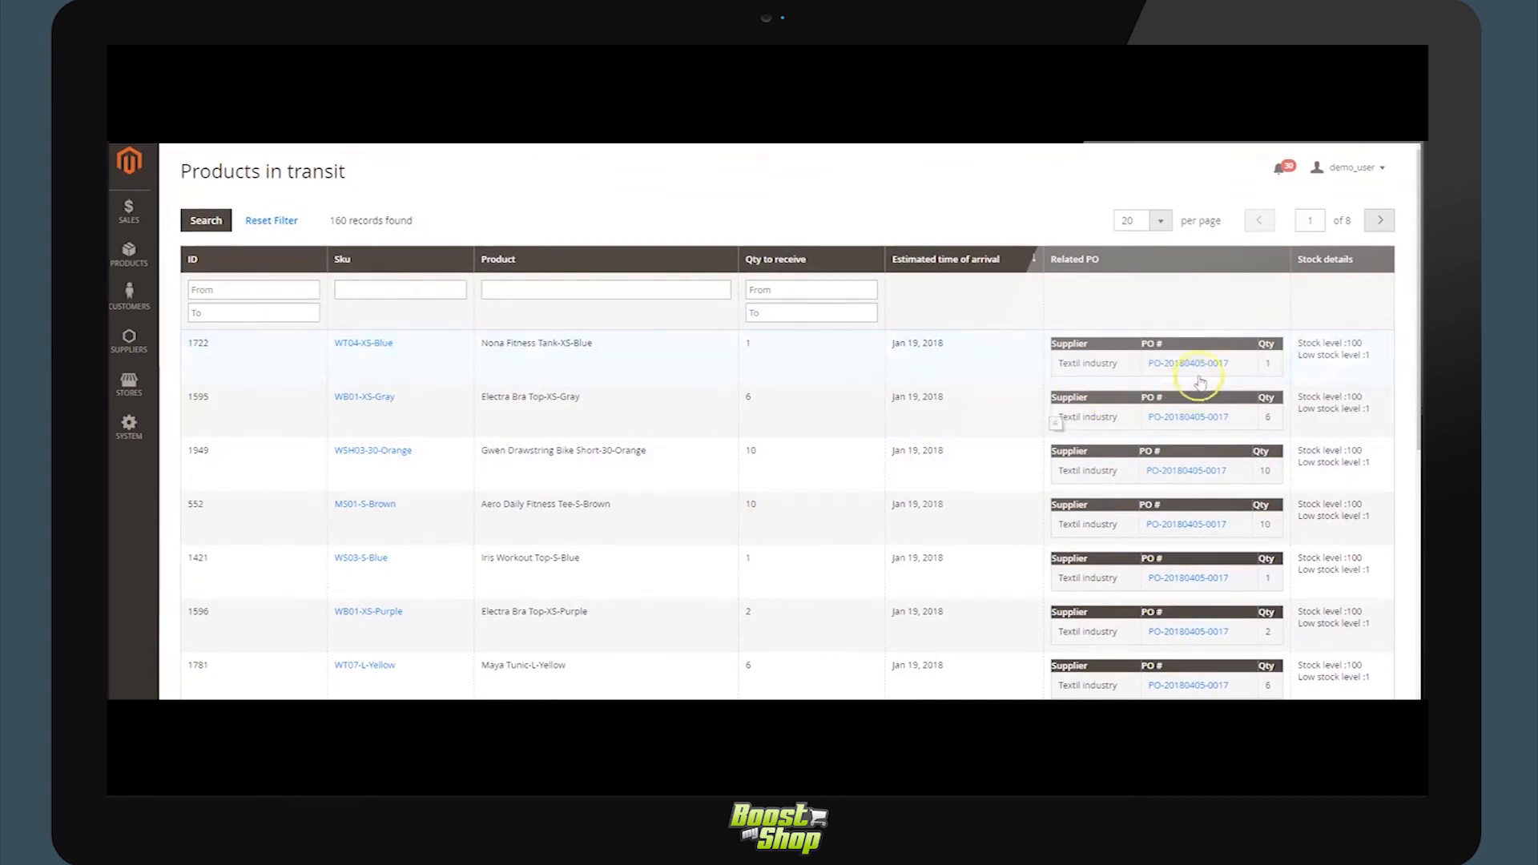
pyautogui.moveTo(947, 380)
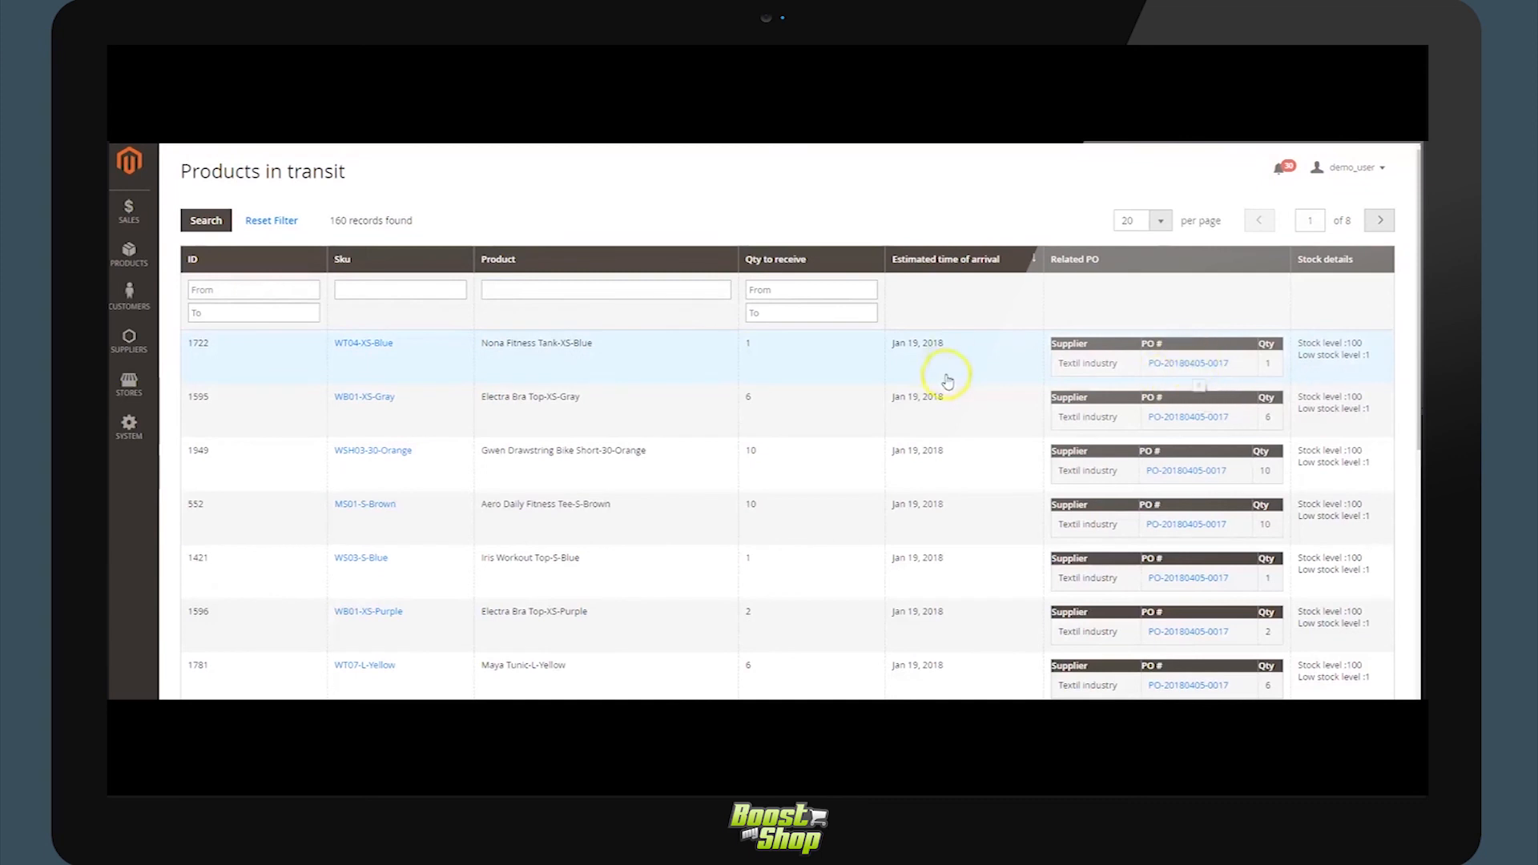
pyautogui.moveTo(582, 374)
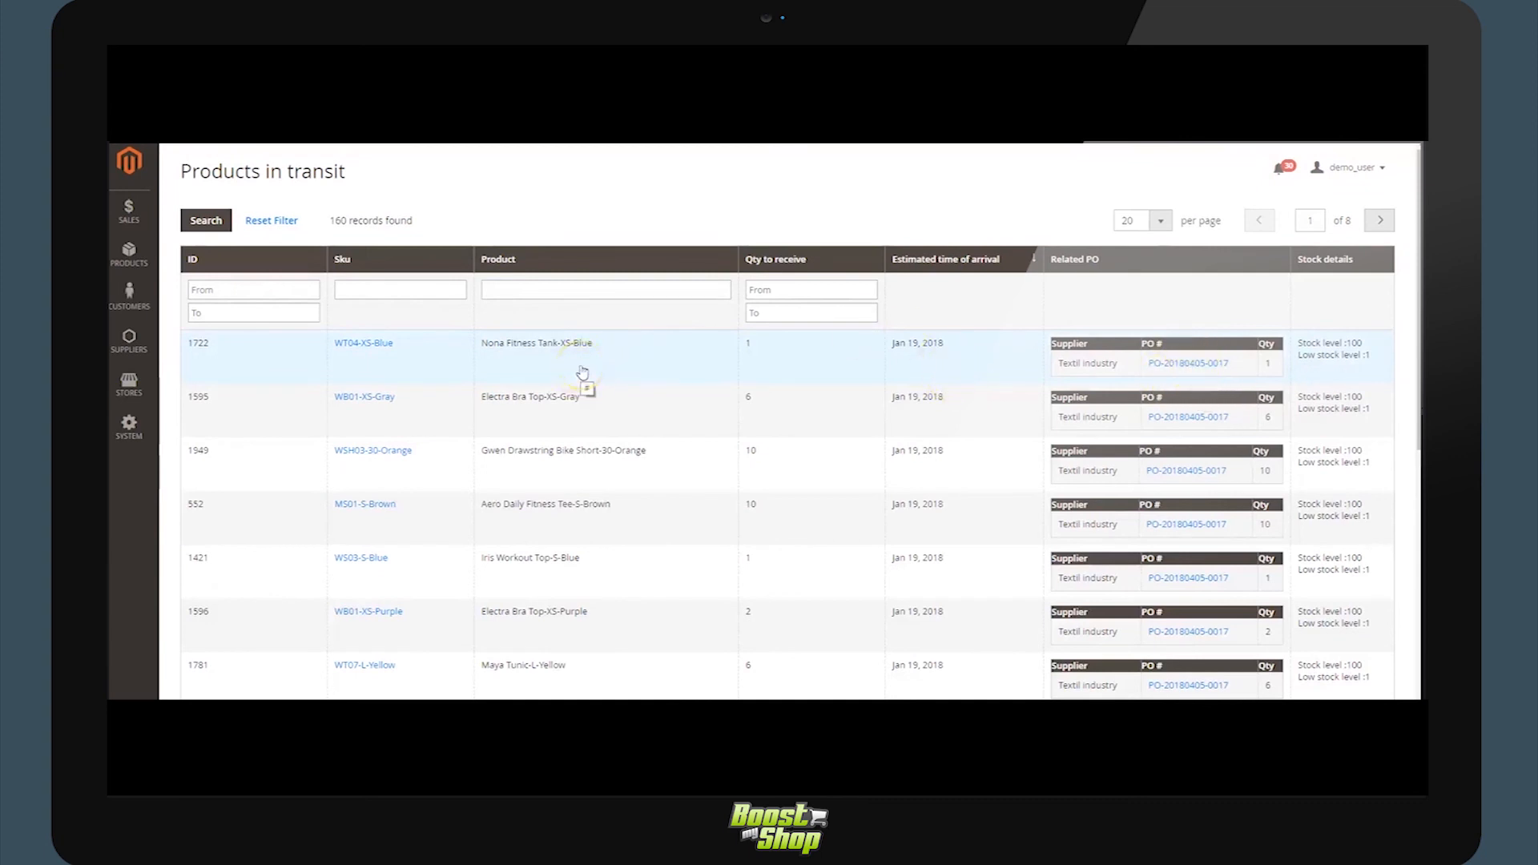